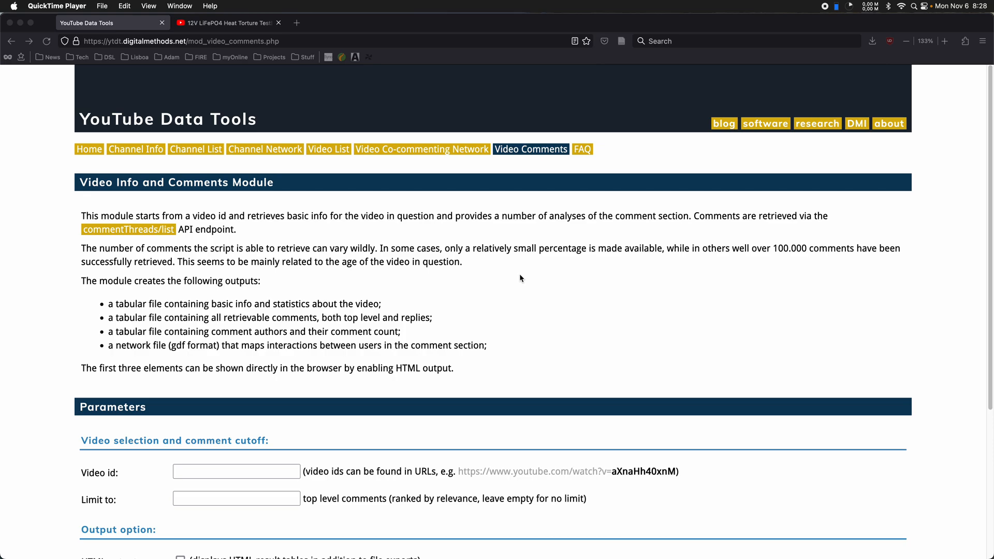
mouse_move(564, 269)
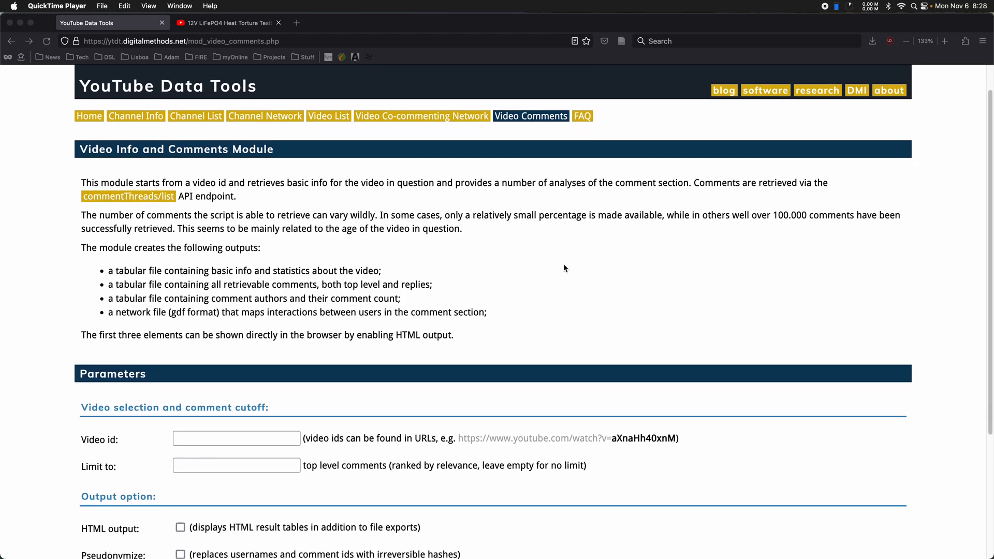
- Bring up the 12V LiFePO4 Heat Torture Test video page in YouTube
scroll(up, 3)
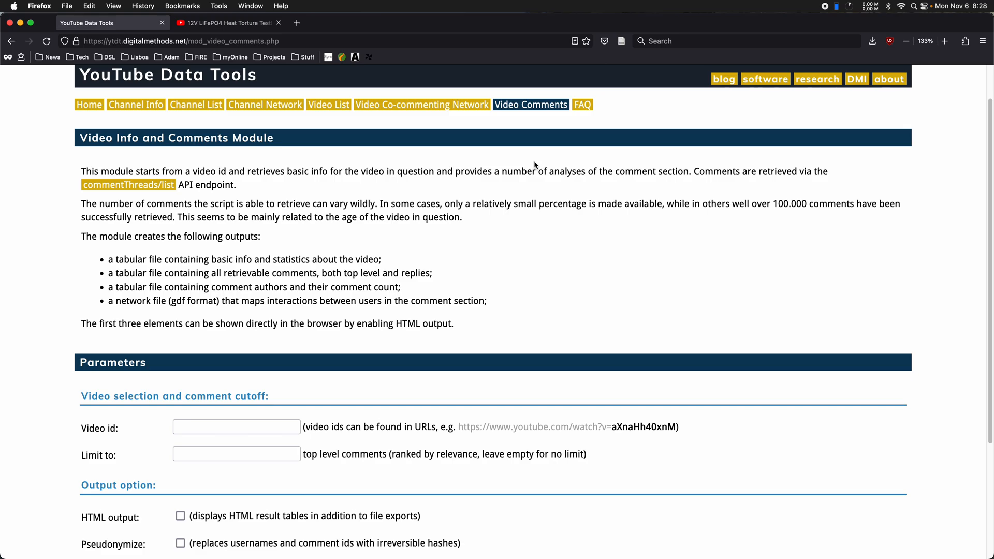
mouse_move(539, 248)
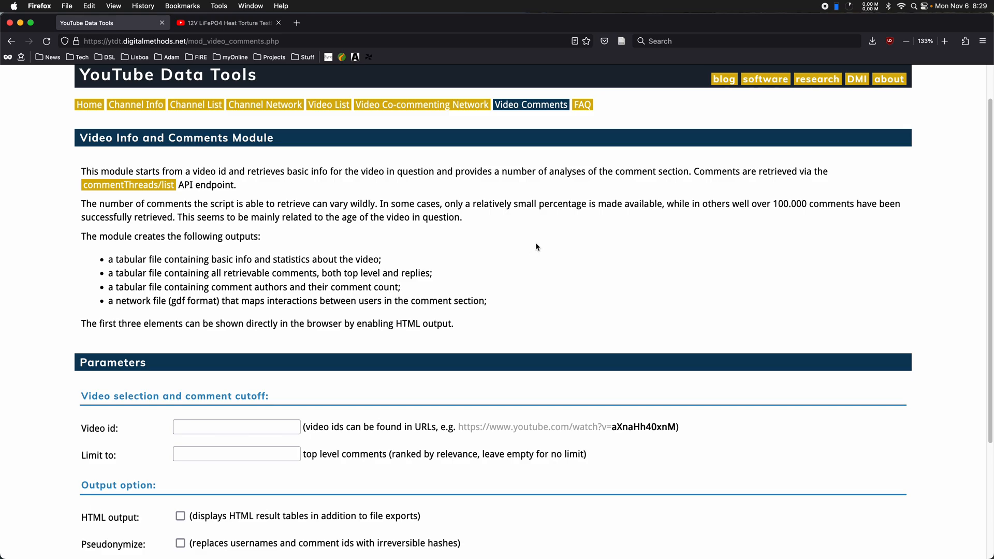
scroll(down, 3)
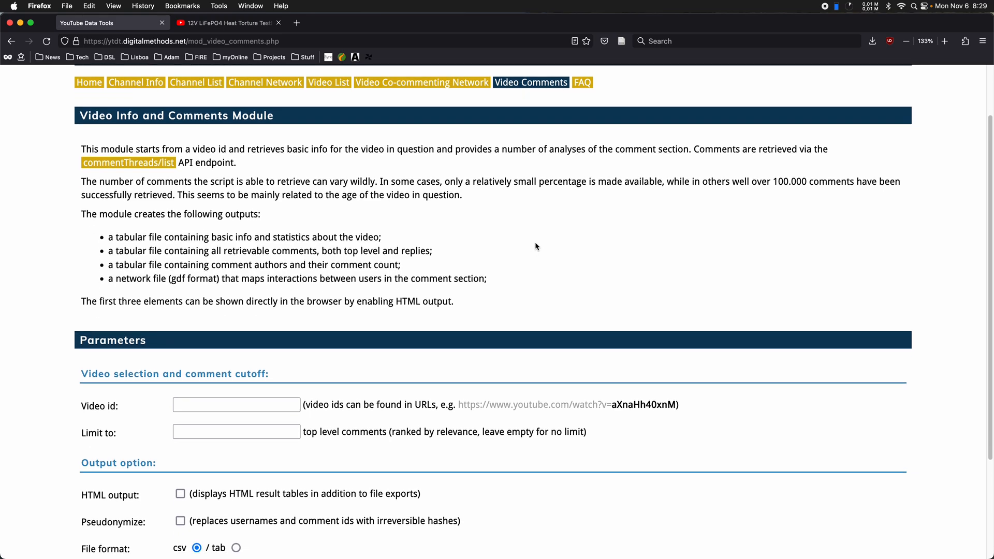
scroll(down, 3)
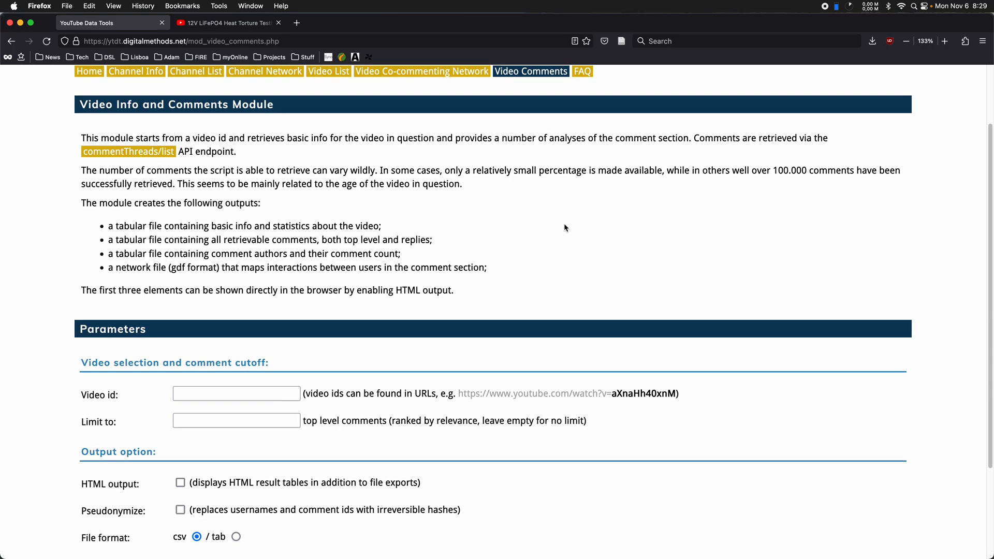
scroll(up, 3)
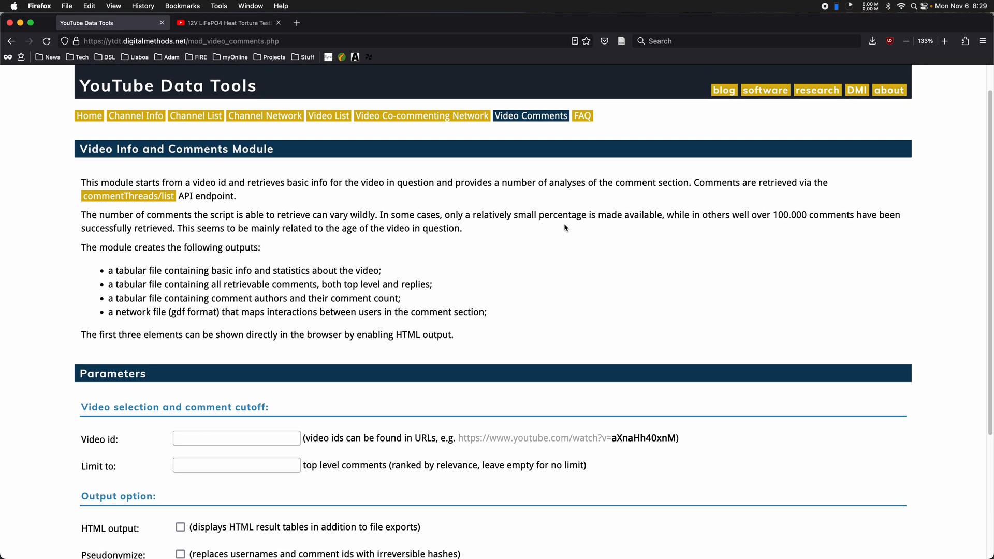
scroll(down, 3)
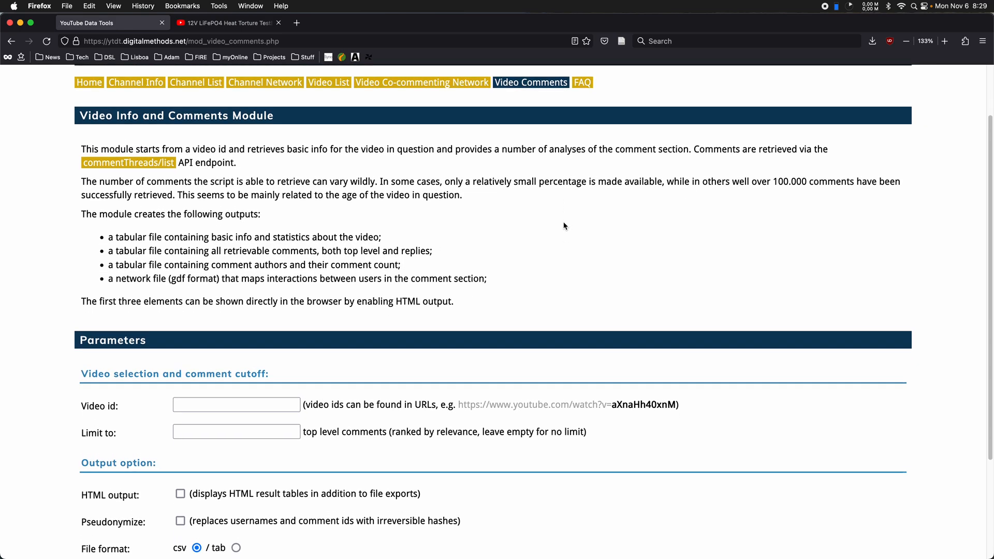
mouse_move(568, 223)
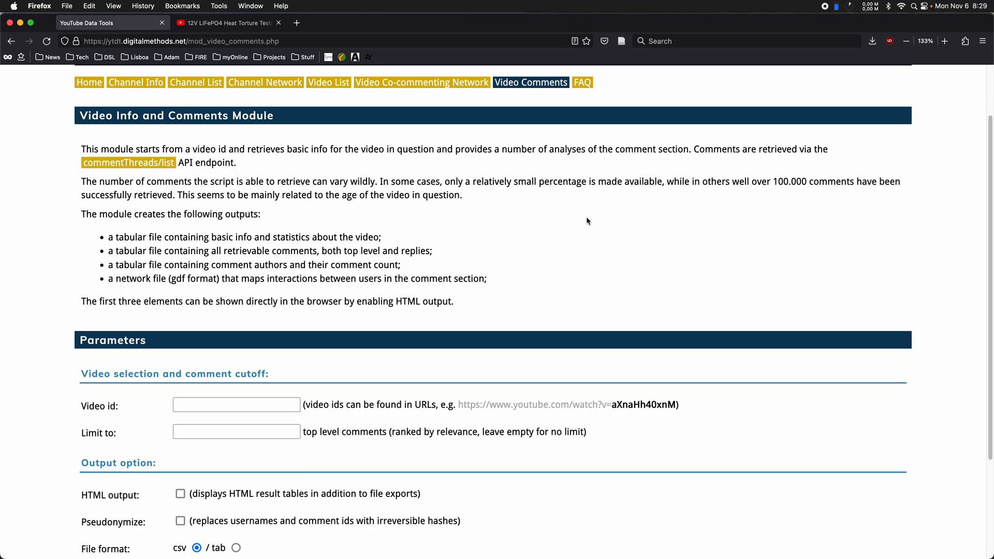
mouse_move(591, 222)
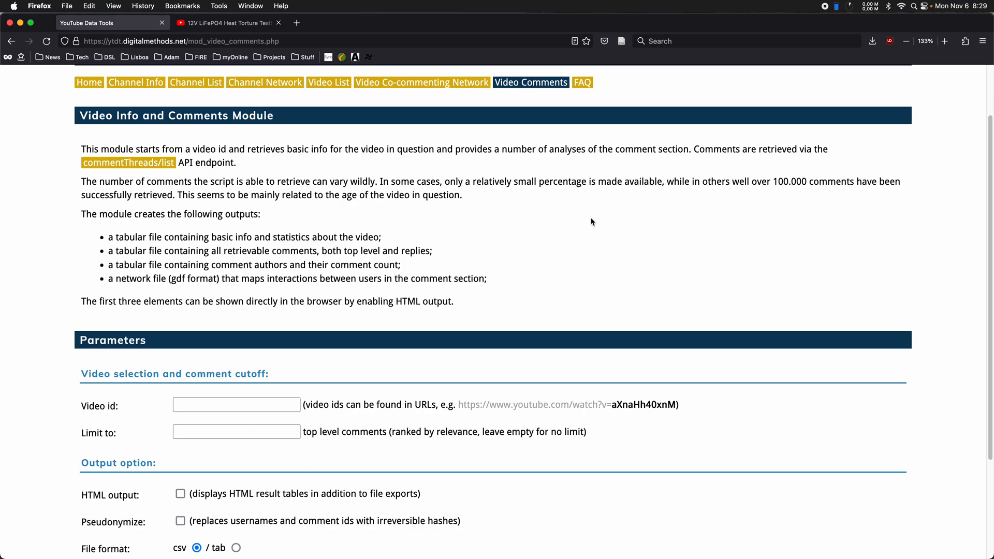
mouse_move(573, 216)
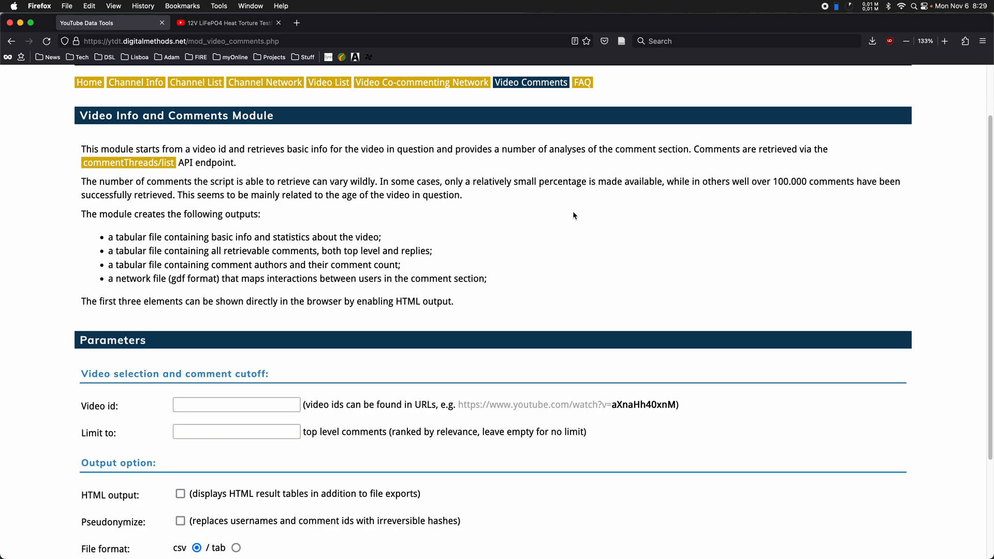
scroll(down, 3)
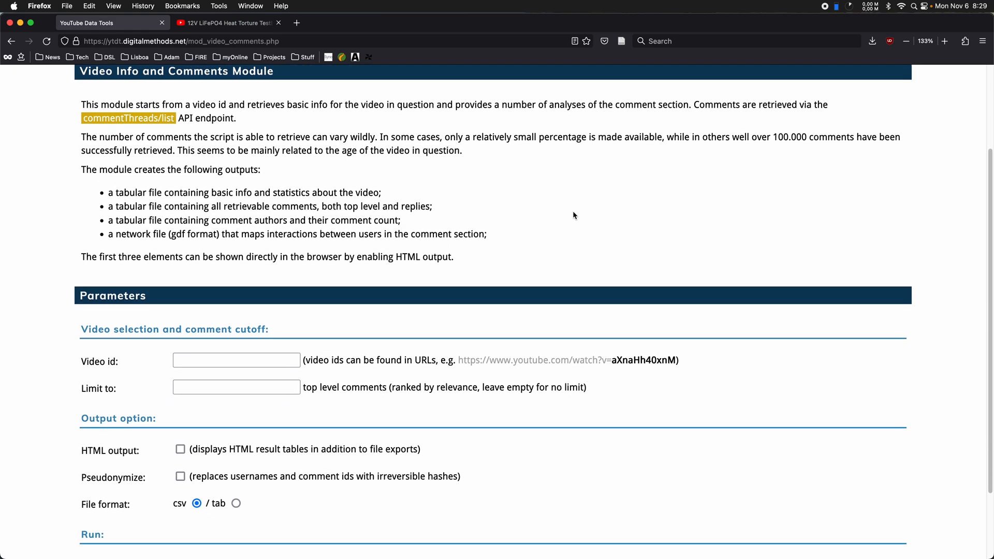
scroll(up, 3)
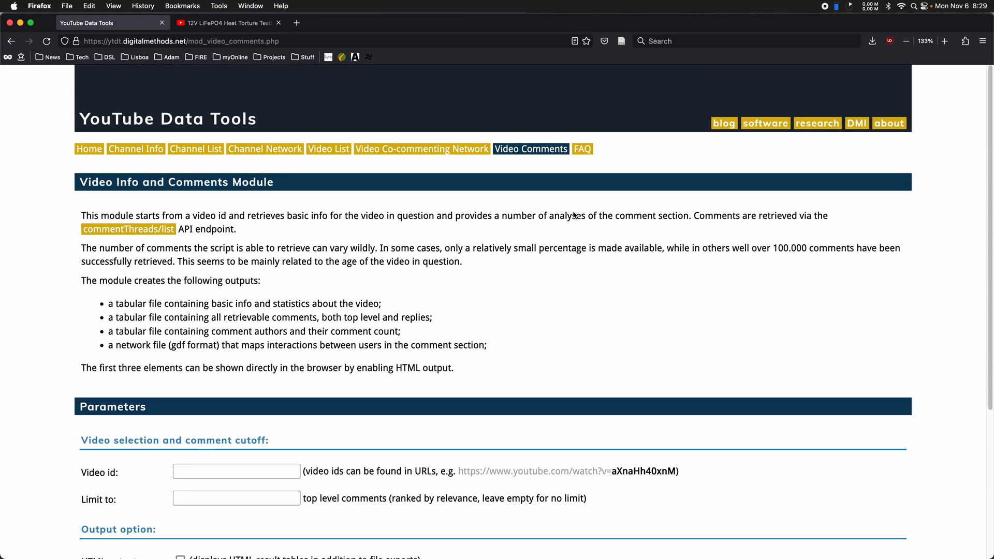
scroll(down, 3)
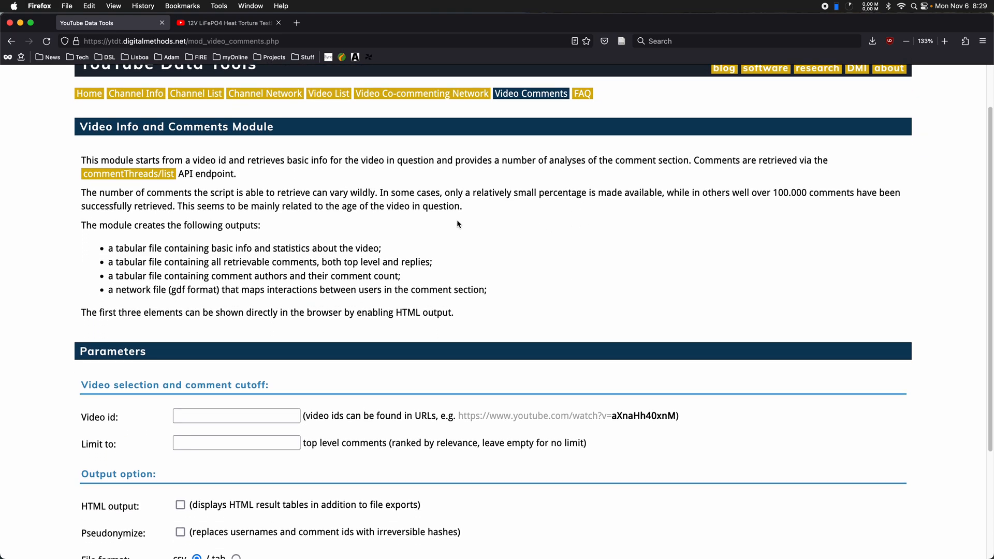
click(226, 22)
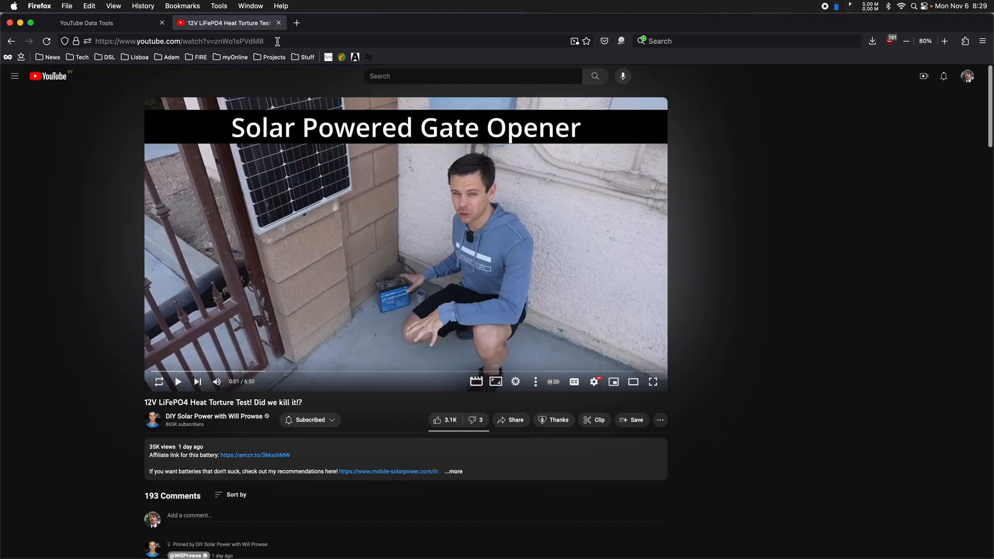
mouse_move(701, 225)
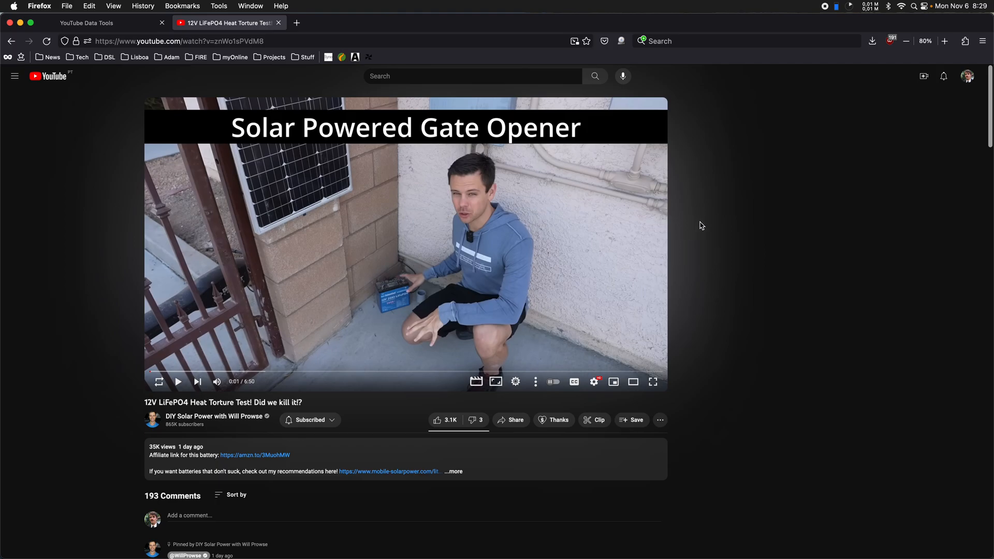
- Scroll down to the Comments section showing 193 comments and the pinned comment
scroll(down, 3)
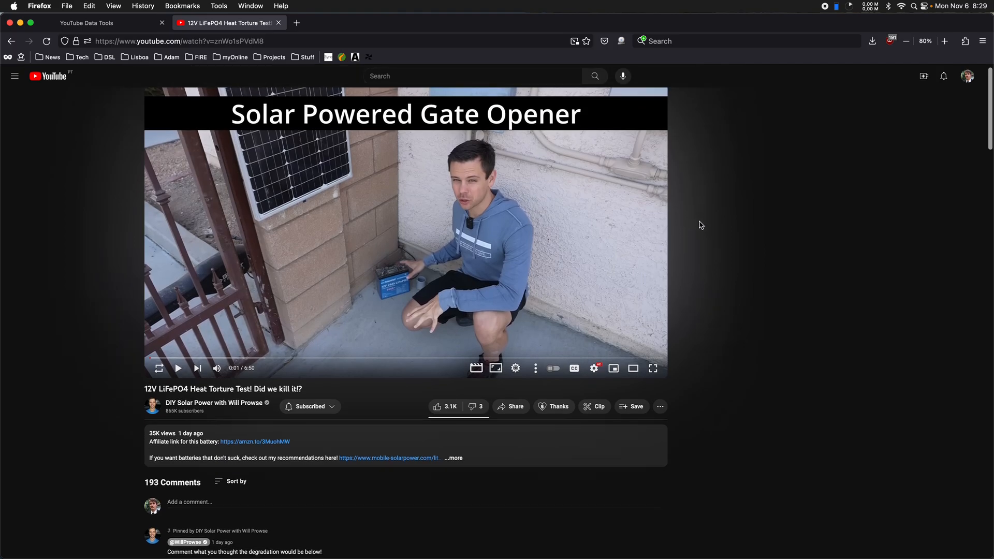
scroll(down, 3)
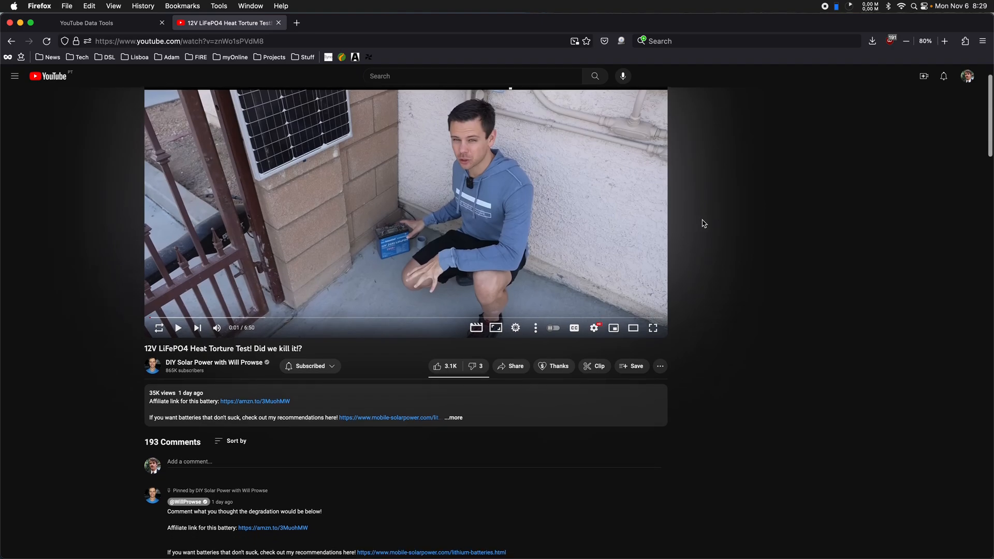
mouse_move(706, 222)
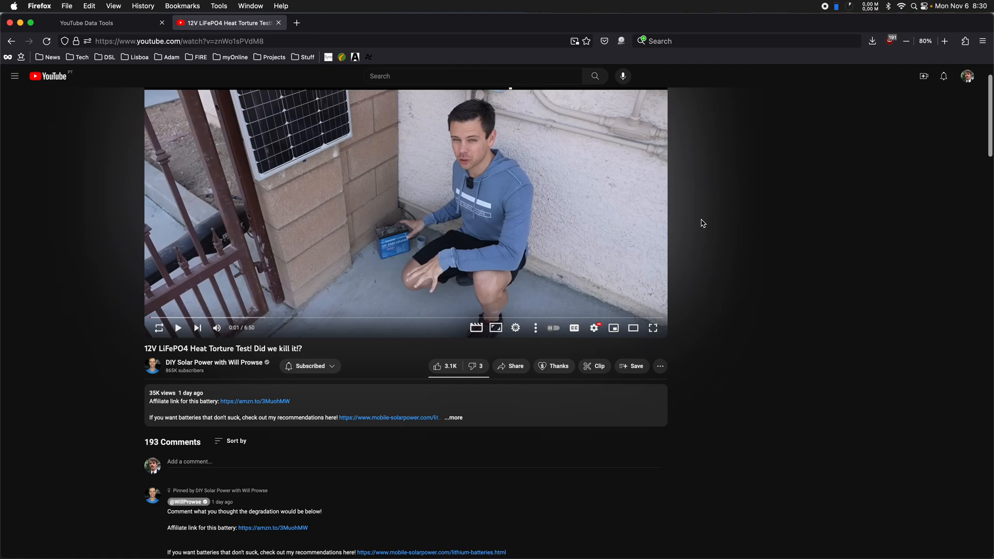
mouse_move(206, 77)
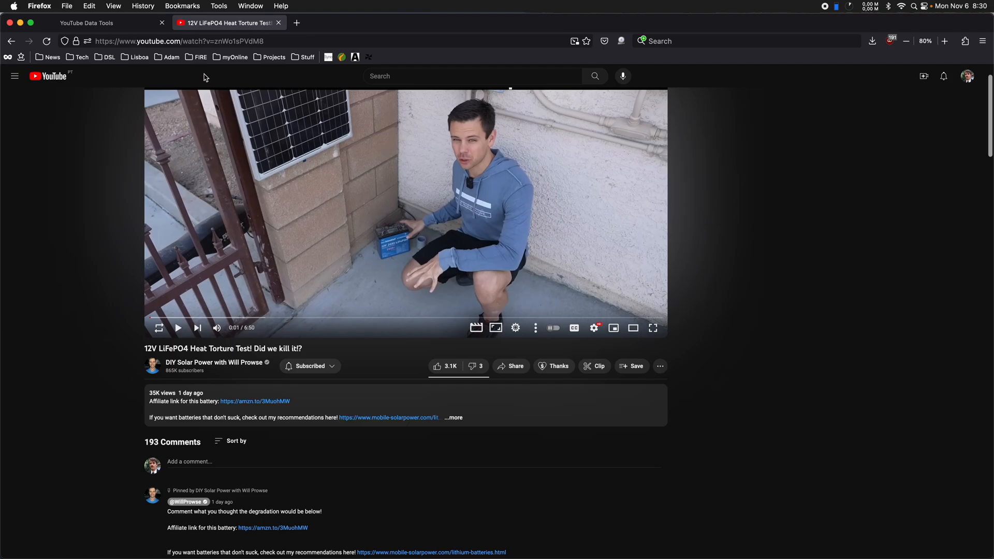
mouse_move(705, 194)
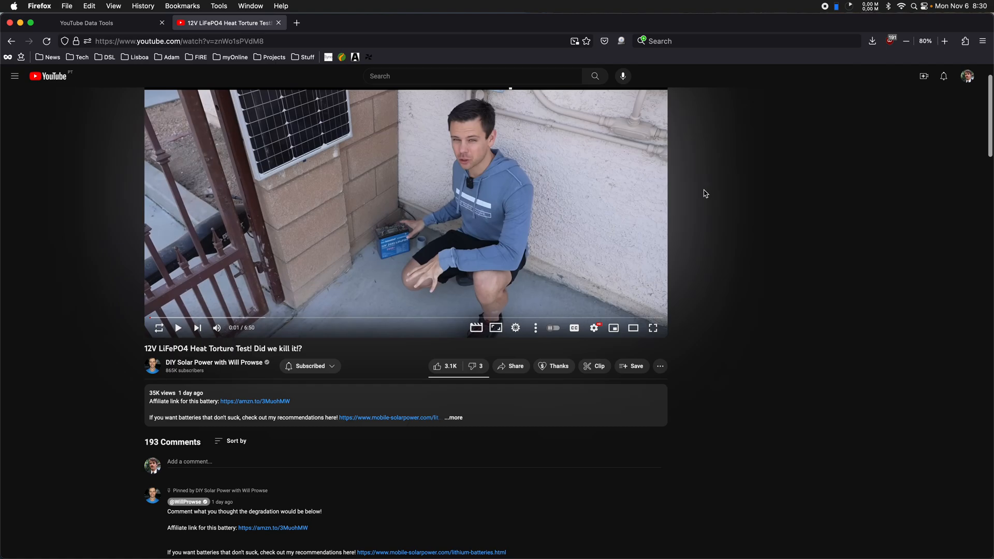
mouse_move(709, 193)
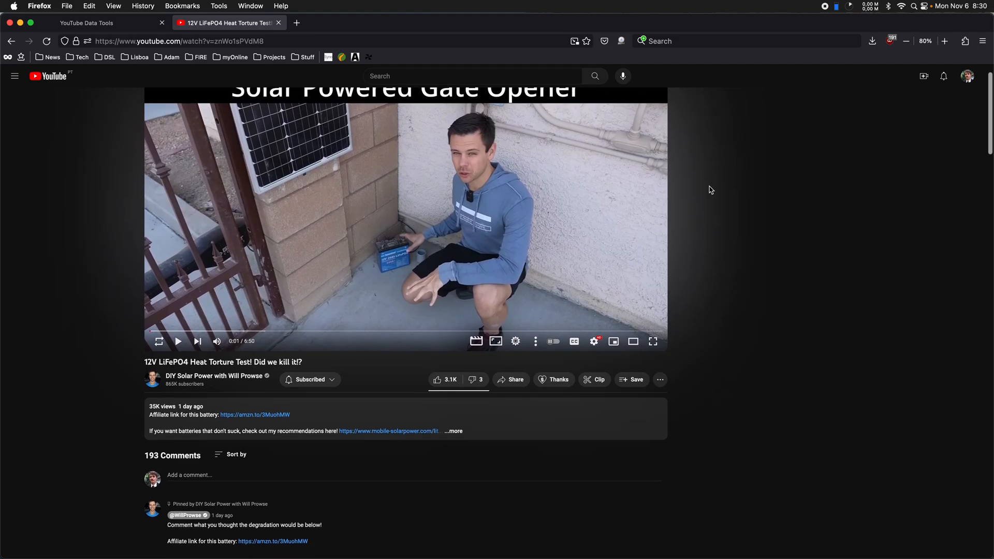
mouse_move(720, 187)
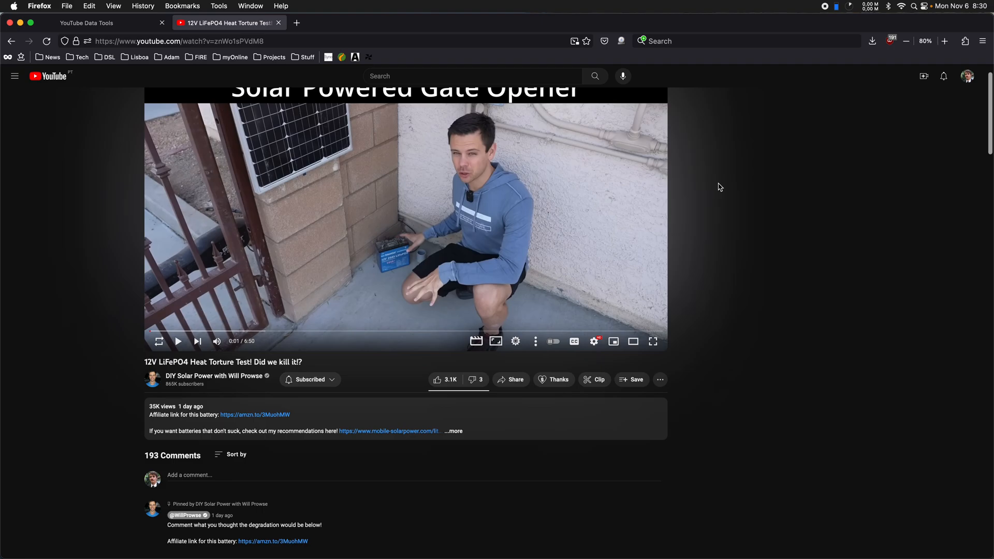
mouse_move(717, 186)
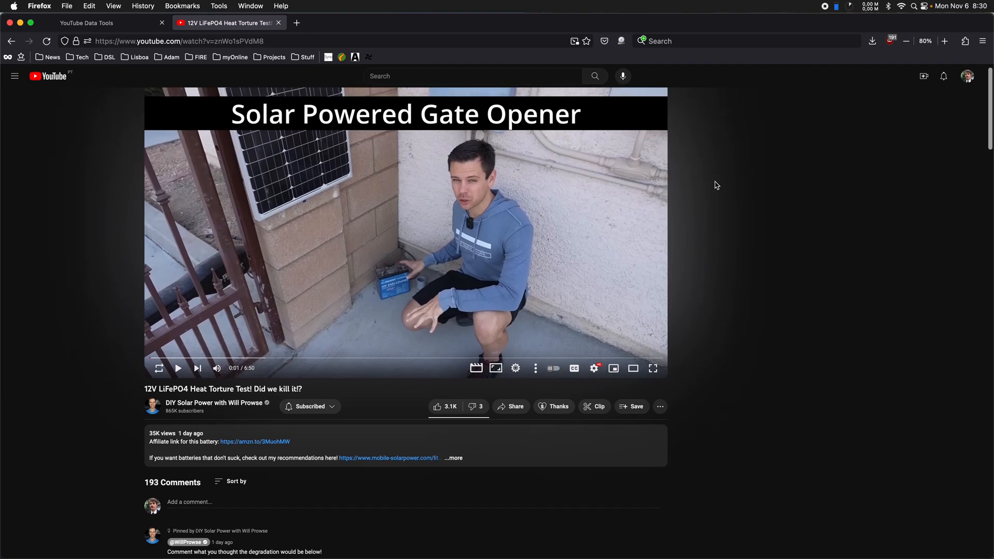
scroll(down, 3)
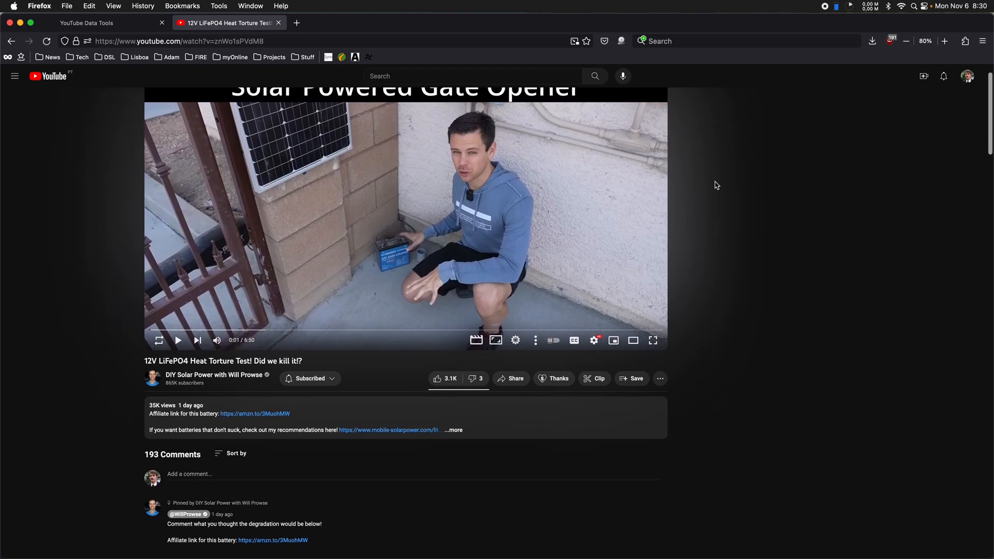
scroll(down, 3)
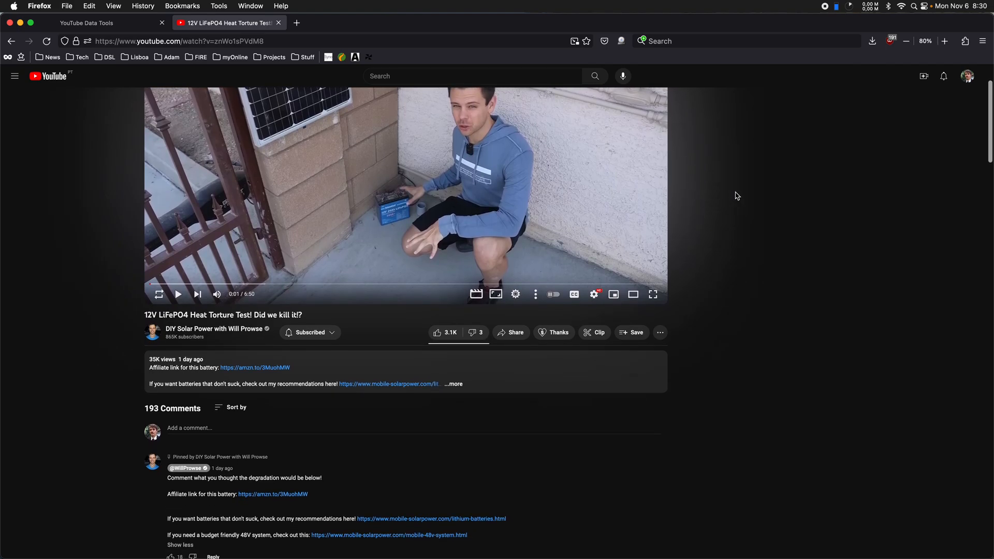
mouse_move(405, 459)
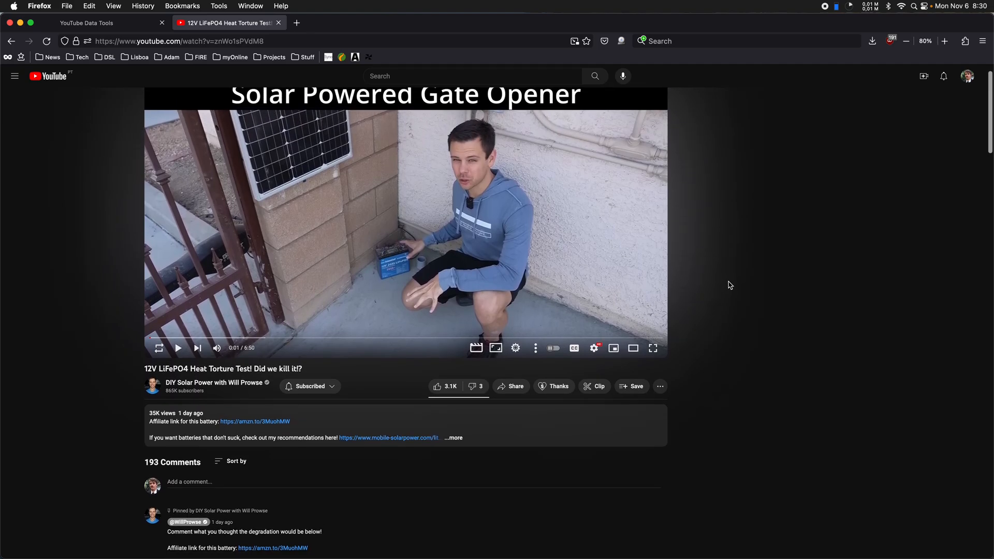
mouse_move(311, 195)
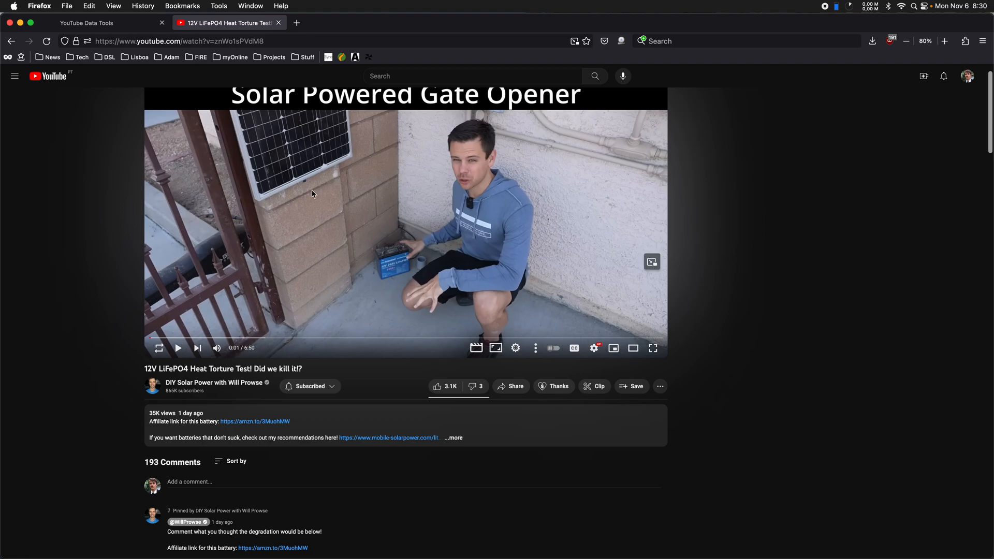
scroll(down, 3)
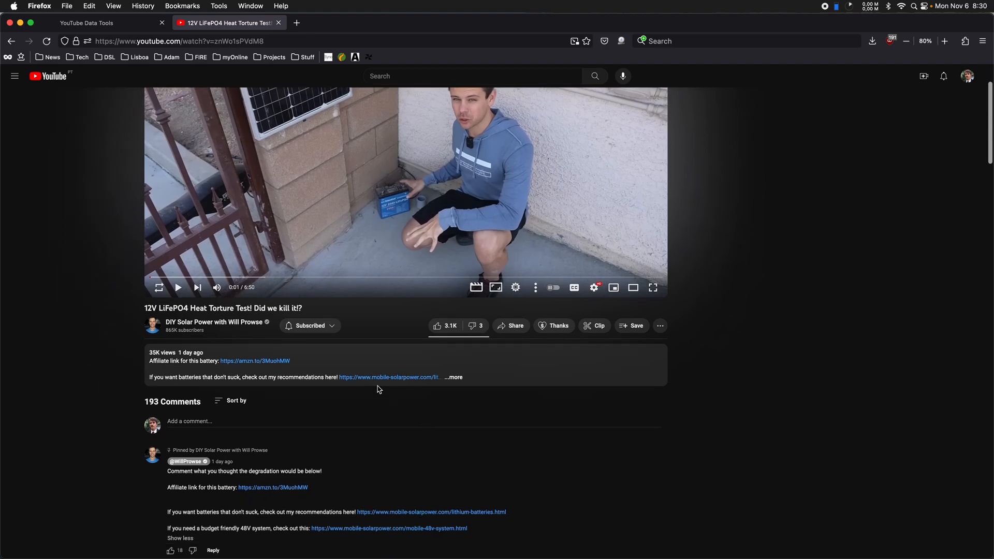
mouse_move(710, 308)
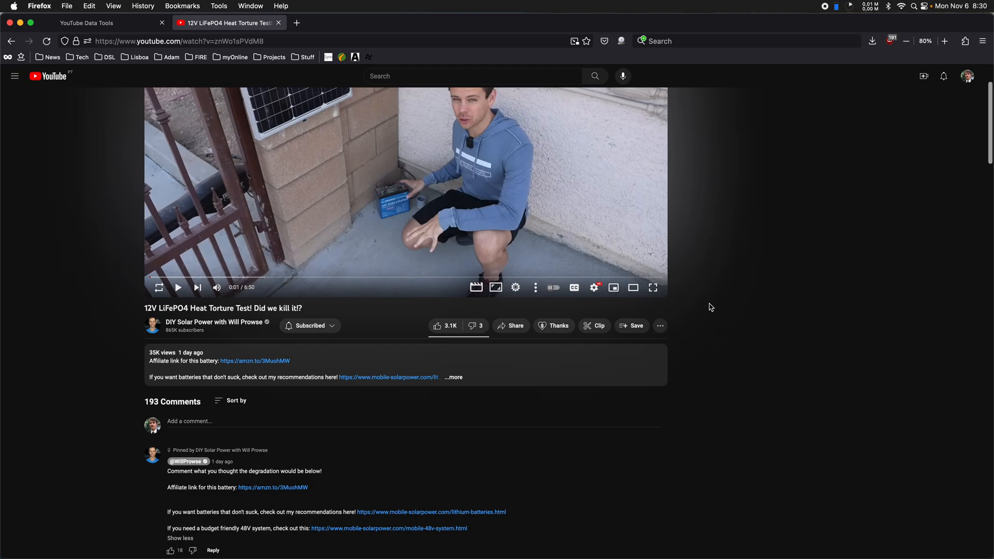
mouse_move(723, 304)
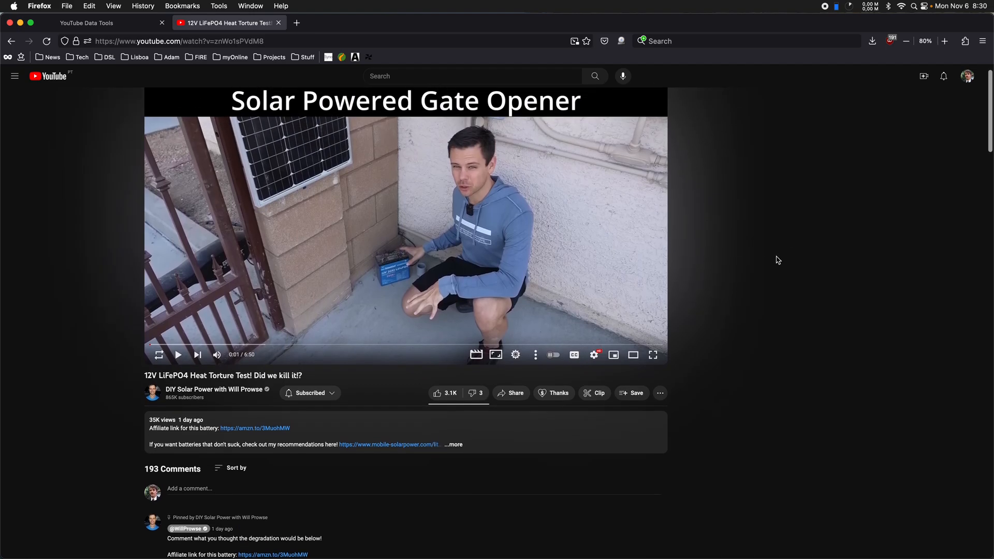
scroll(down, 3)
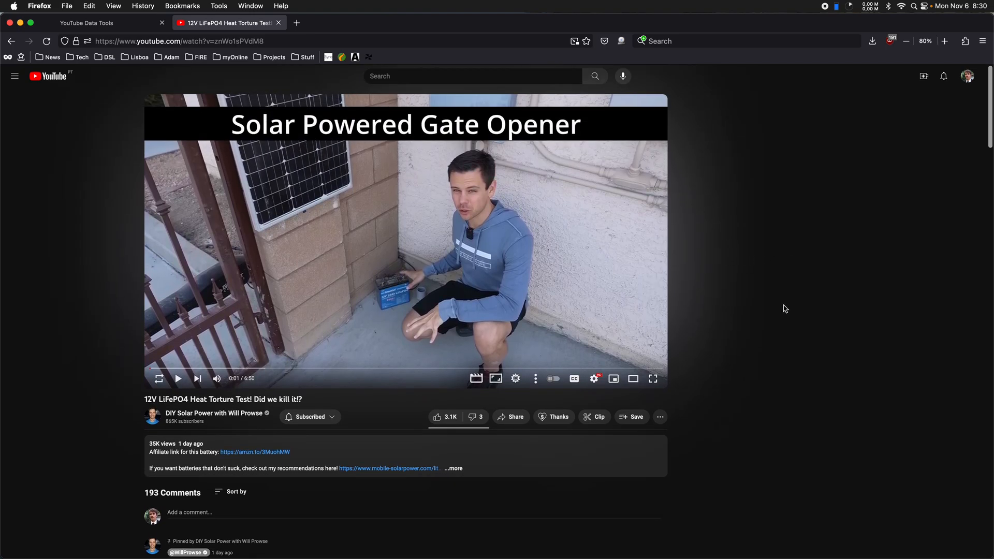
scroll(down, 3)
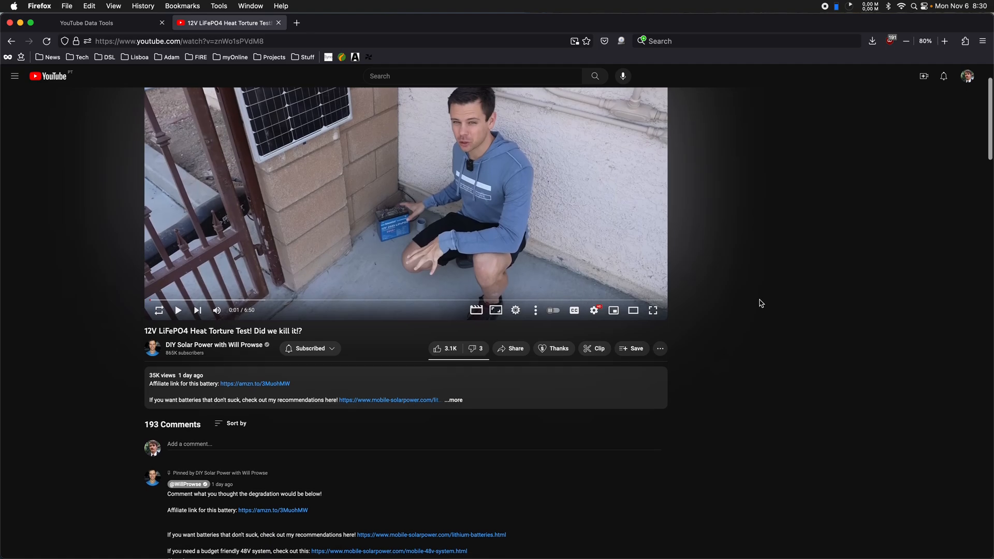
scroll(down, 3)
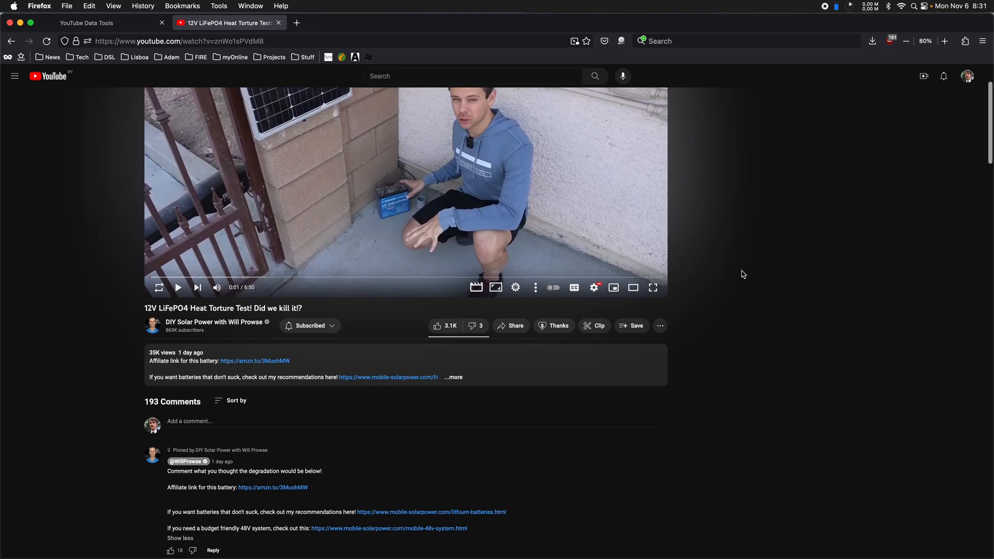
mouse_move(773, 198)
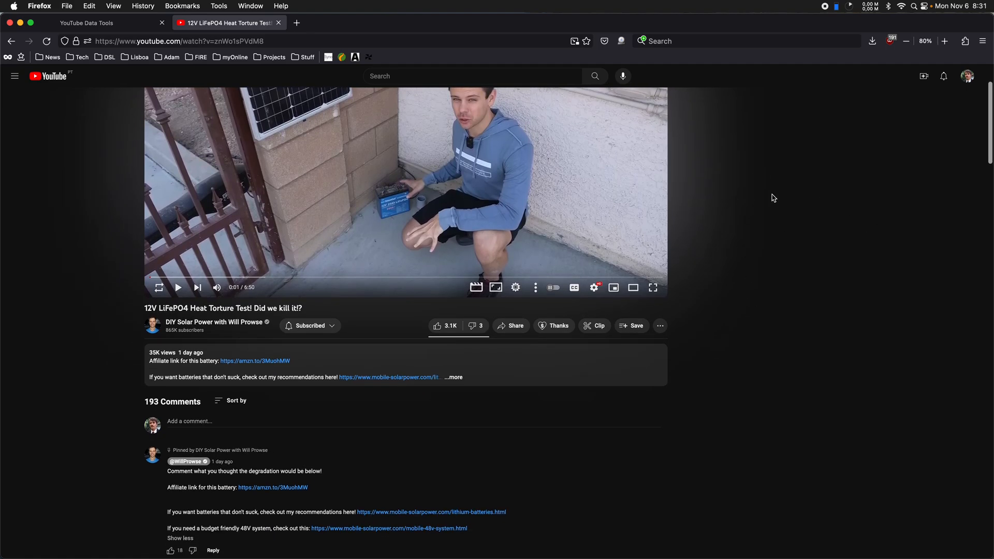
scroll(down, 3)
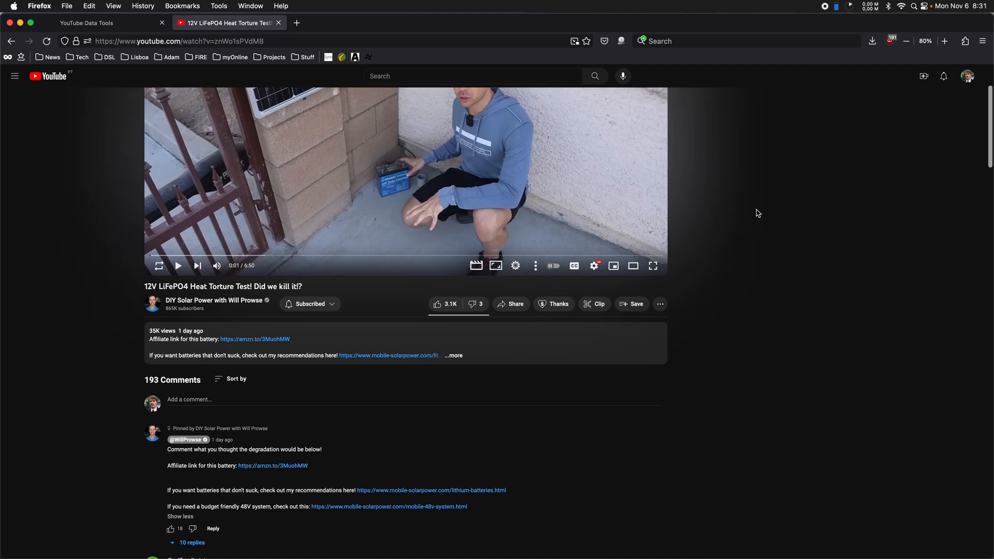
scroll(down, 3)
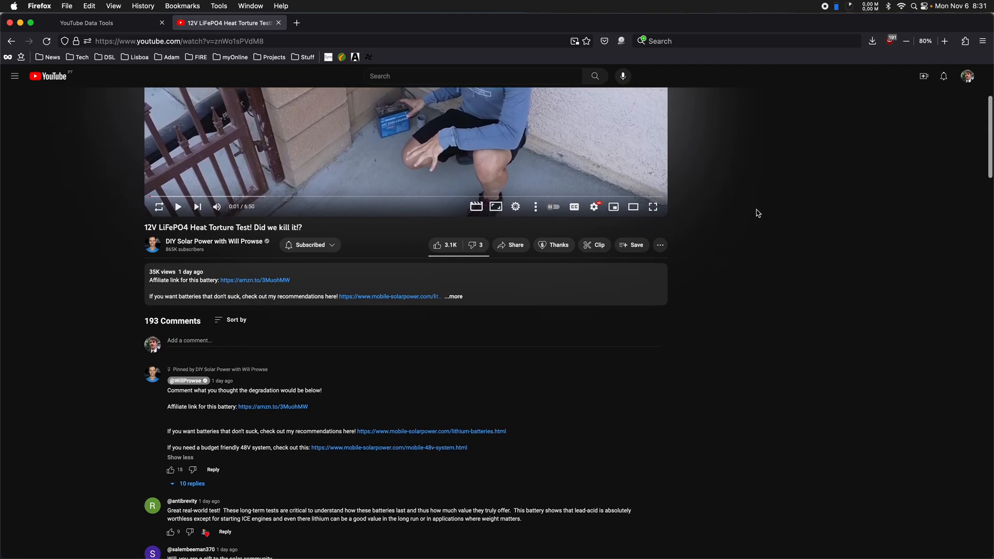
scroll(down, 3)
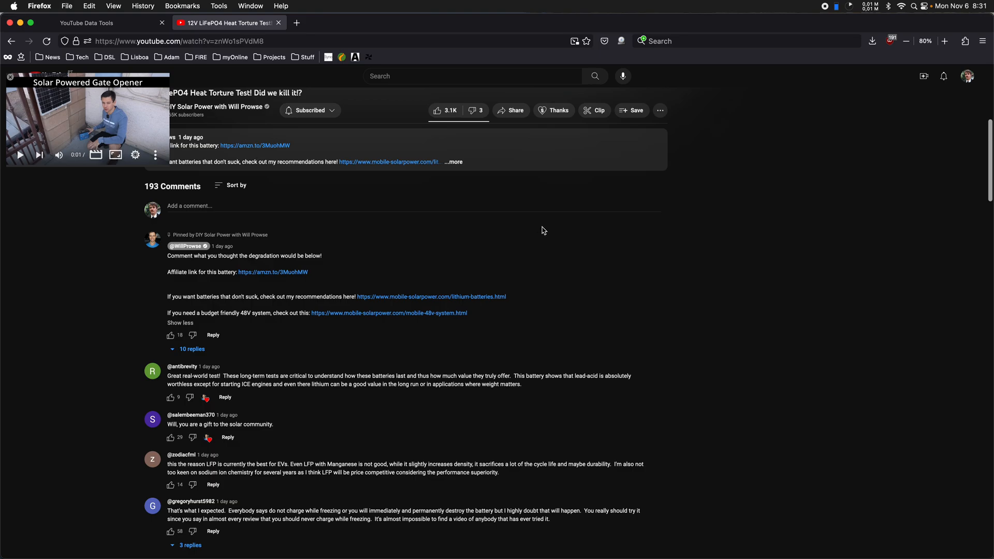
scroll(down, 3)
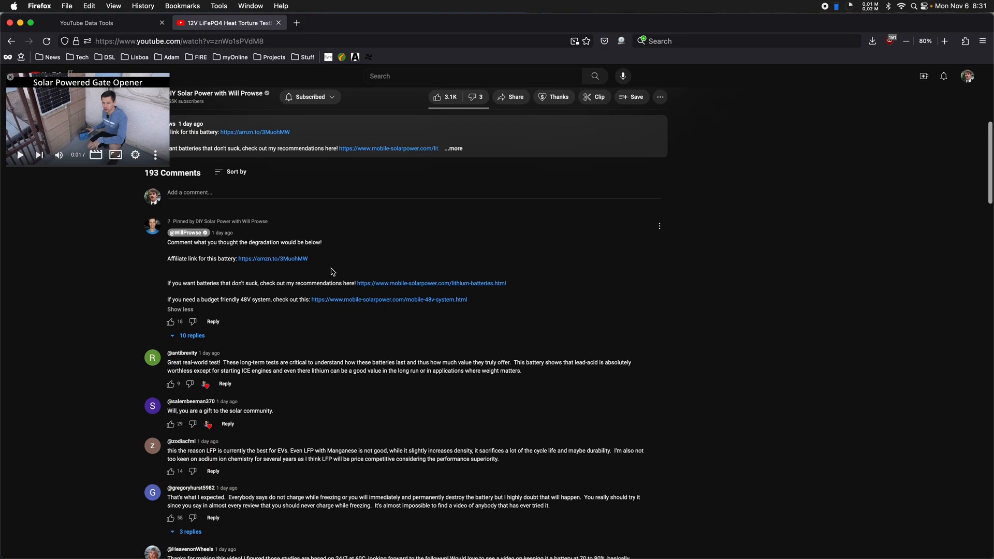
mouse_move(188, 335)
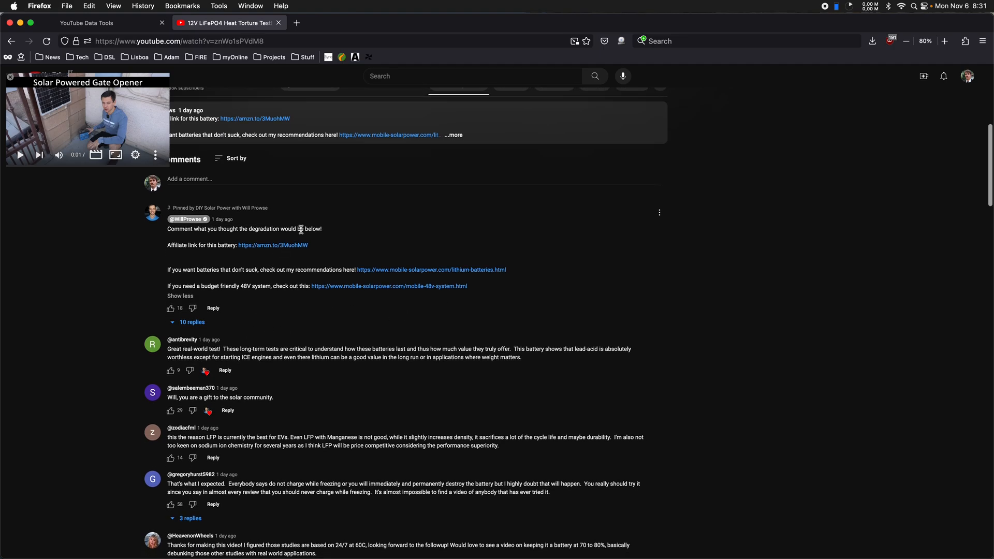
mouse_move(274, 229)
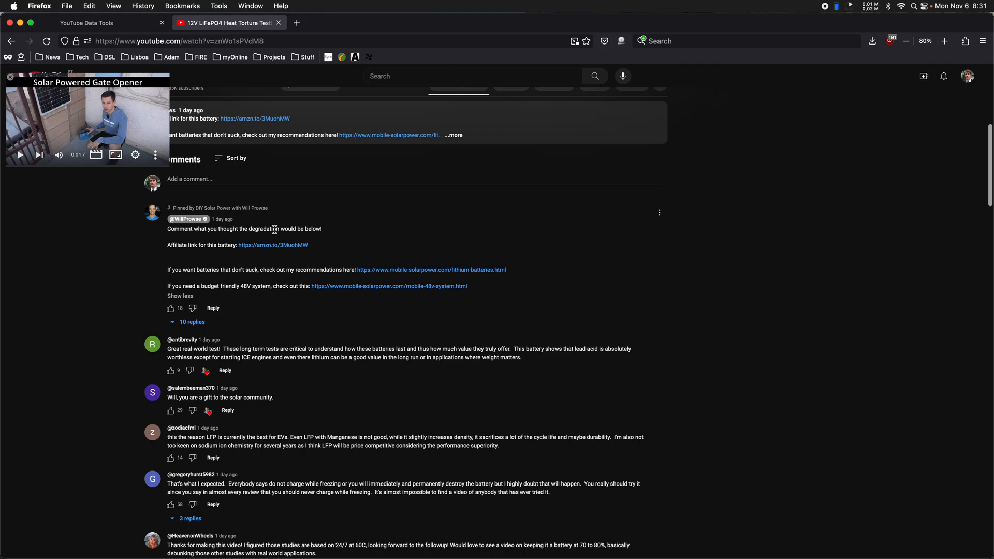
mouse_move(209, 230)
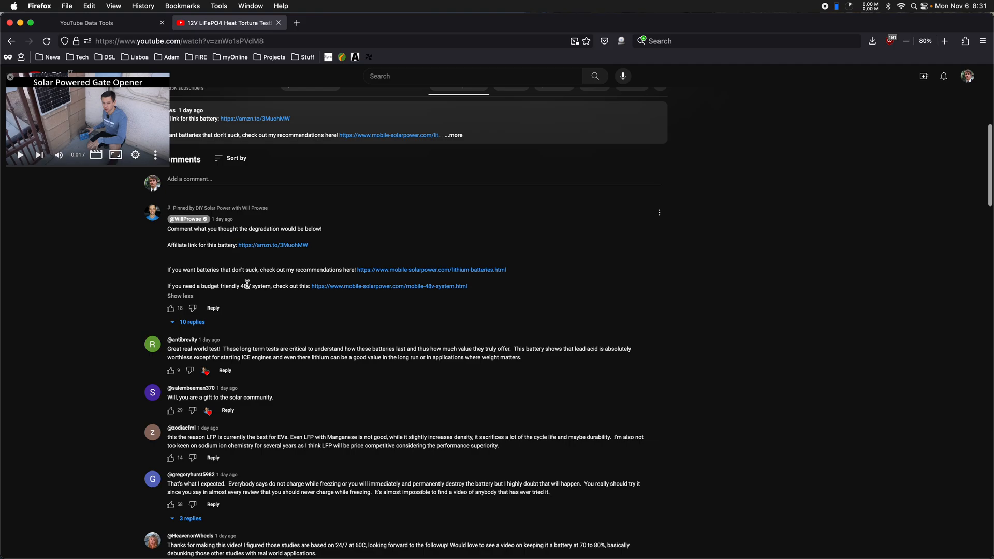
mouse_move(242, 271)
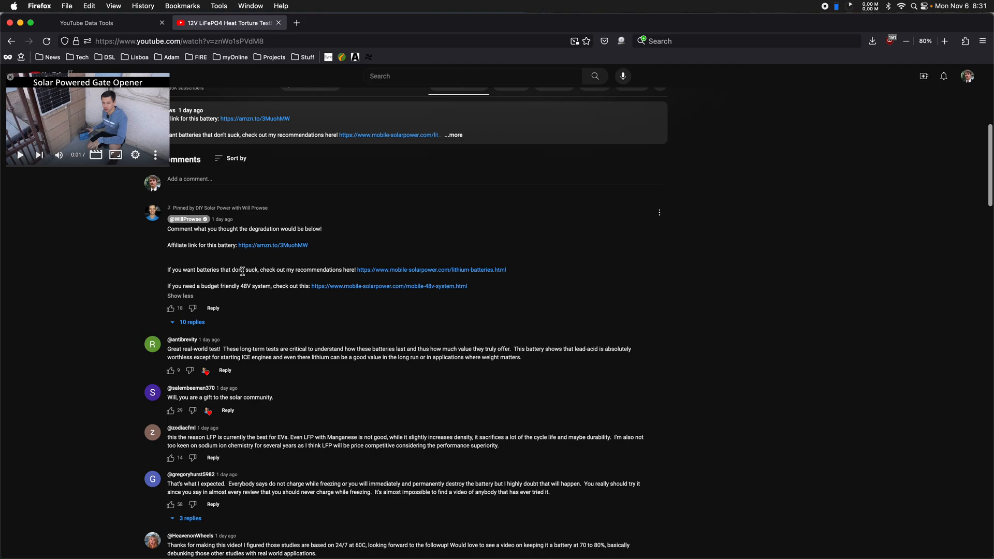
mouse_move(226, 256)
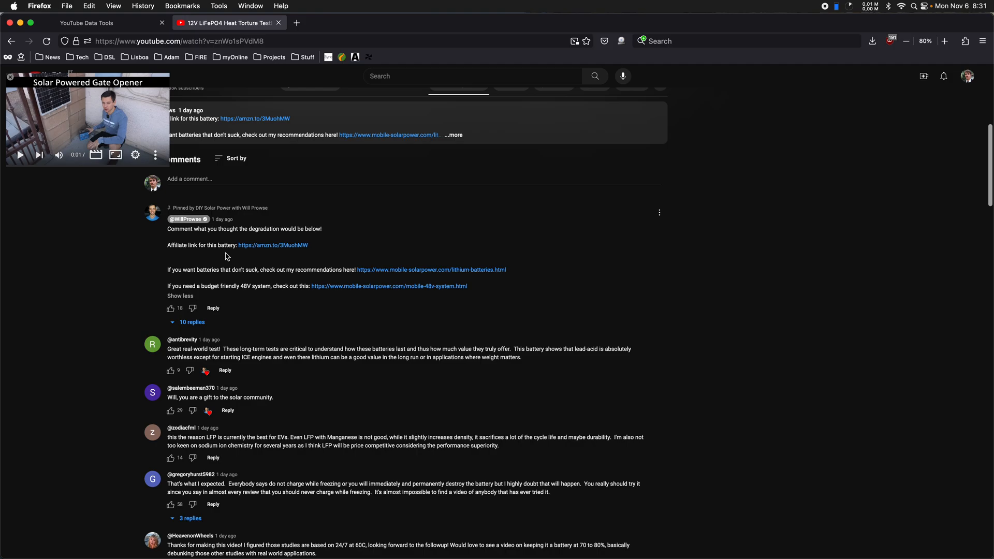
mouse_move(226, 230)
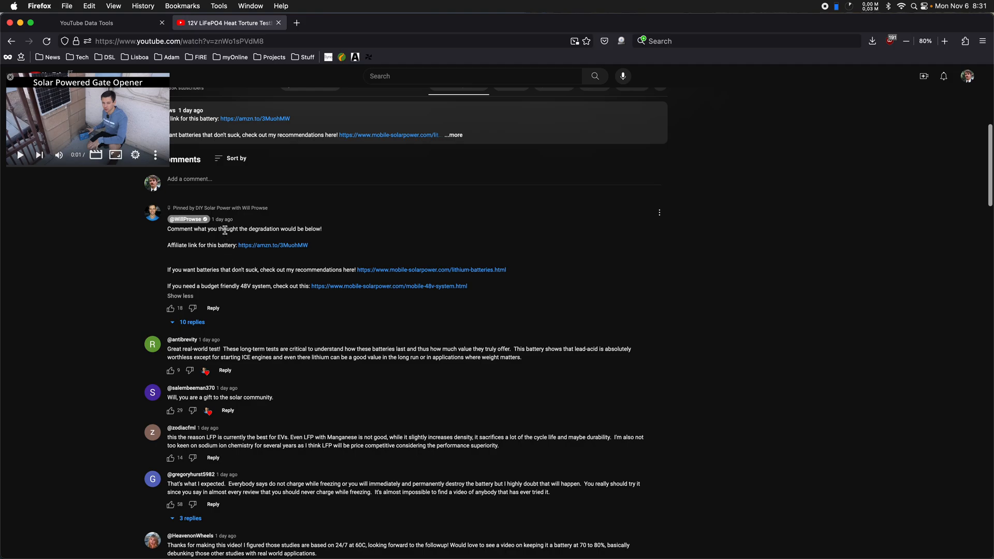
mouse_move(266, 237)
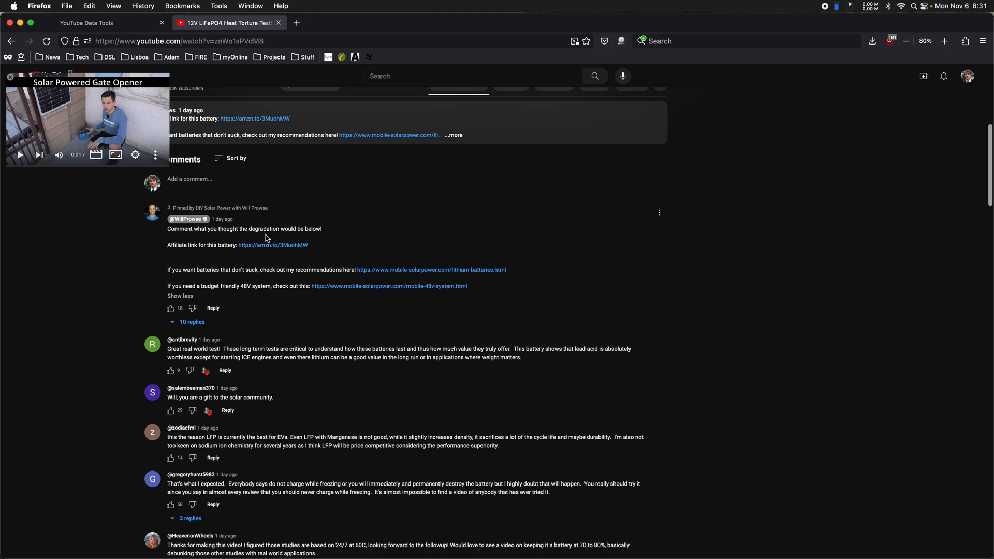
mouse_move(276, 257)
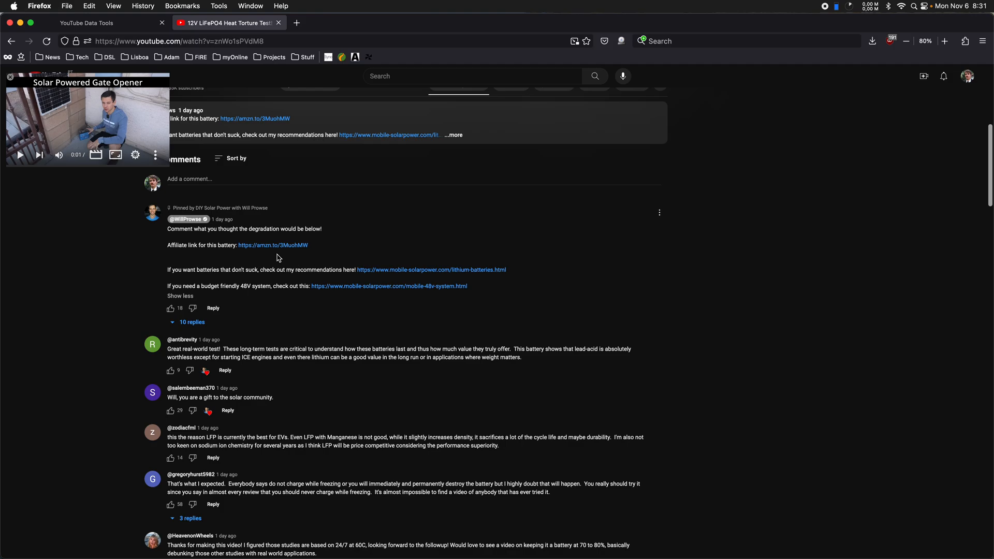
mouse_move(323, 262)
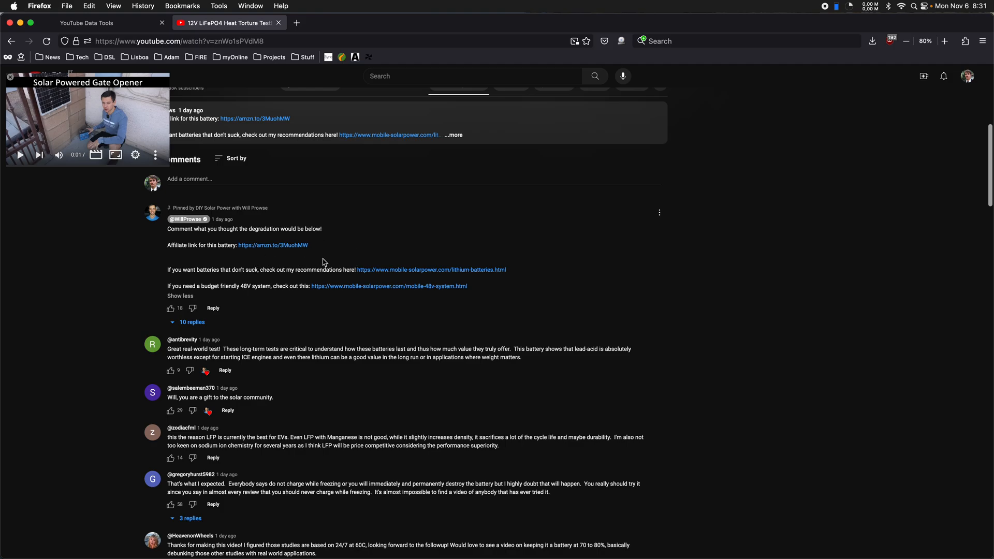
mouse_move(299, 259)
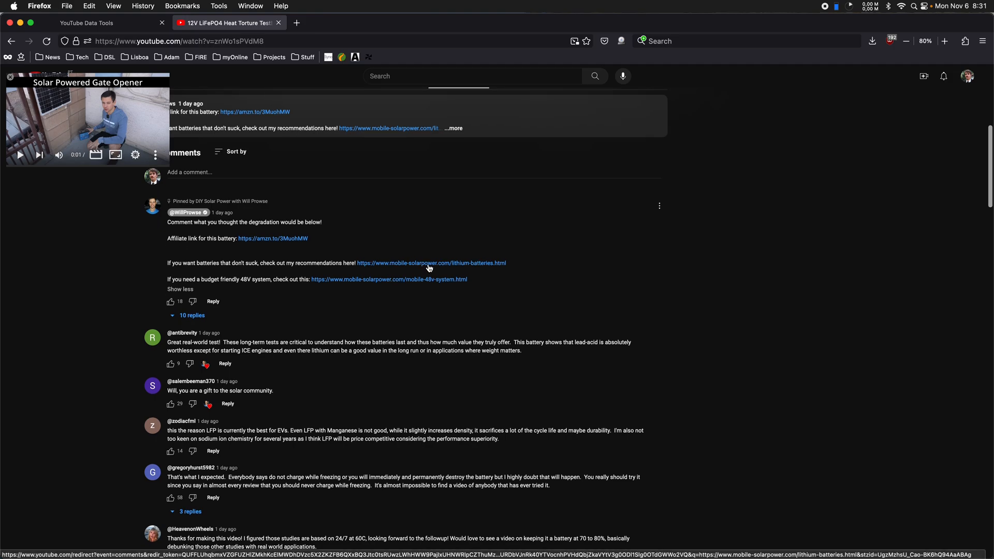
mouse_move(446, 265)
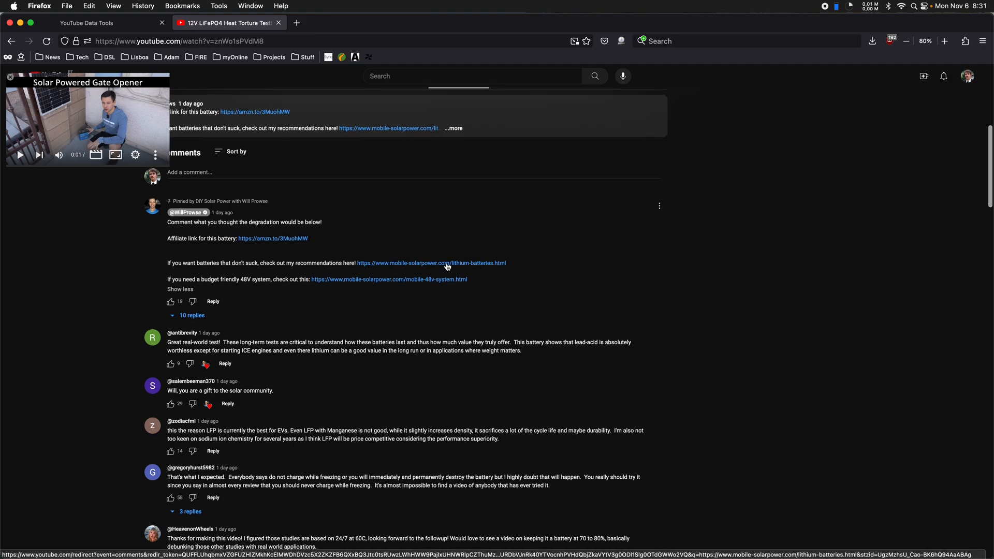
mouse_move(435, 267)
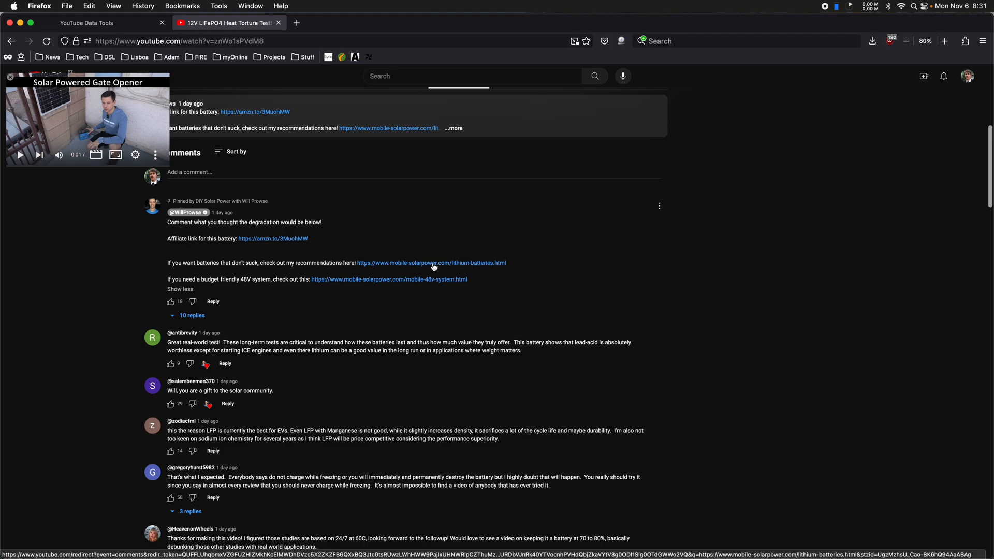
scroll(up, 3)
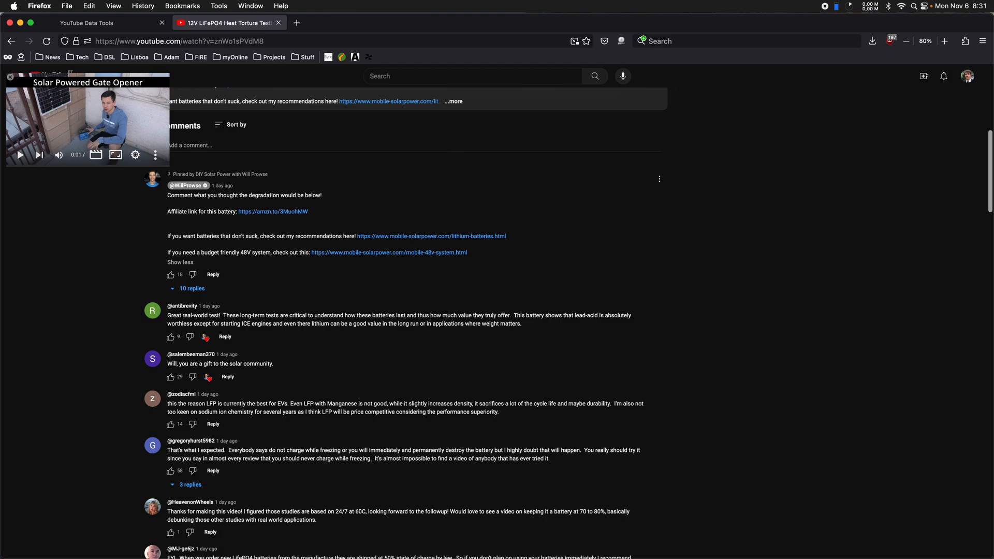
mouse_move(222, 185)
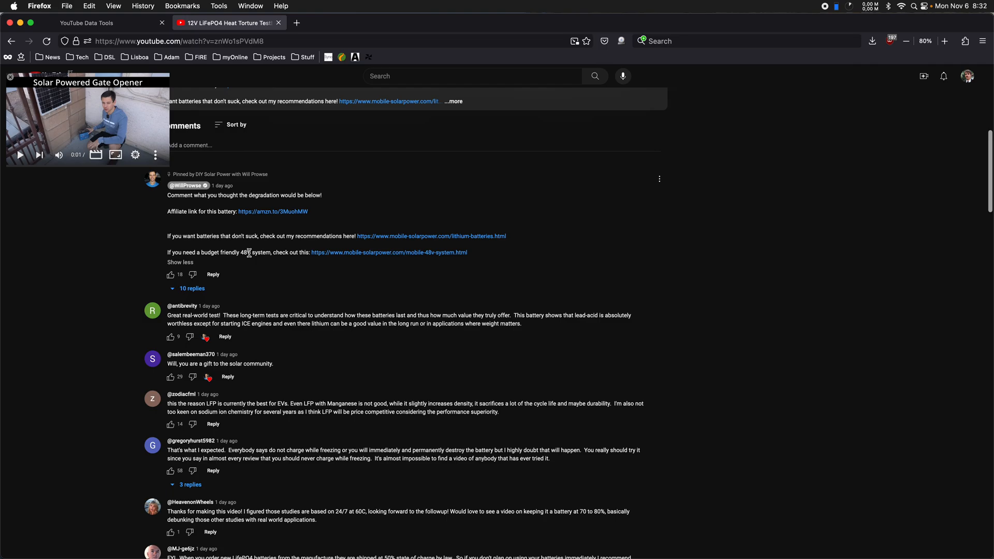
mouse_move(248, 263)
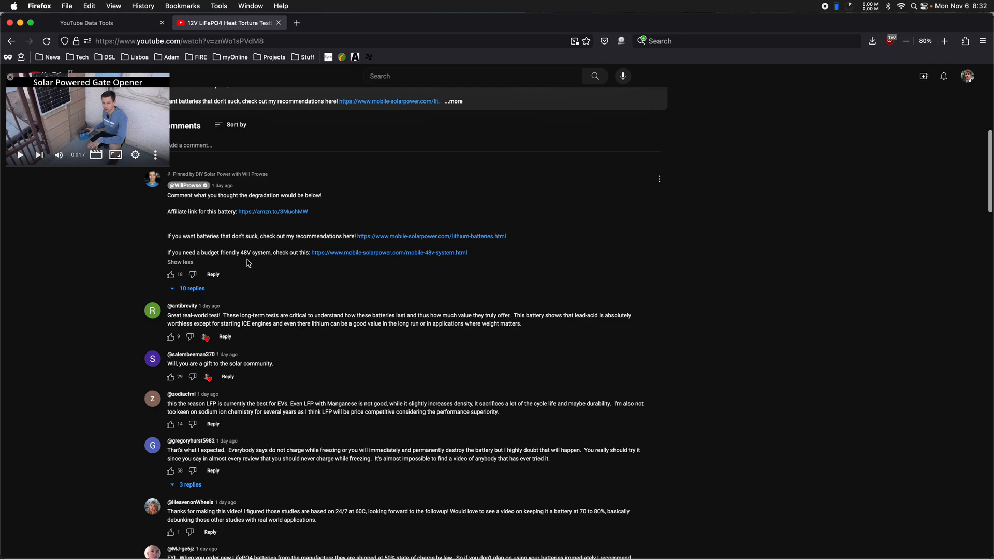
mouse_move(170, 274)
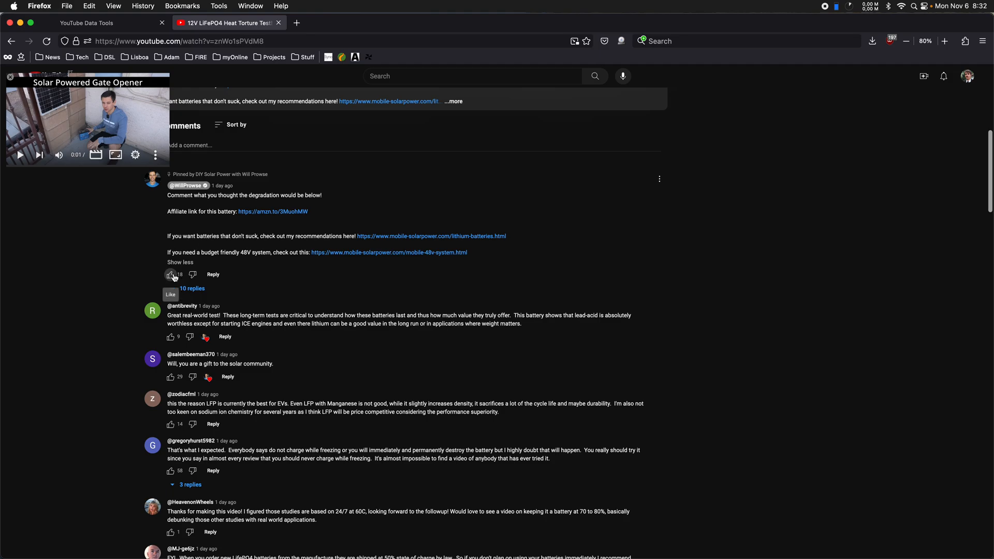
mouse_move(193, 274)
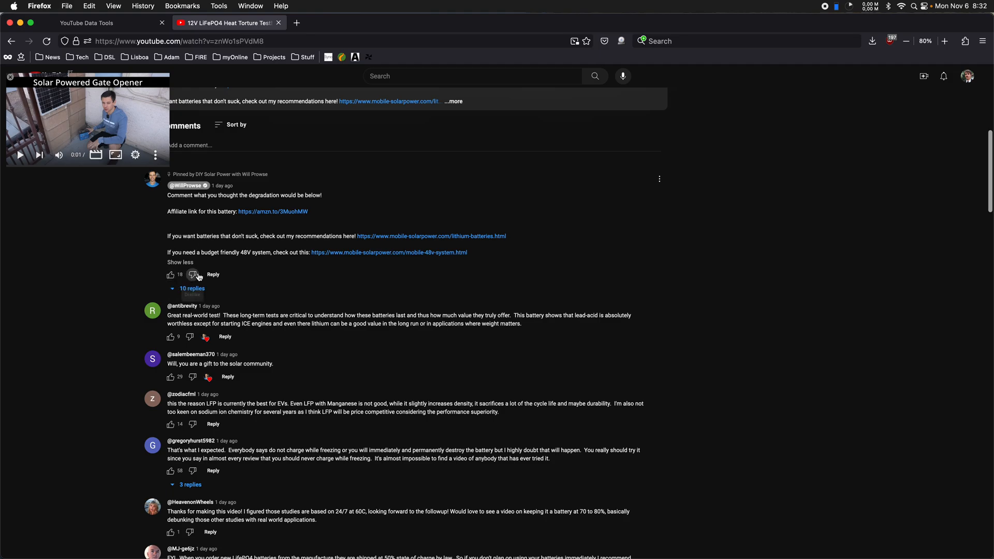
scroll(up, 3)
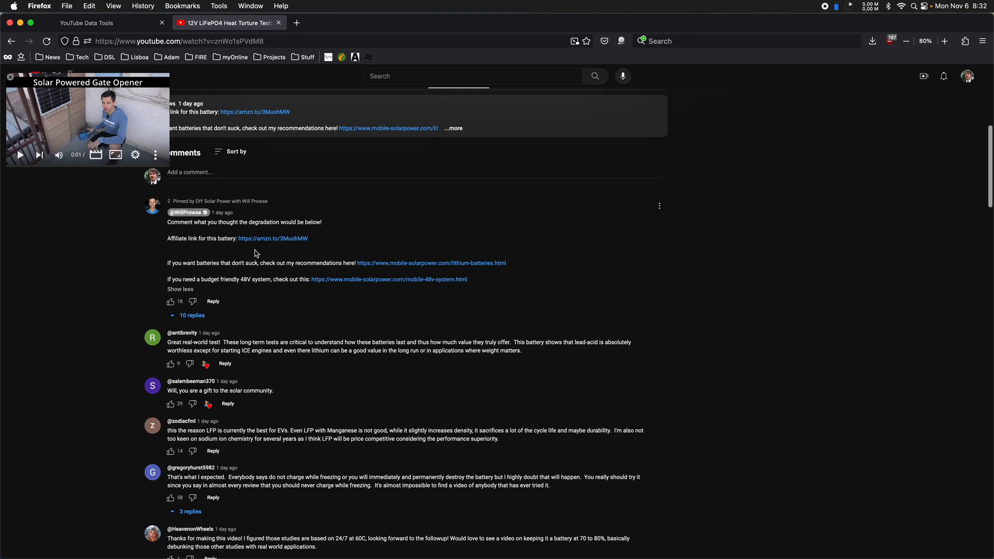
mouse_move(222, 265)
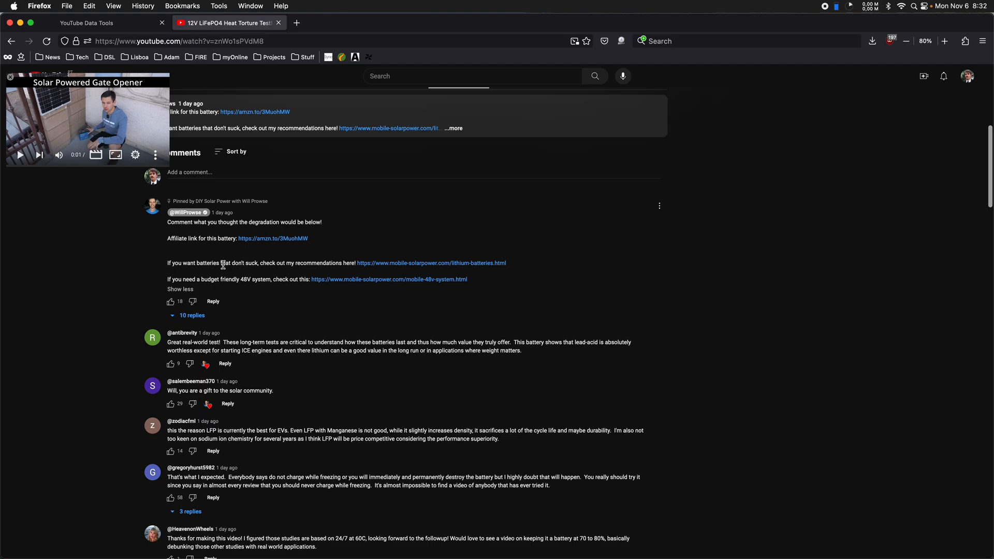
scroll(up, 3)
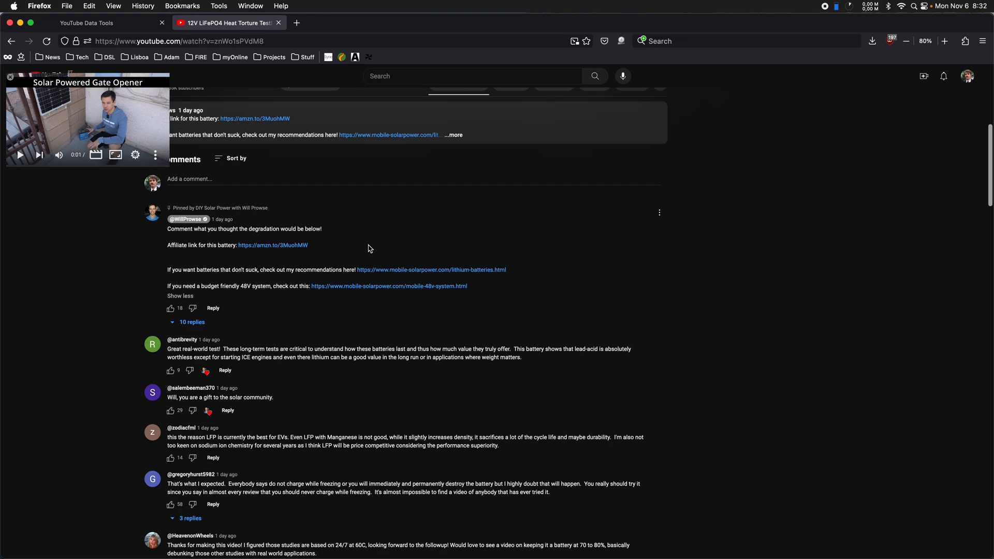
mouse_move(449, 234)
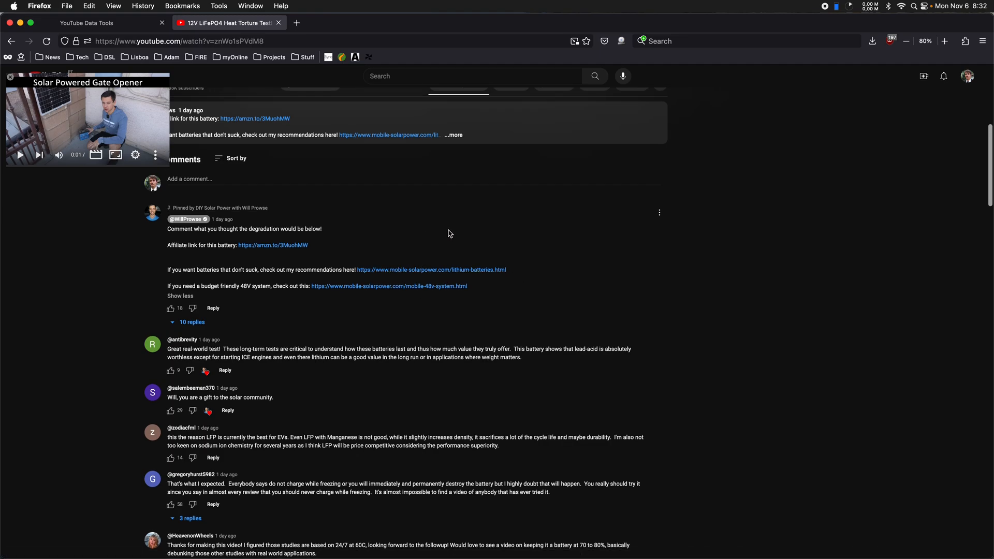
click(944, 40)
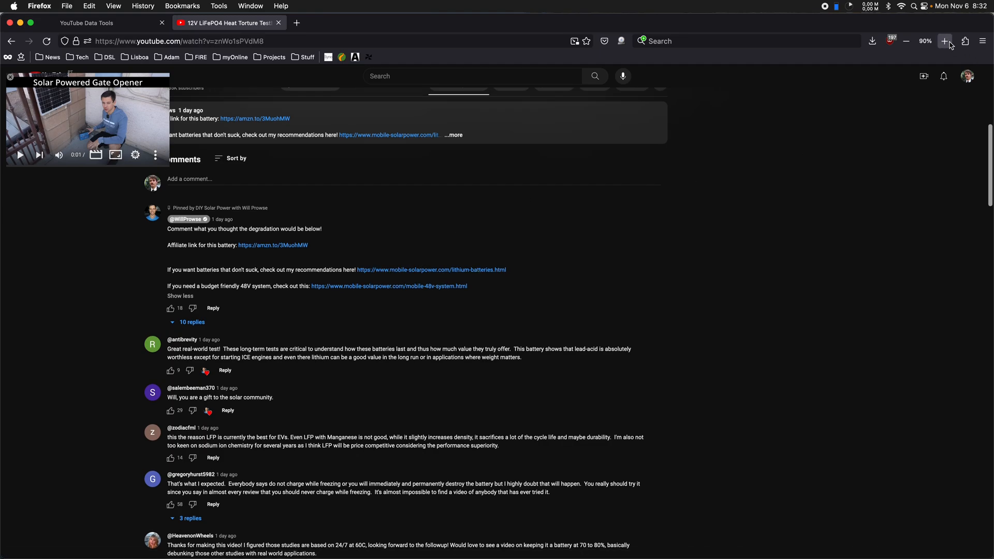
click(945, 41)
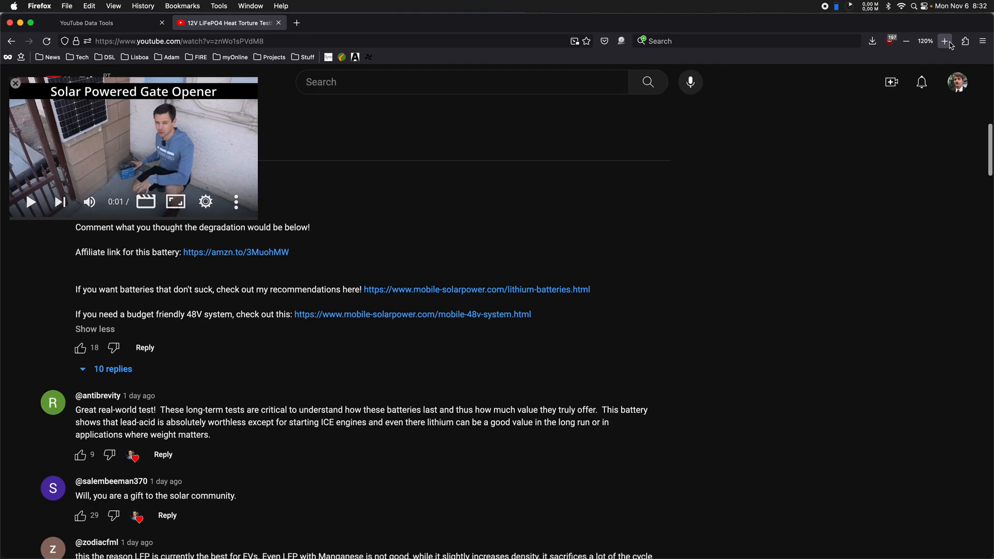
click(945, 40)
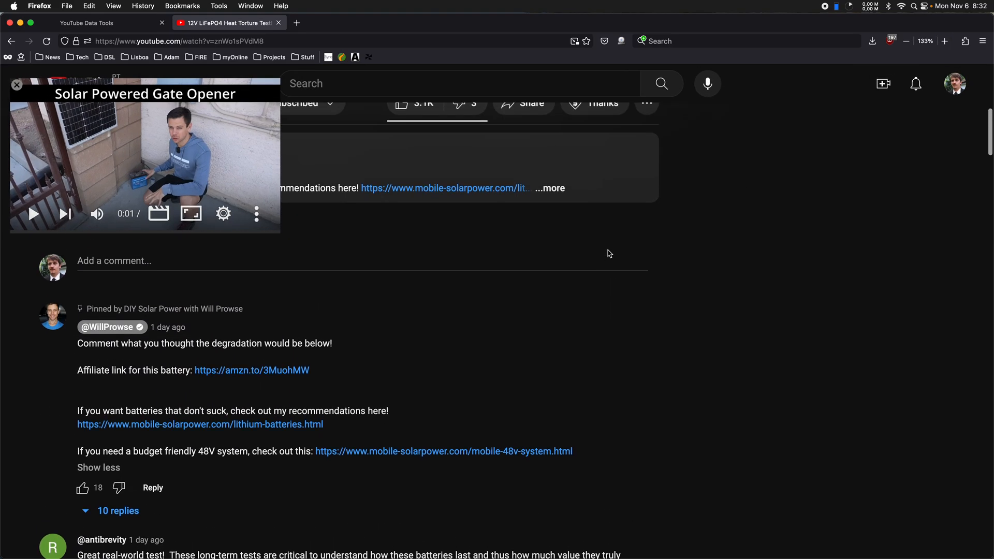
scroll(down, 3)
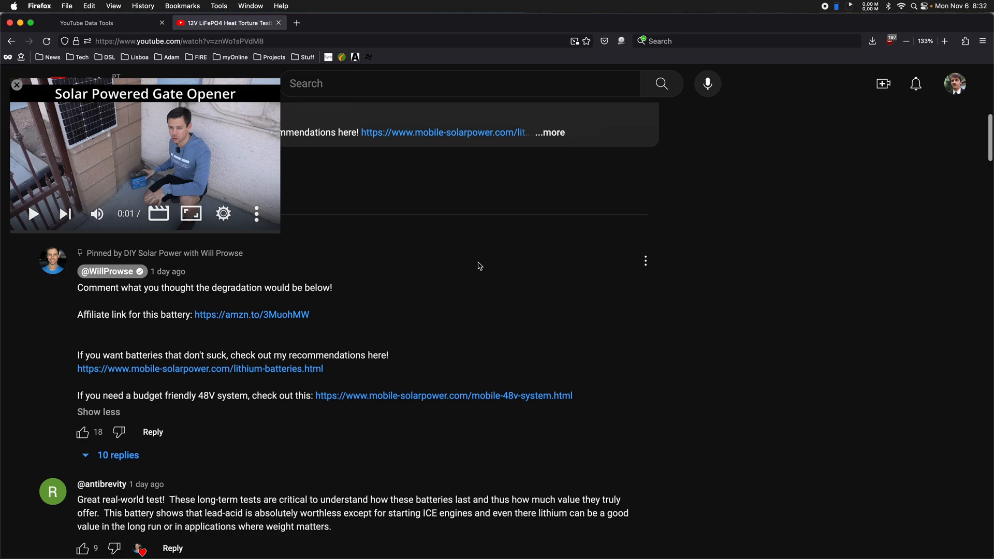
scroll(down, 3)
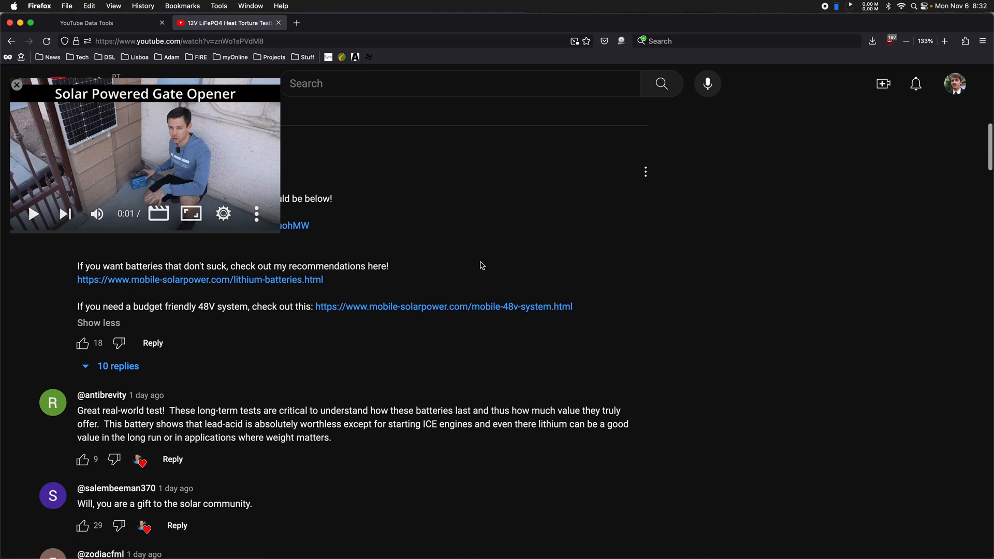
scroll(down, 3)
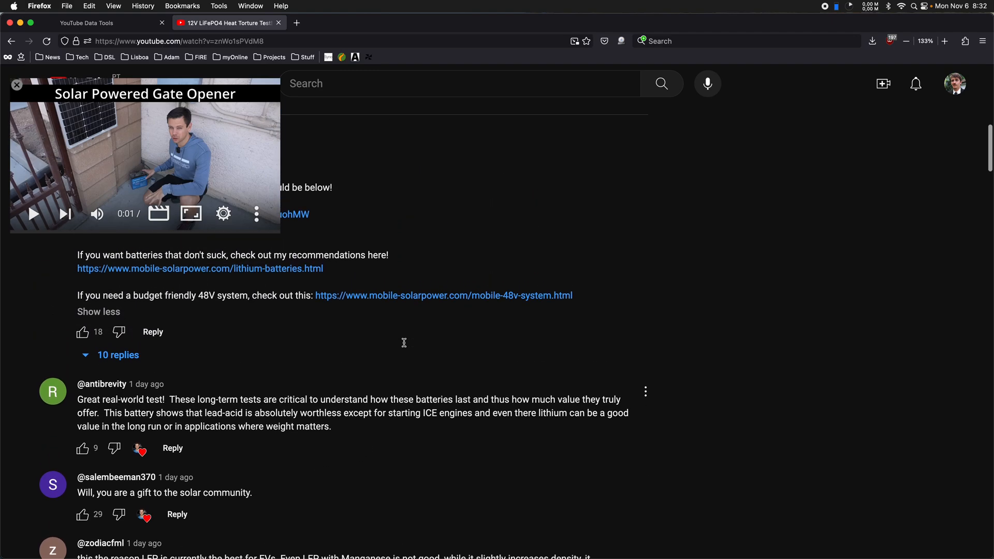
scroll(up, 3)
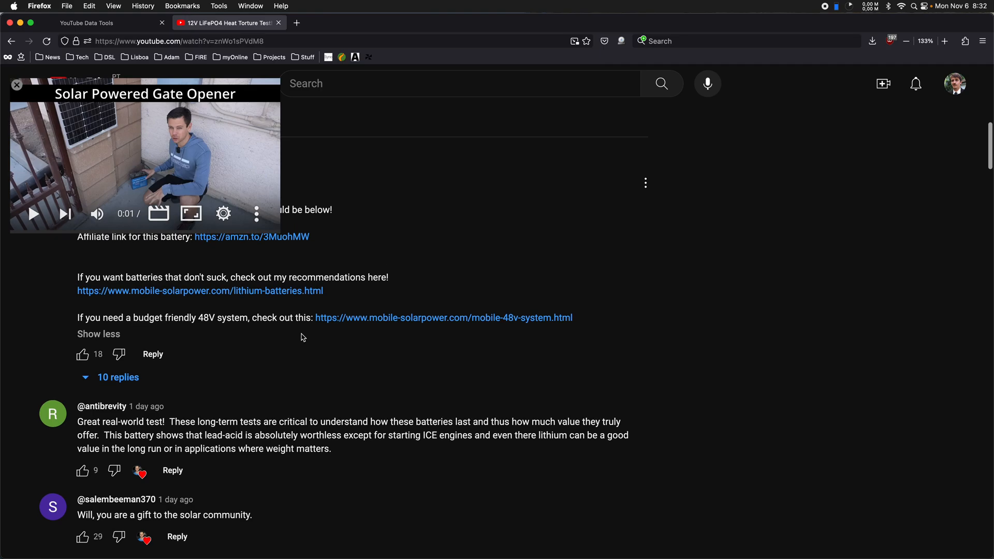
scroll(down, 3)
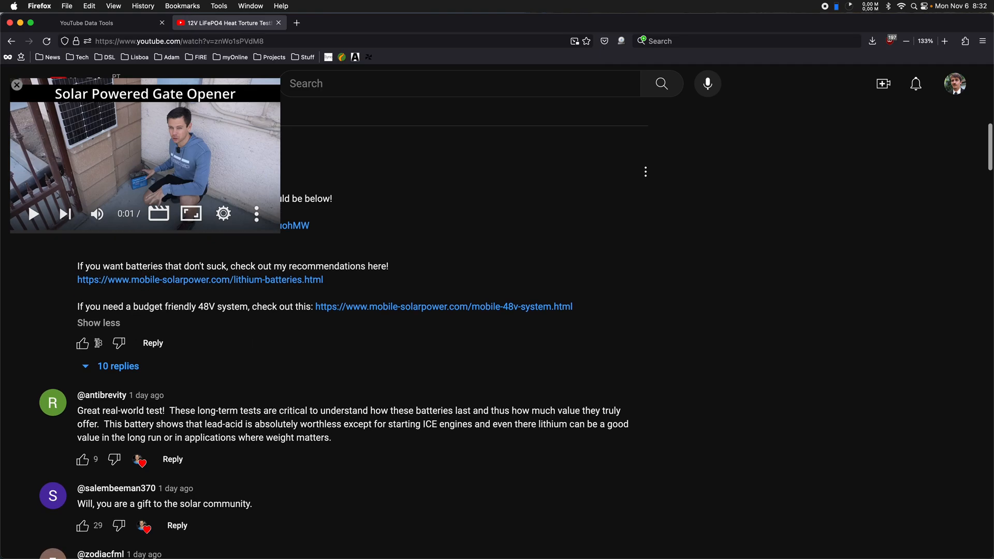
scroll(down, 3)
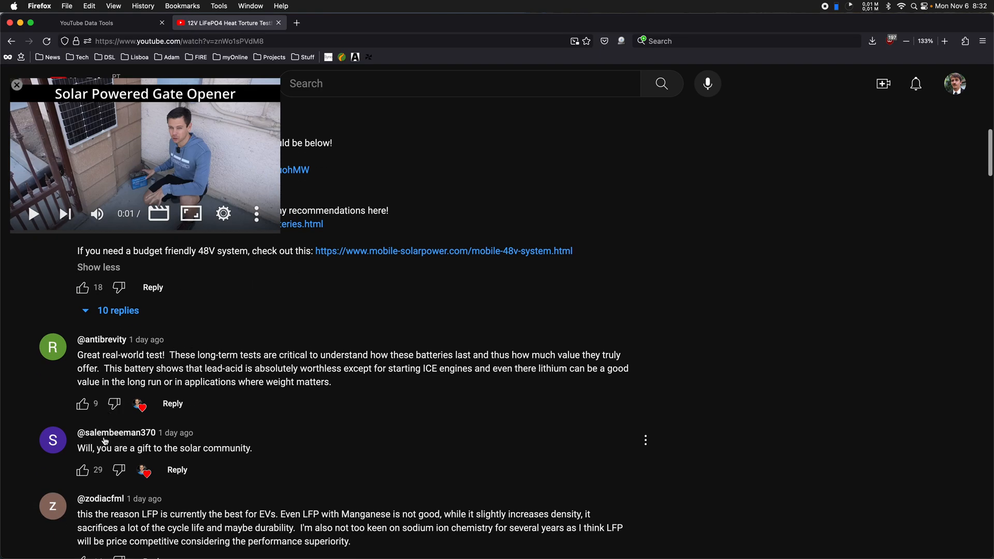
scroll(up, 3)
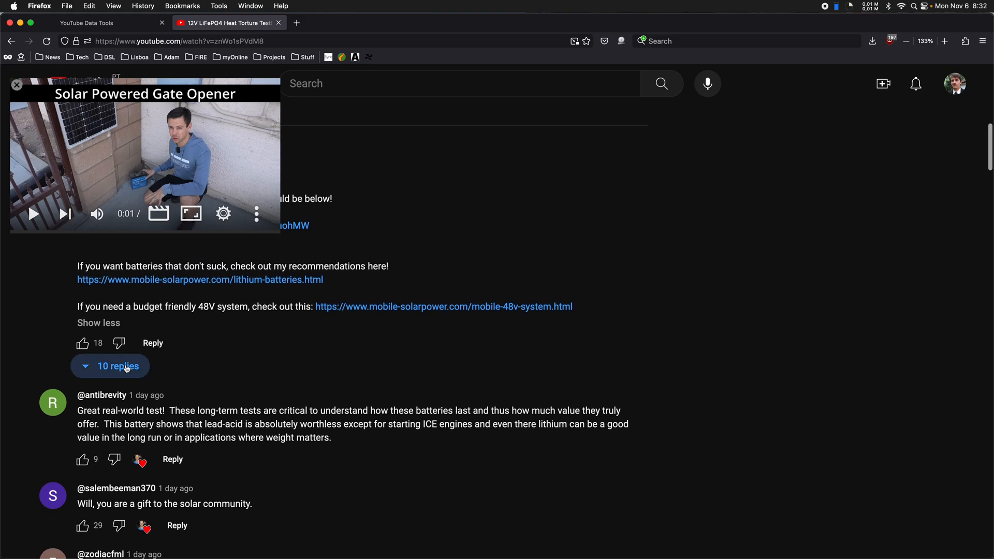
mouse_move(423, 349)
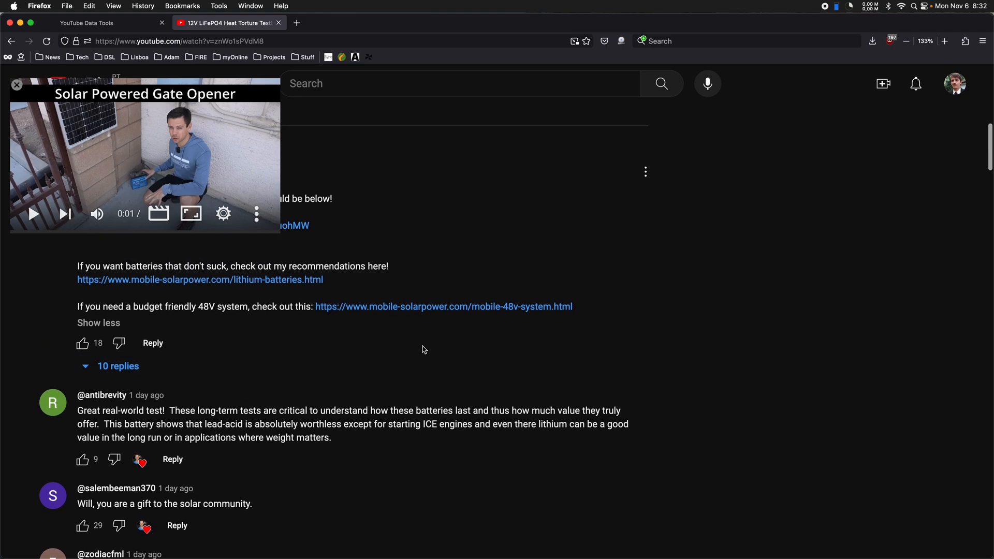
scroll(up, 3)
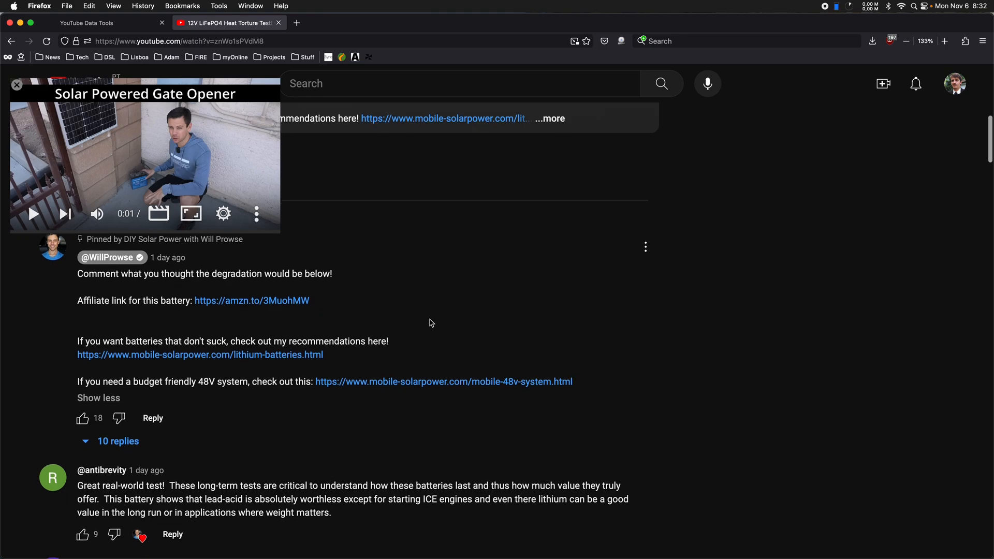
scroll(down, 3)
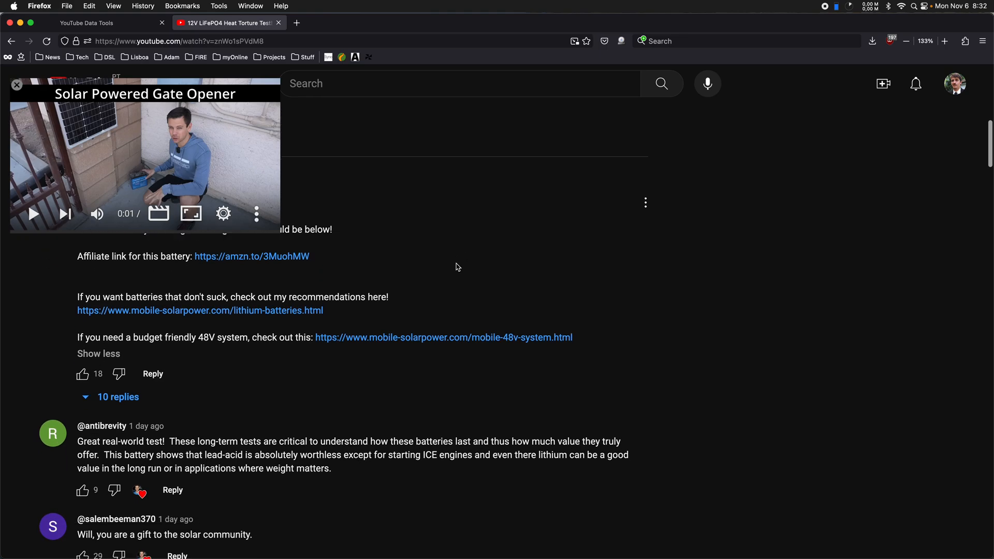
scroll(down, 3)
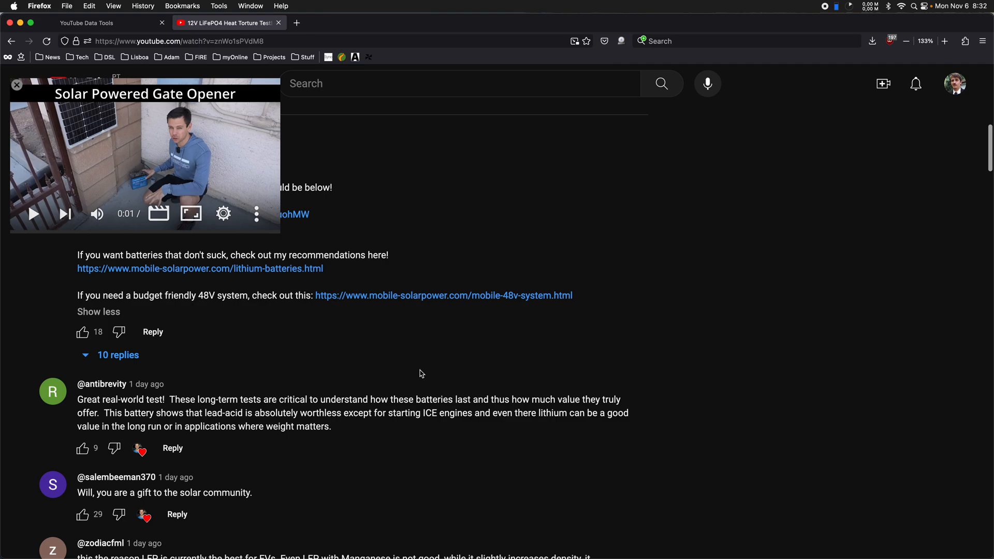
scroll(down, 3)
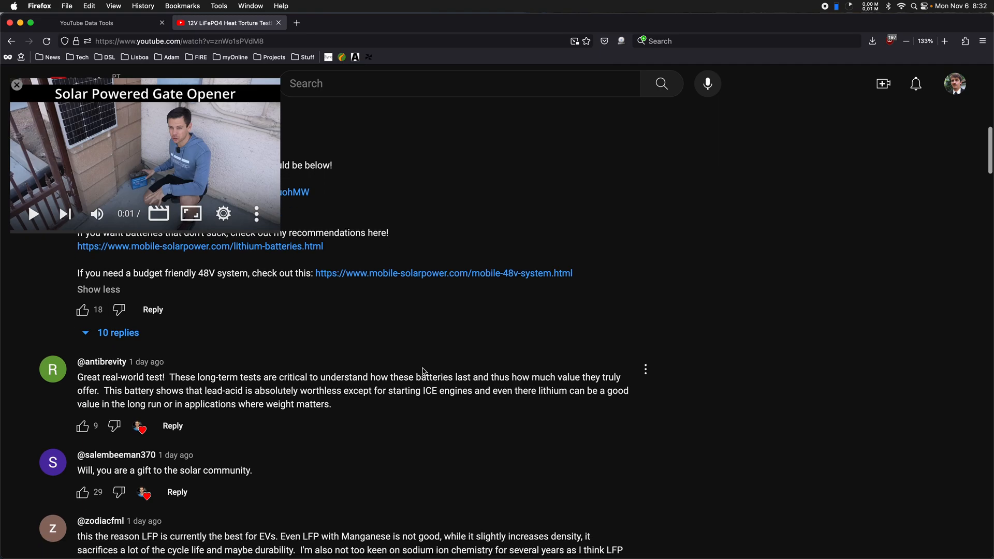
scroll(down, 3)
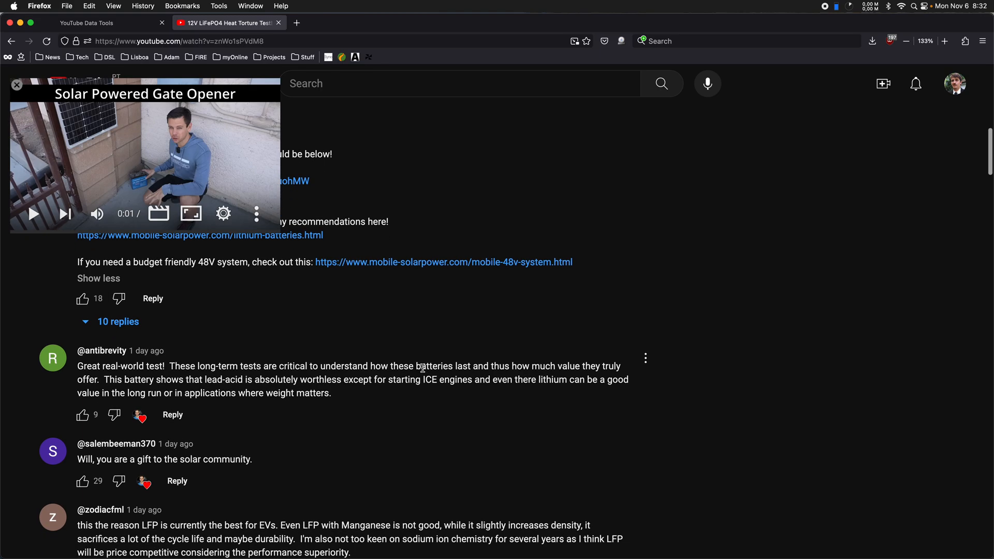
scroll(up, 3)
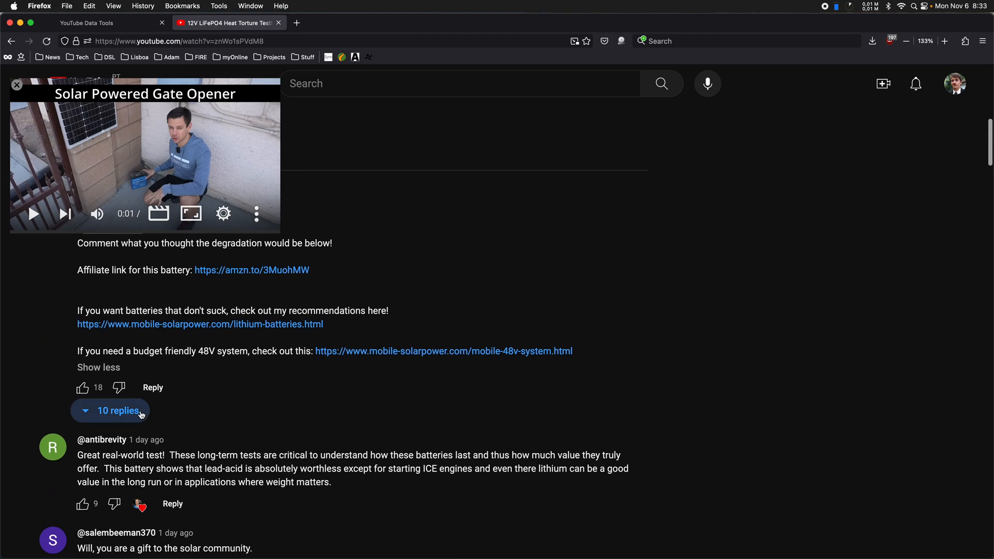
click(119, 410)
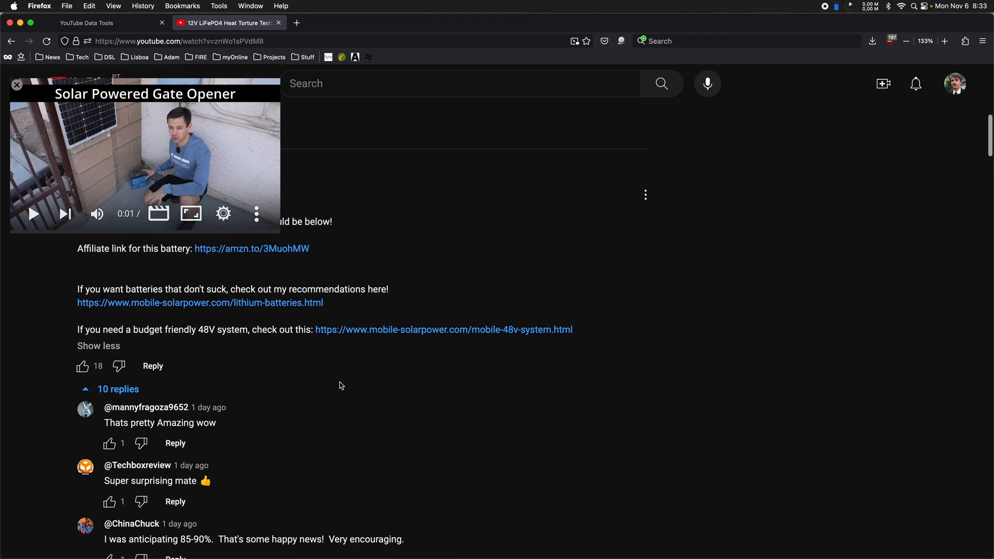
scroll(up, 3)
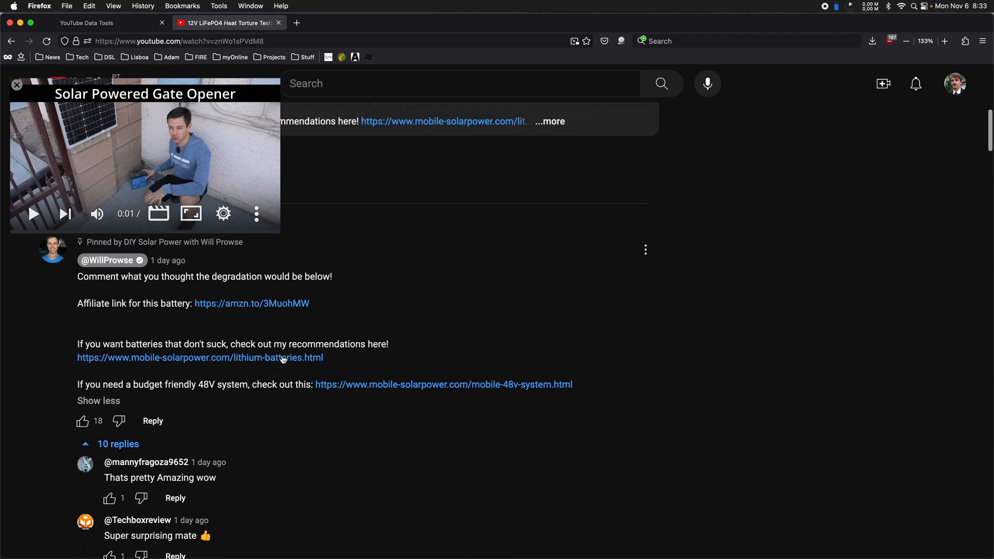
mouse_move(370, 335)
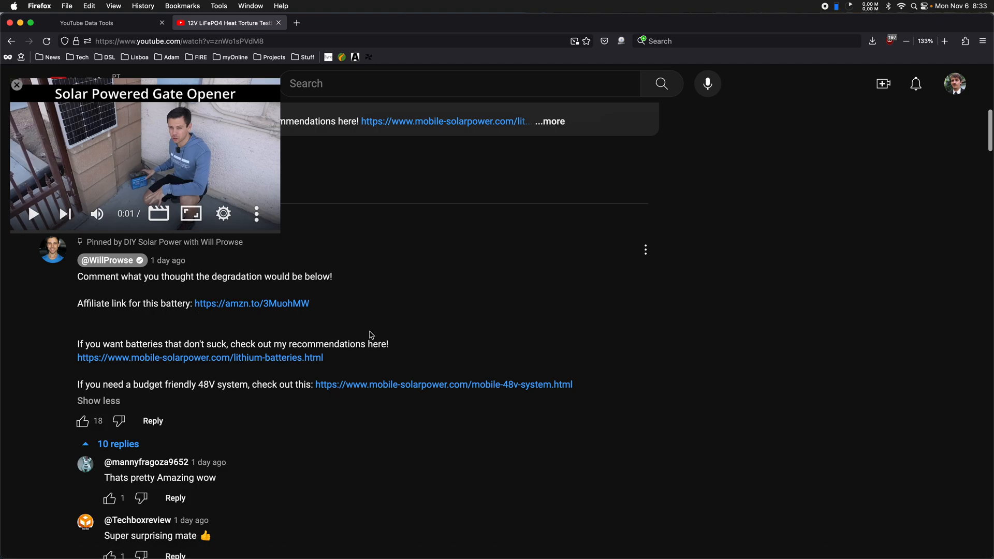
scroll(down, 3)
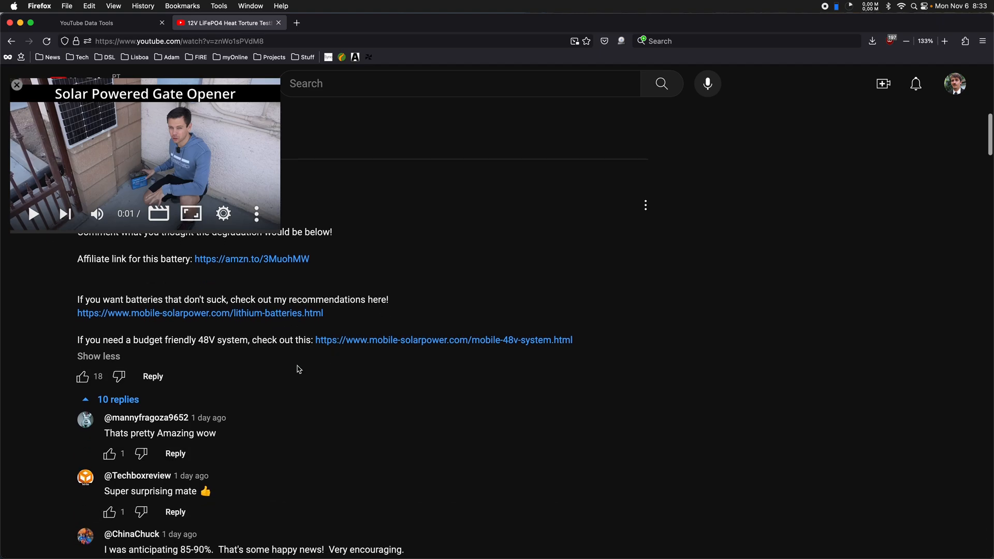
scroll(down, 3)
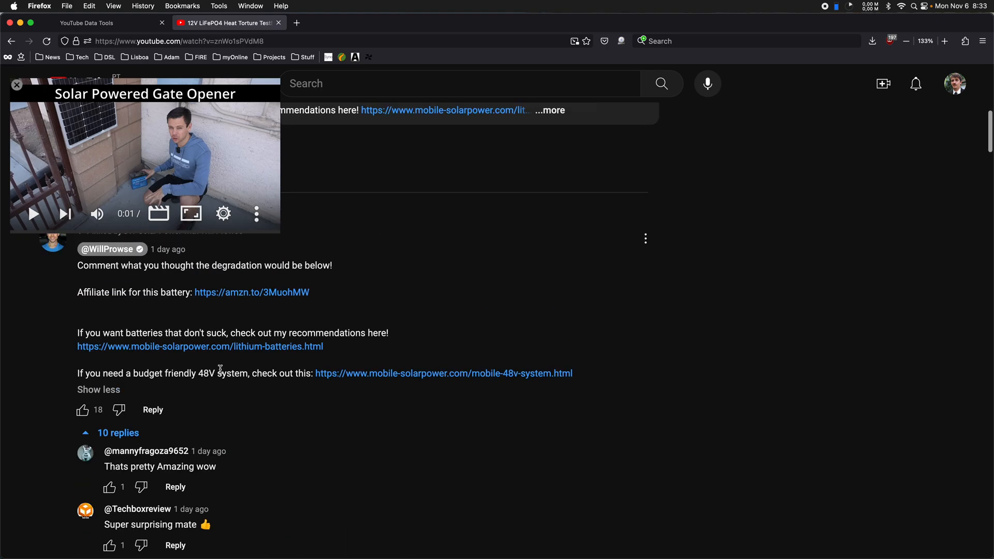
scroll(down, 3)
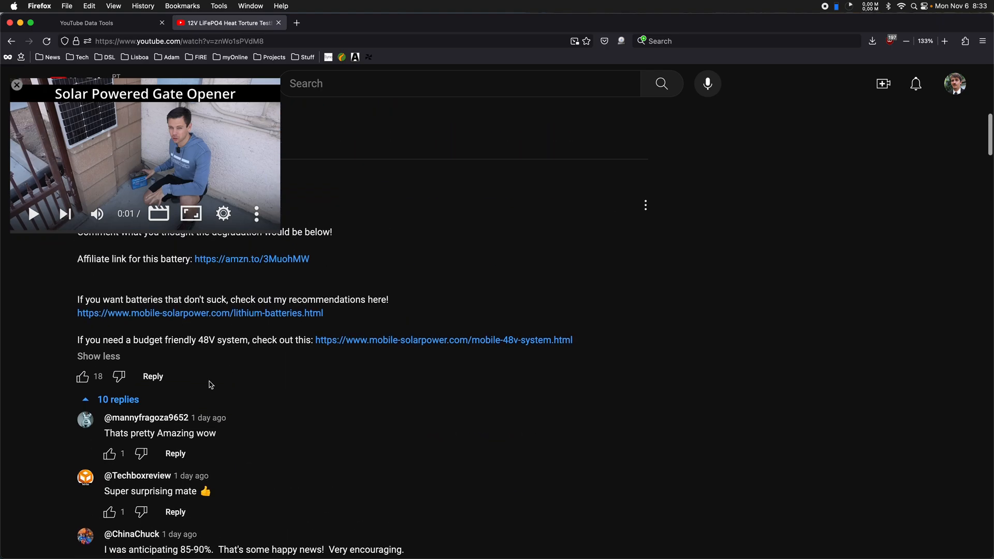
scroll(down, 3)
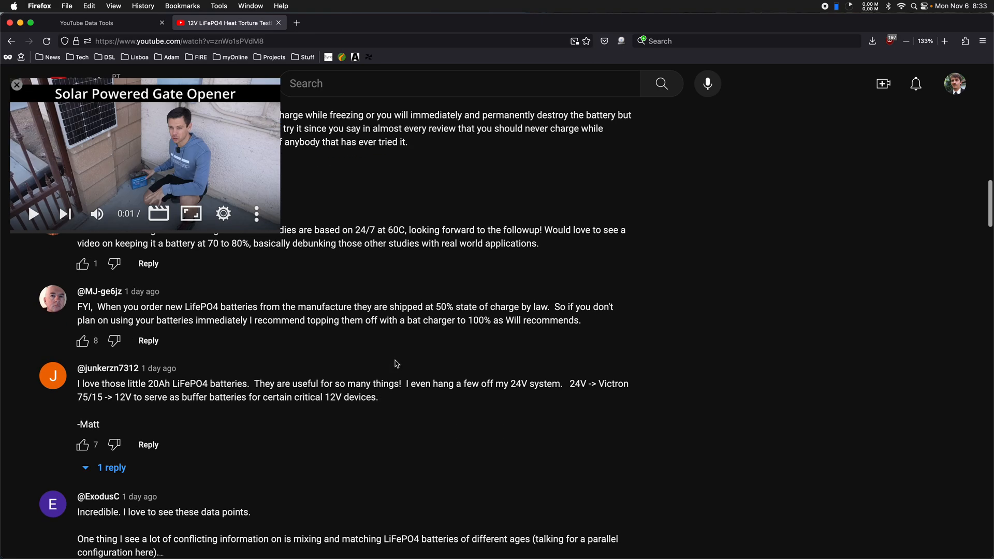
scroll(down, 3)
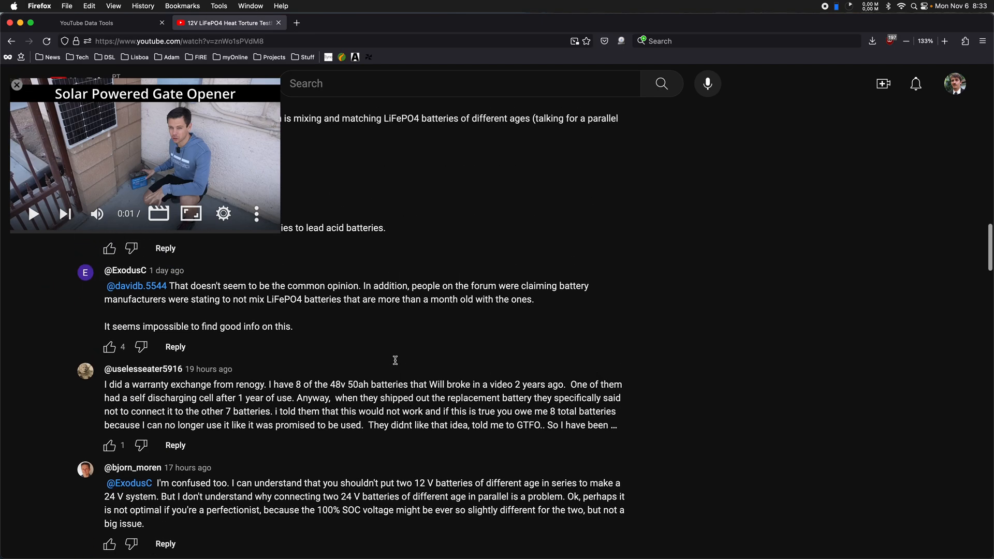
scroll(up, 3)
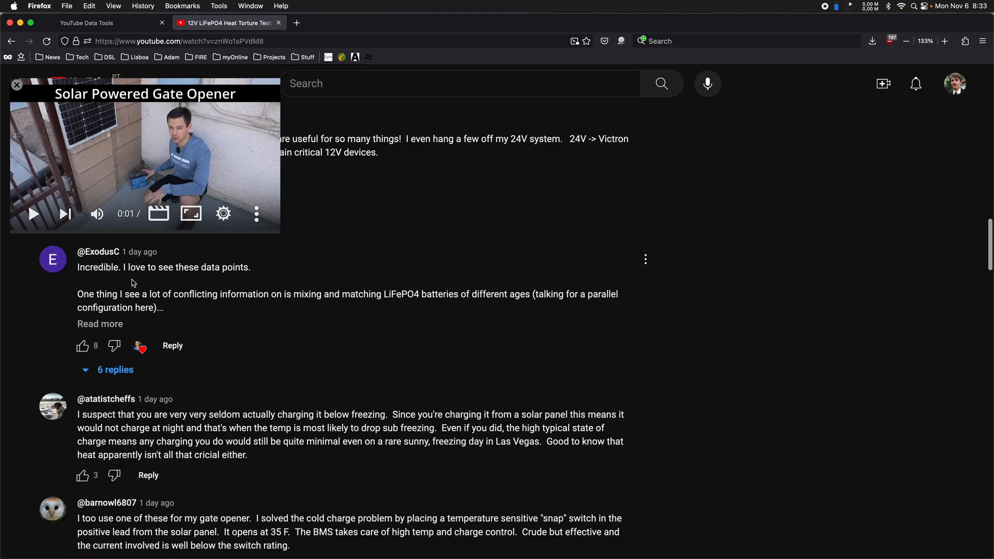
mouse_move(129, 262)
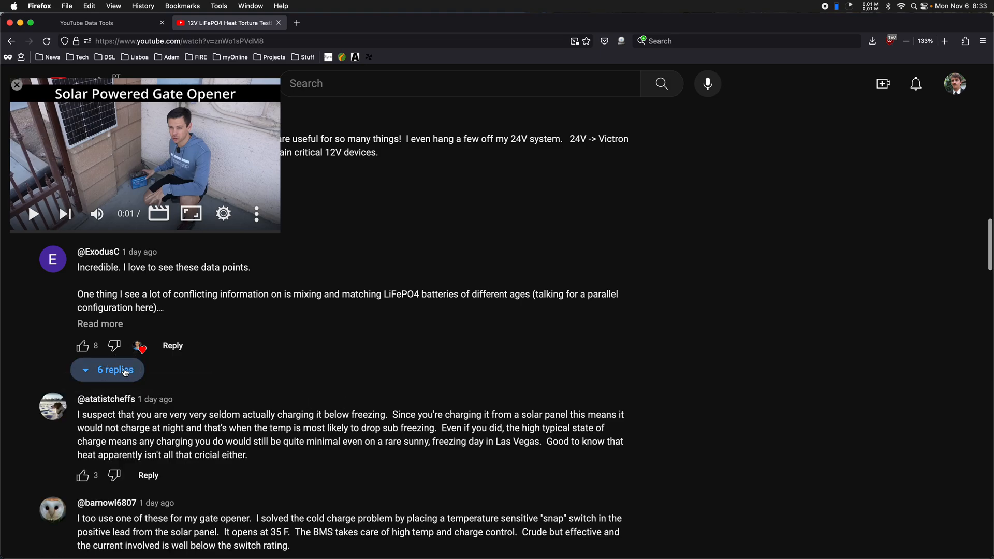
click(116, 370)
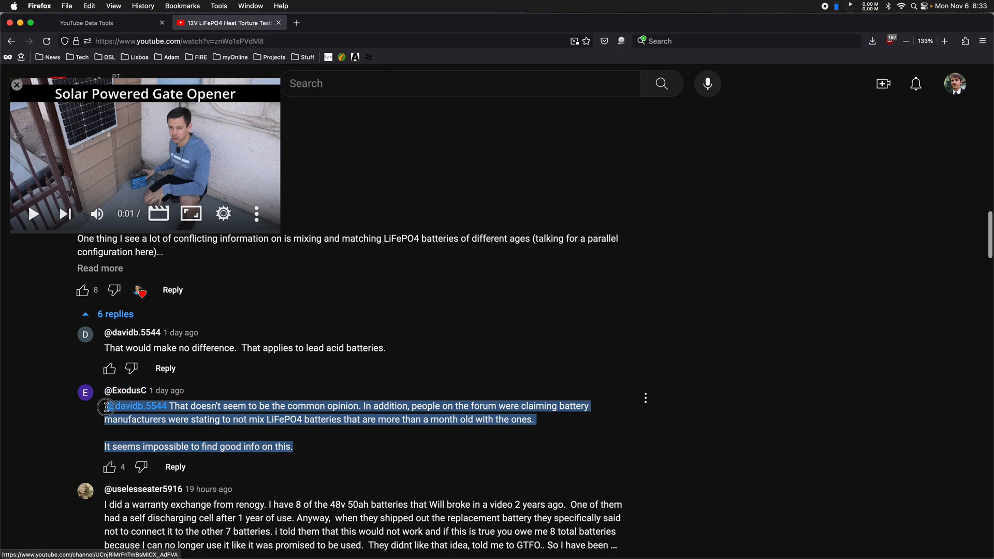
mouse_move(228, 310)
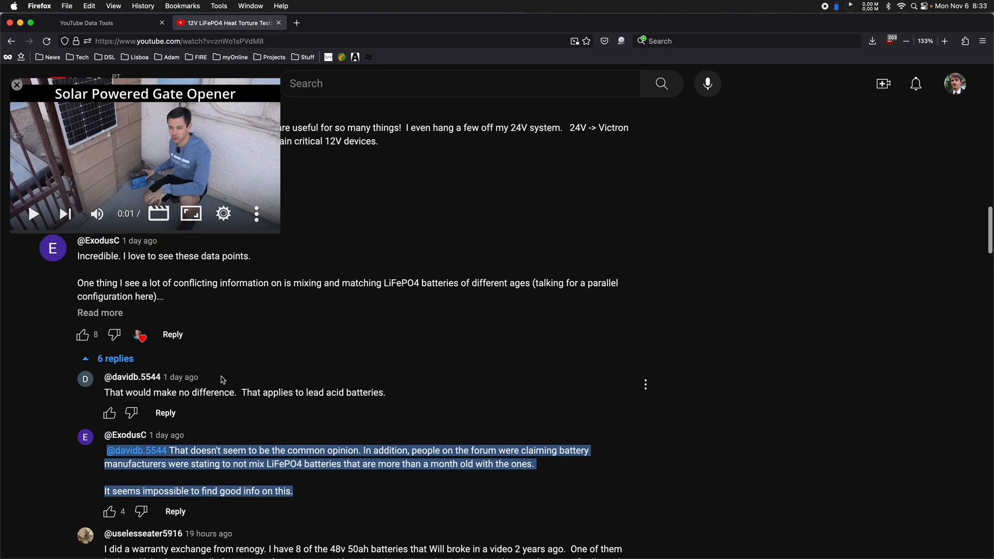
mouse_move(330, 372)
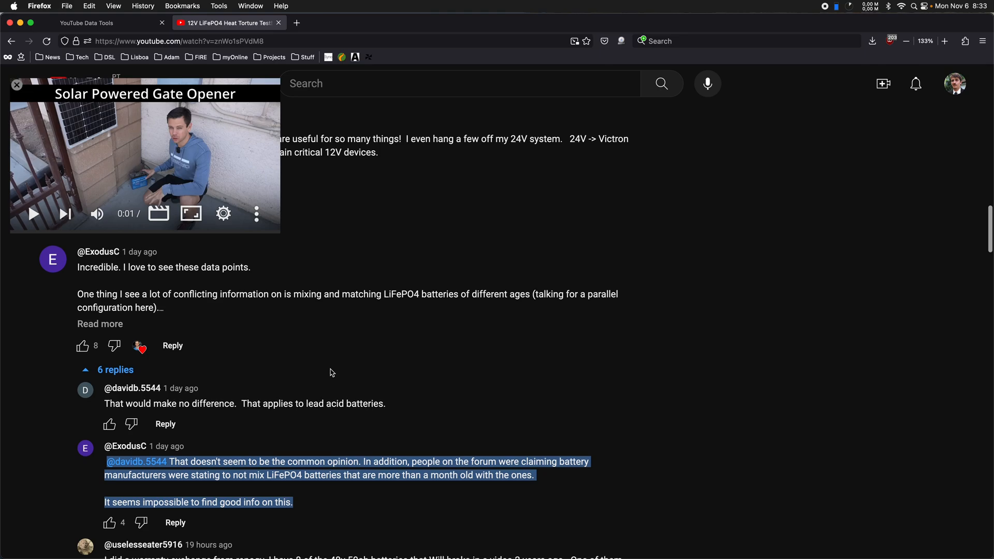
mouse_move(350, 364)
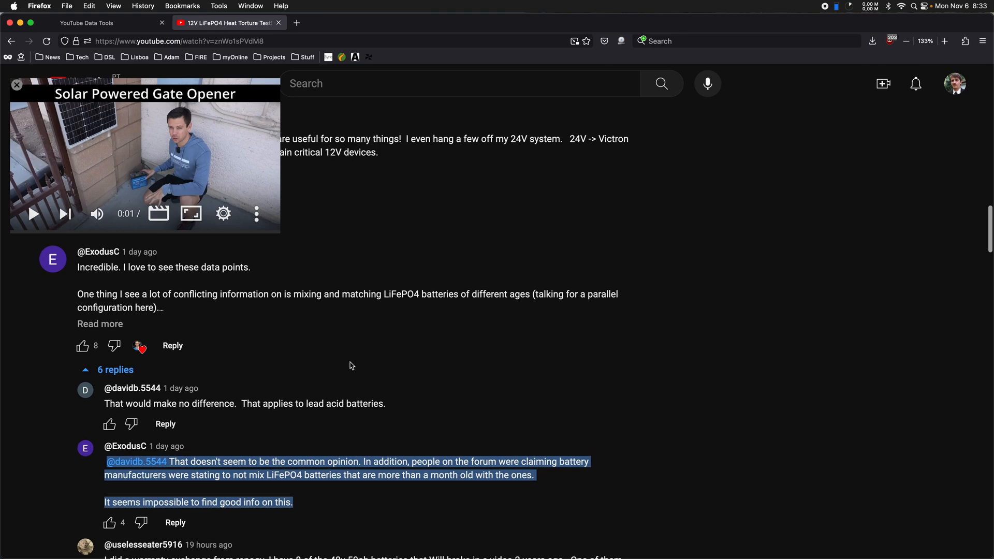
mouse_move(364, 344)
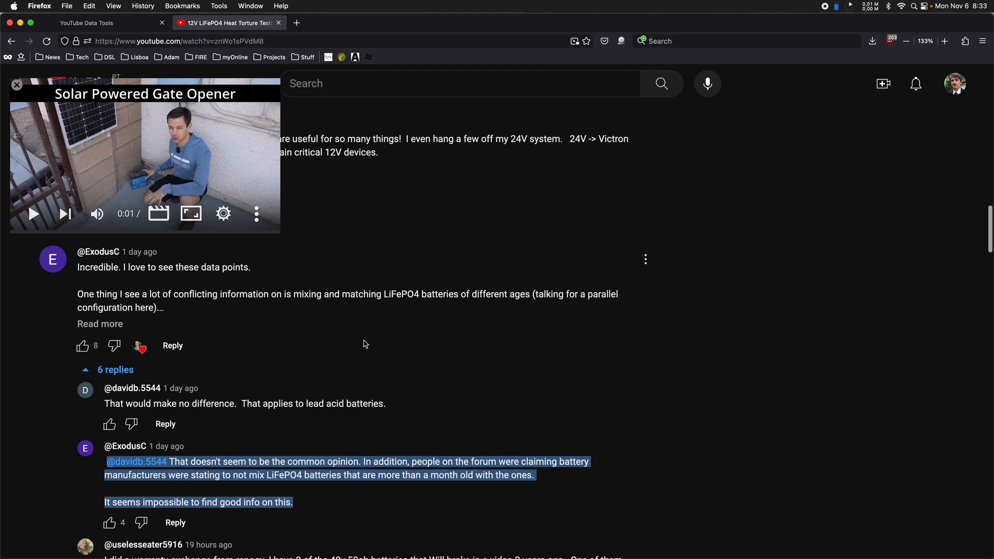
mouse_move(364, 324)
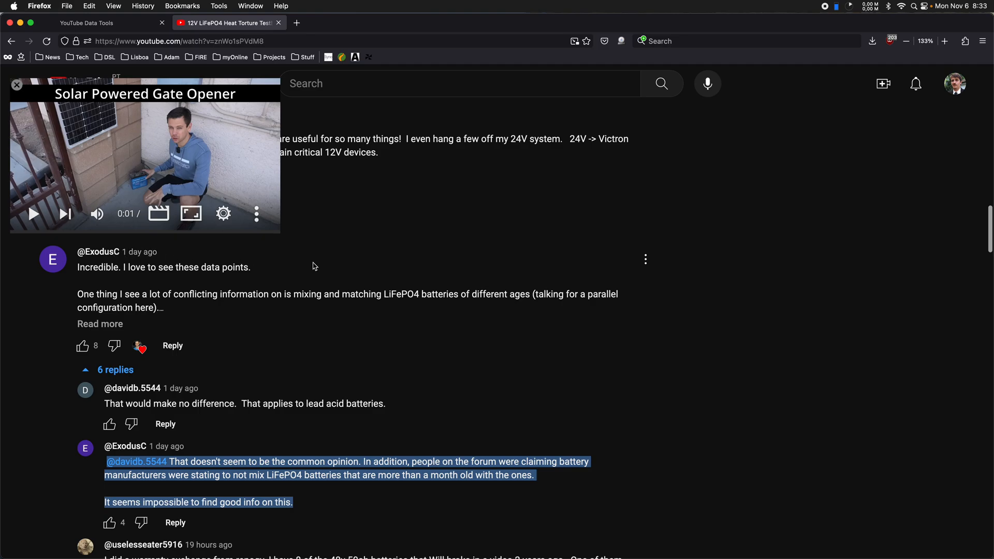
mouse_move(263, 288)
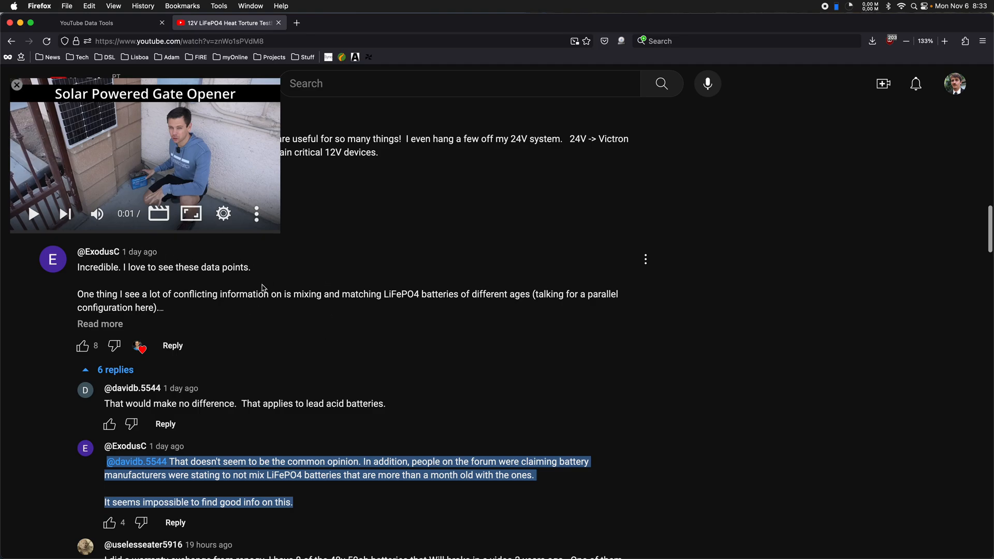
mouse_move(208, 346)
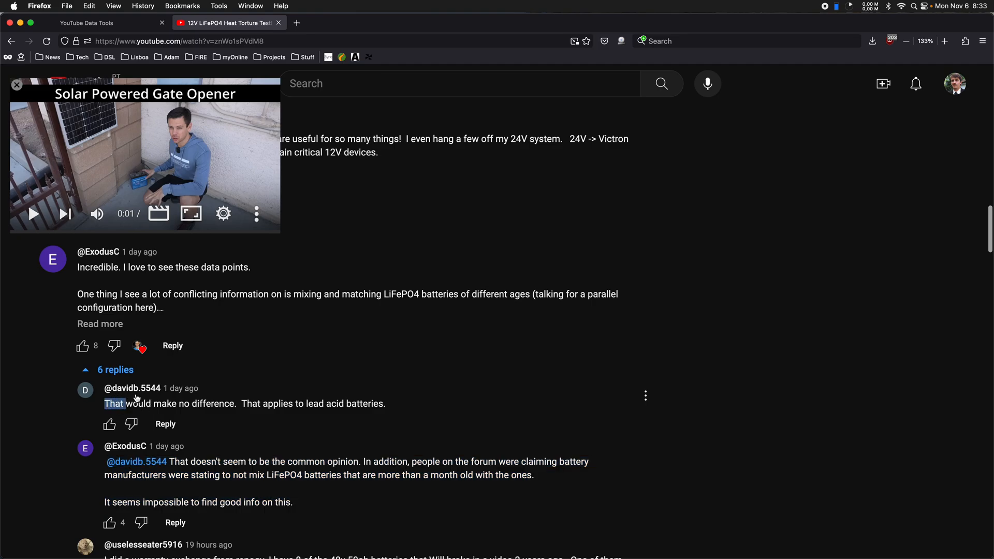
mouse_move(139, 393)
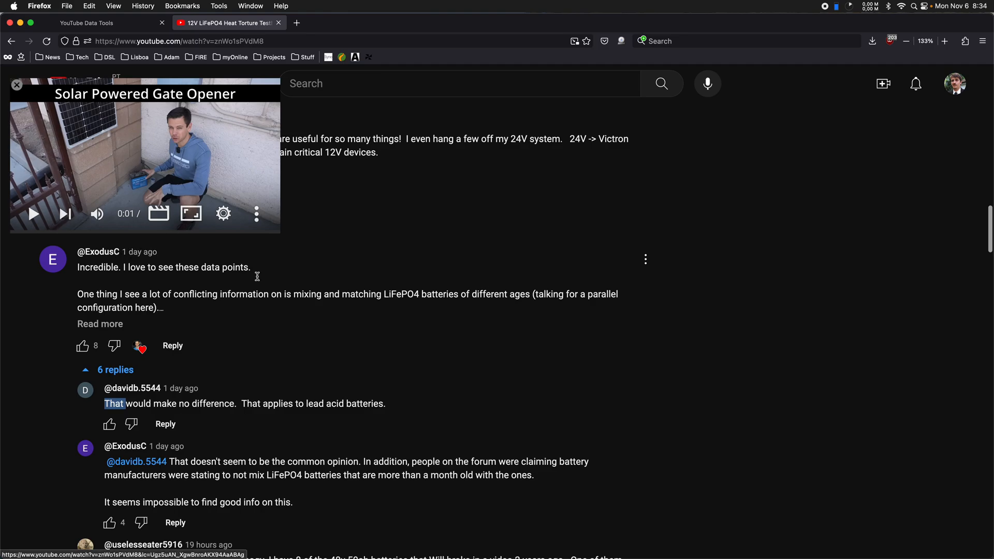
mouse_move(135, 461)
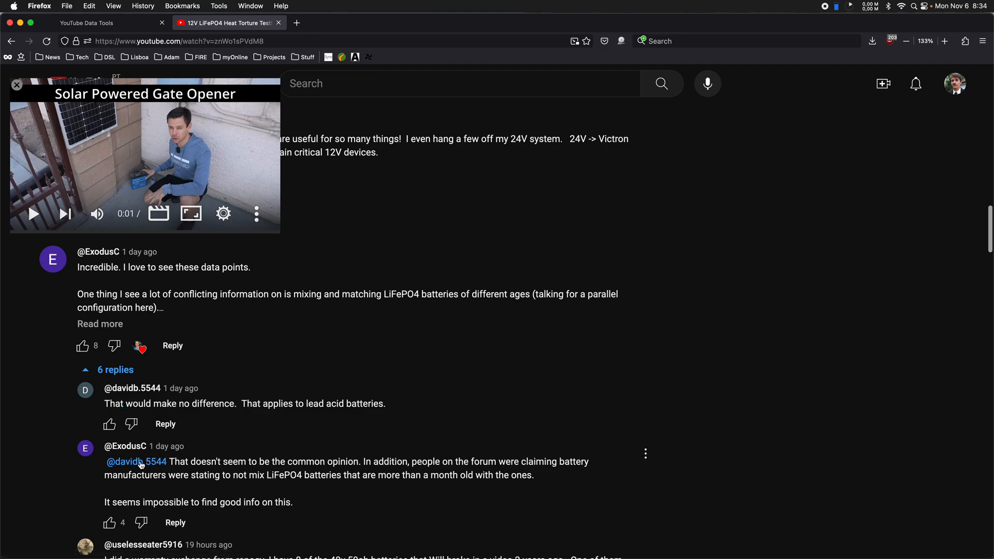
mouse_move(136, 461)
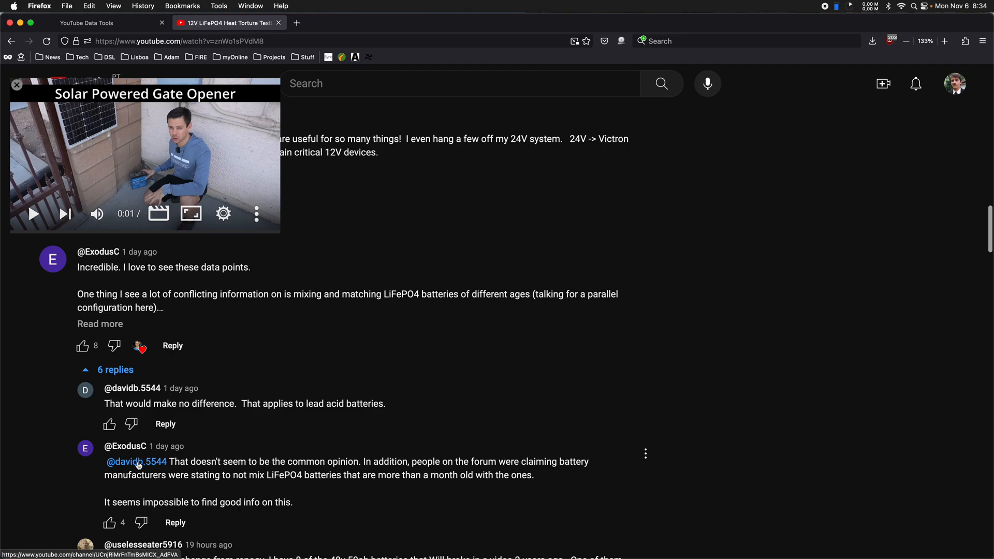
scroll(down, 3)
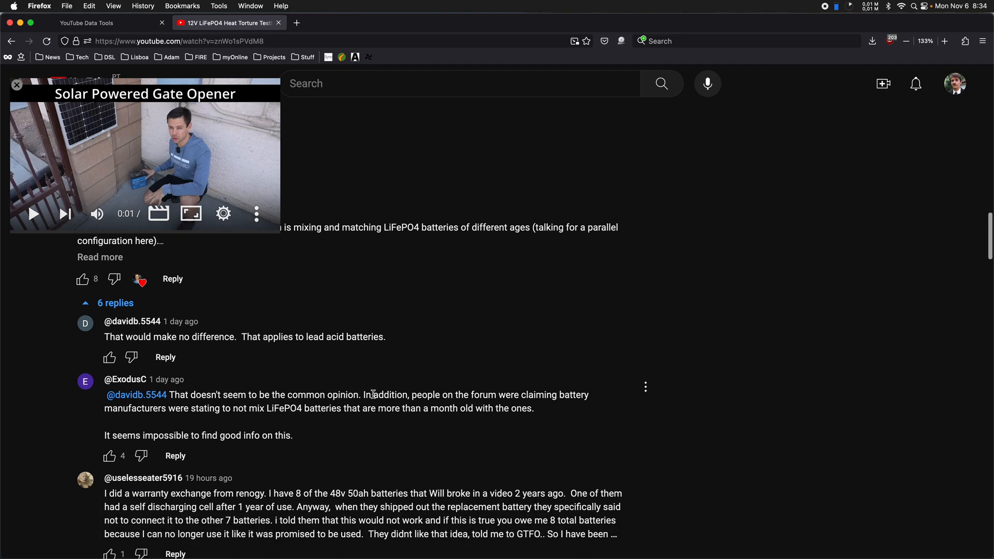
scroll(down, 3)
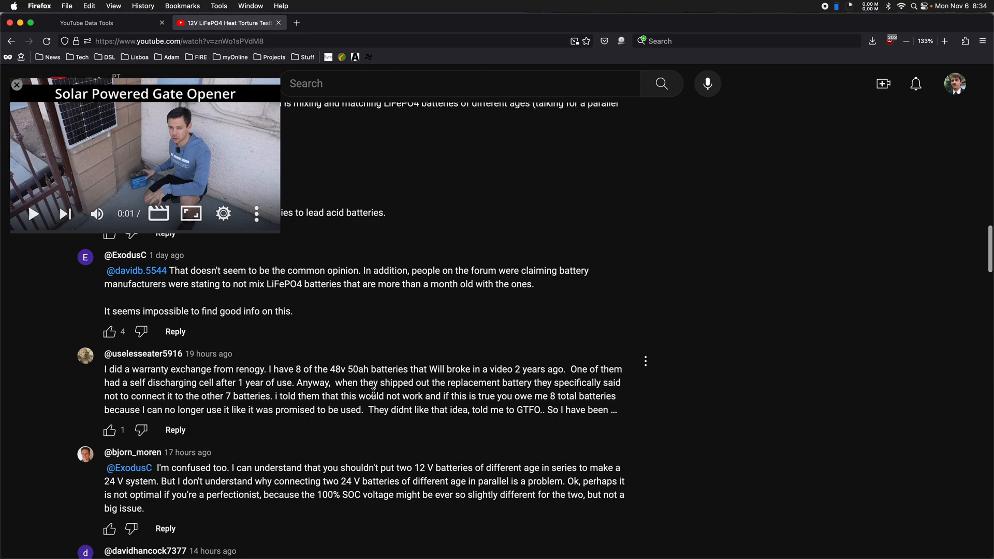
scroll(down, 3)
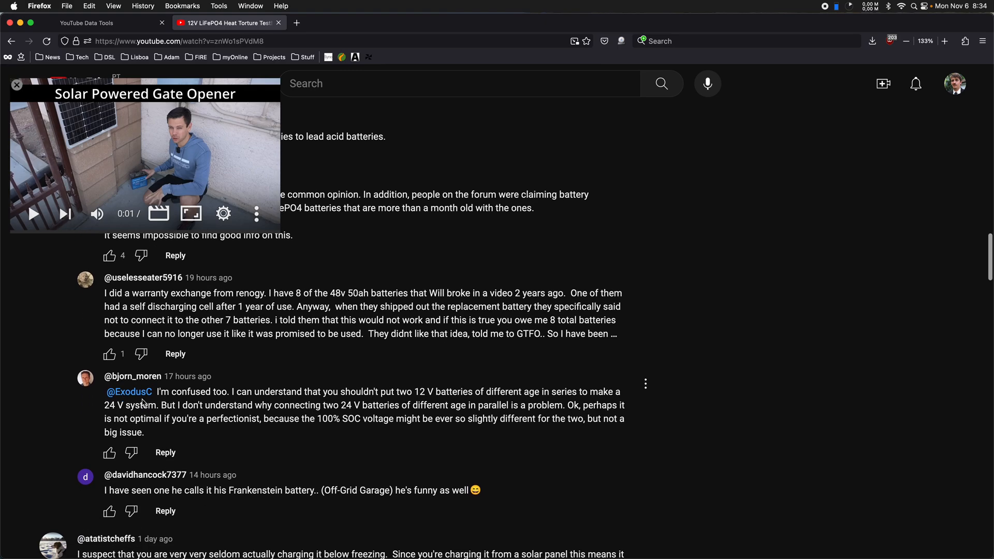
mouse_move(146, 396)
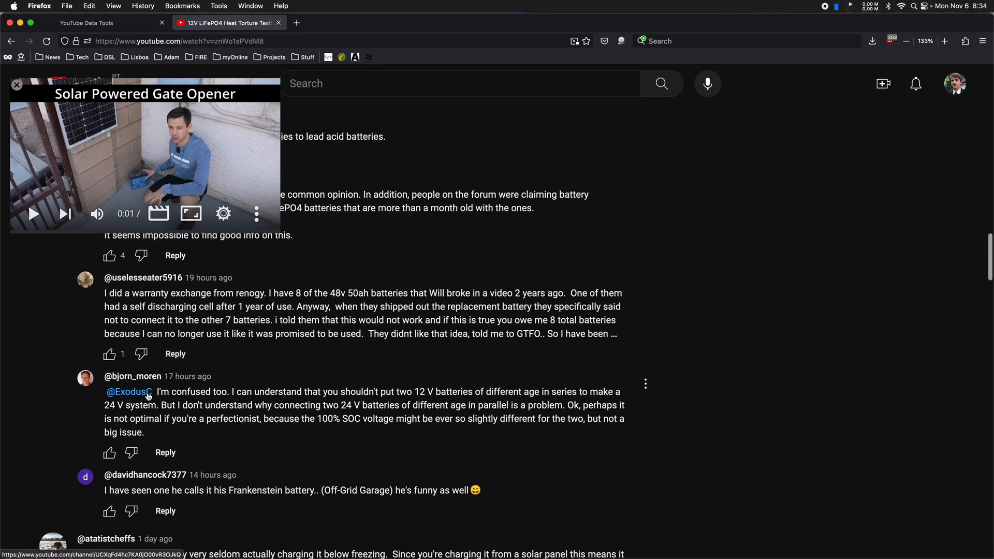
mouse_move(178, 409)
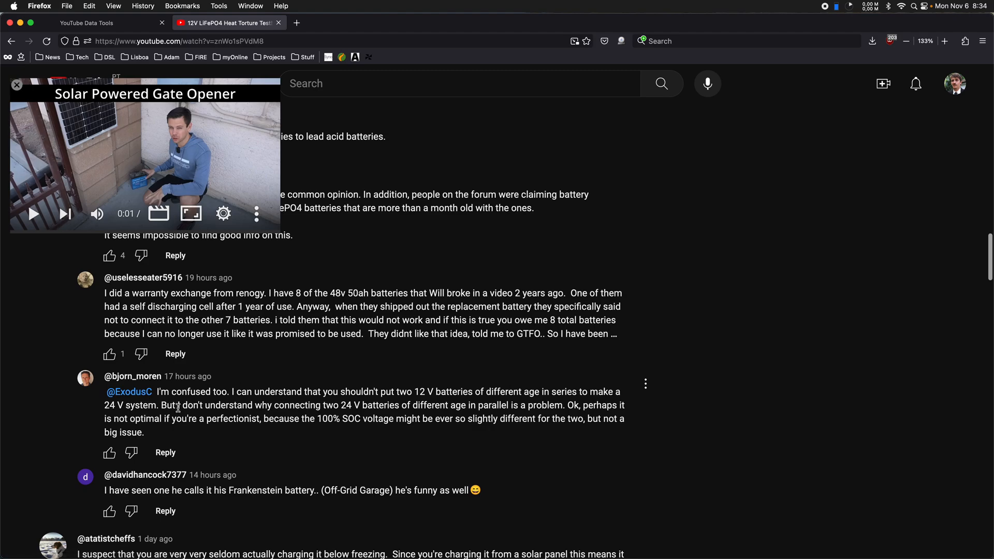
scroll(down, 3)
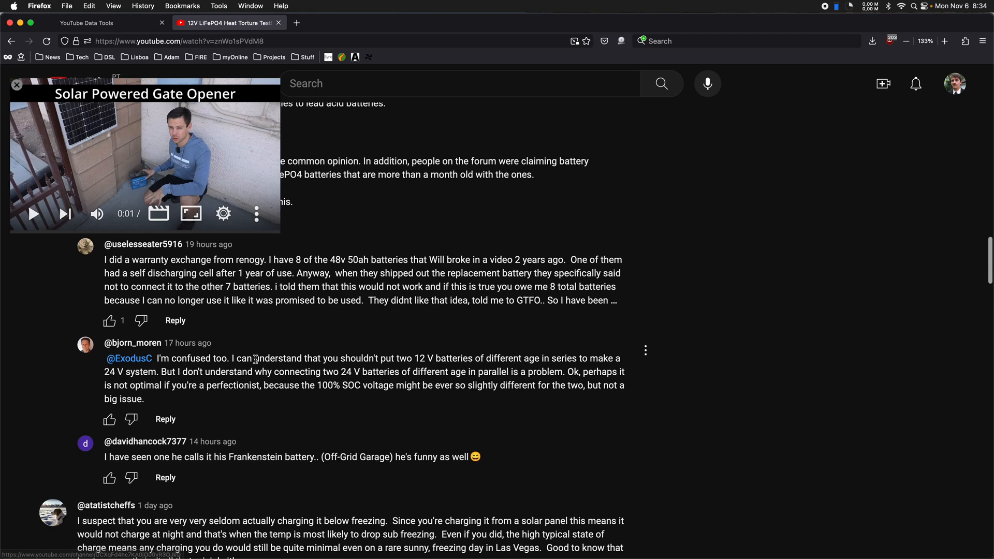
scroll(up, 3)
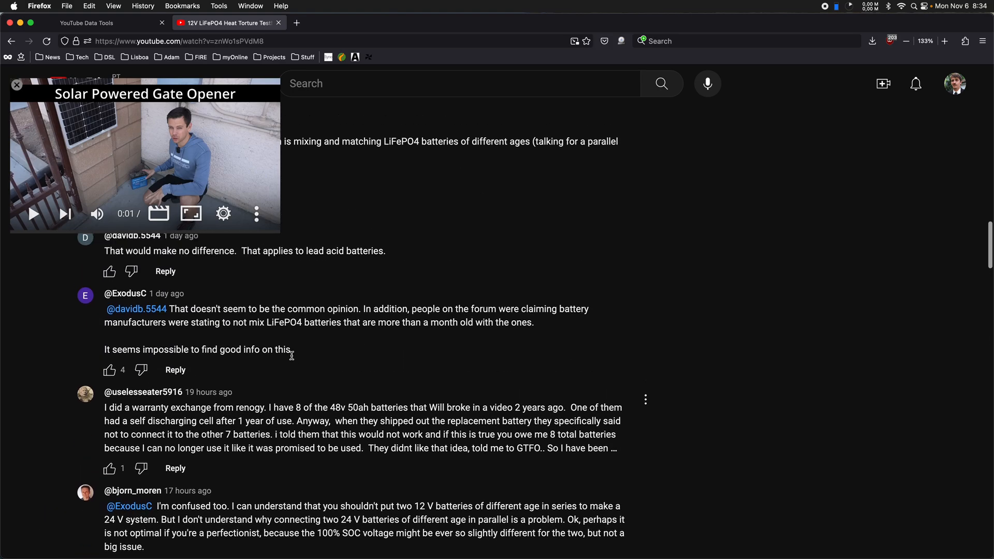
scroll(down, 3)
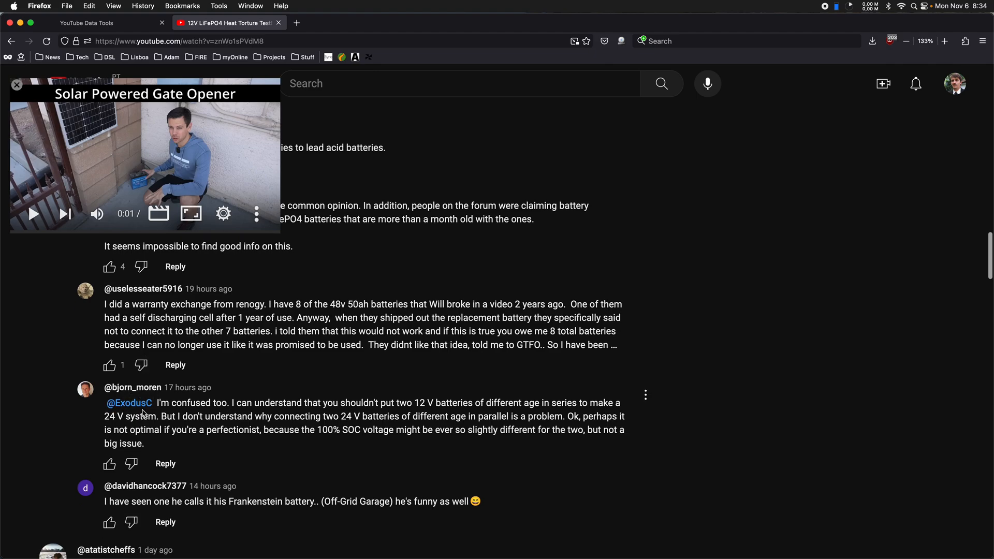
mouse_move(245, 414)
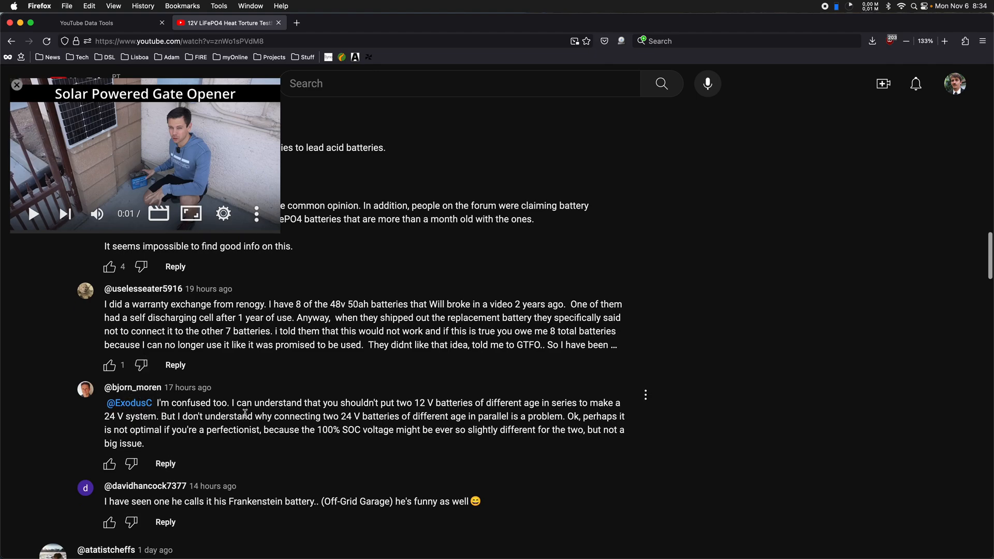
scroll(up, 3)
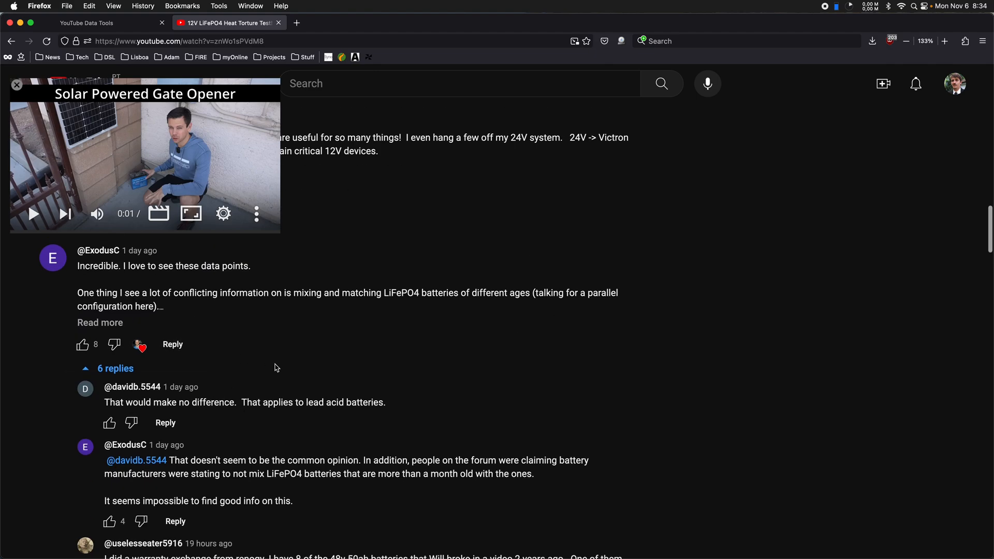
scroll(down, 3)
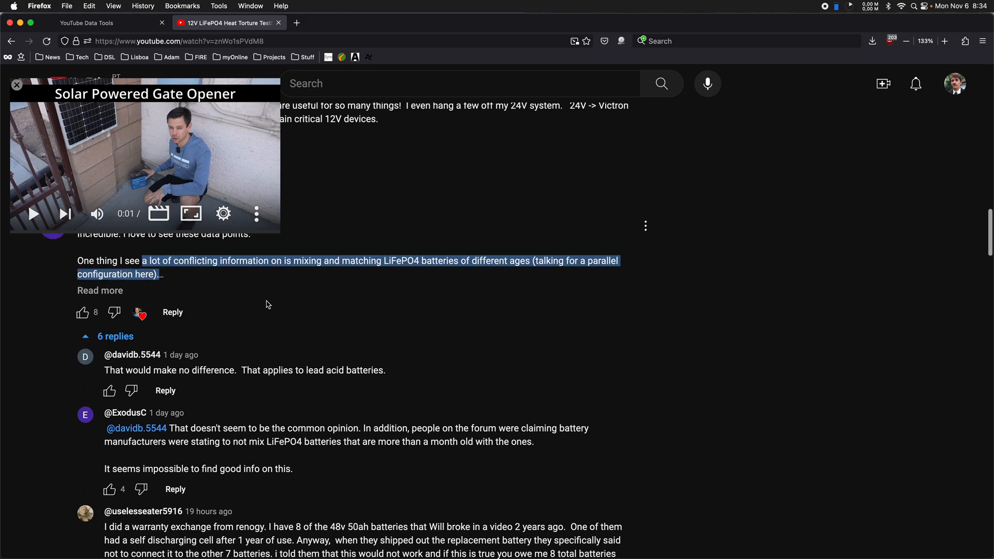
scroll(down, 3)
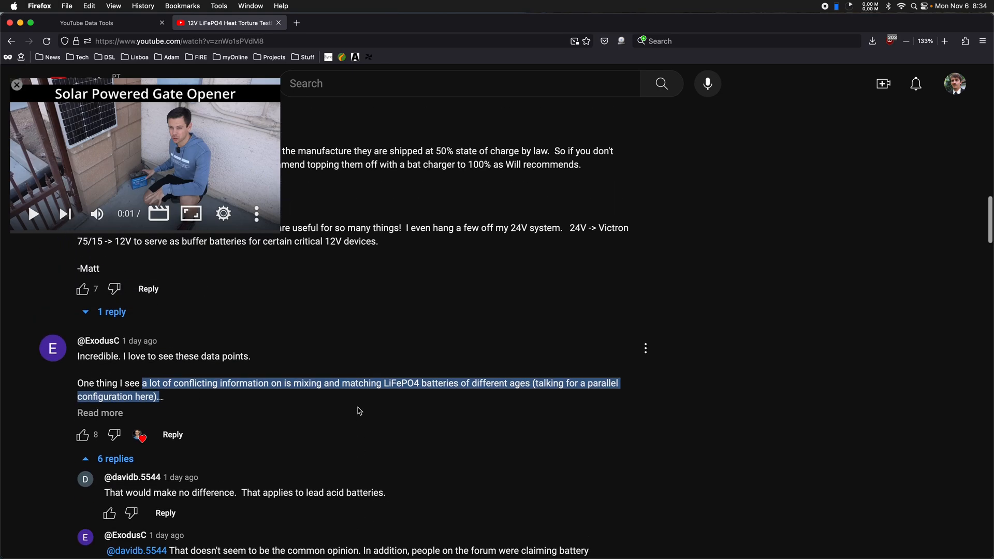
click(364, 412)
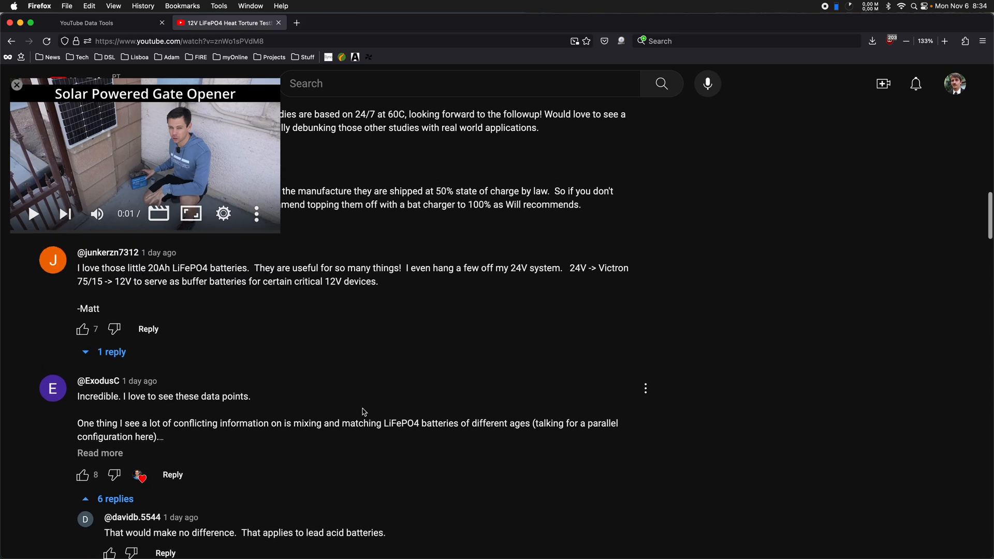
scroll(up, 3)
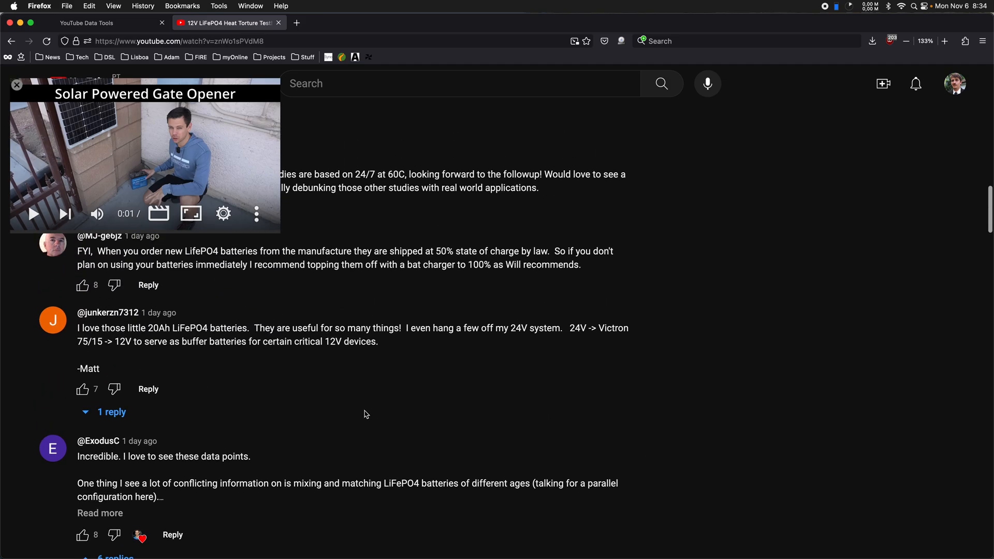
mouse_move(378, 408)
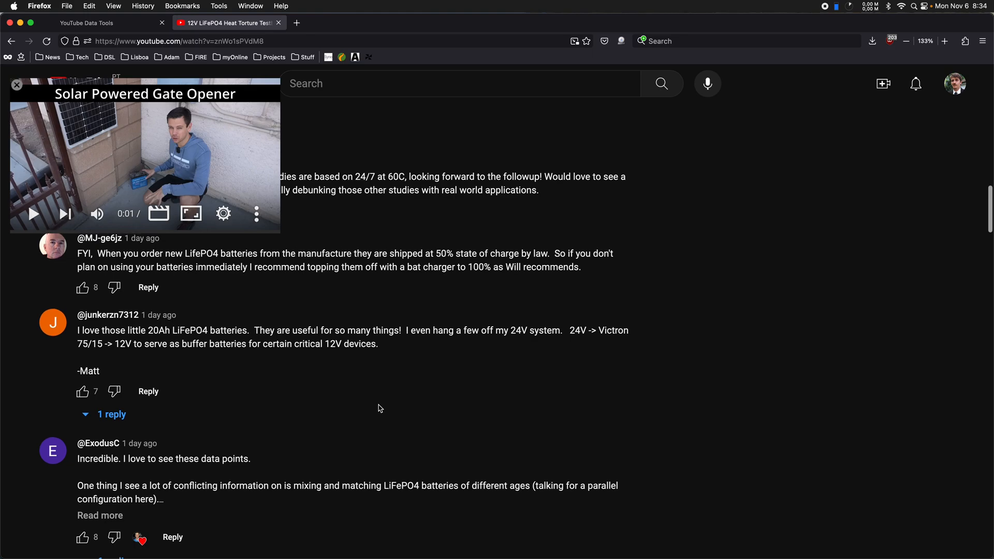
scroll(up, 3)
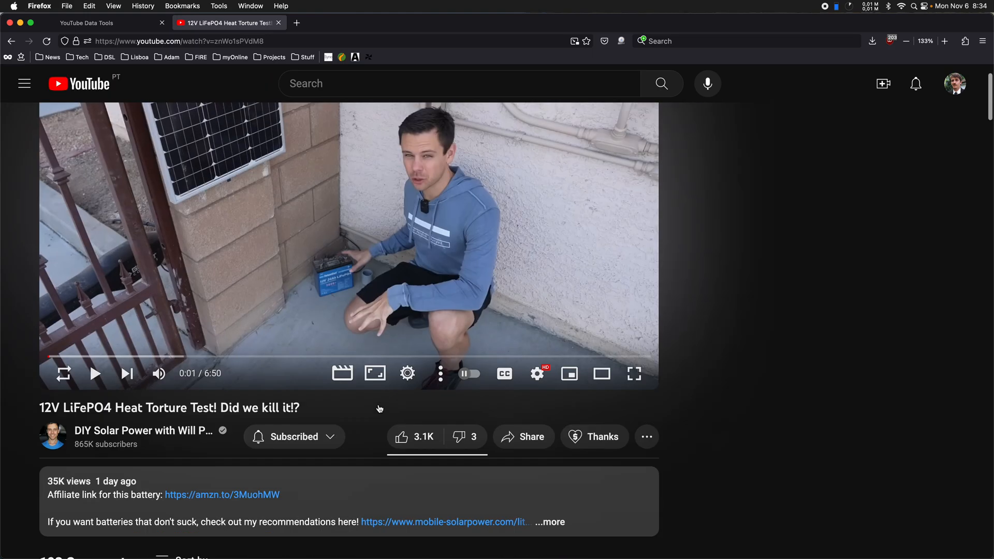
- Enter video id znWo1sPVdM8 in the Video Comments form, leaving the limit empty
click(180, 41)
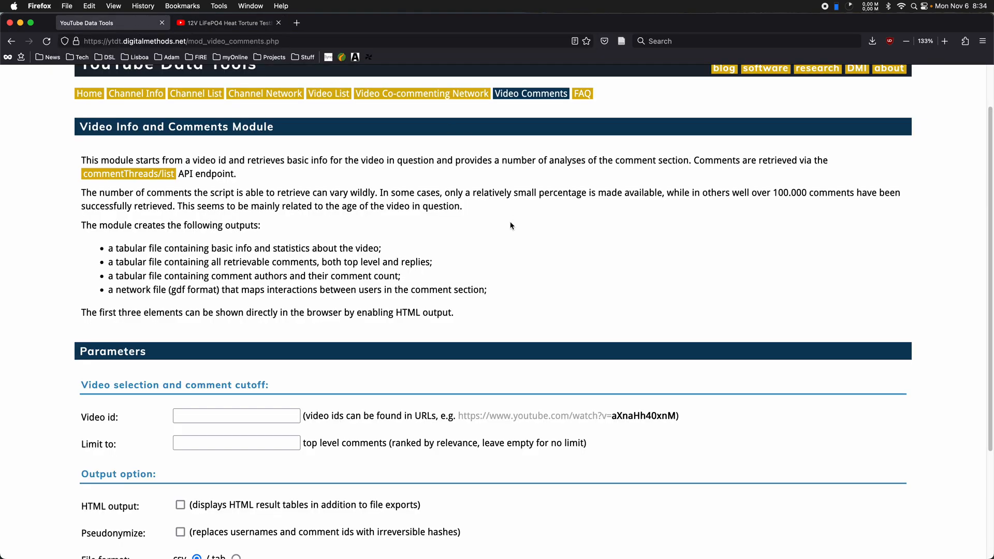
scroll(up, 3)
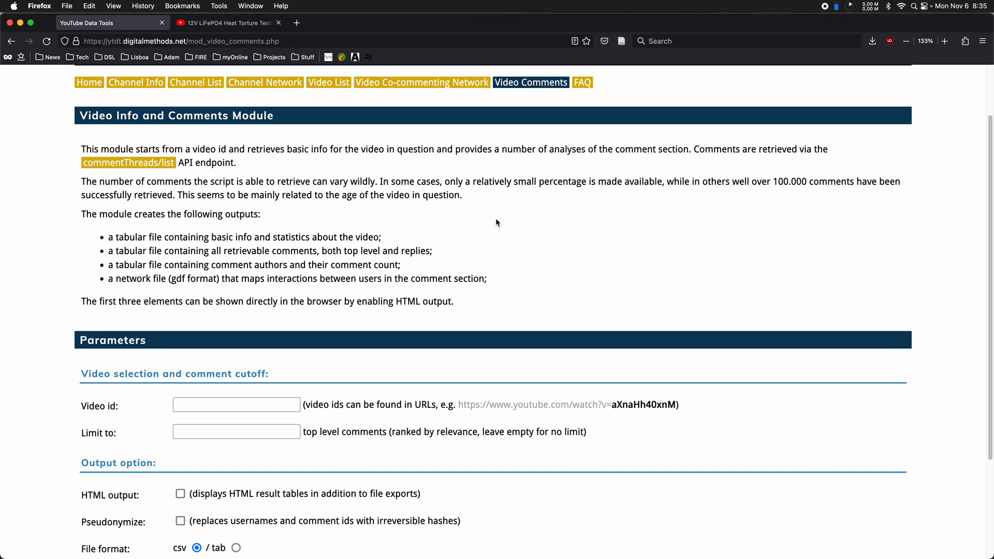
scroll(down, 3)
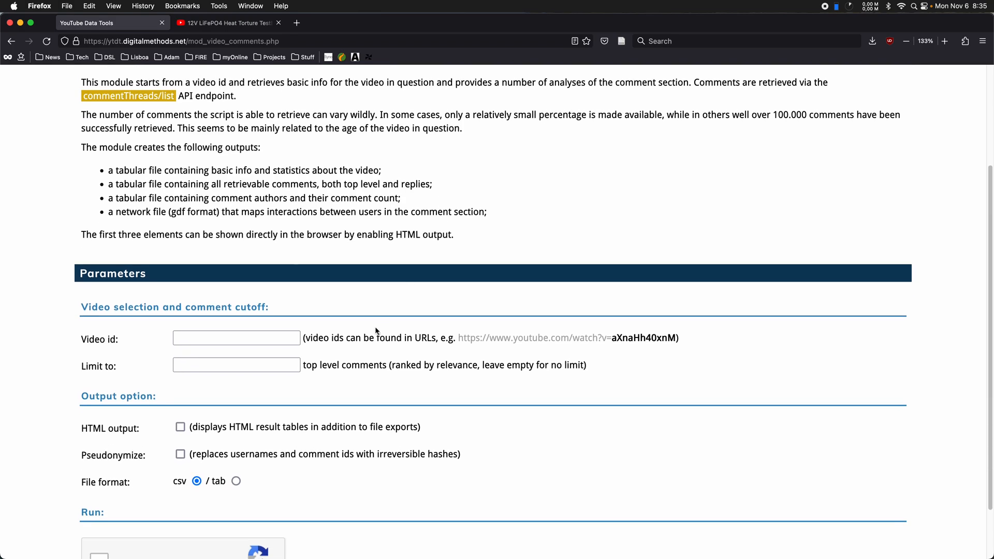
click(236, 338)
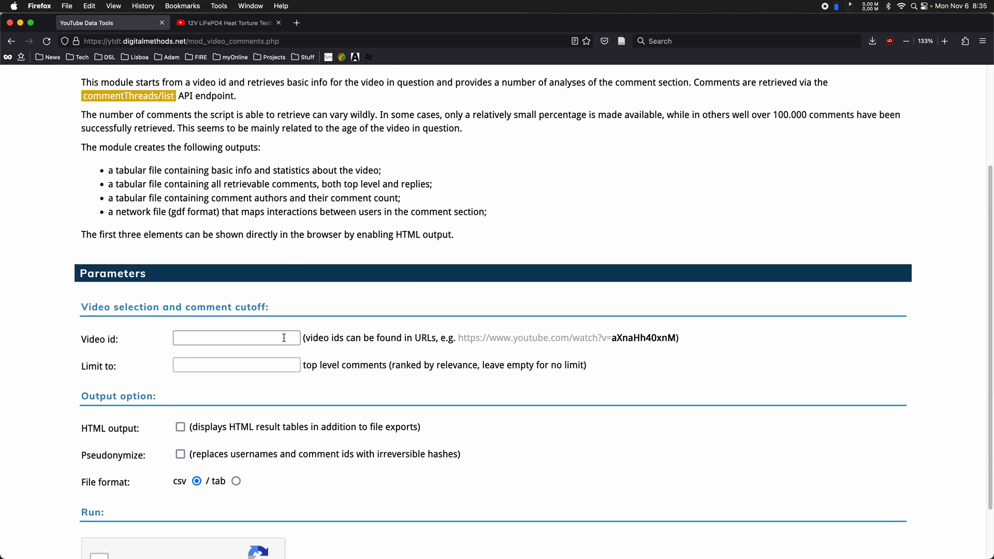
text(znWo1sPVdM8)
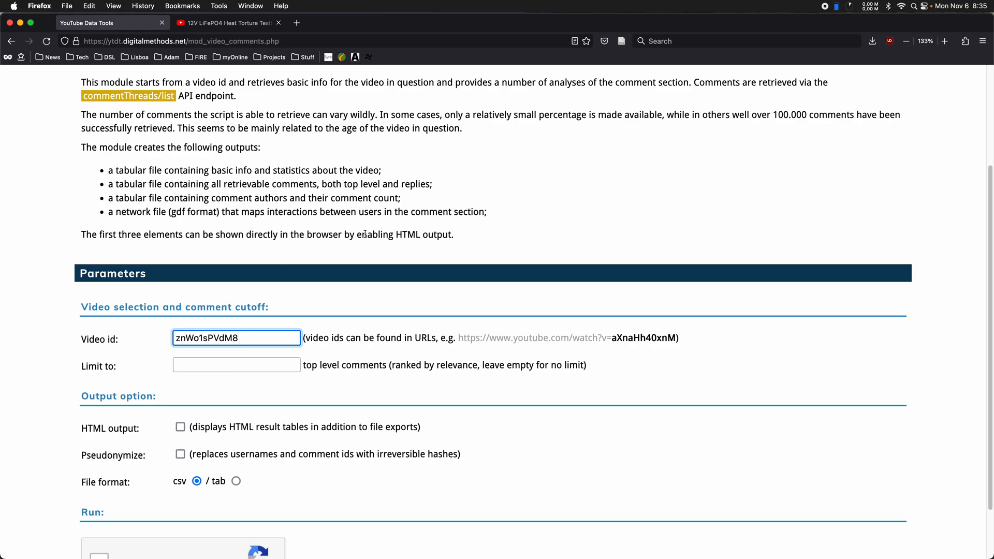
scroll(down, 3)
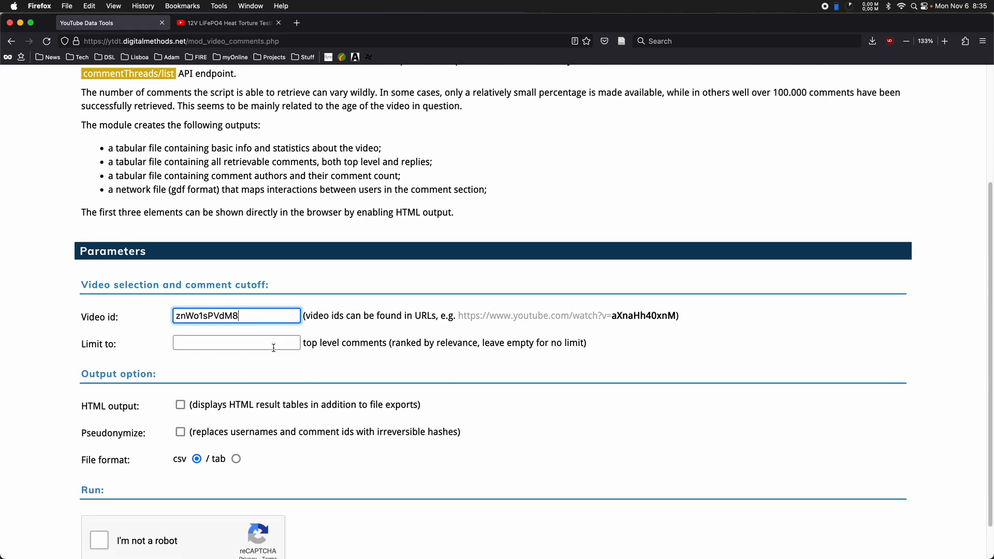
click(236, 342)
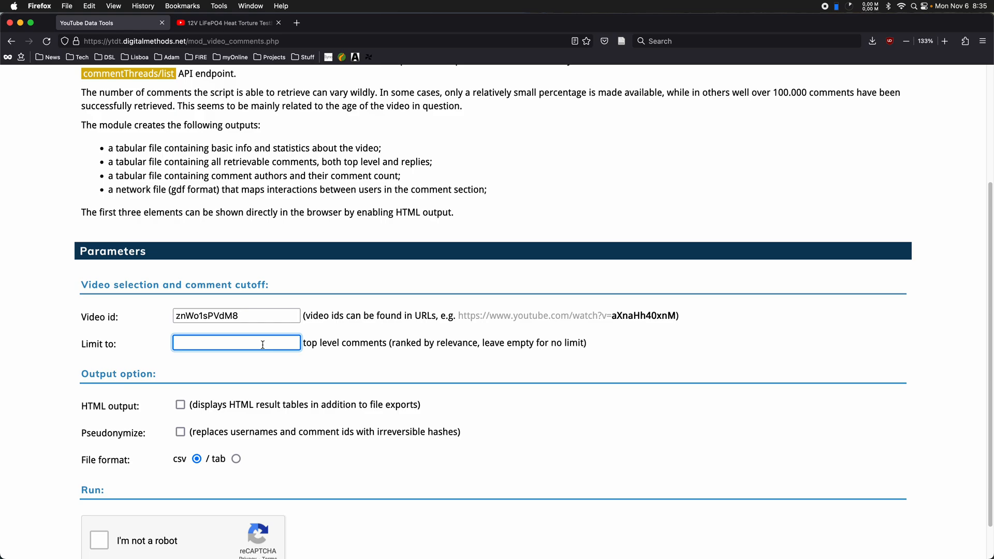
mouse_move(353, 343)
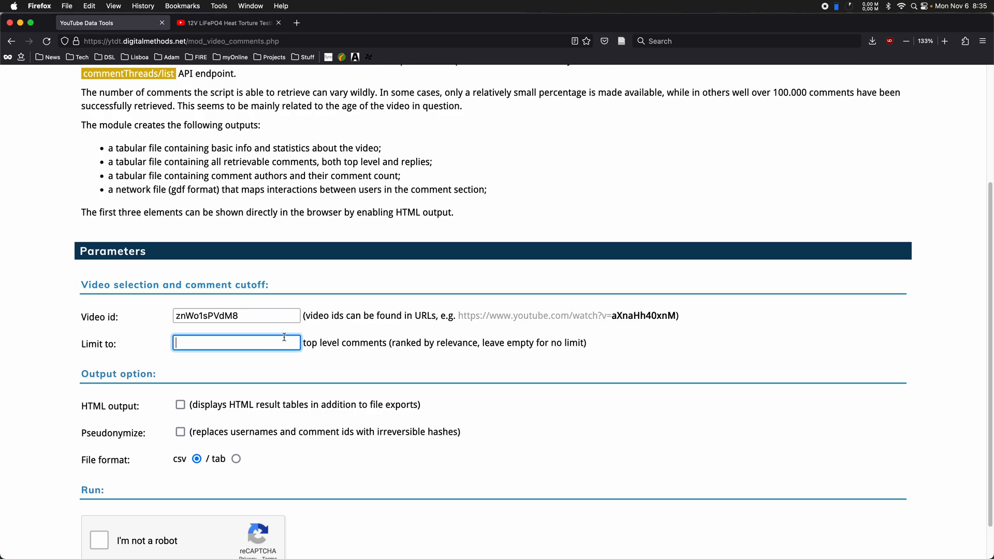
click(226, 23)
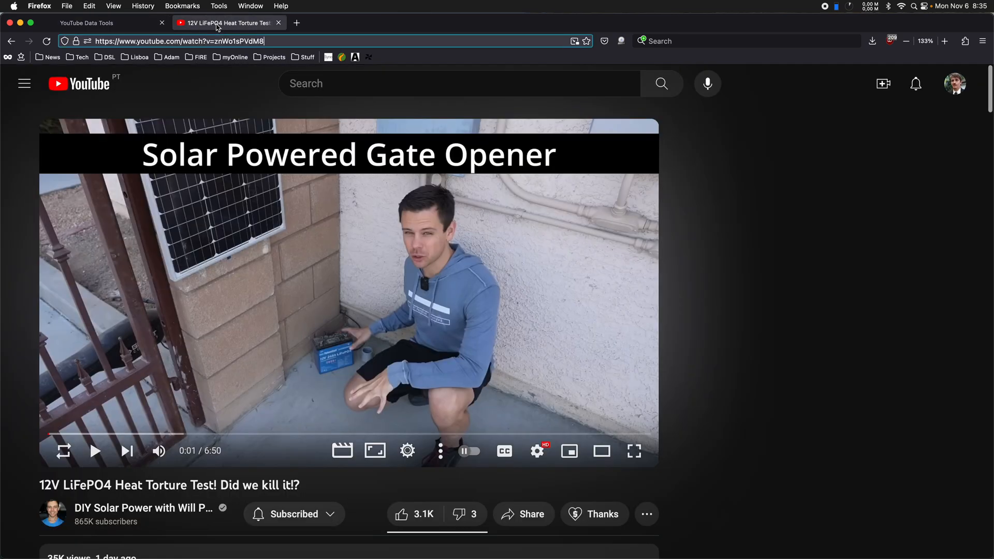
scroll(down, 3)
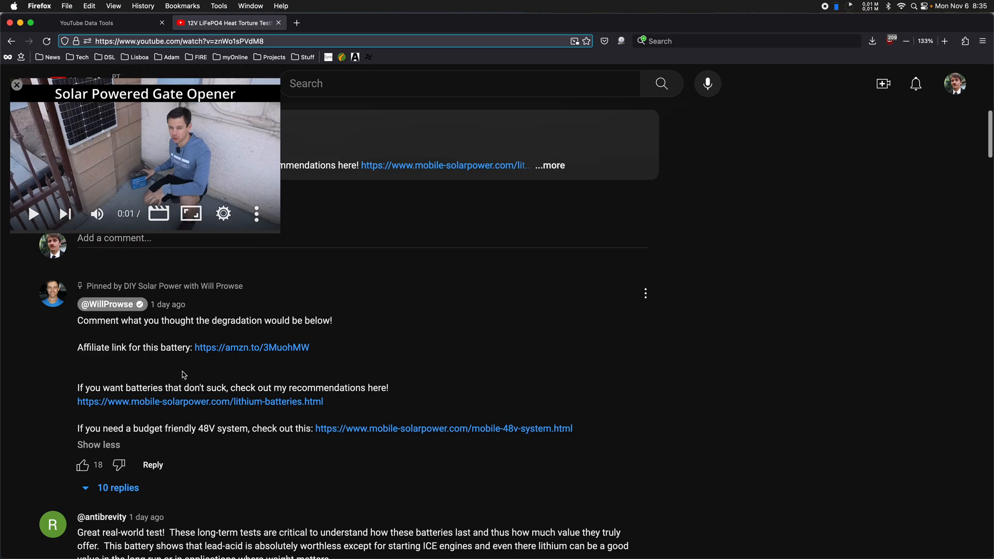
scroll(down, 3)
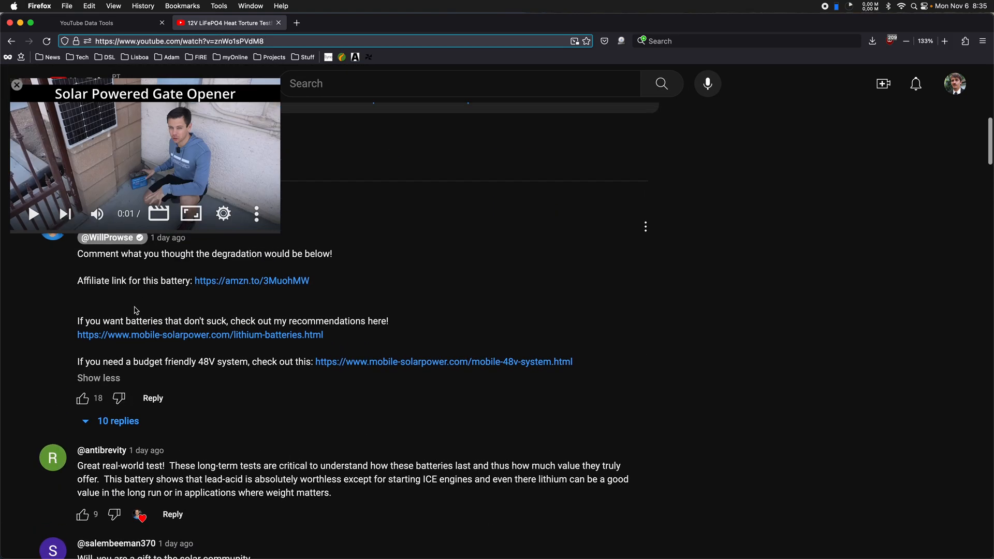
click(118, 420)
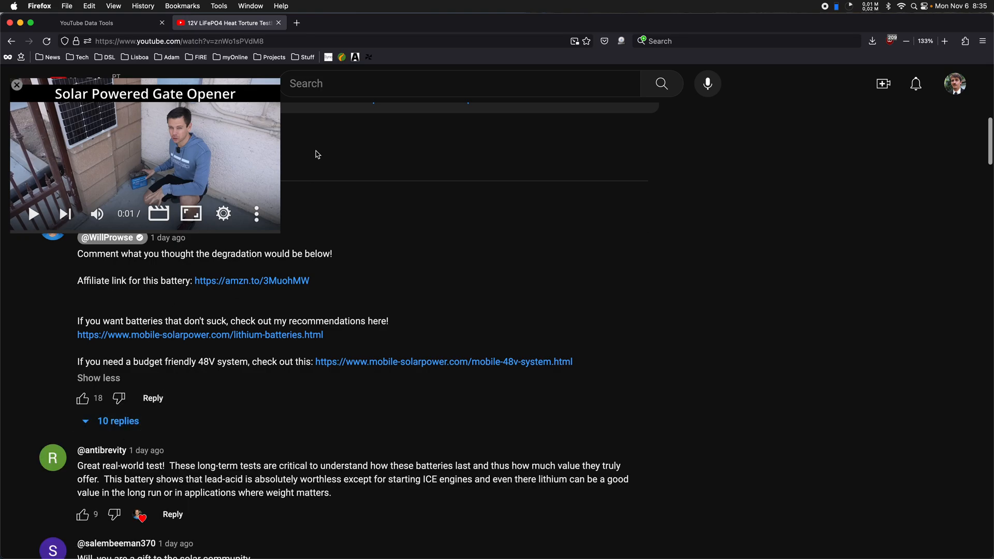
click(89, 23)
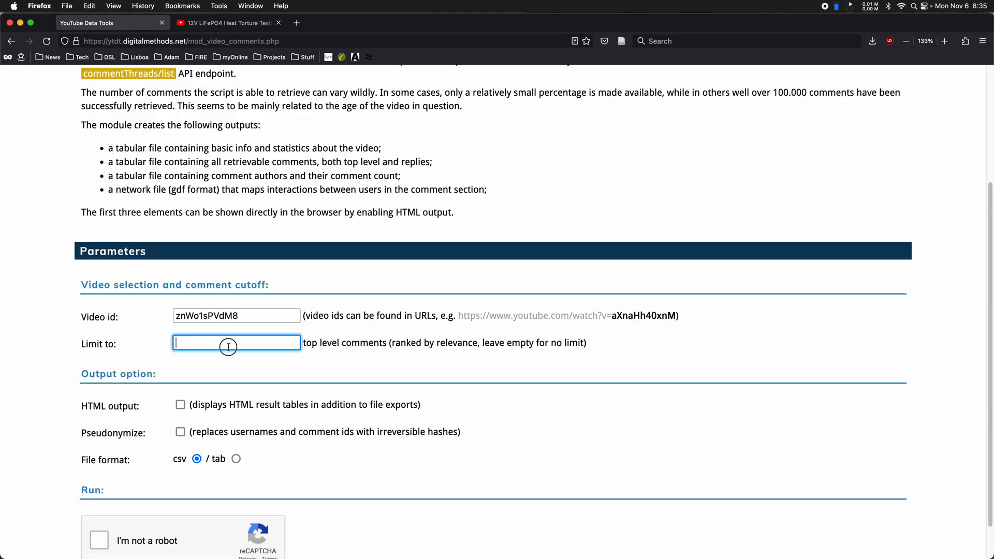
text(10)
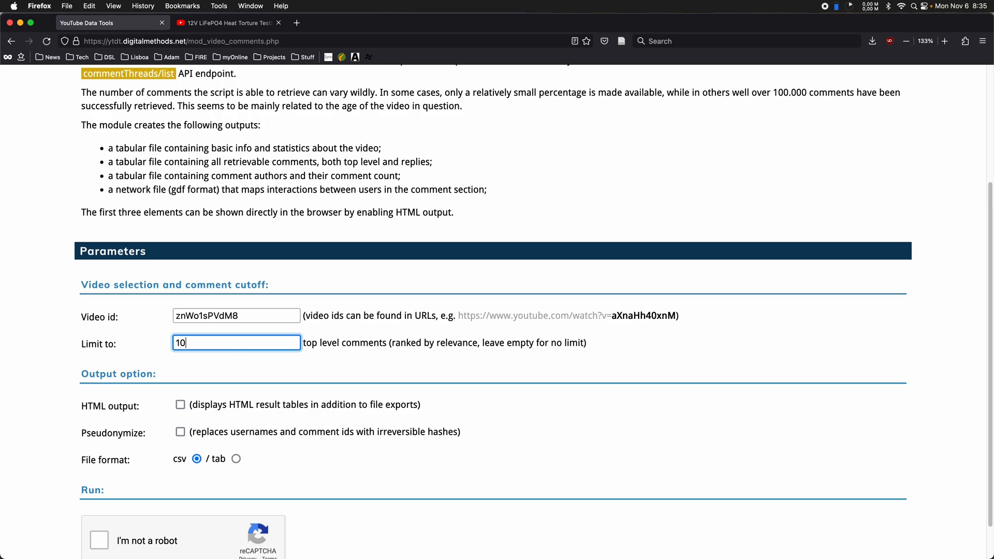
mouse_move(293, 144)
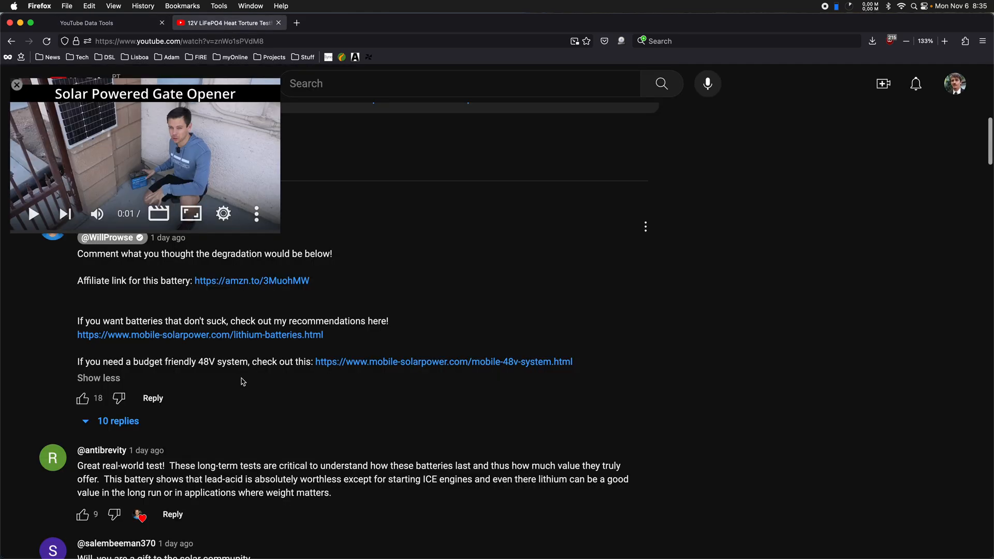
scroll(down, 3)
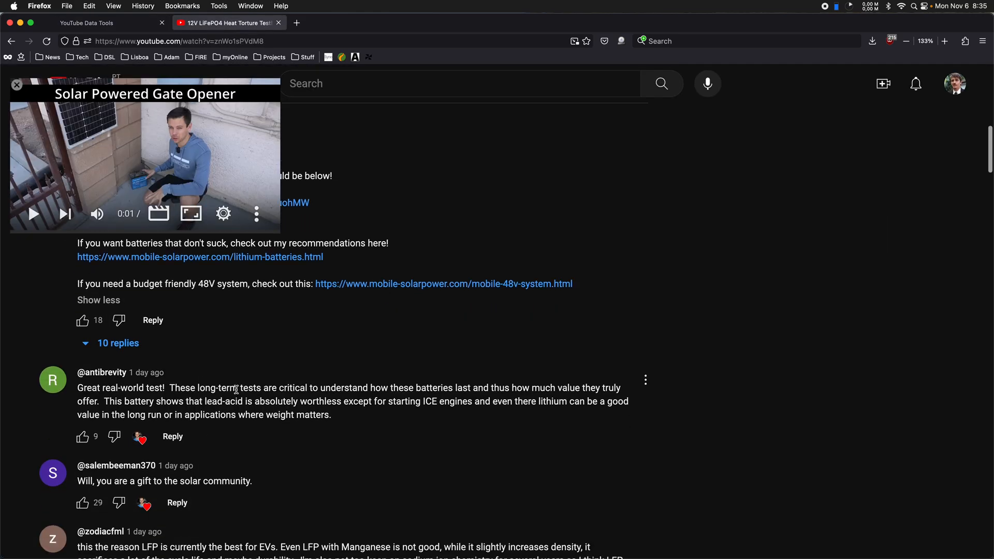
scroll(up, 3)
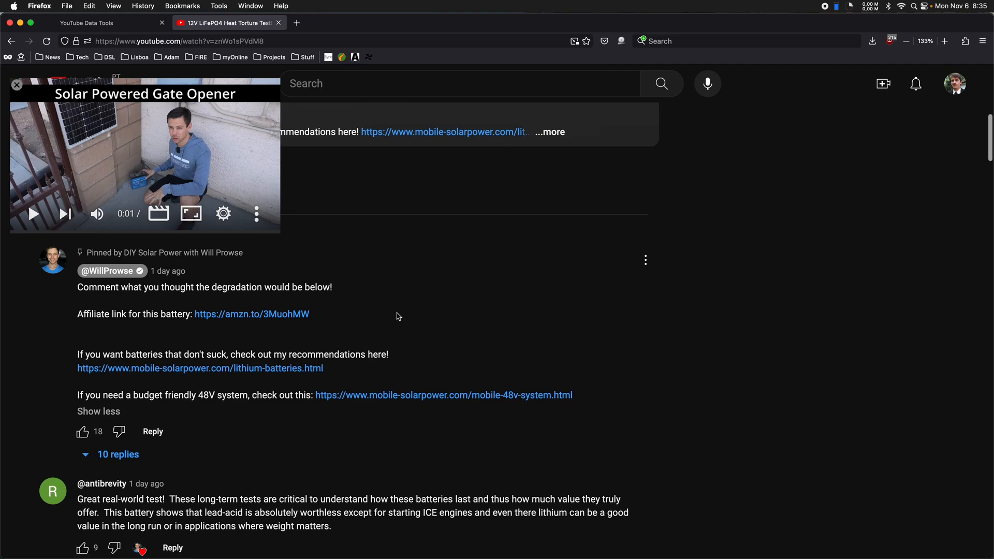
mouse_move(239, 497)
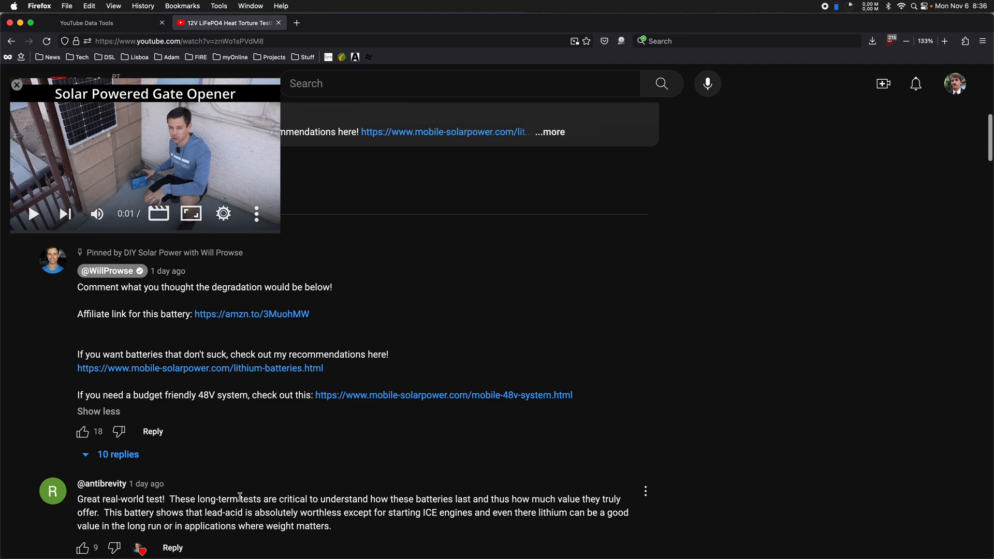
- Return to the comments module page and scroll to its Parameters section
scroll(down, 3)
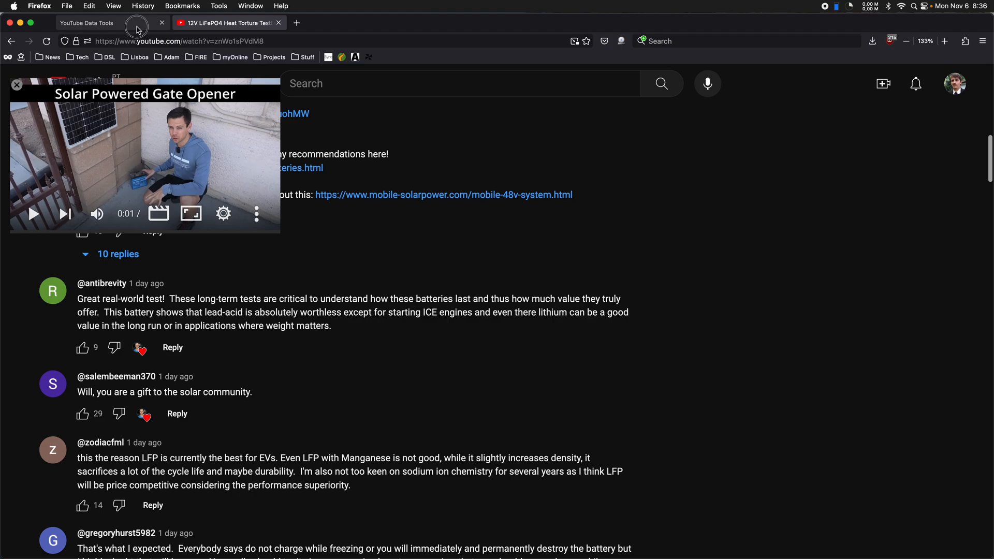
click(88, 23)
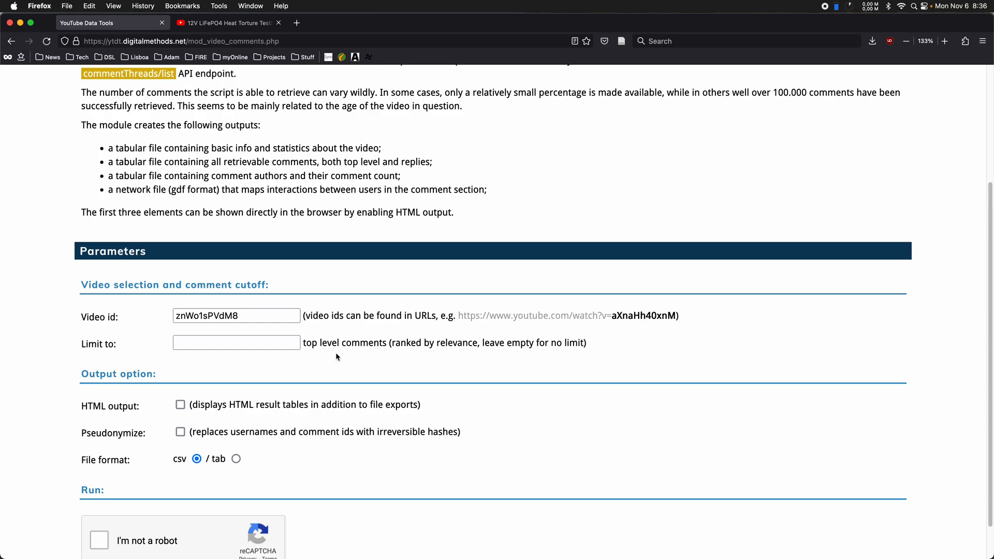
scroll(down, 3)
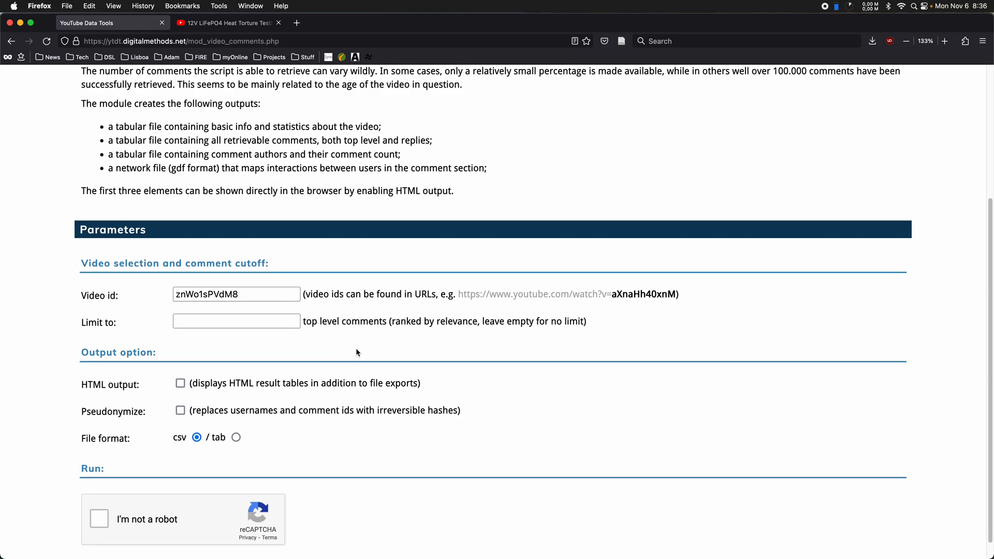
scroll(down, 3)
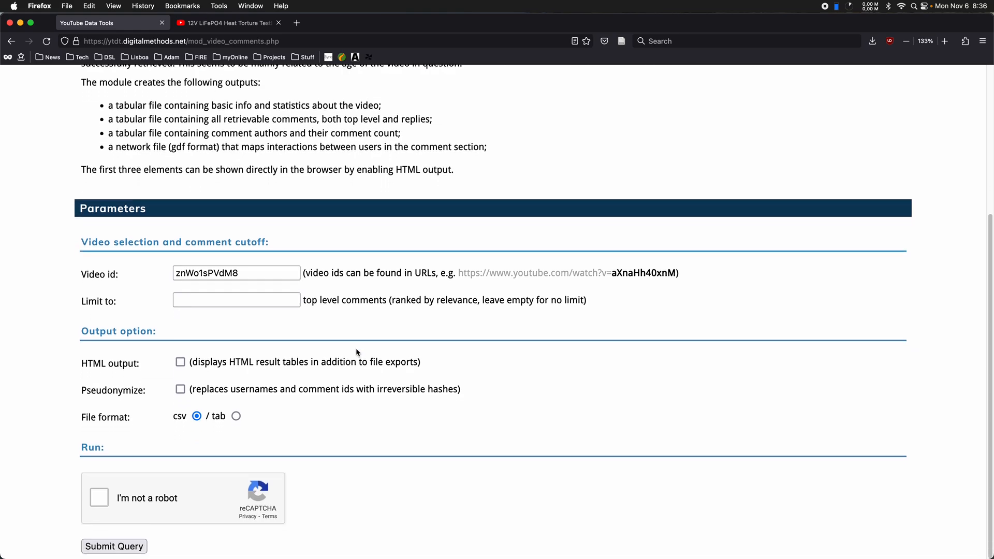
mouse_move(318, 341)
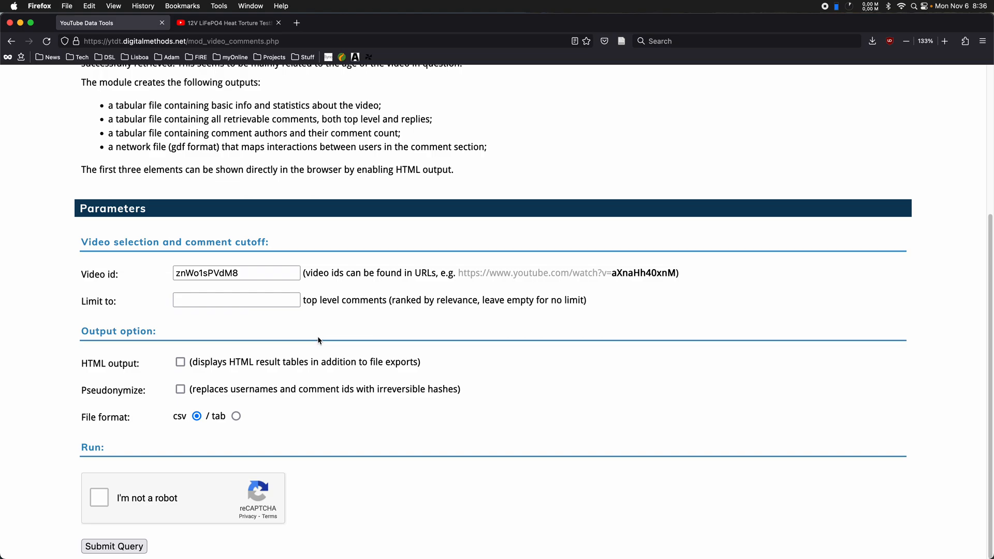
mouse_move(327, 338)
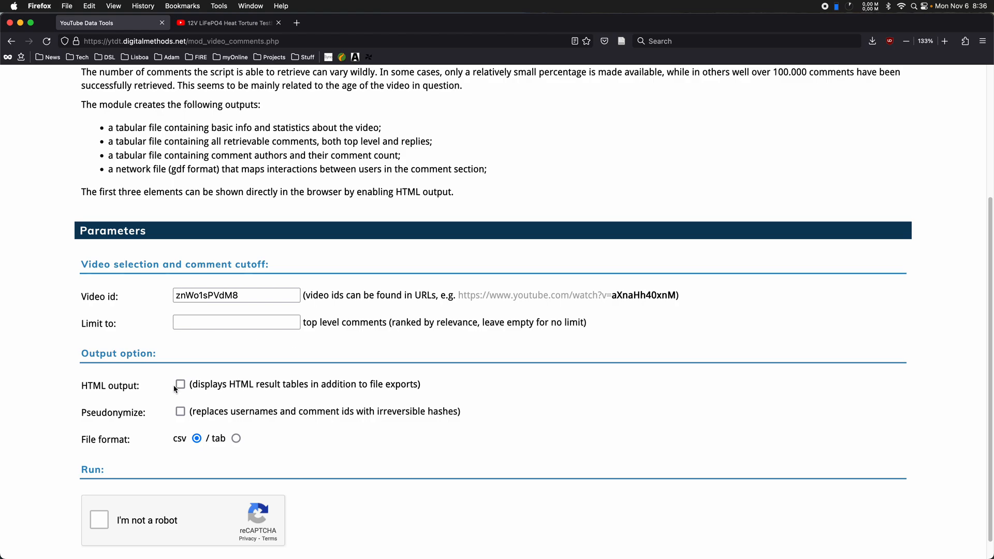
- Turn on HTML output, keeping pseudonymization off and CSV format
click(181, 384)
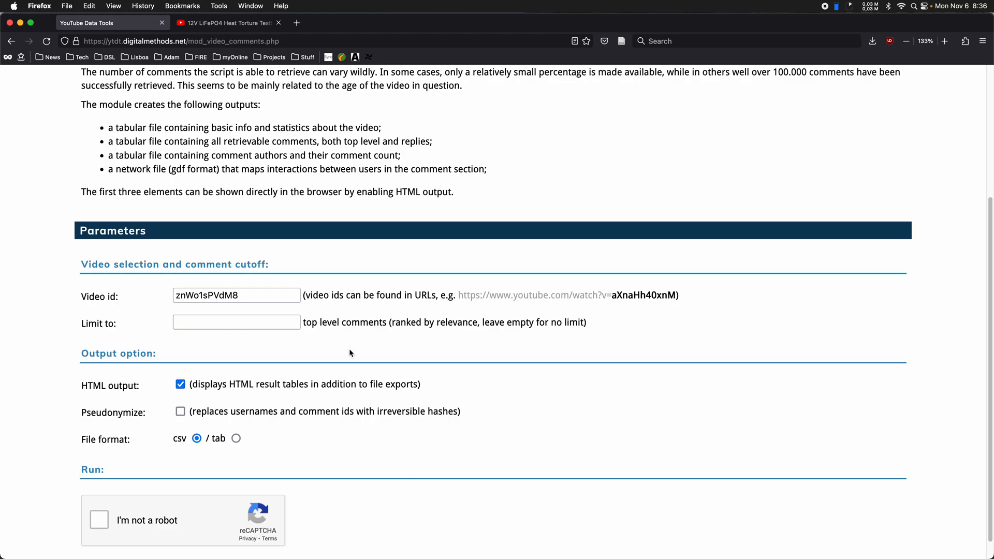
scroll(down, 3)
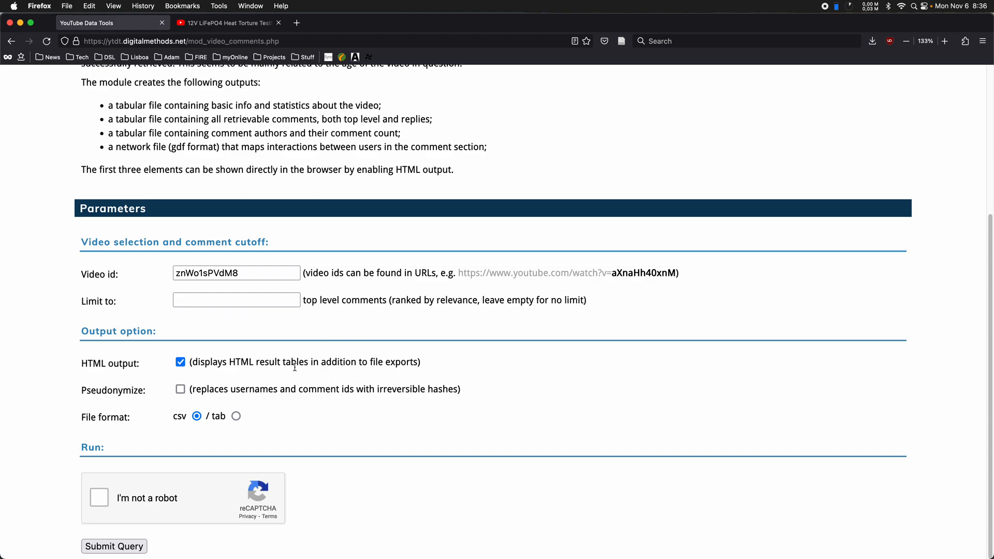
mouse_move(344, 378)
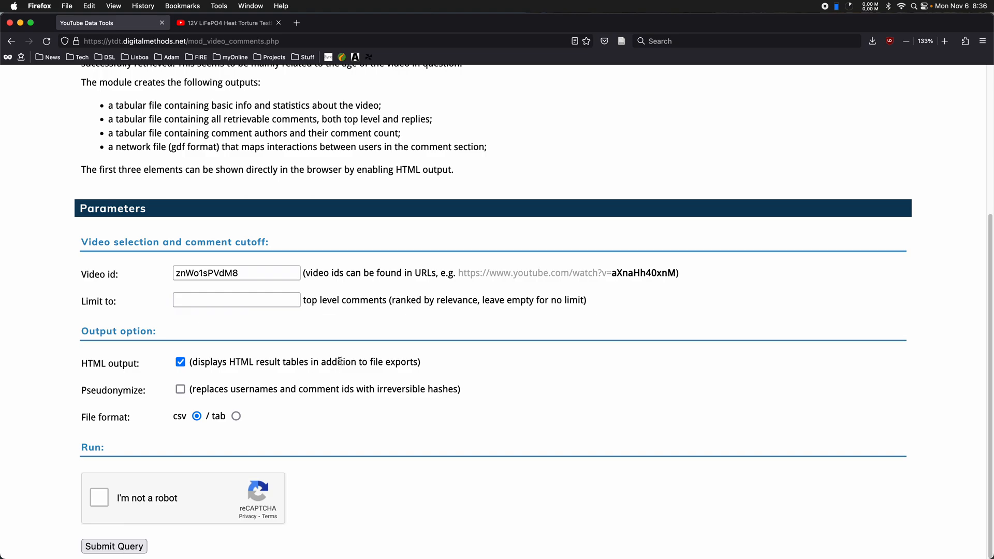
scroll(up, 3)
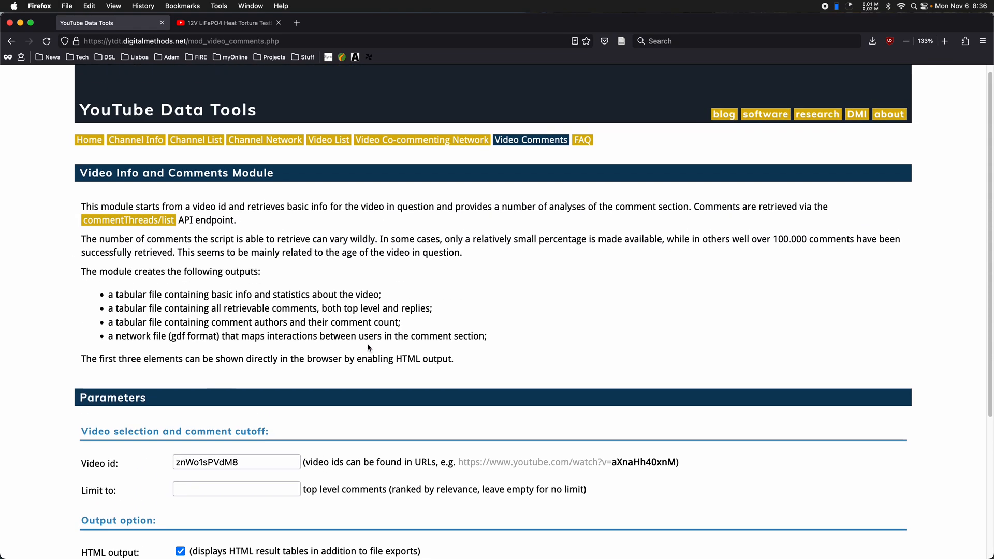
scroll(down, 3)
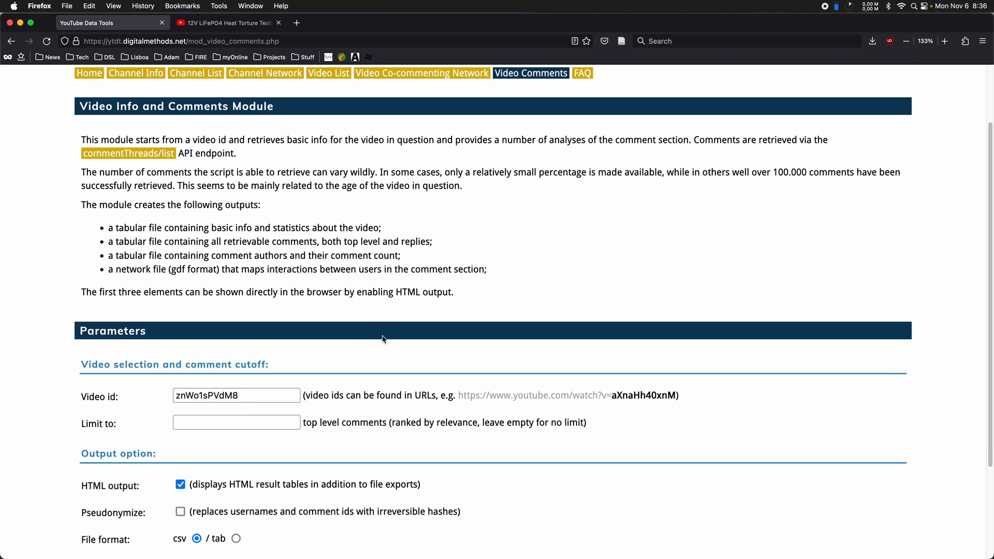
scroll(down, 3)
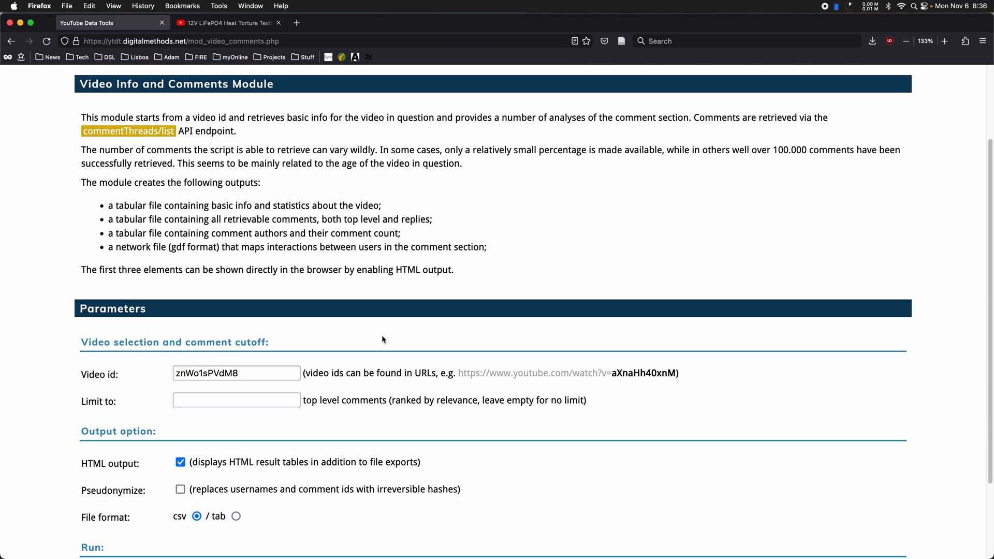
scroll(down, 3)
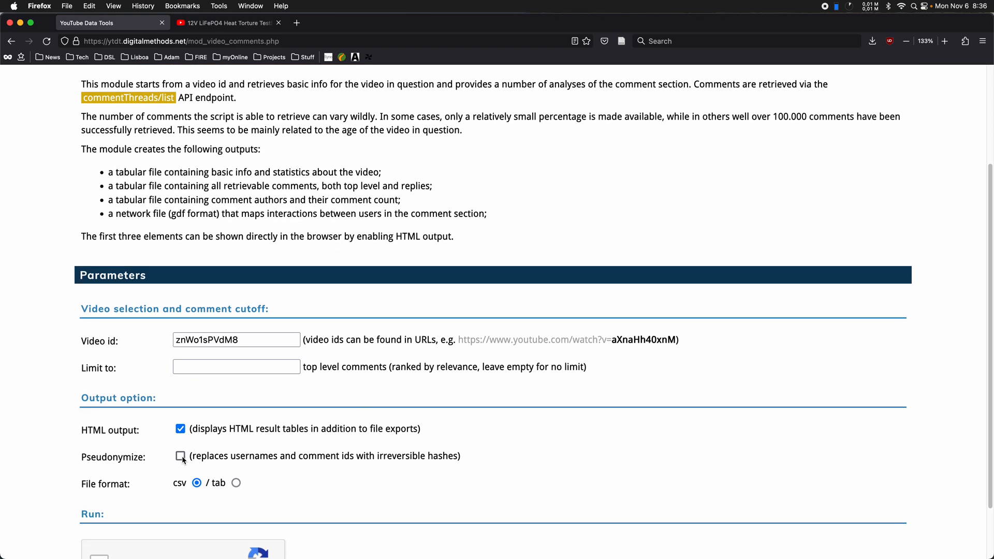
scroll(down, 3)
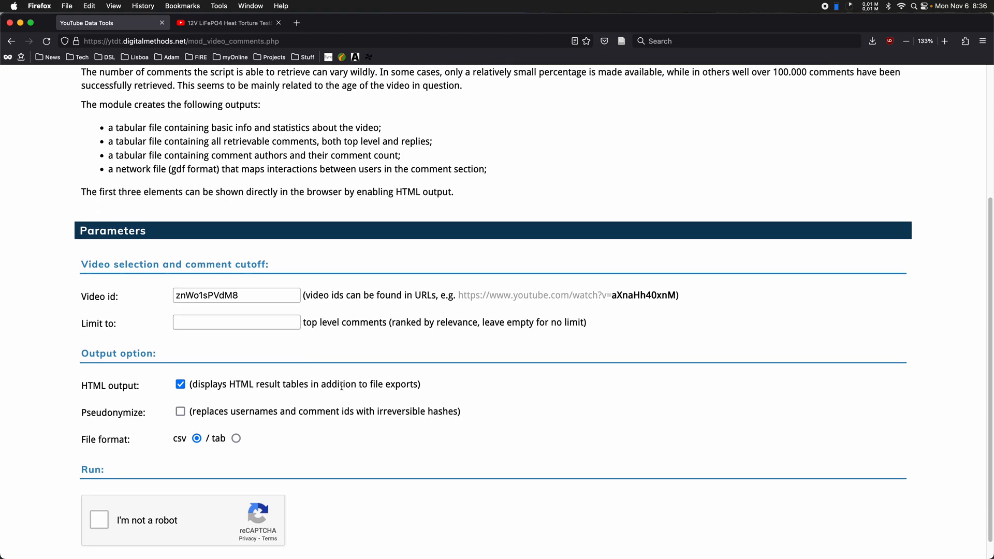
scroll(down, 3)
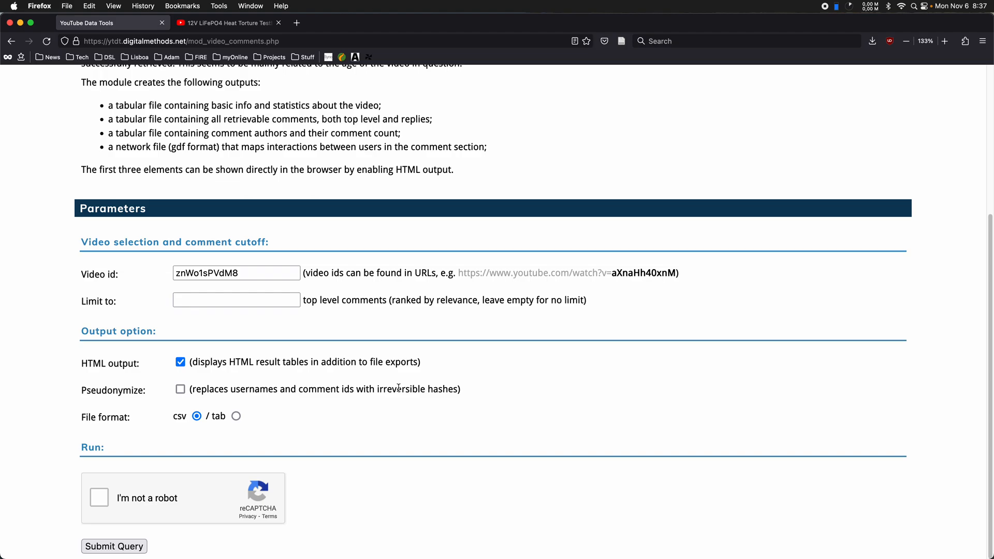
mouse_move(413, 375)
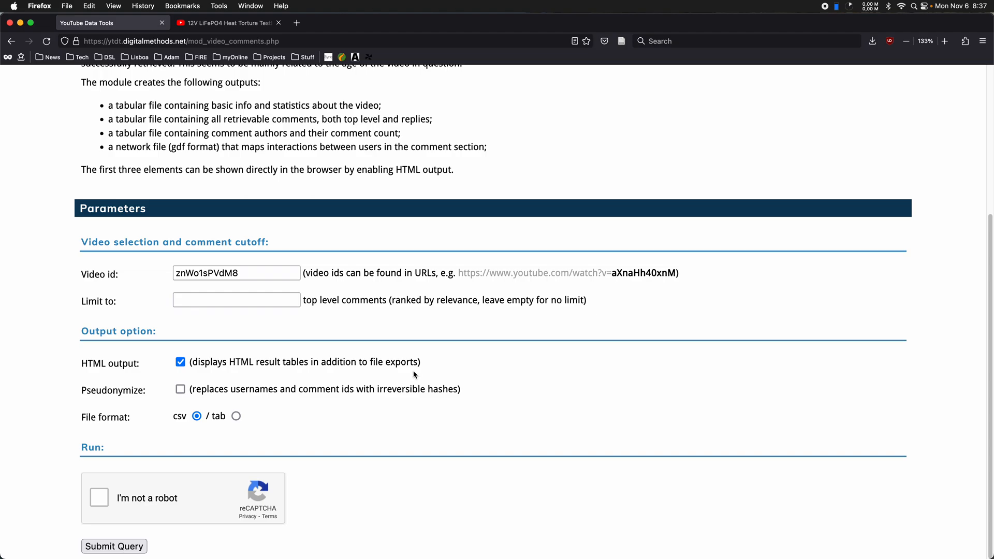
mouse_move(398, 385)
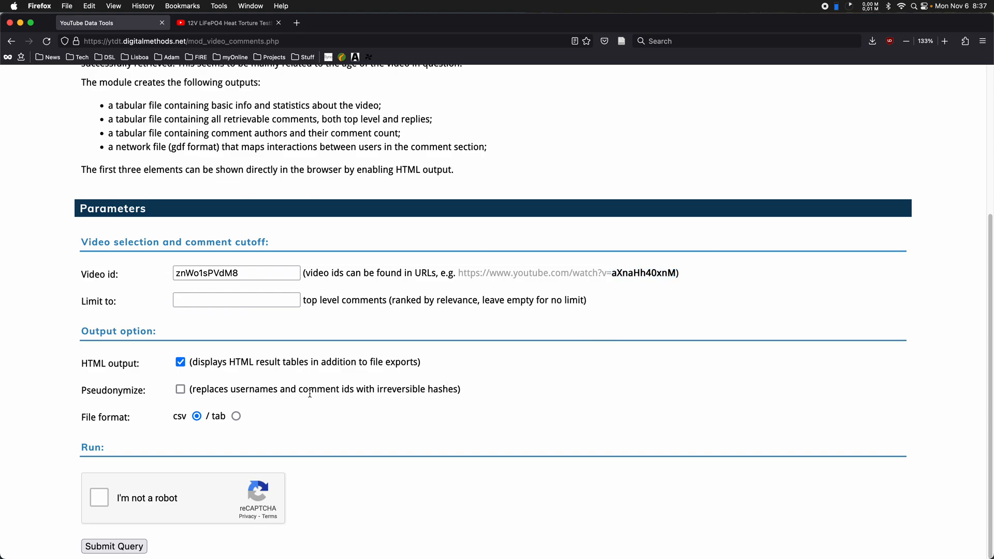
mouse_move(278, 380)
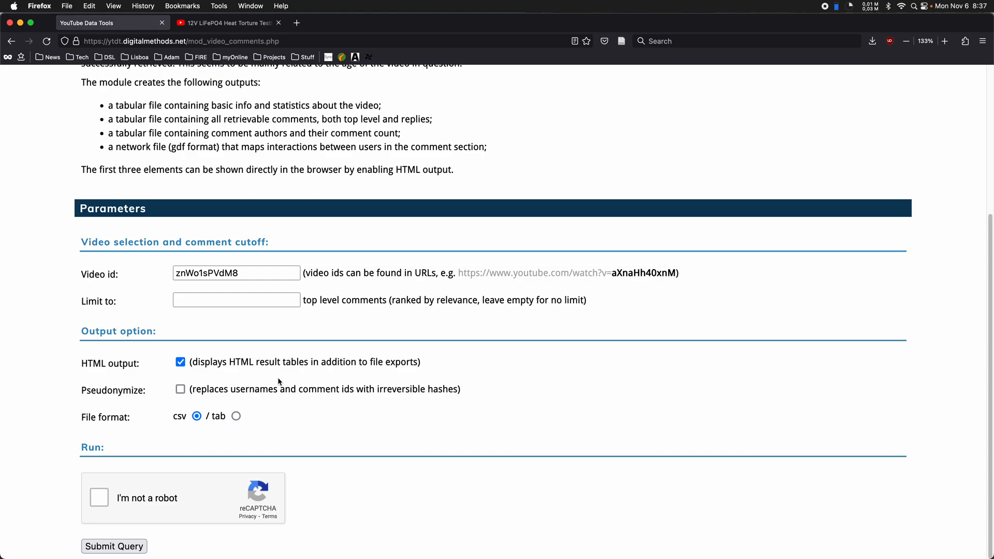
mouse_move(192, 391)
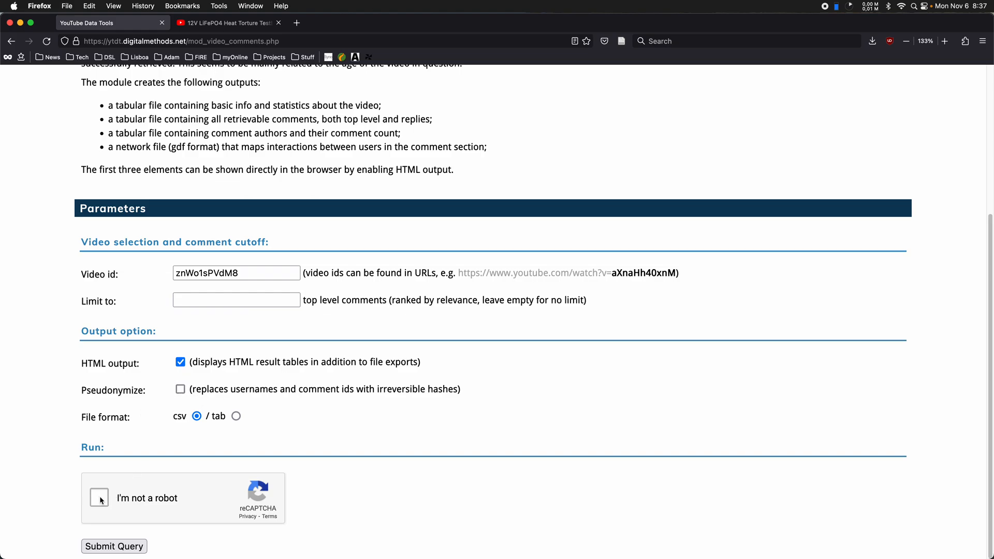
click(99, 498)
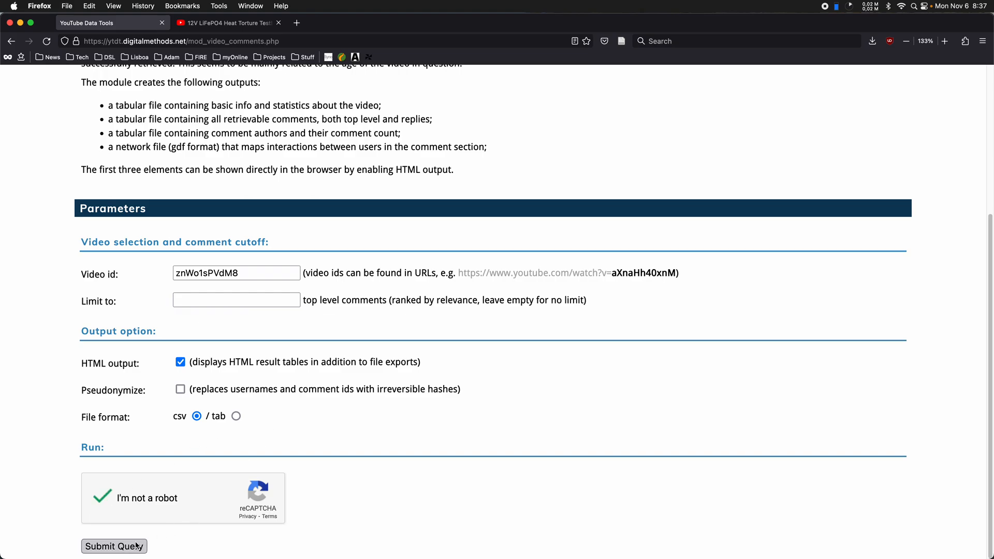
click(113, 546)
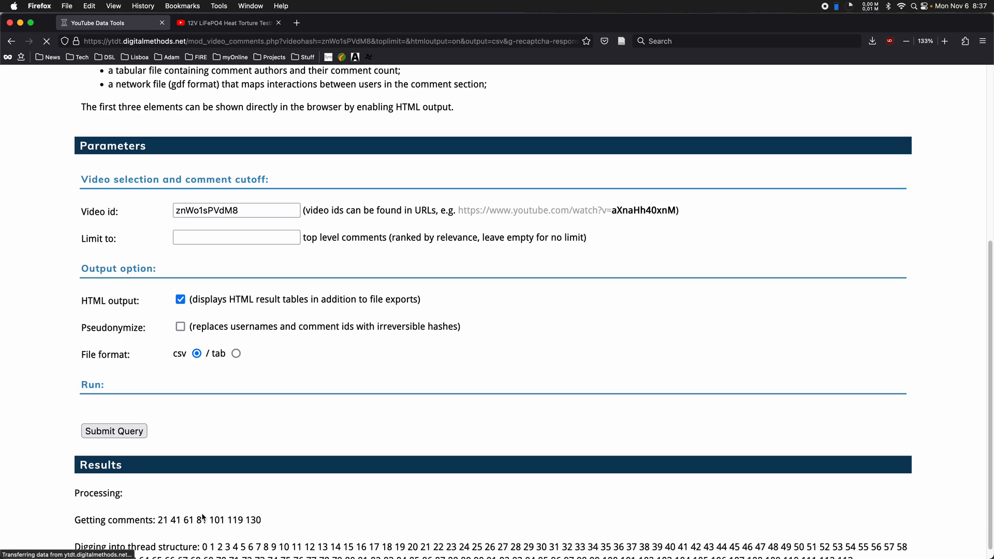
scroll(down, 3)
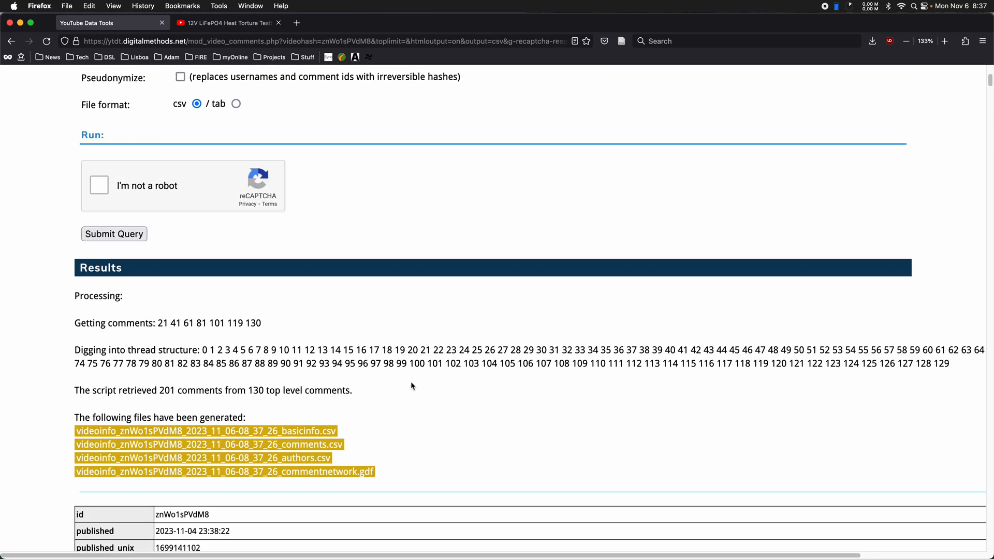
mouse_move(531, 345)
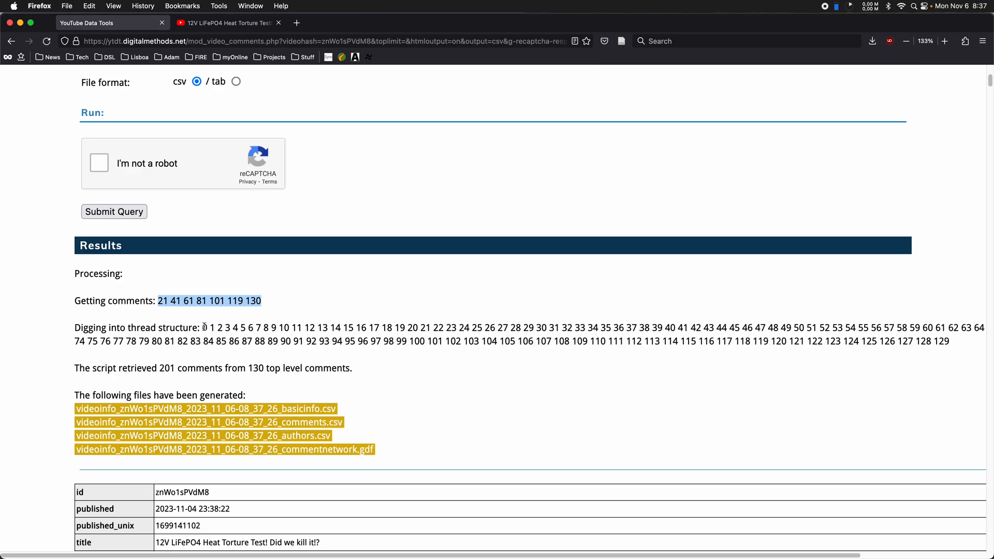
mouse_move(440, 310)
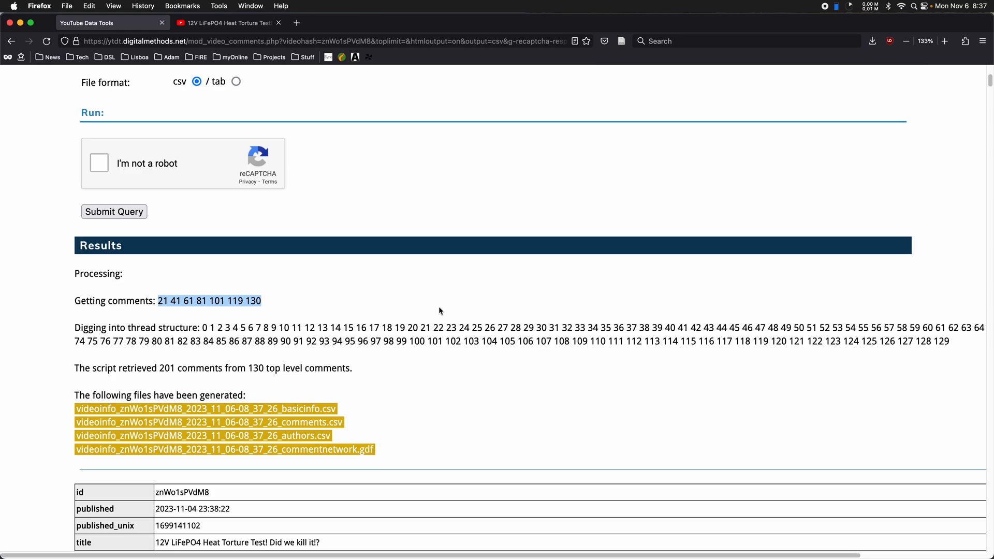
scroll(down, 3)
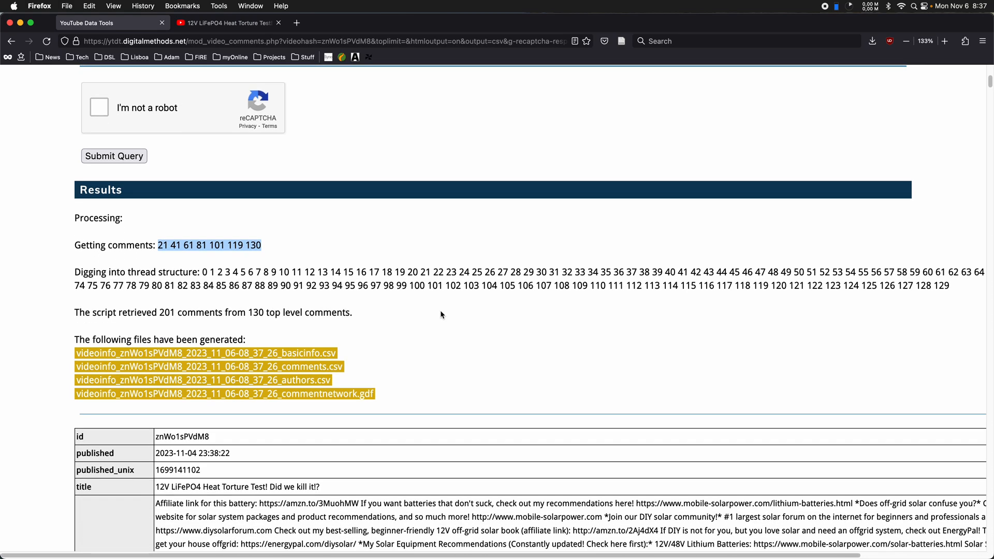
scroll(down, 3)
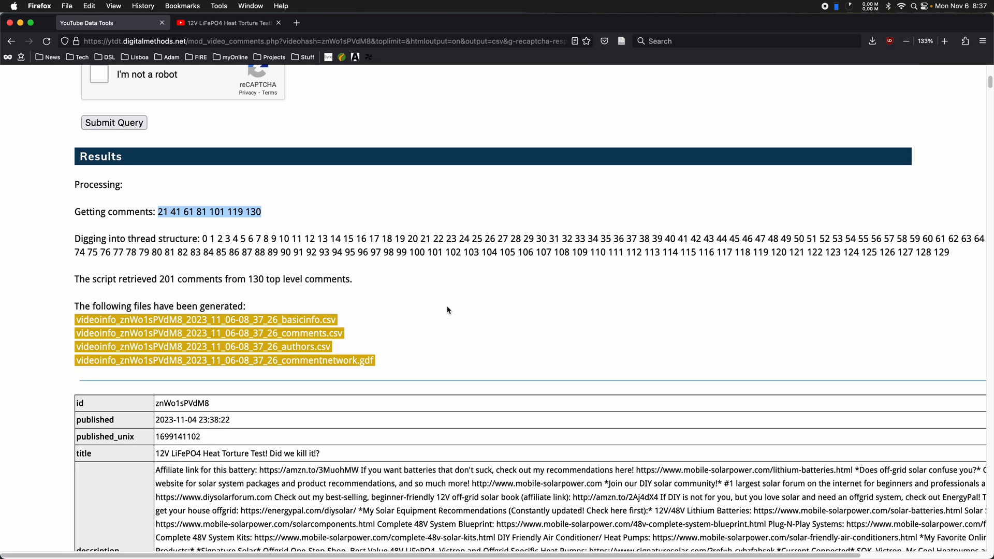
mouse_move(179, 282)
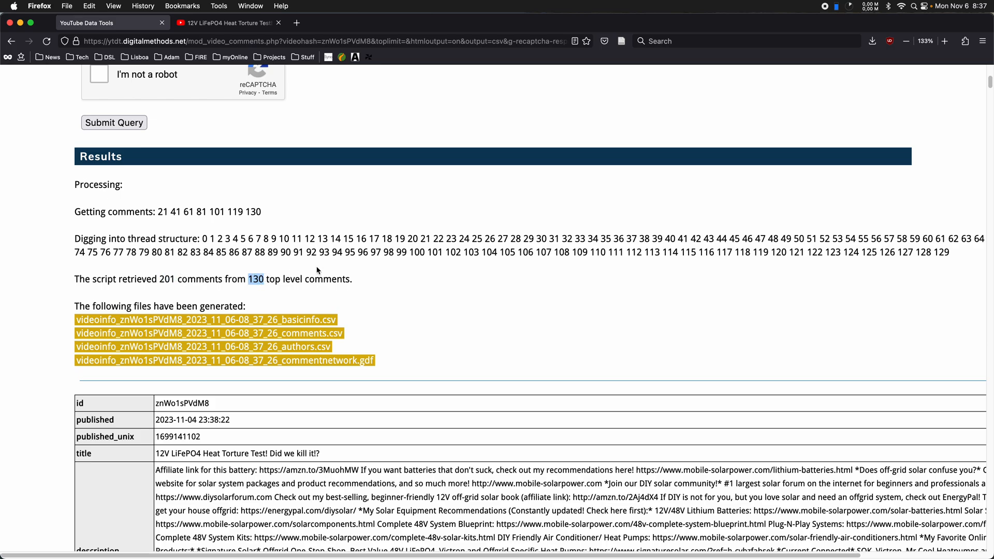
click(225, 23)
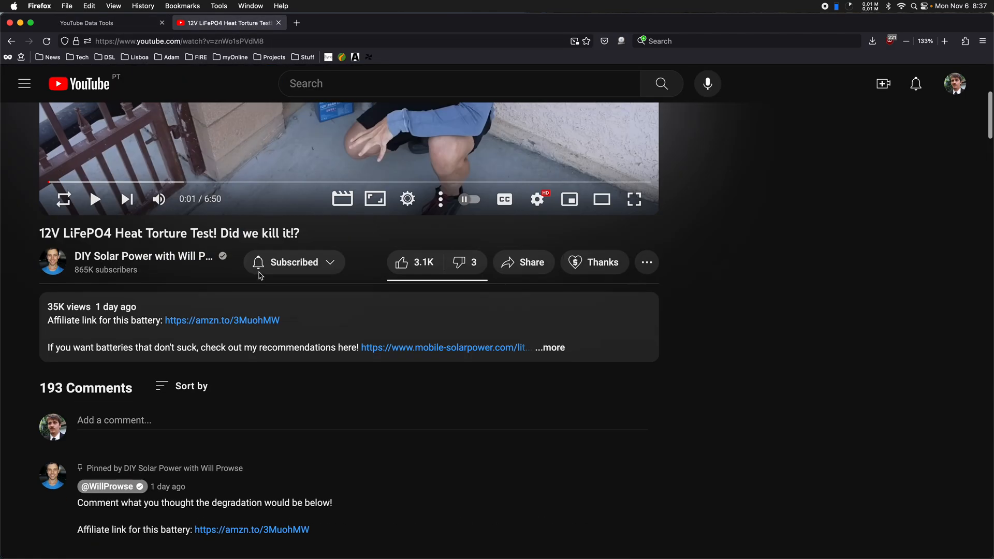
double_click(85, 395)
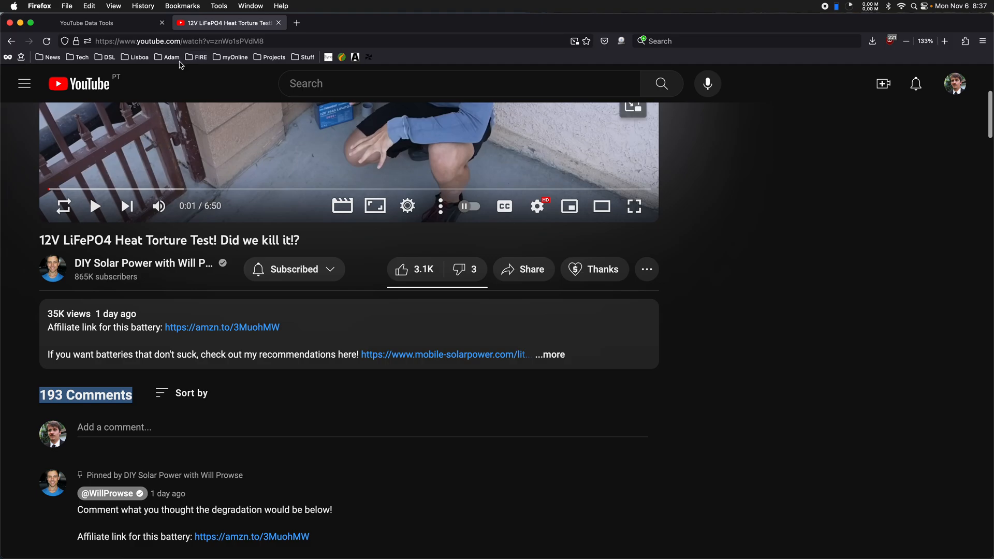
click(86, 23)
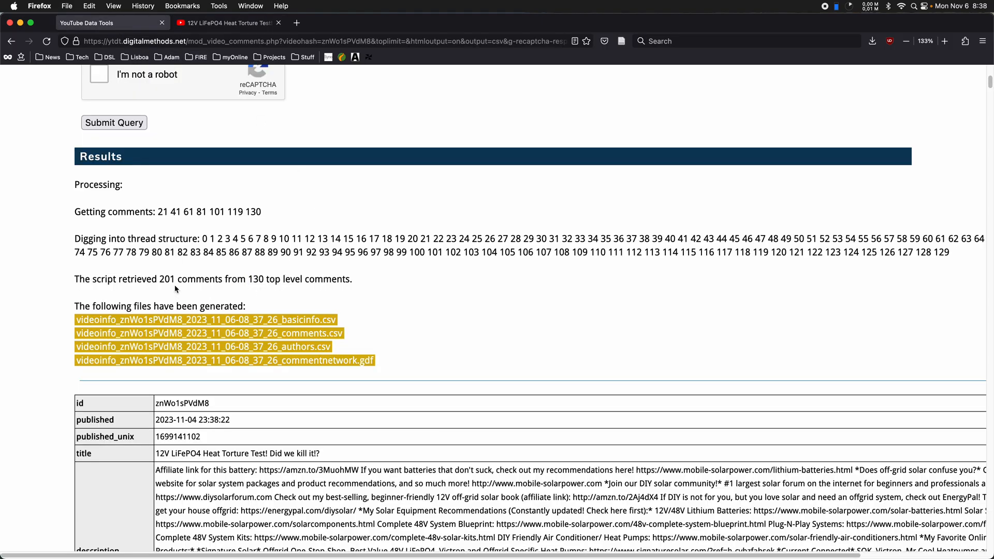
mouse_move(289, 274)
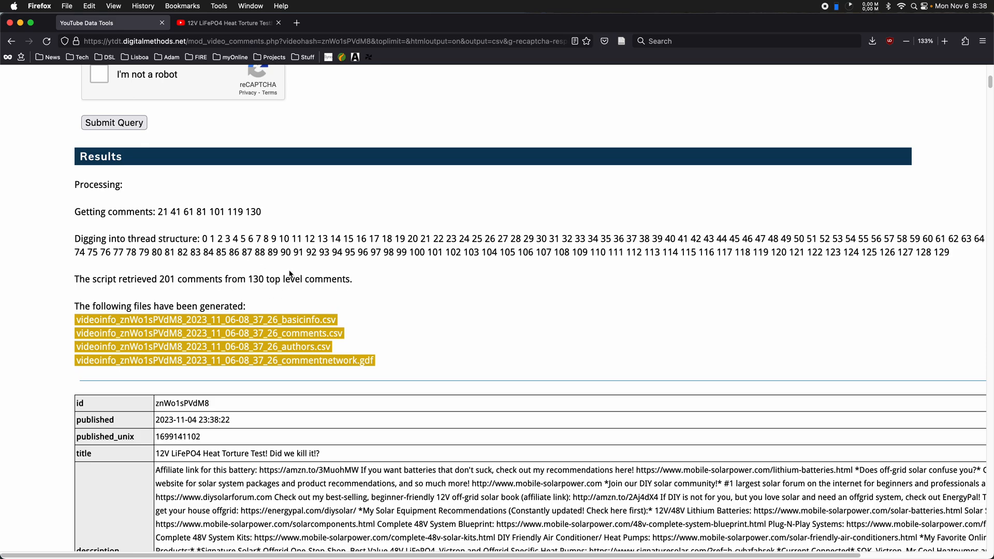
scroll(up, 3)
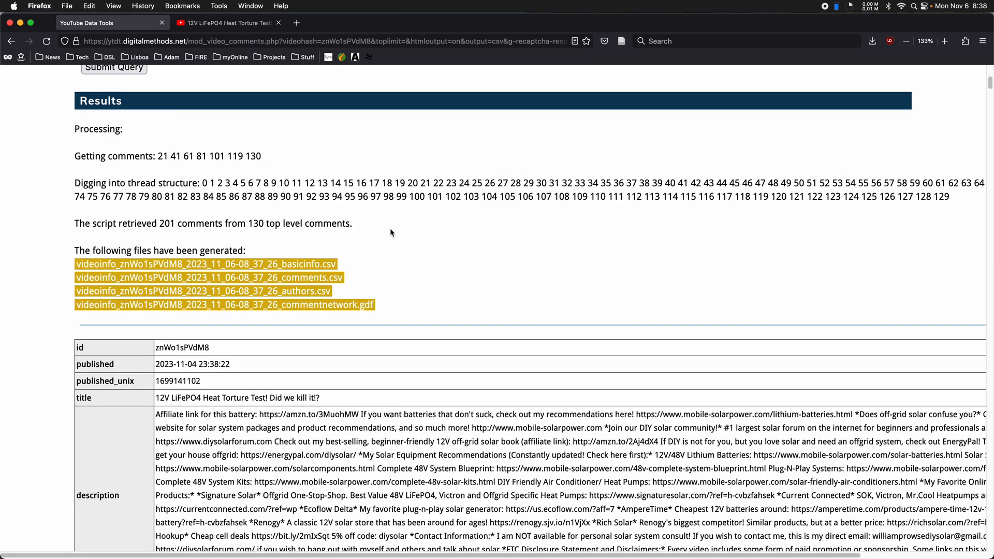
scroll(down, 3)
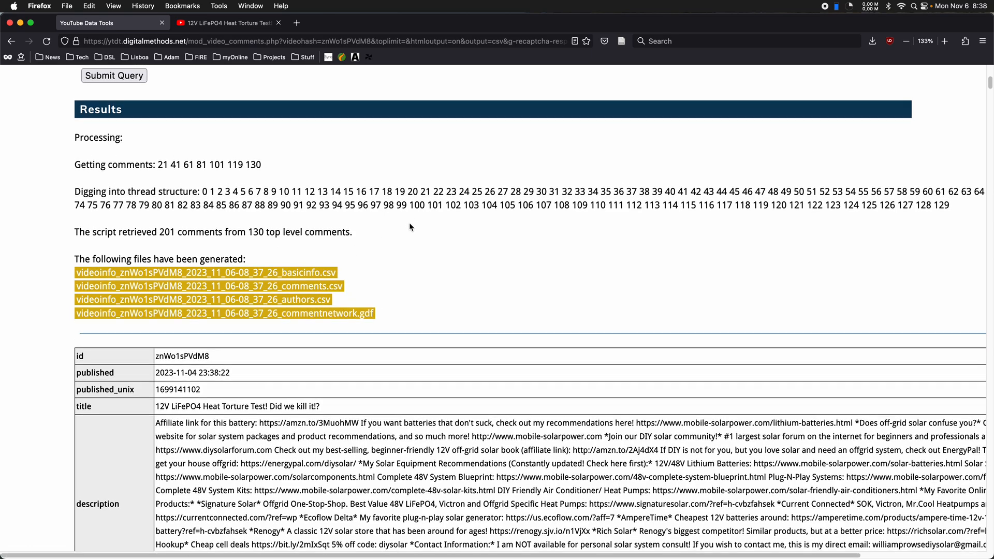
scroll(up, 3)
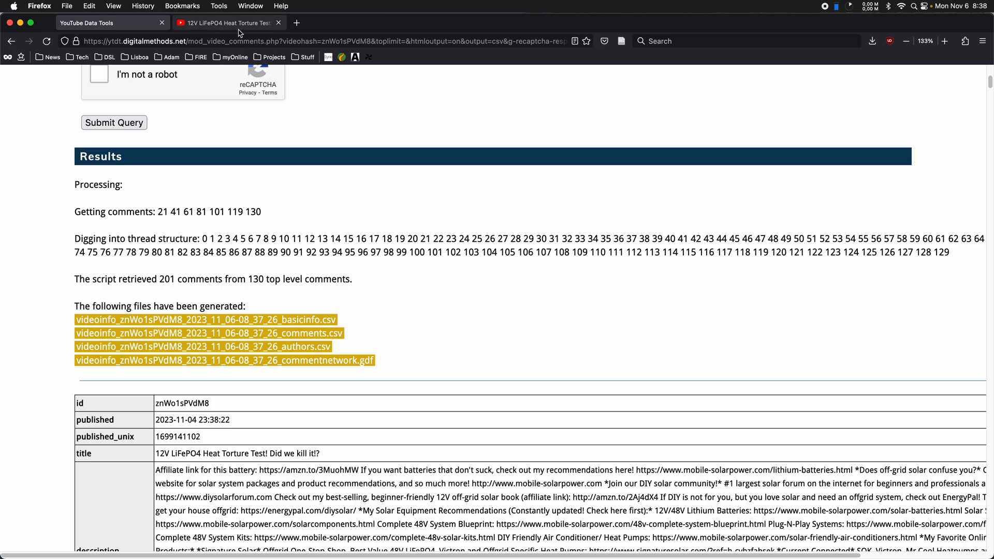
mouse_move(383, 223)
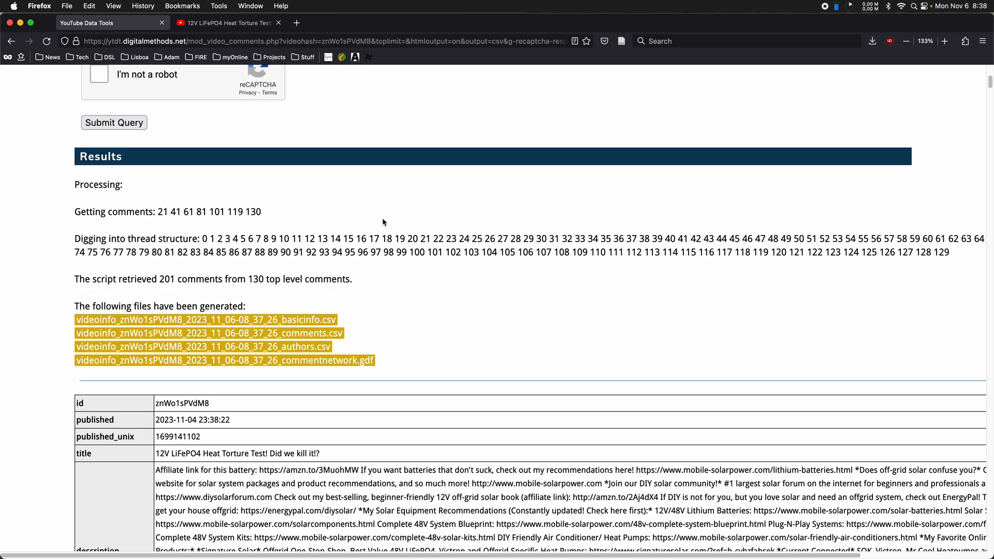
scroll(down, 3)
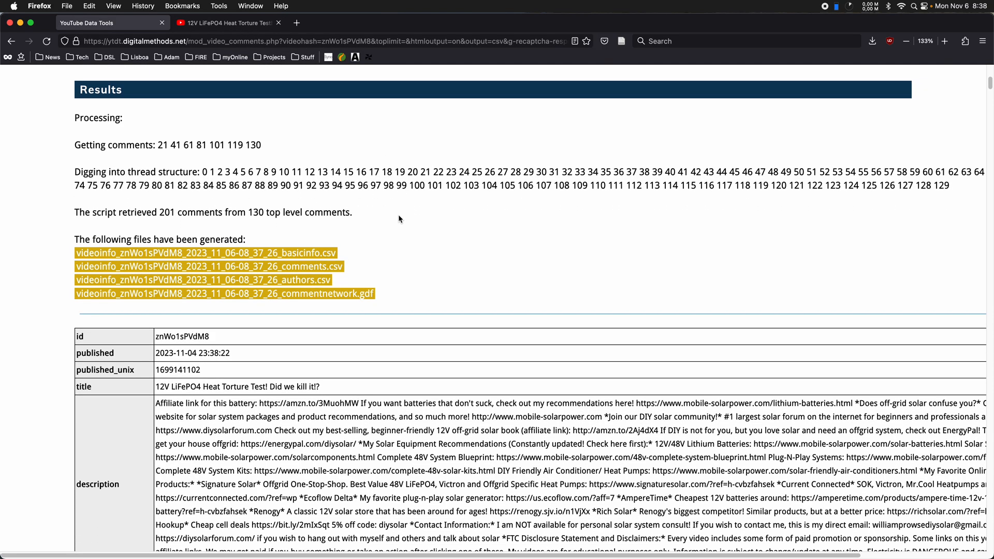
scroll(down, 3)
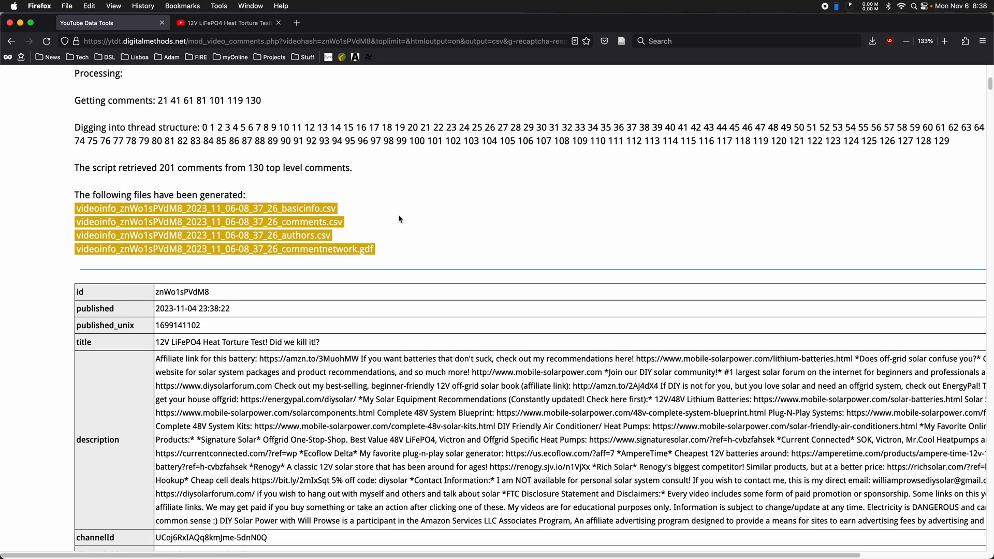
scroll(down, 3)
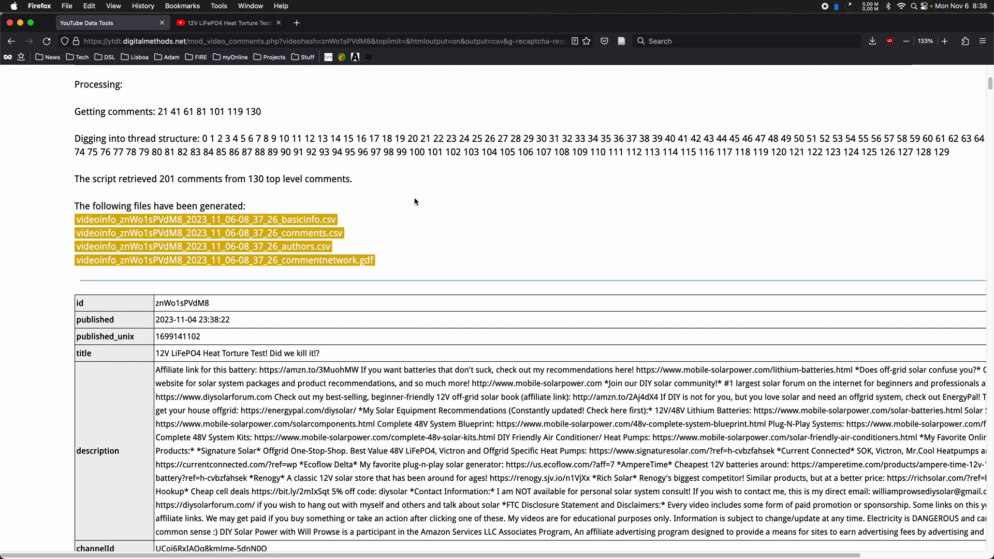
mouse_move(427, 186)
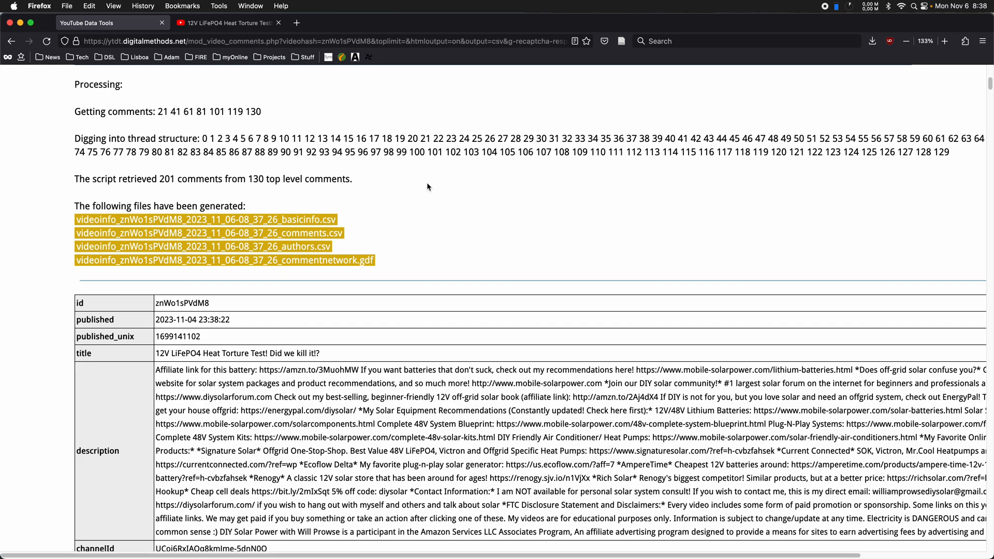
scroll(down, 3)
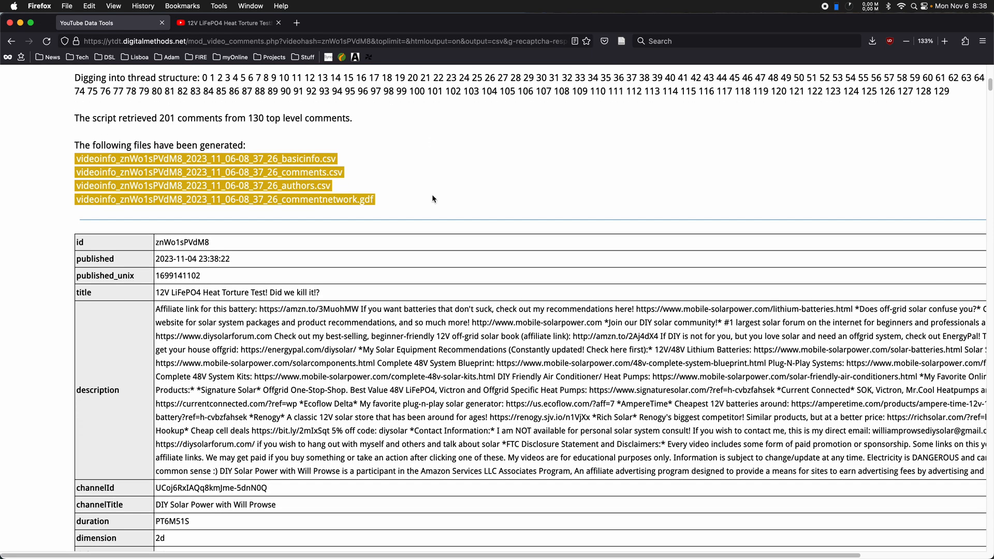
scroll(down, 3)
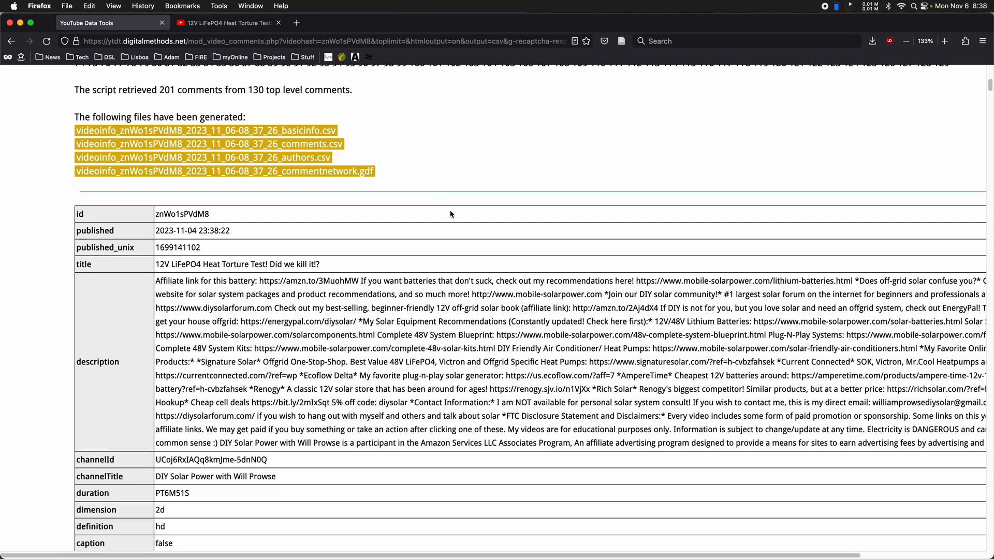
scroll(down, 3)
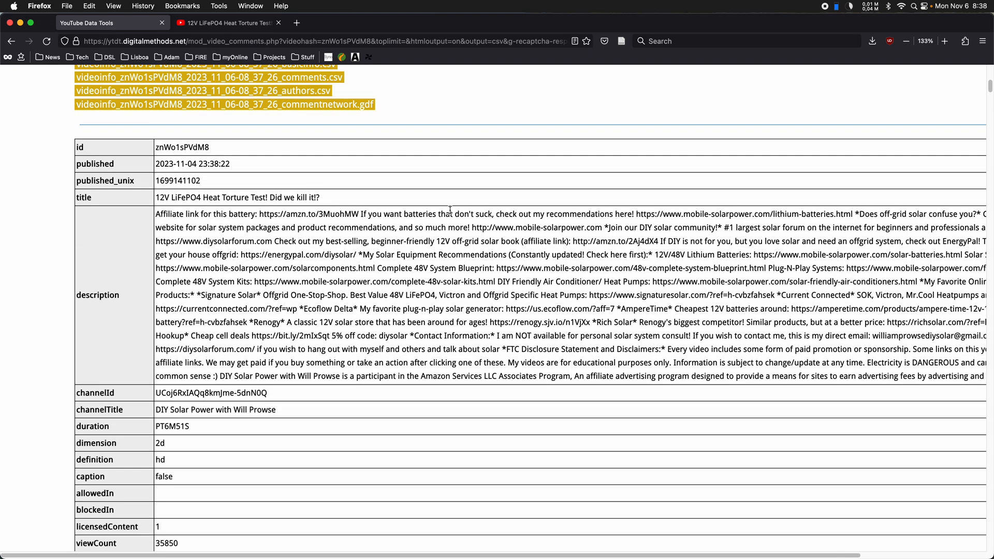
scroll(up, 3)
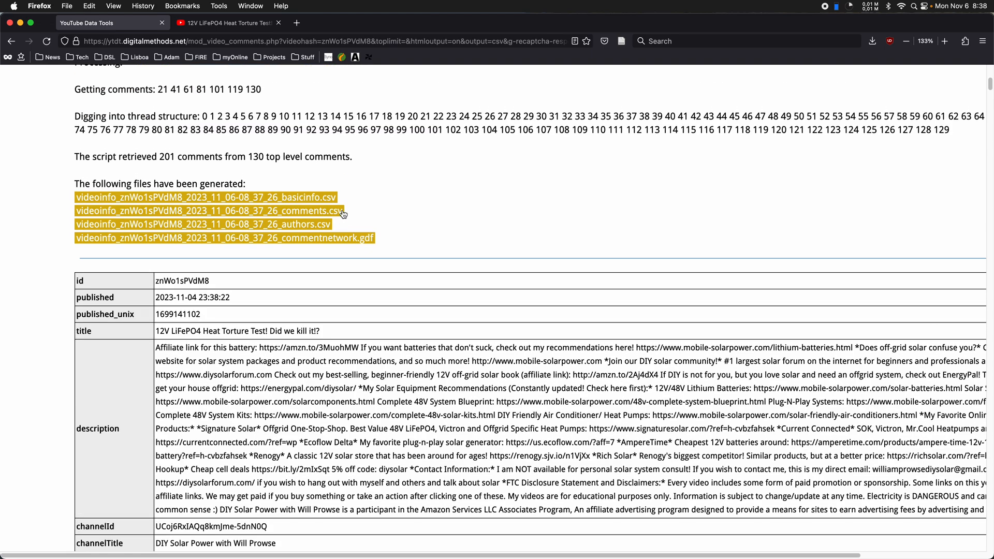
mouse_move(327, 224)
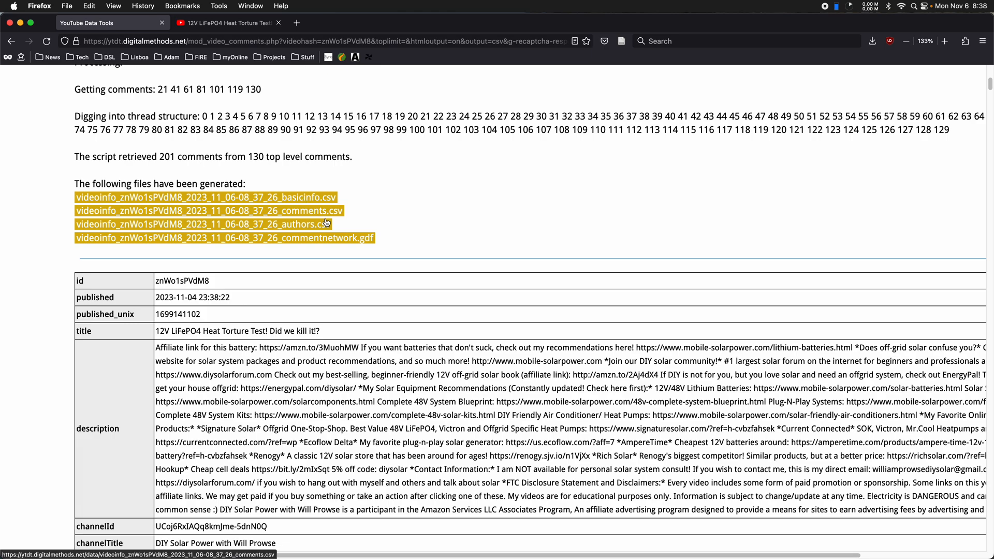
mouse_move(273, 197)
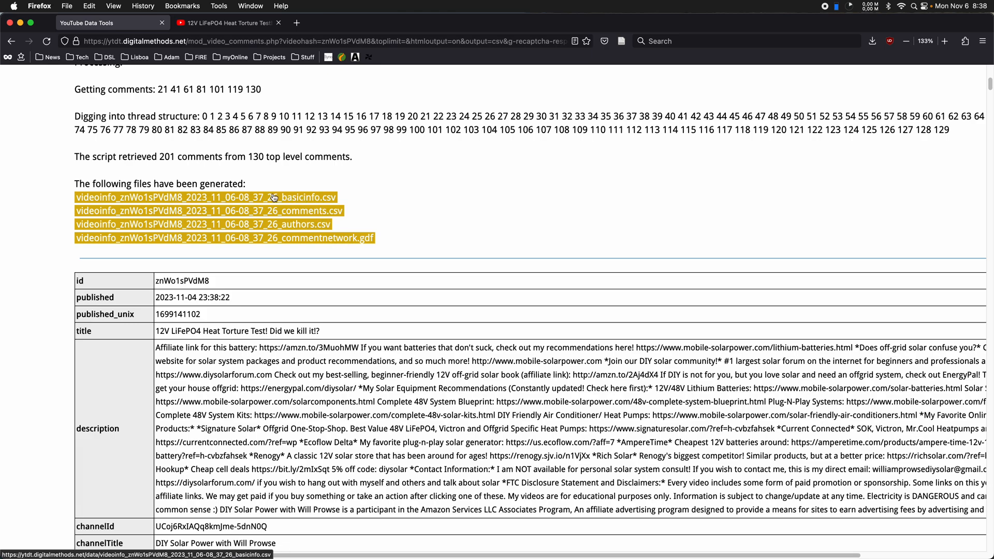
scroll(down, 3)
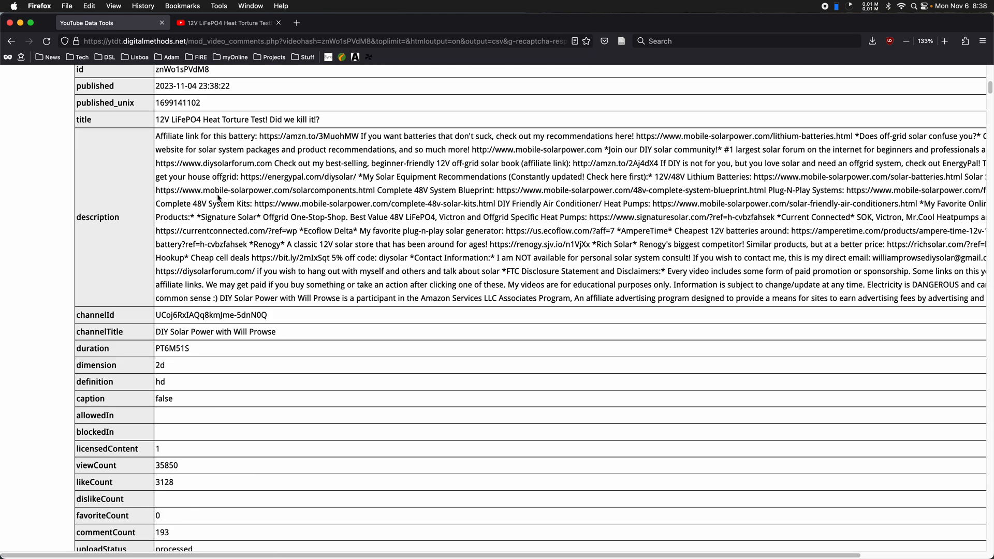
scroll(down, 3)
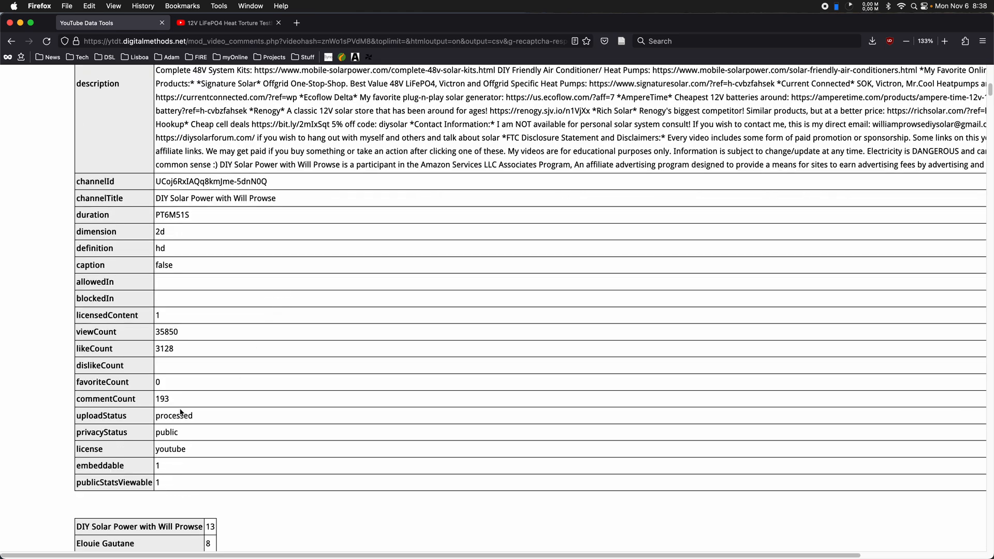
scroll(up, 3)
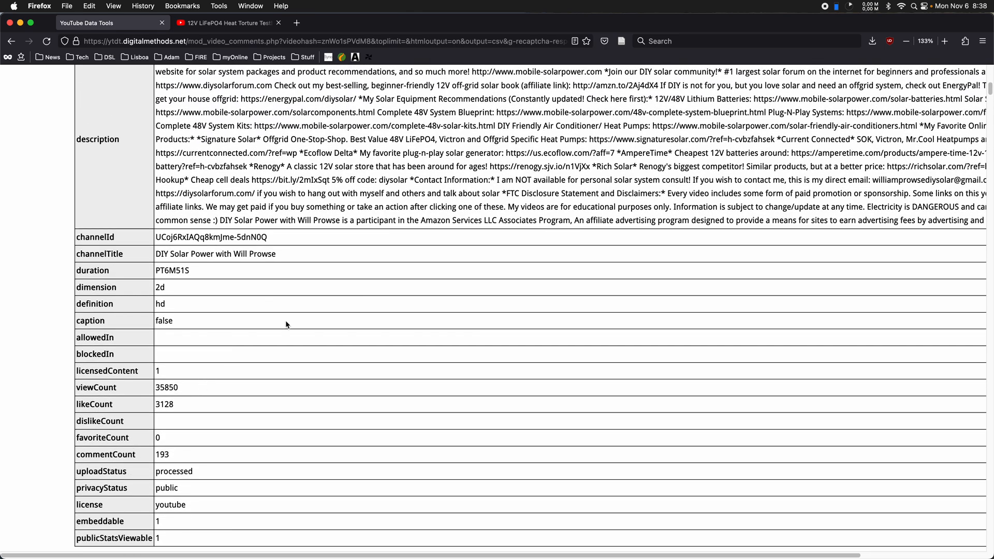
mouse_move(235, 279)
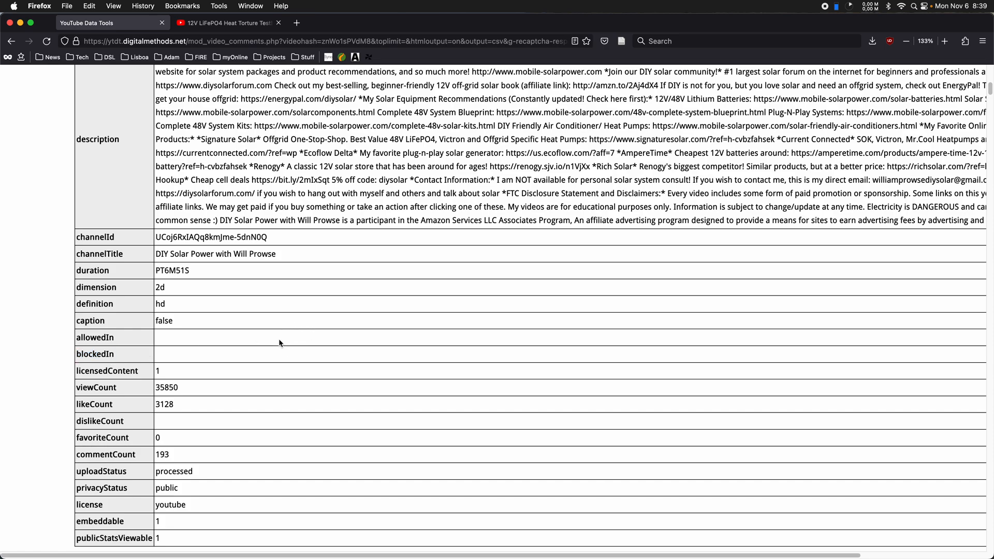
mouse_move(234, 361)
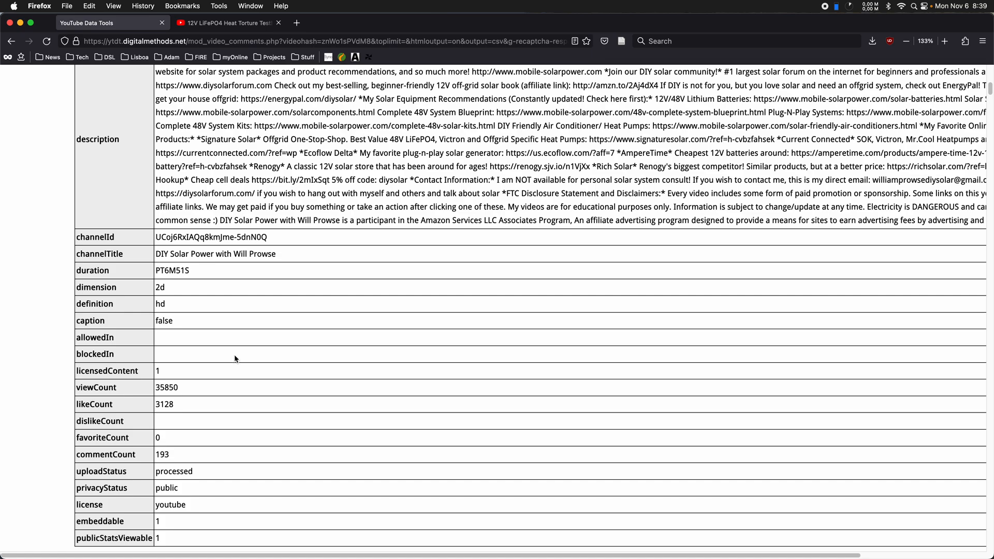
mouse_move(237, 337)
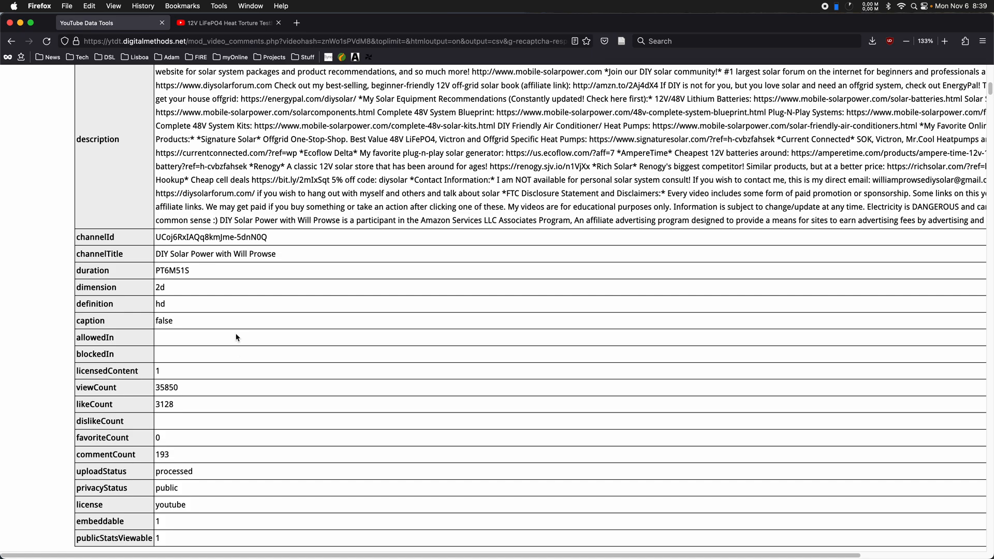
mouse_move(208, 338)
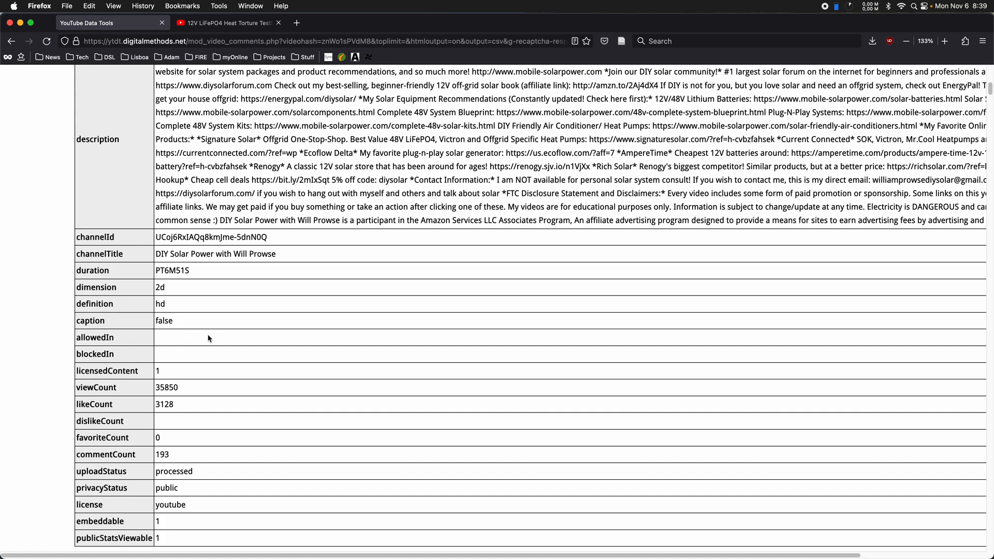
mouse_move(256, 342)
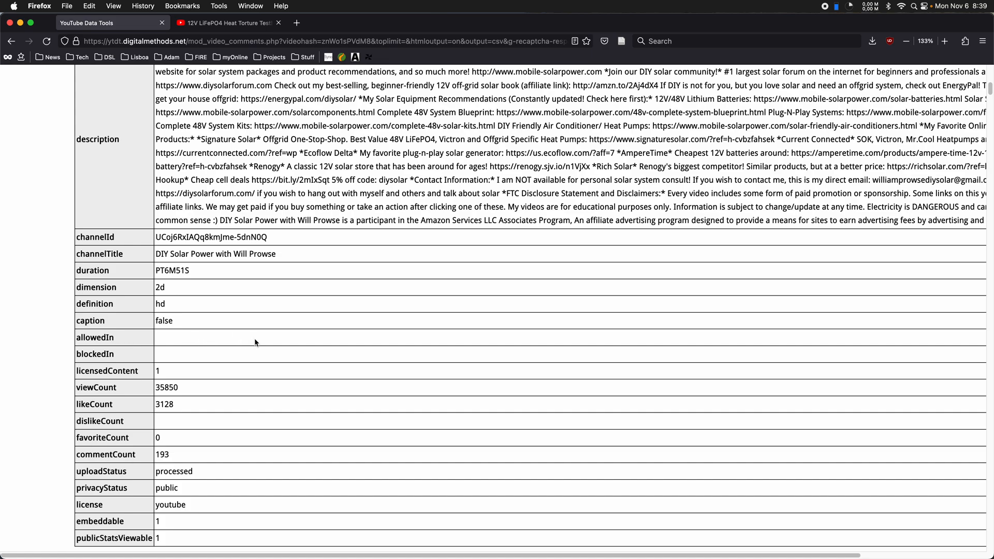
scroll(down, 3)
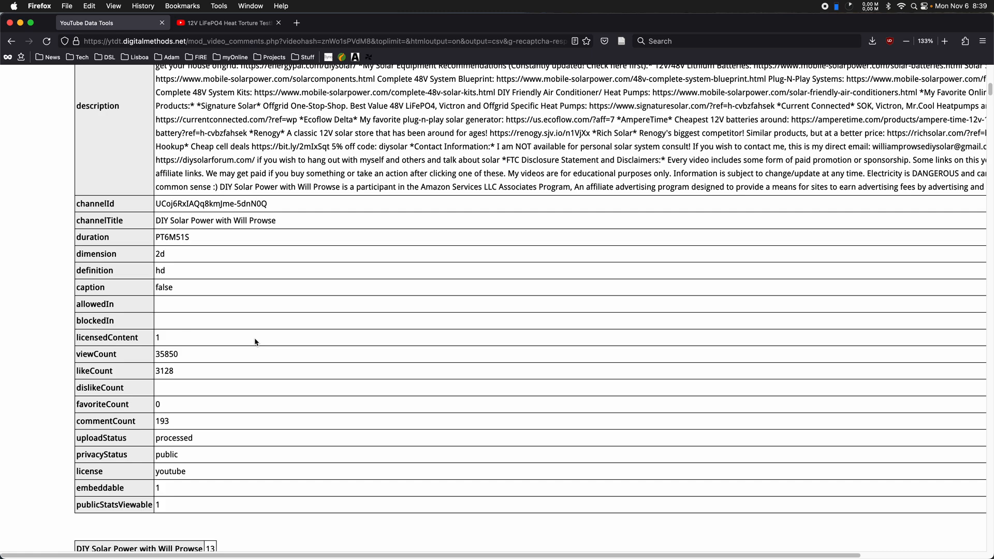
scroll(up, 3)
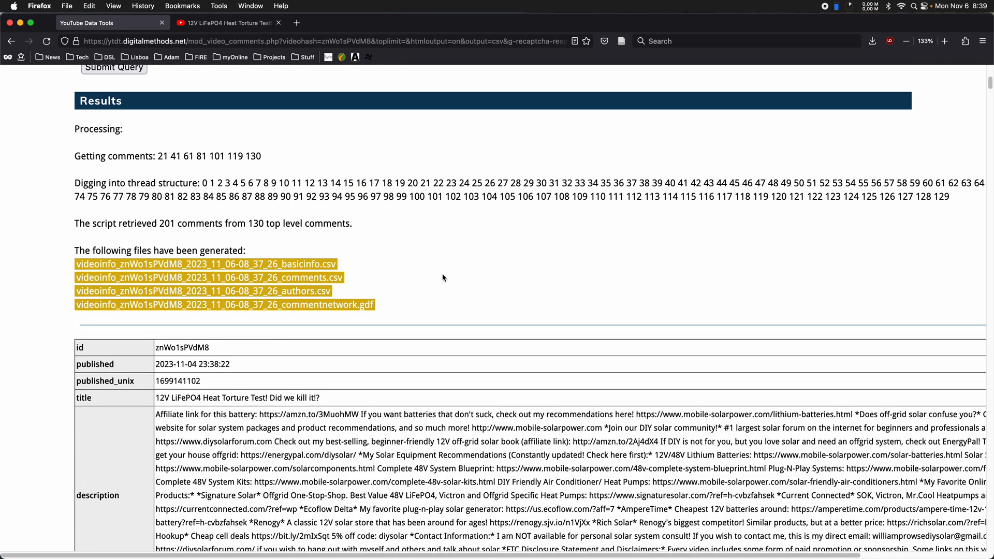
mouse_move(301, 264)
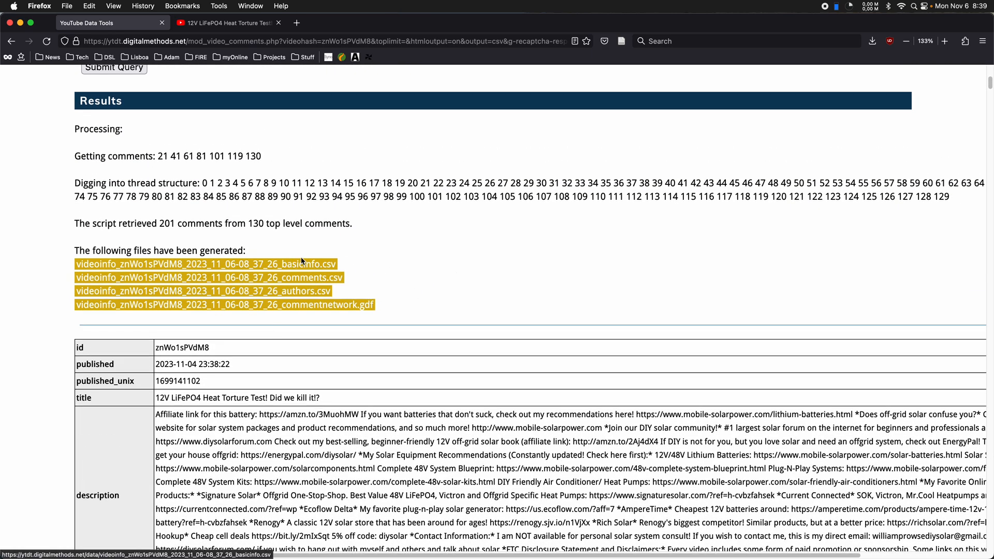
mouse_move(338, 280)
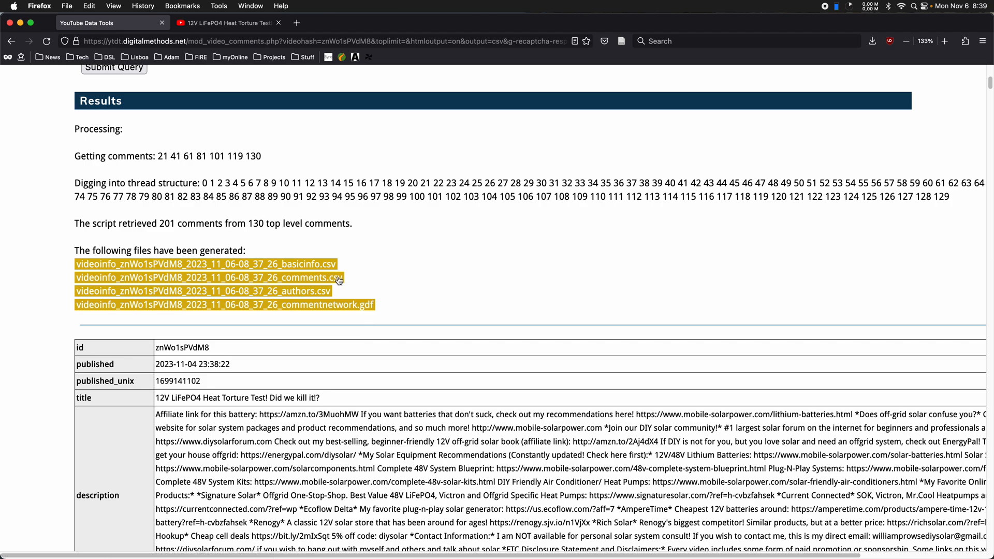
scroll(down, 3)
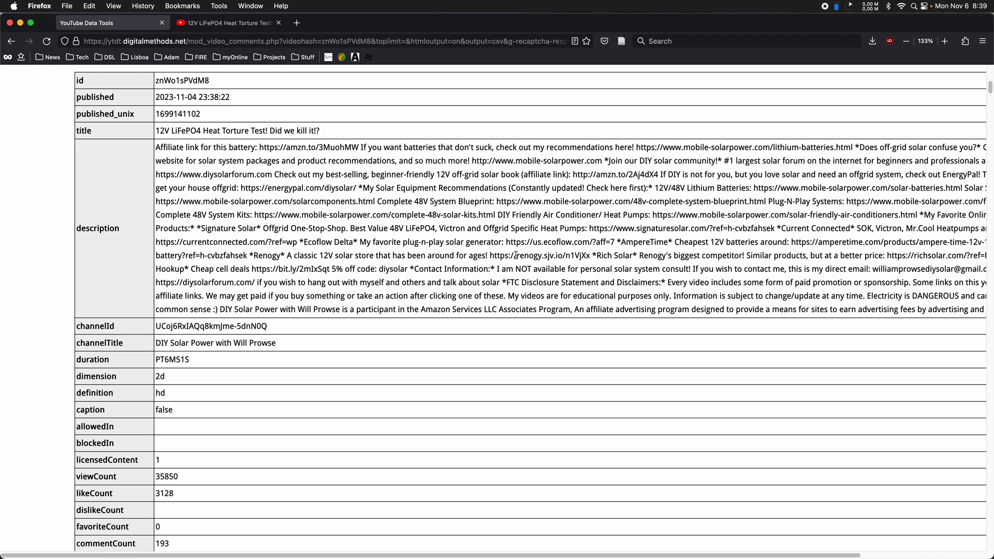
scroll(down, 3)
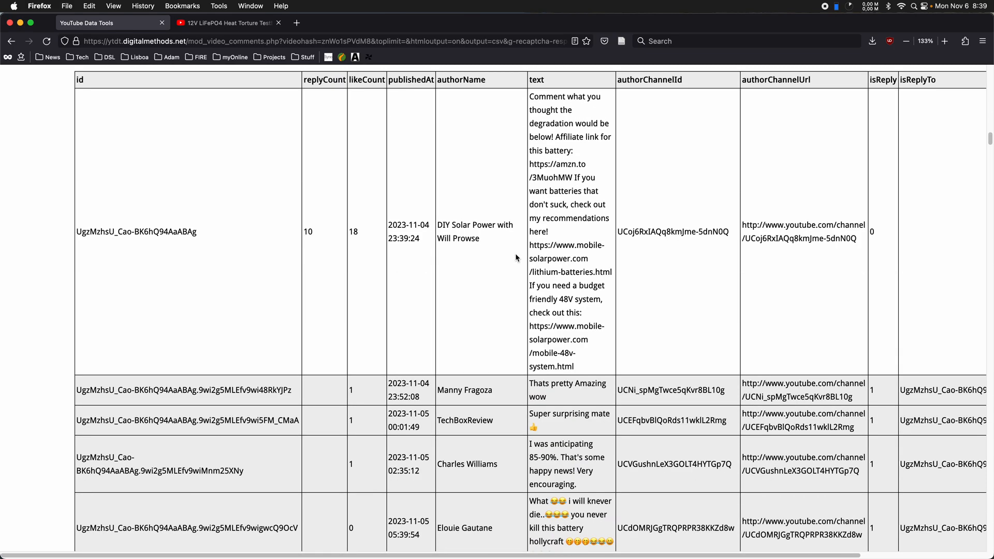
scroll(down, 3)
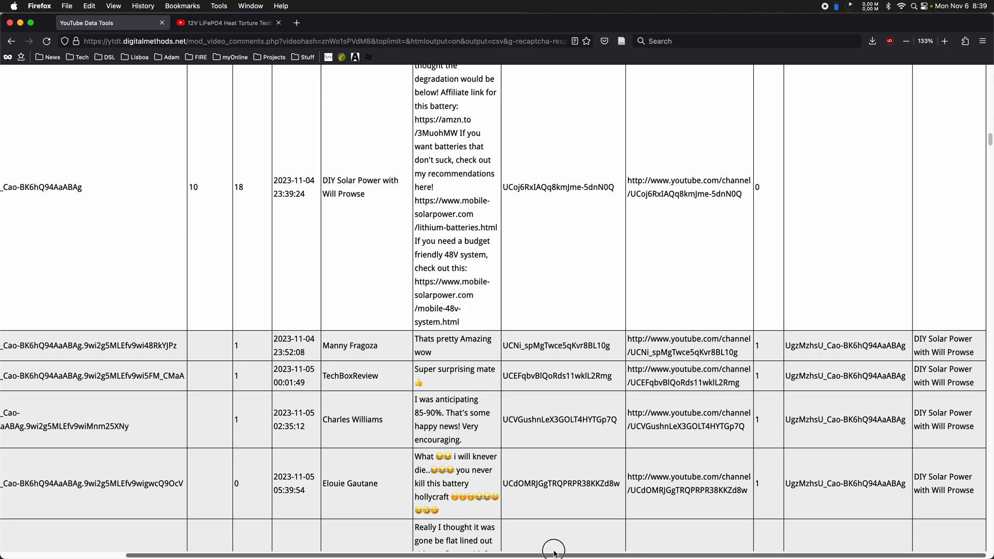
scroll(up, 3)
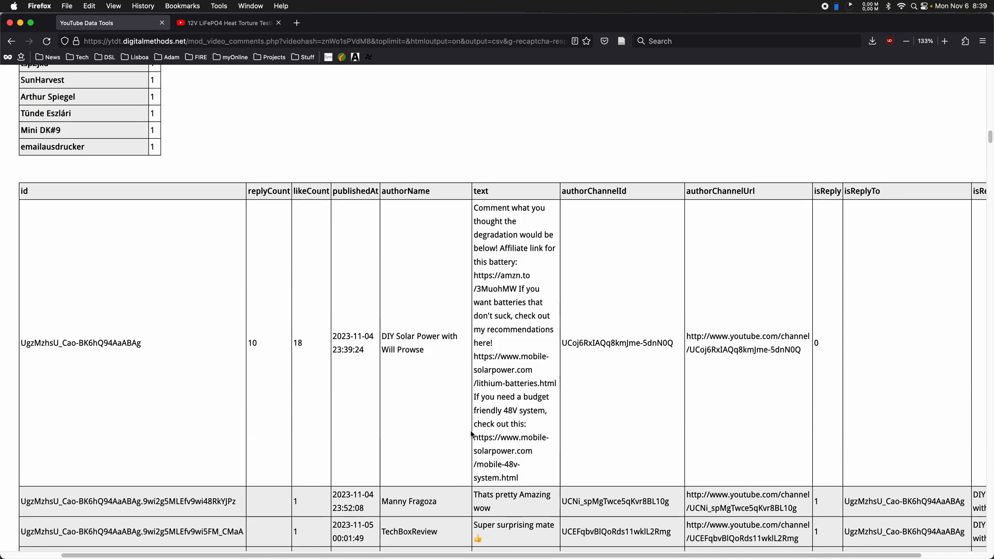
mouse_move(403, 333)
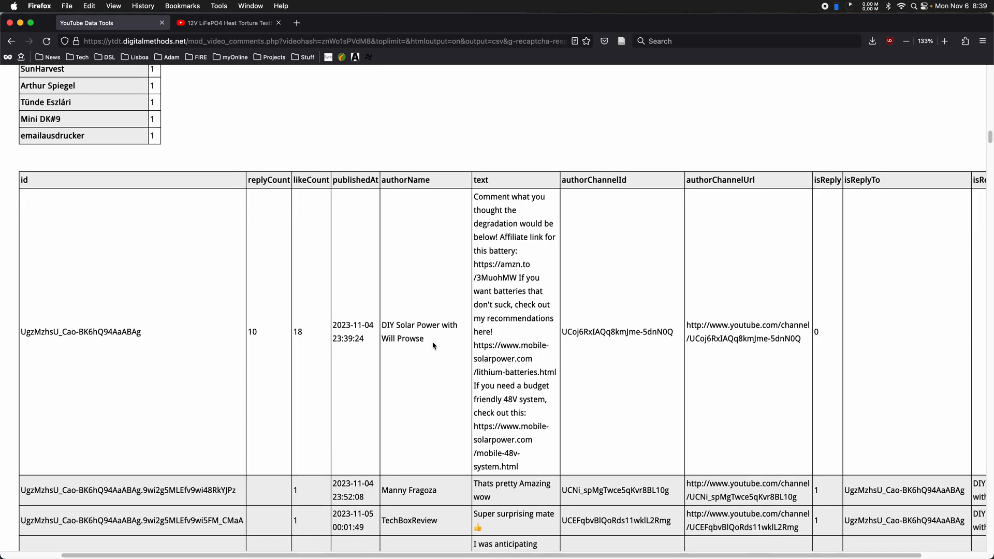
scroll(down, 3)
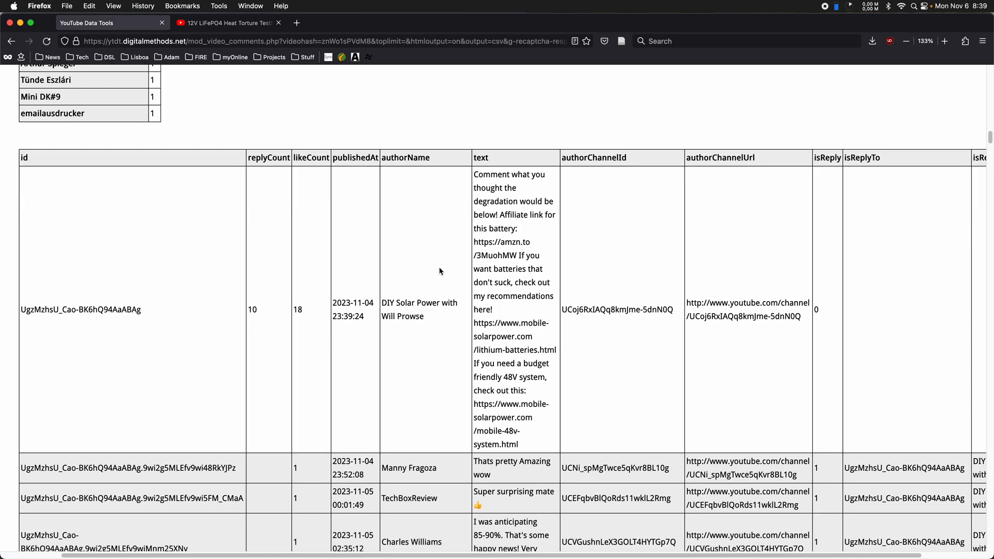
mouse_move(259, 312)
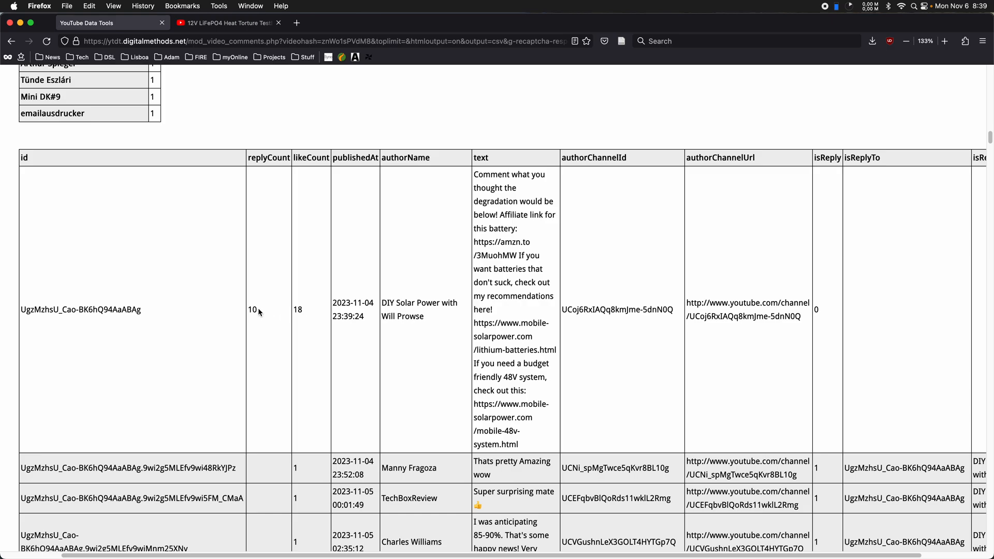
mouse_move(533, 294)
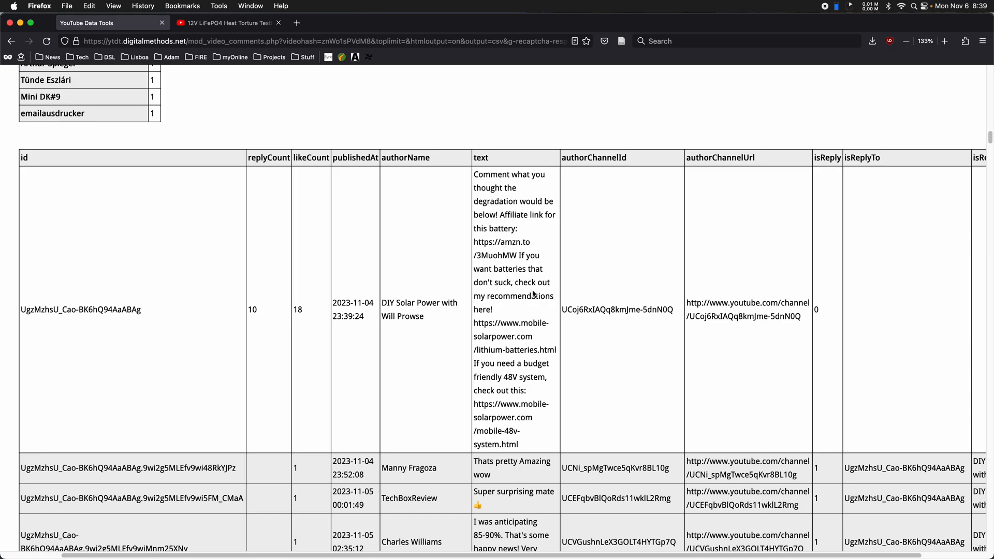
mouse_move(490, 170)
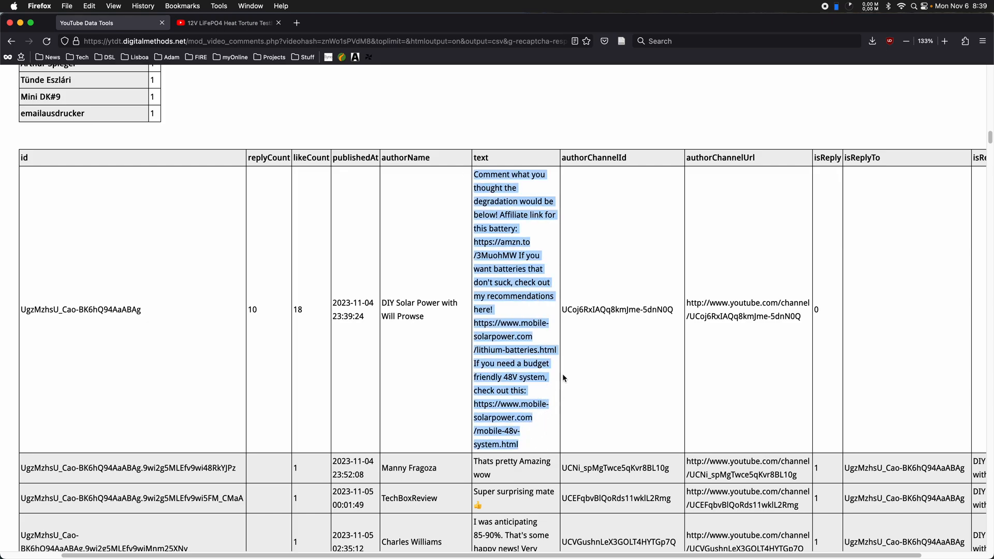
scroll(down, 3)
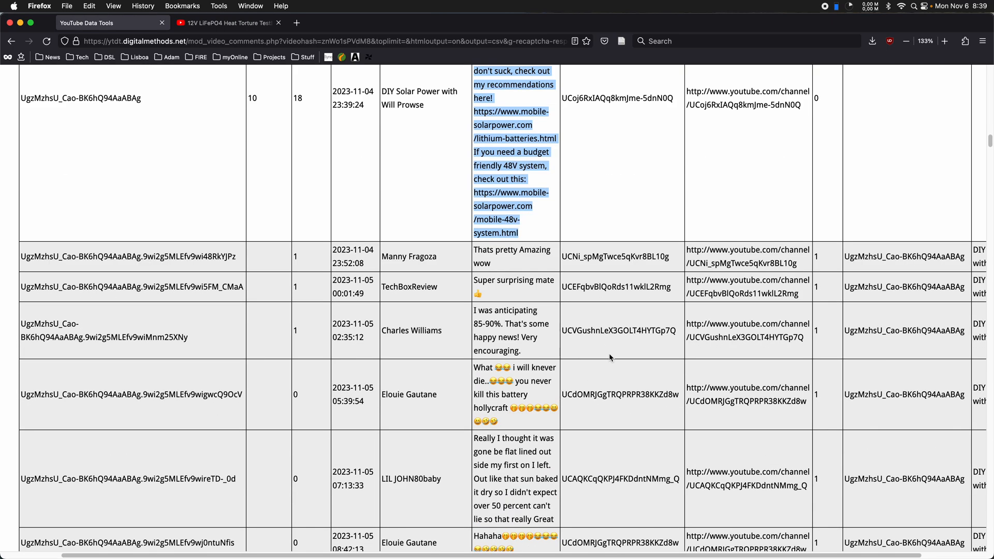
scroll(down, 3)
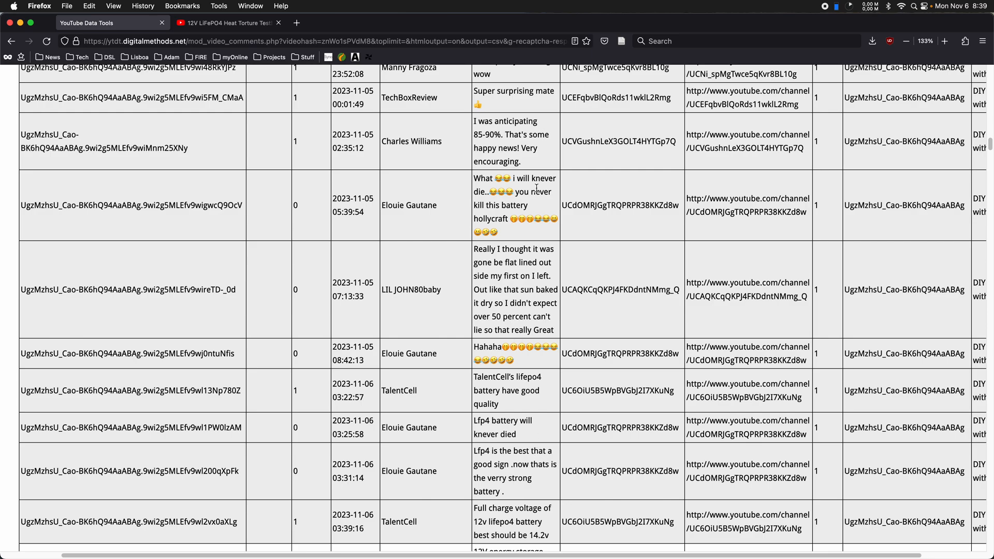
mouse_move(405, 183)
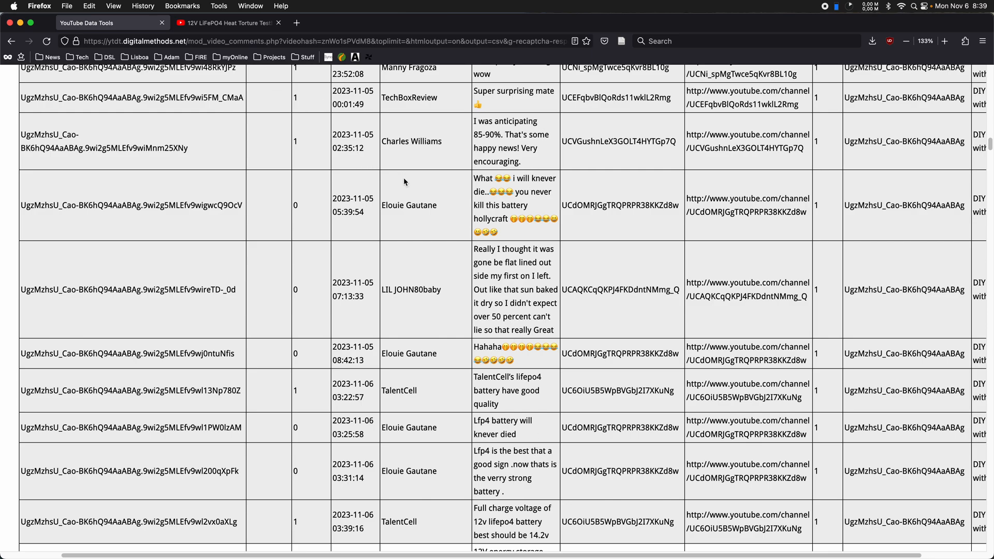
scroll(up, 3)
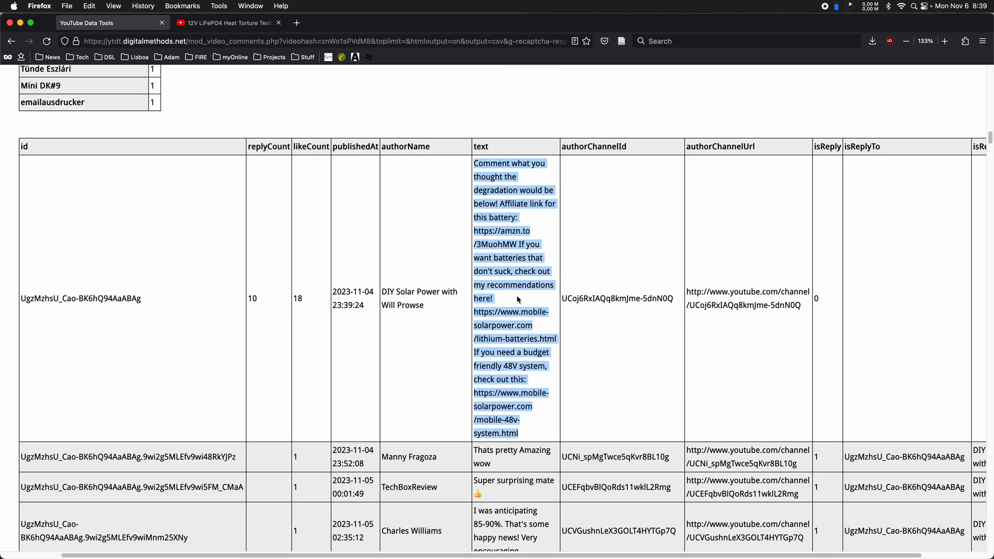
click(496, 312)
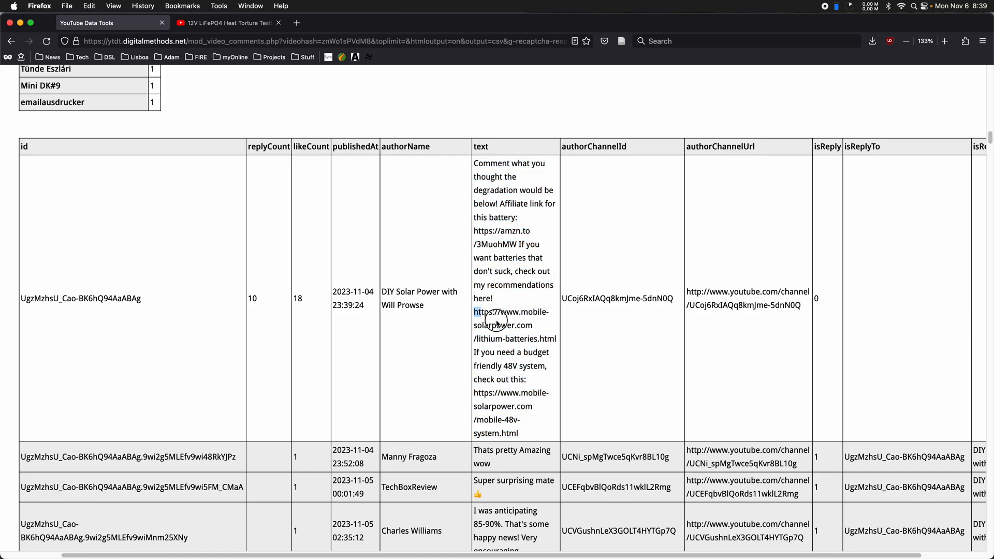
scroll(down, 3)
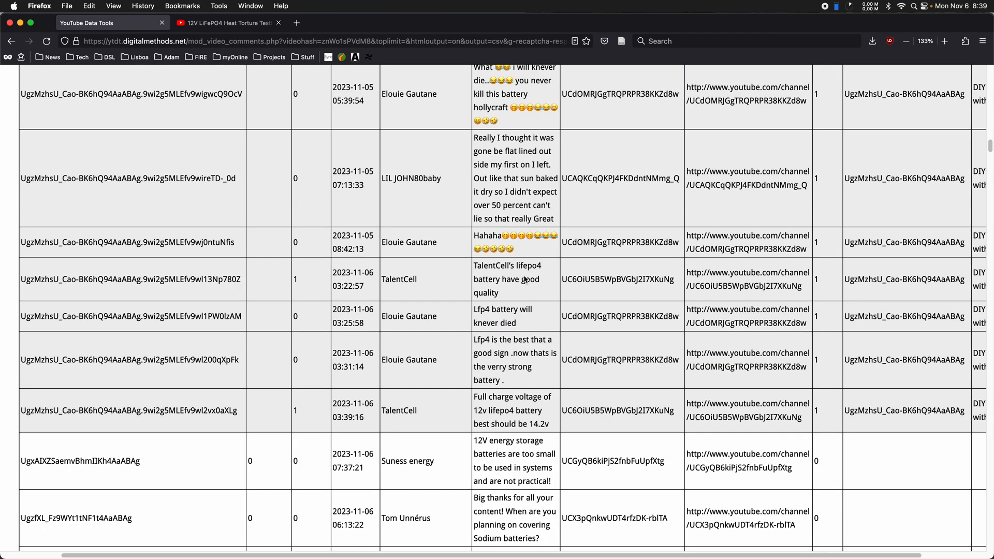
scroll(up, 3)
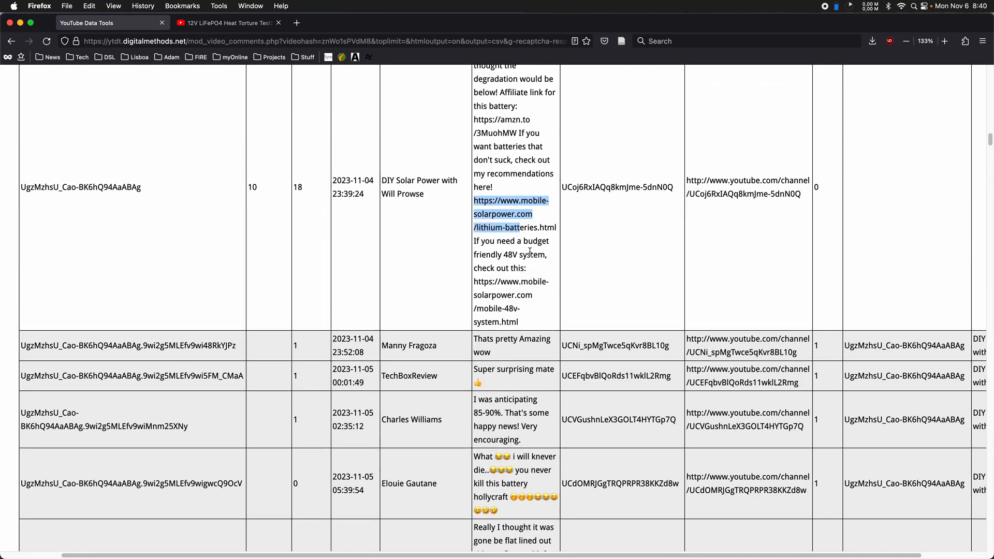
scroll(down, 3)
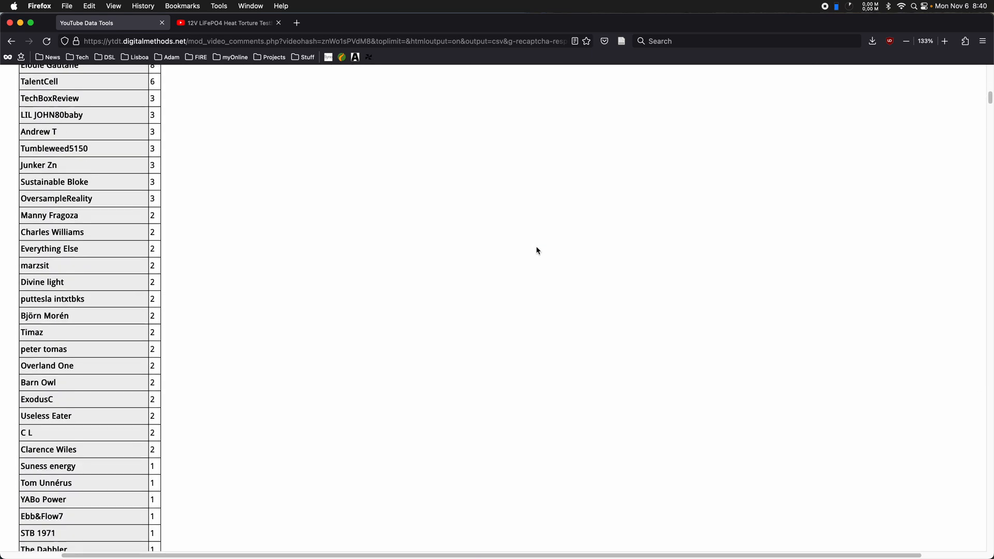
- Scroll through the results page to inspect the author table and counts
scroll(up, 3)
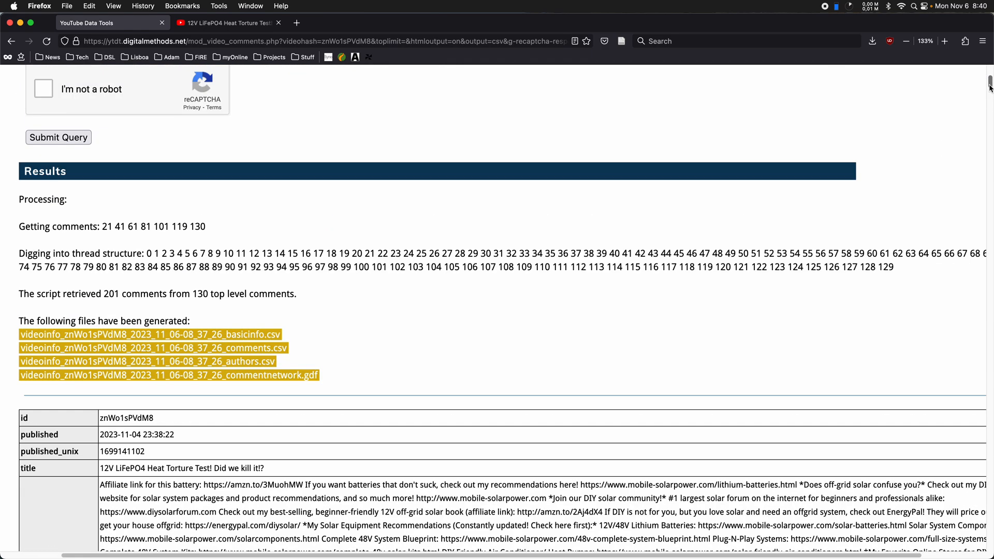
scroll(down, 3)
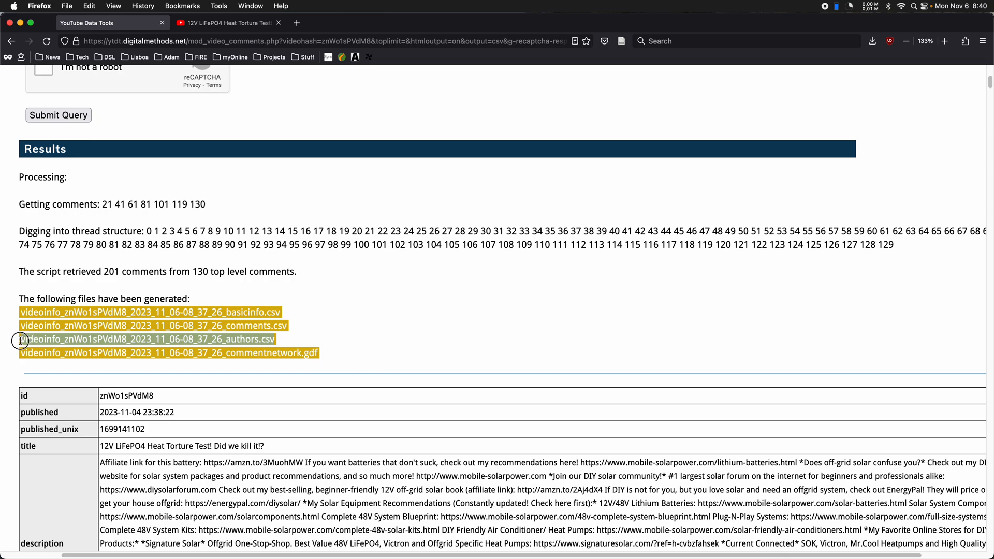
scroll(down, 3)
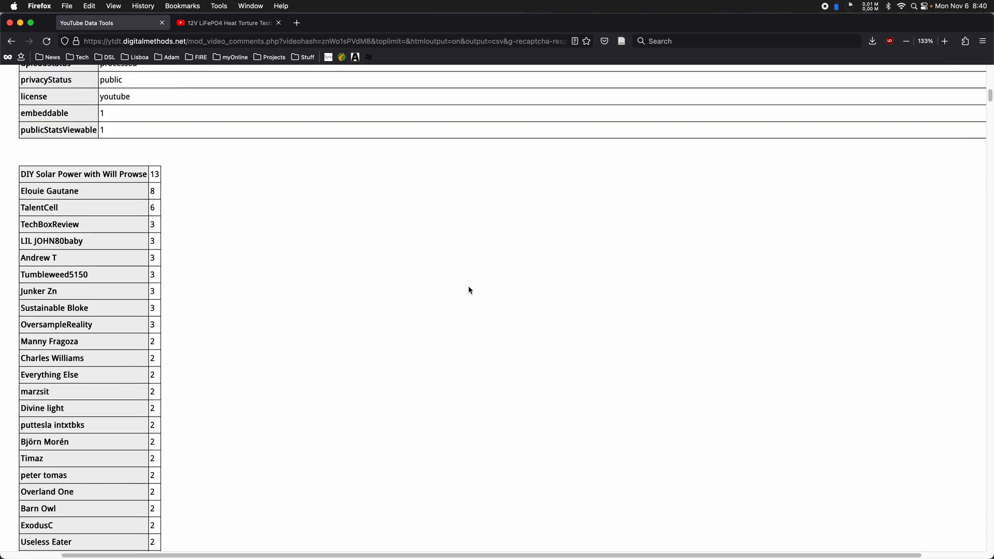
scroll(down, 3)
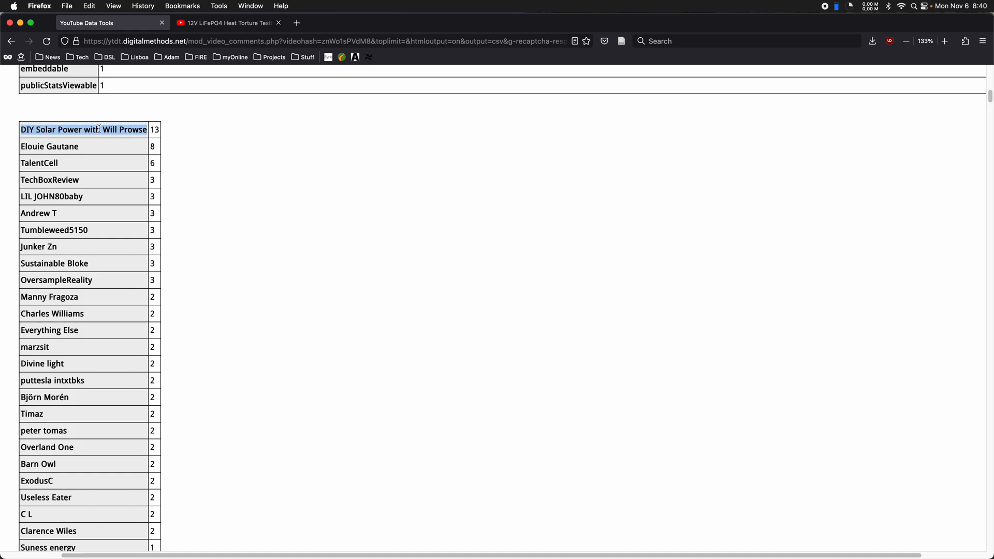
mouse_move(153, 129)
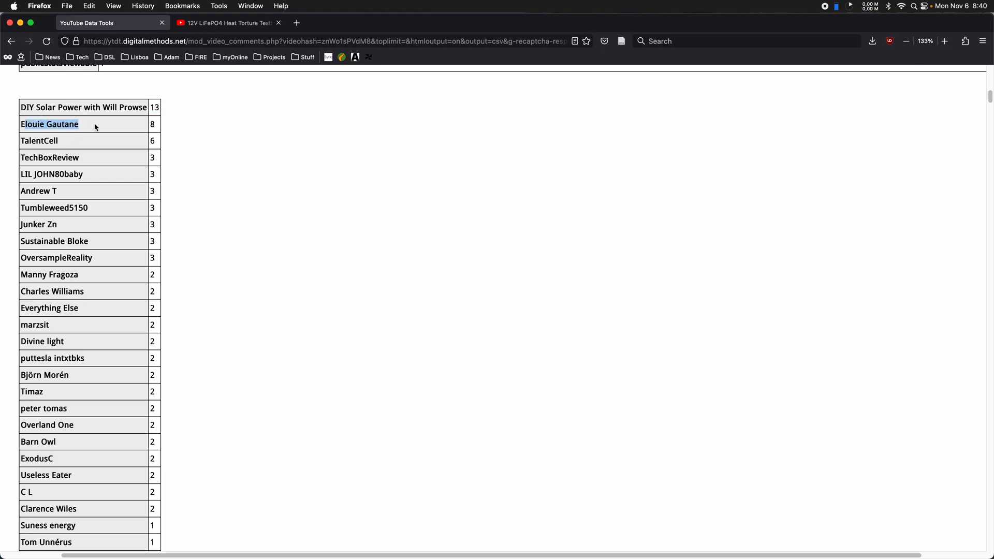
scroll(up, 3)
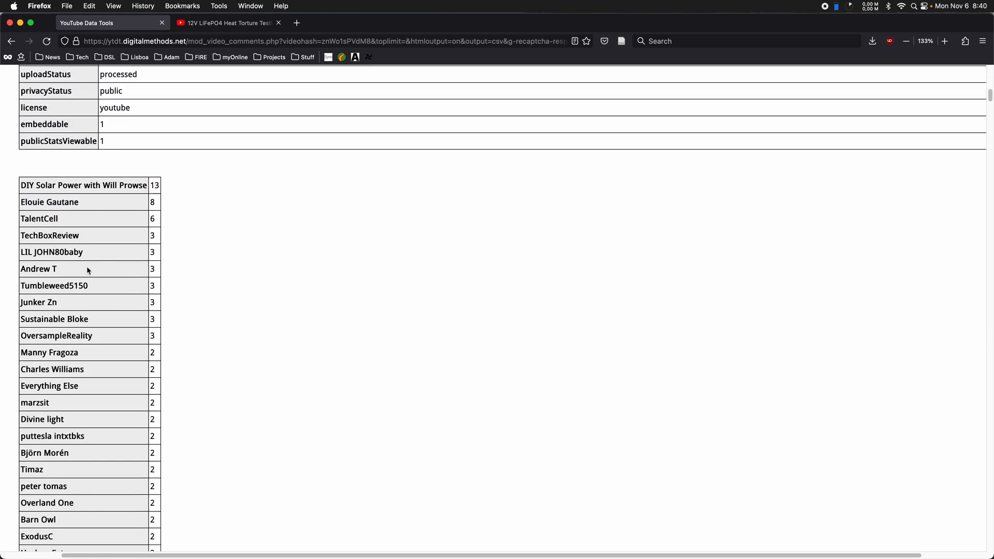
scroll(down, 3)
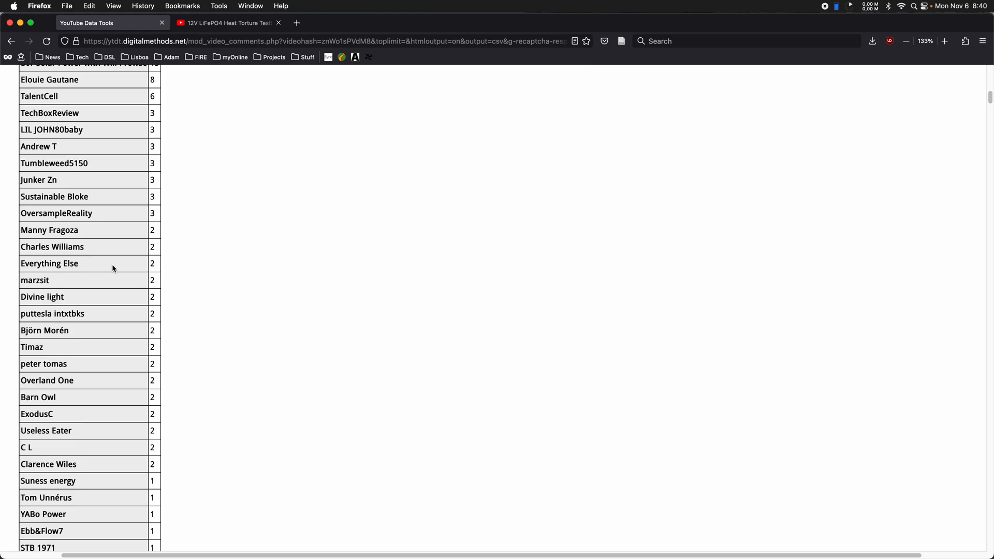
scroll(up, 3)
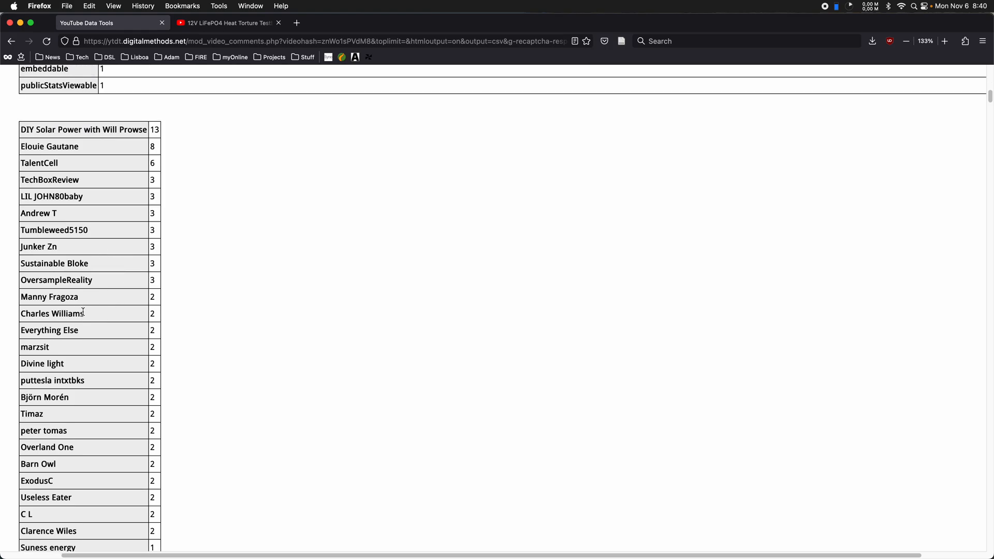
scroll(down, 3)
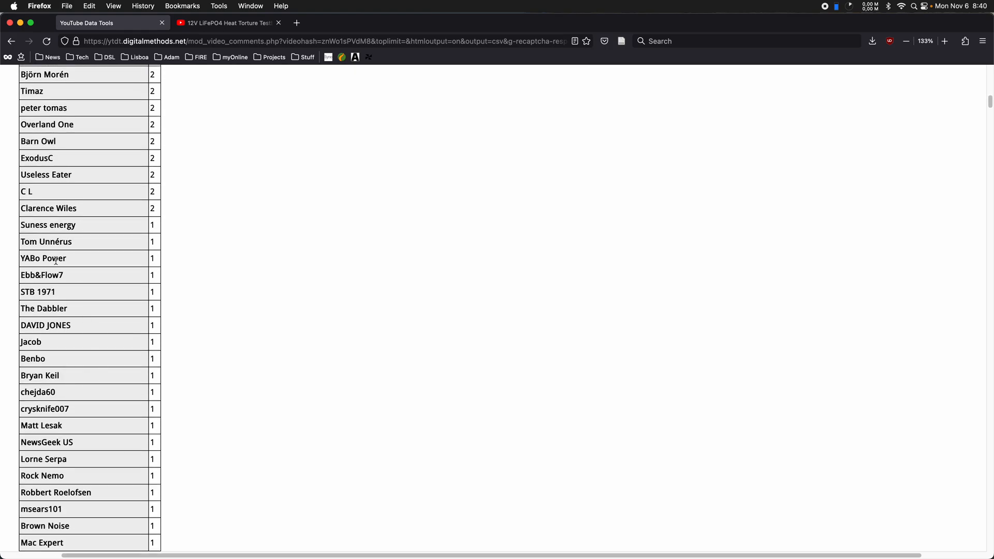
- Scroll back up to the four generated file links
scroll(up, 3)
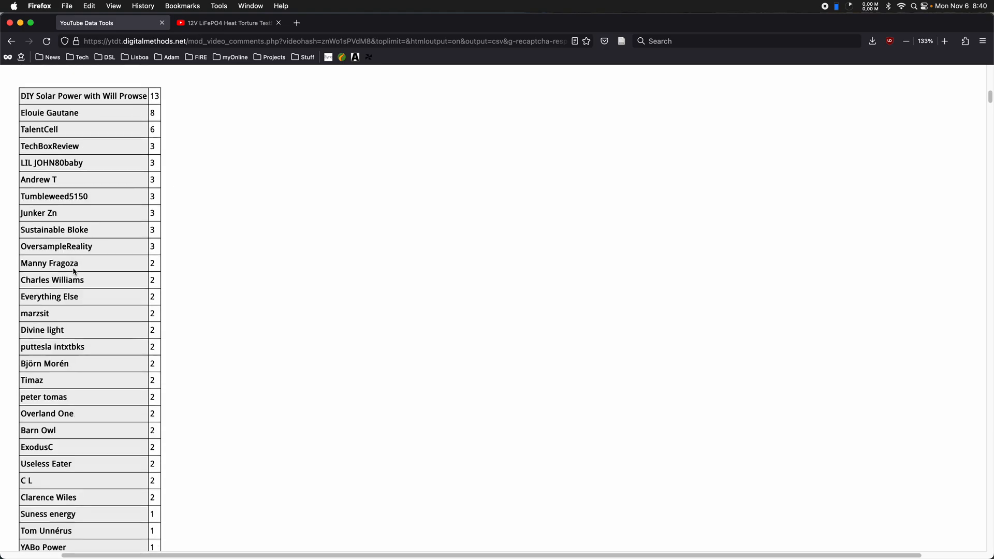
scroll(up, 3)
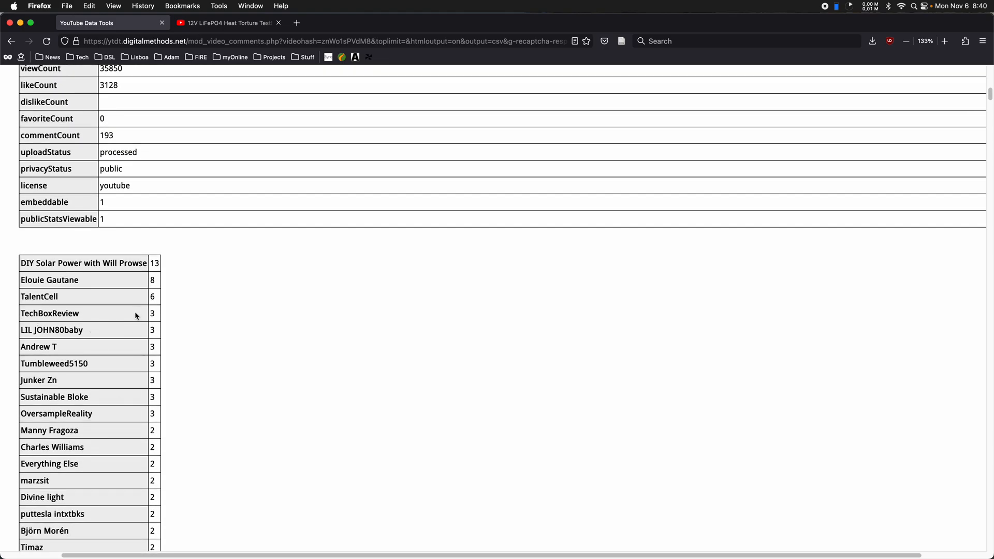
mouse_move(146, 284)
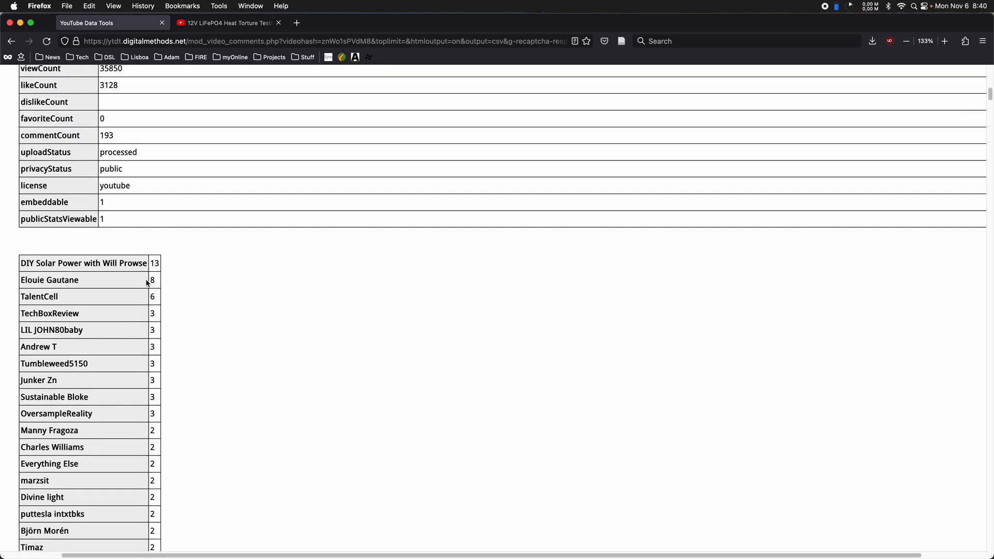
mouse_move(231, 278)
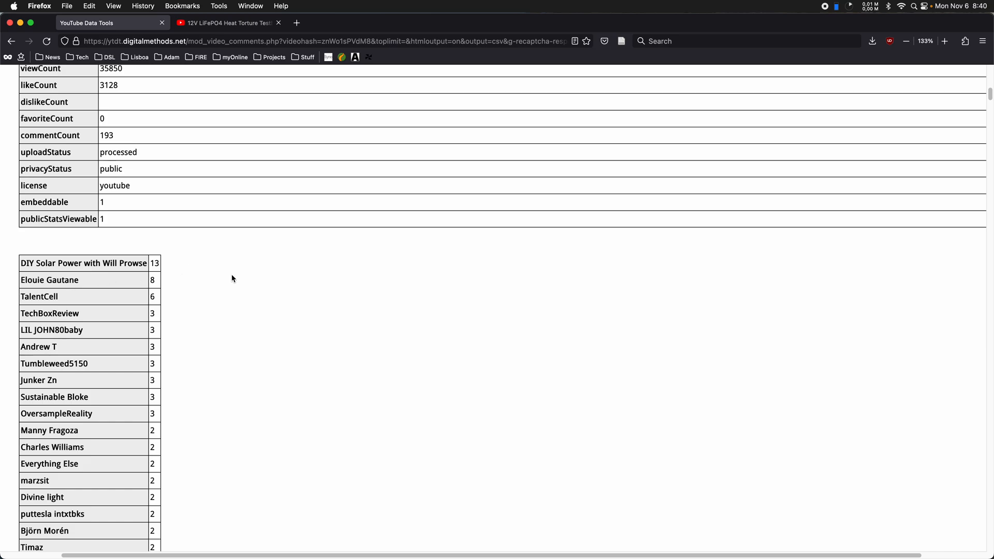
scroll(down, 3)
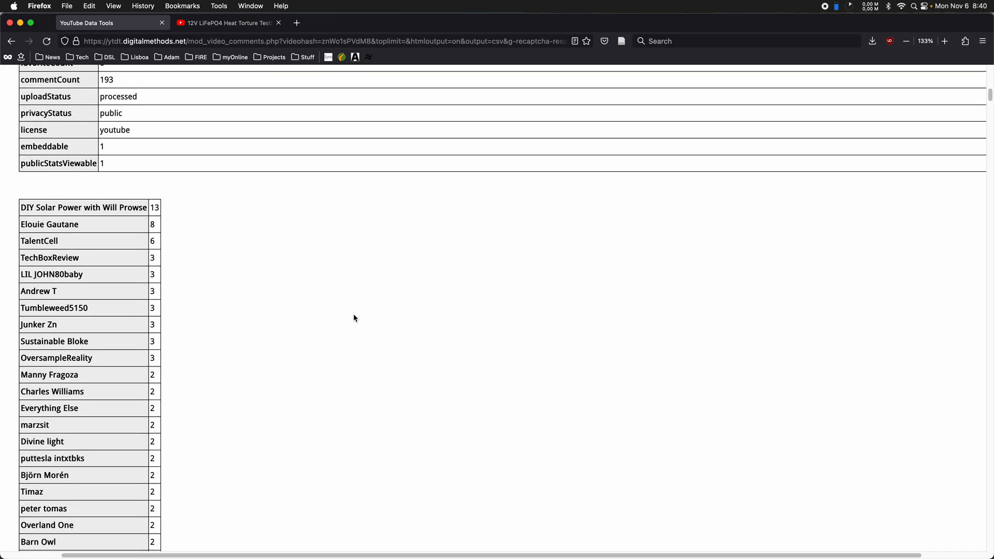
scroll(down, 3)
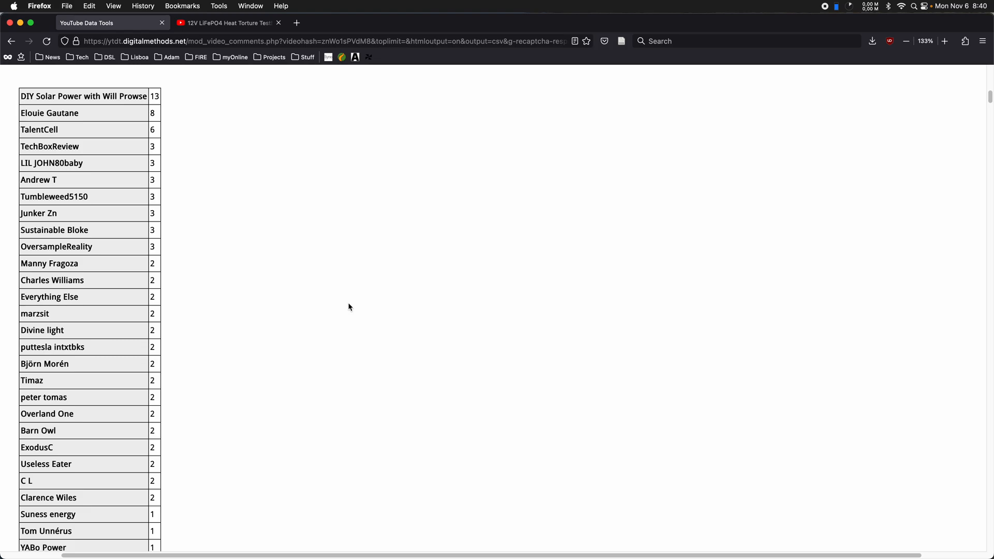
scroll(up, 3)
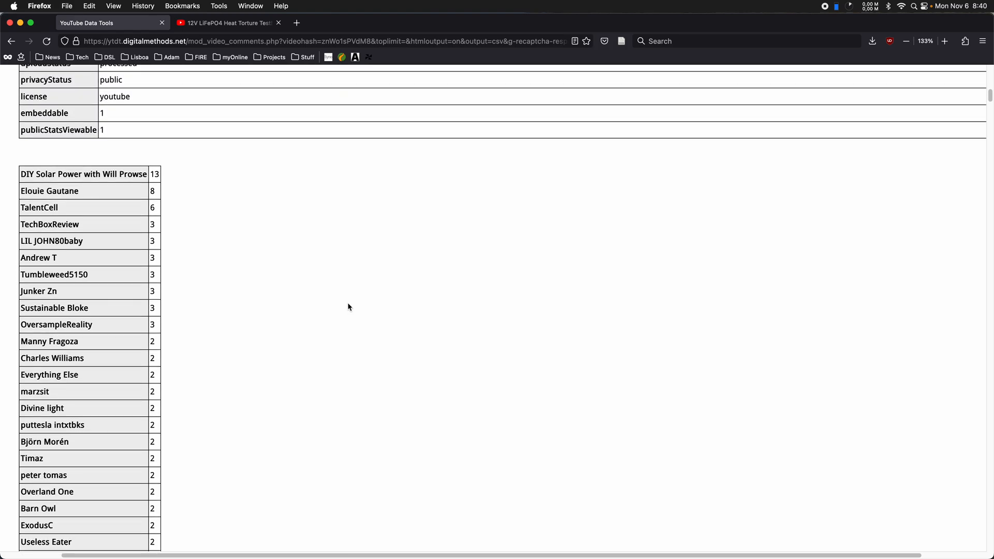
scroll(up, 3)
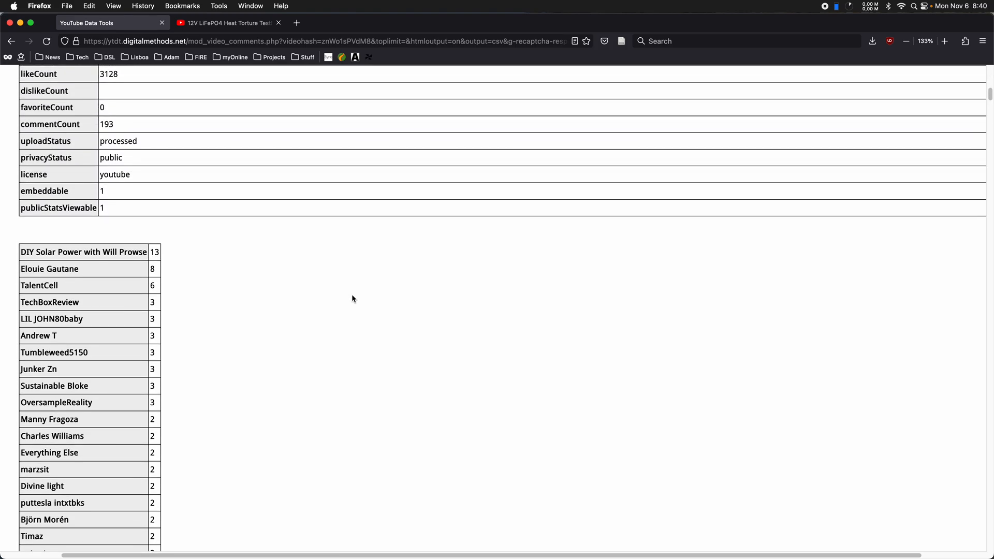
mouse_move(171, 279)
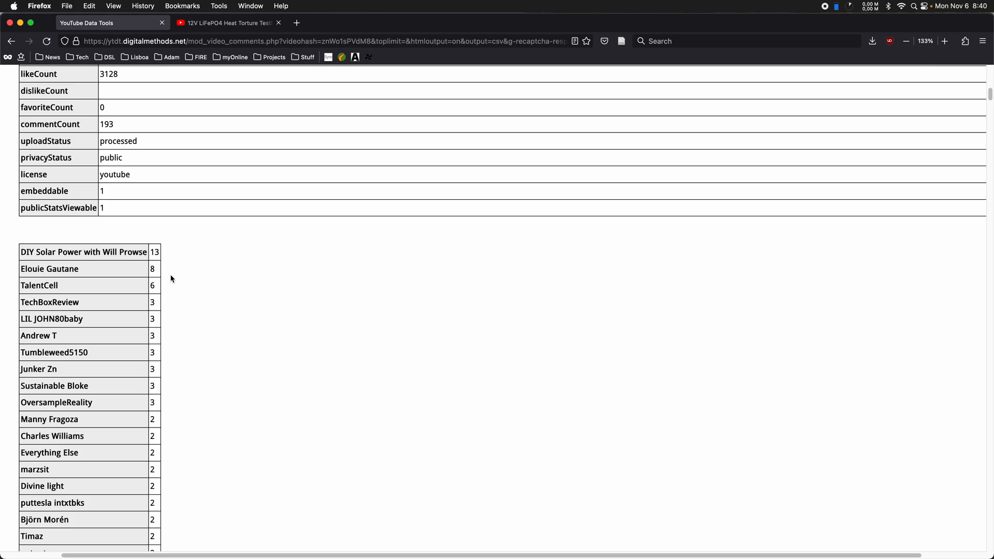
mouse_move(305, 255)
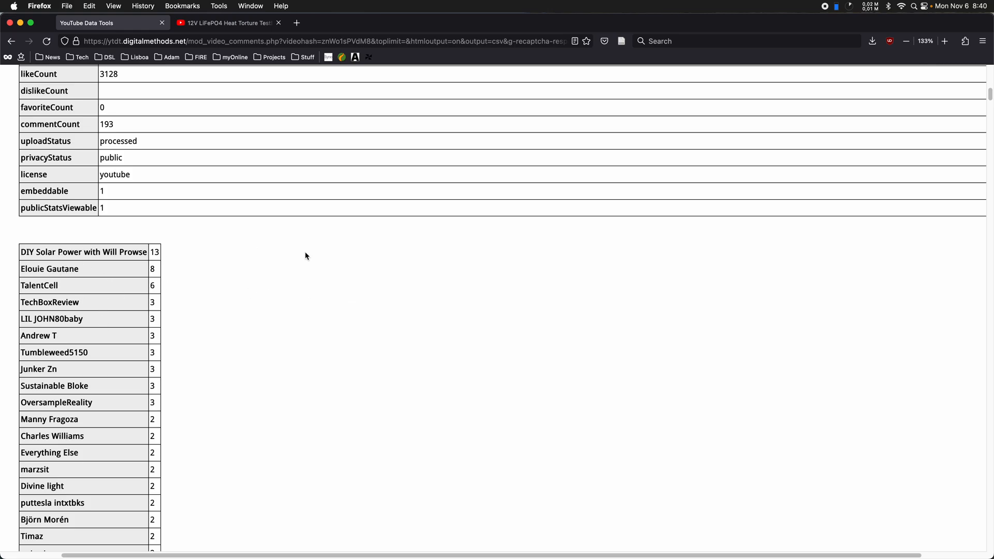
scroll(up, 3)
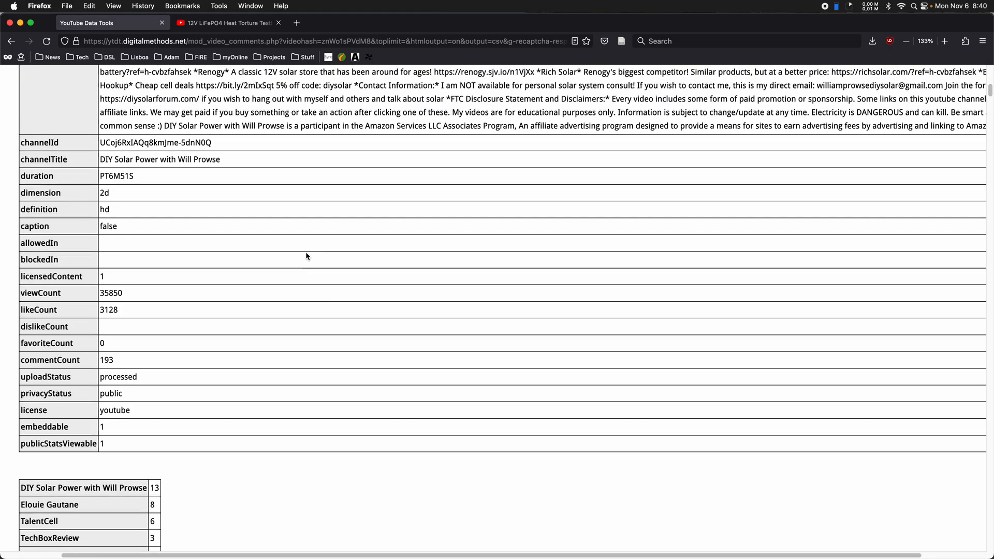
scroll(up, 3)
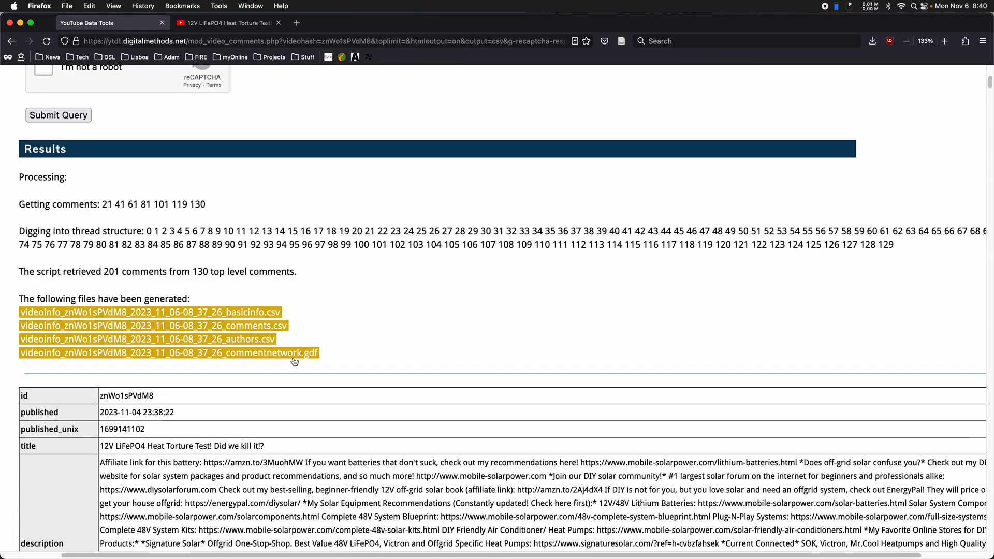
mouse_move(275, 357)
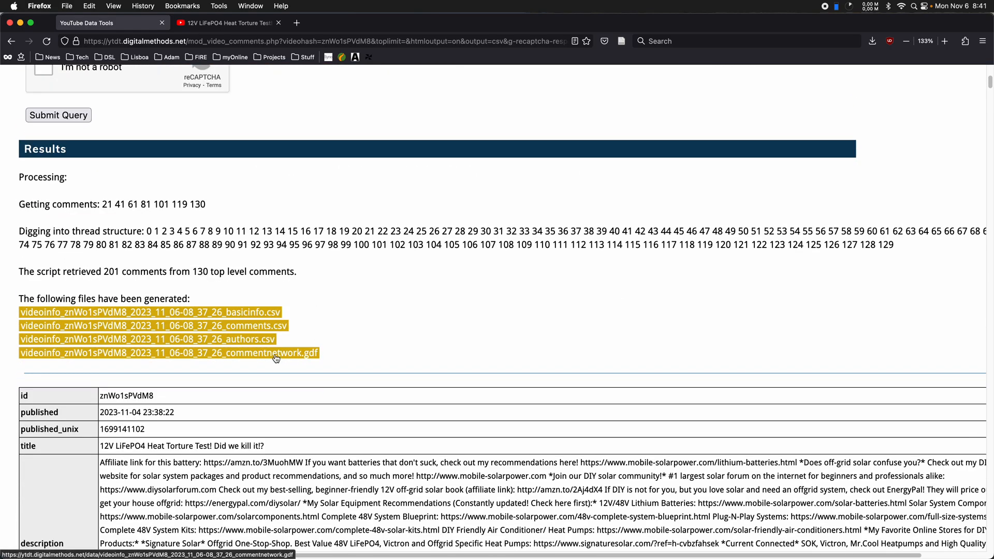
- Download commentnetwork.gdf, dismiss the downloads panel and switch to Gephi
click(872, 40)
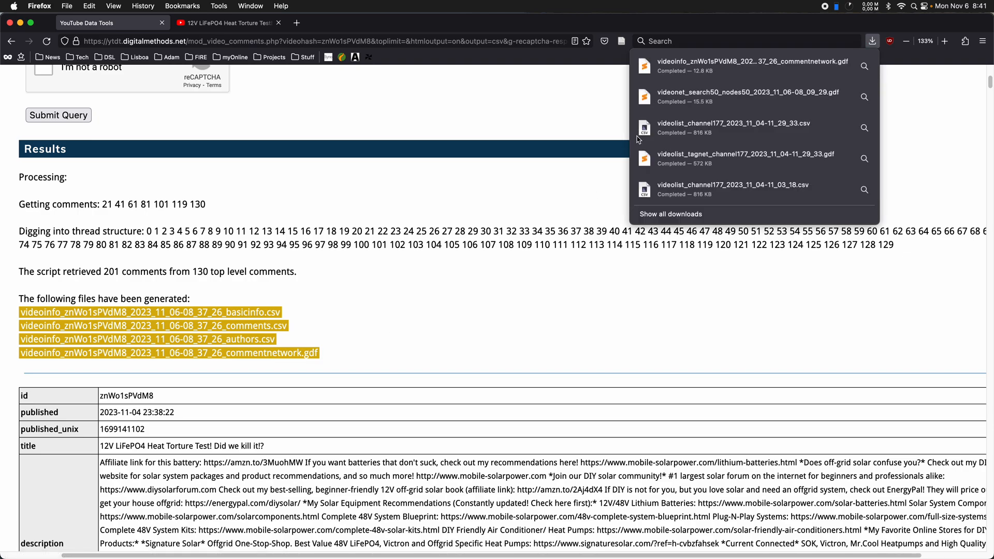
mouse_move(493, 290)
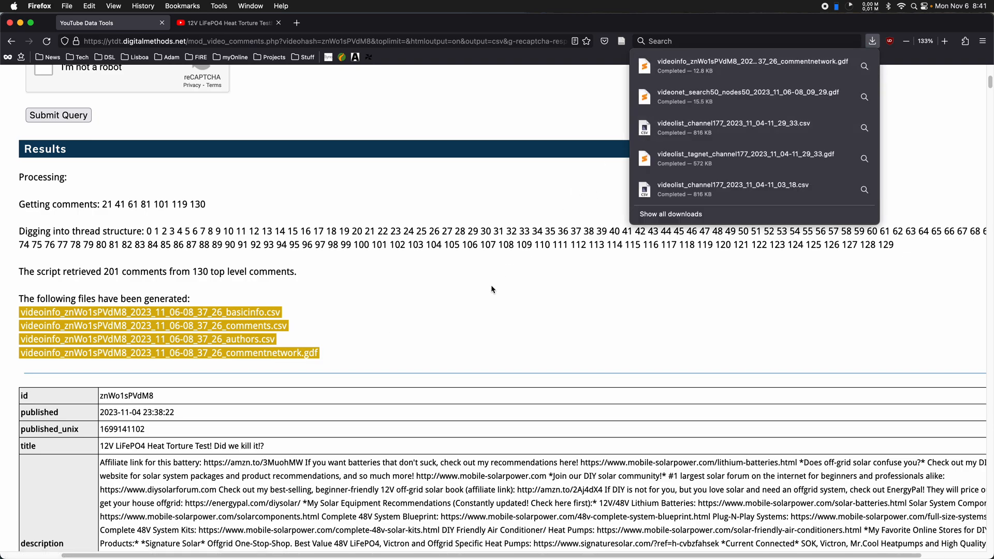
click(491, 289)
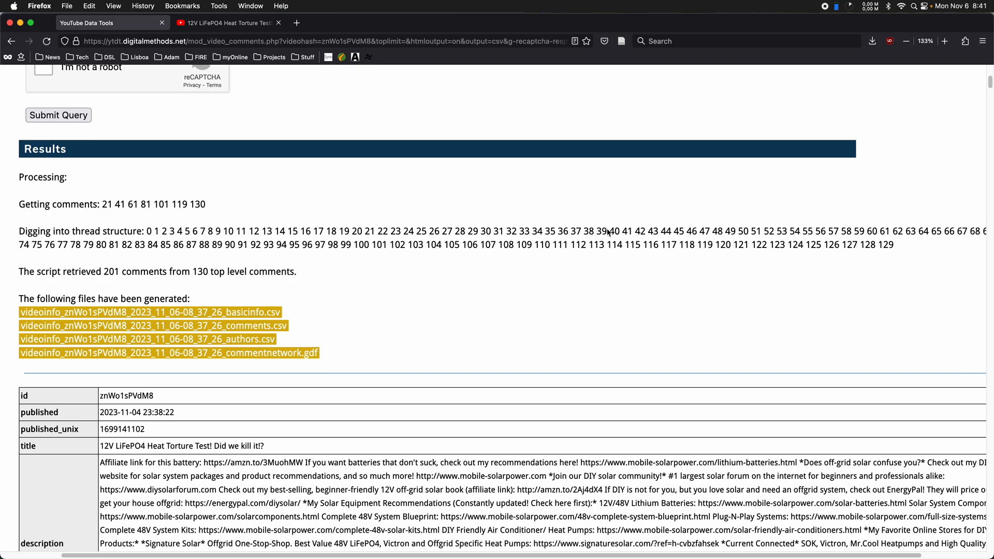
click(872, 40)
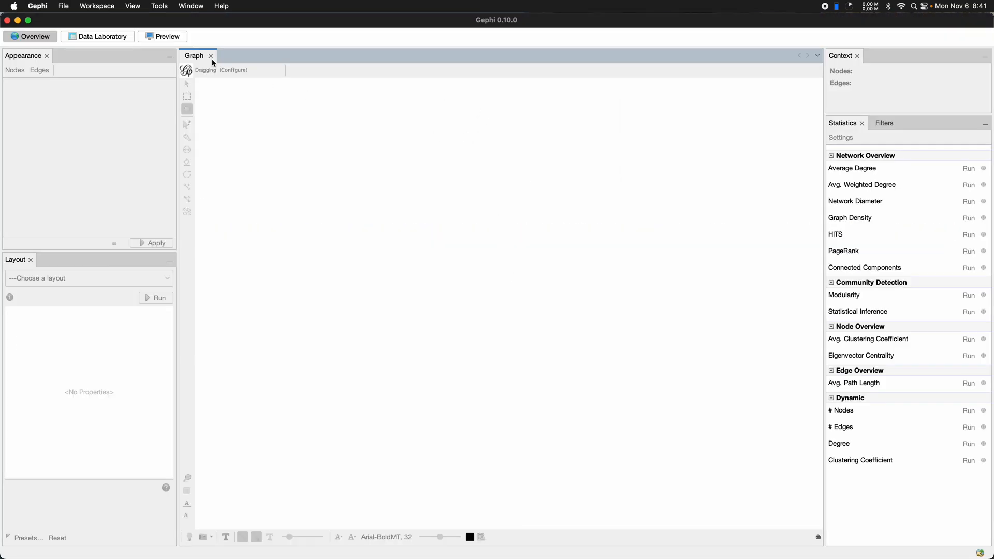
- Open commentnetwork.gdf via File > Open and review its import report
click(63, 6)
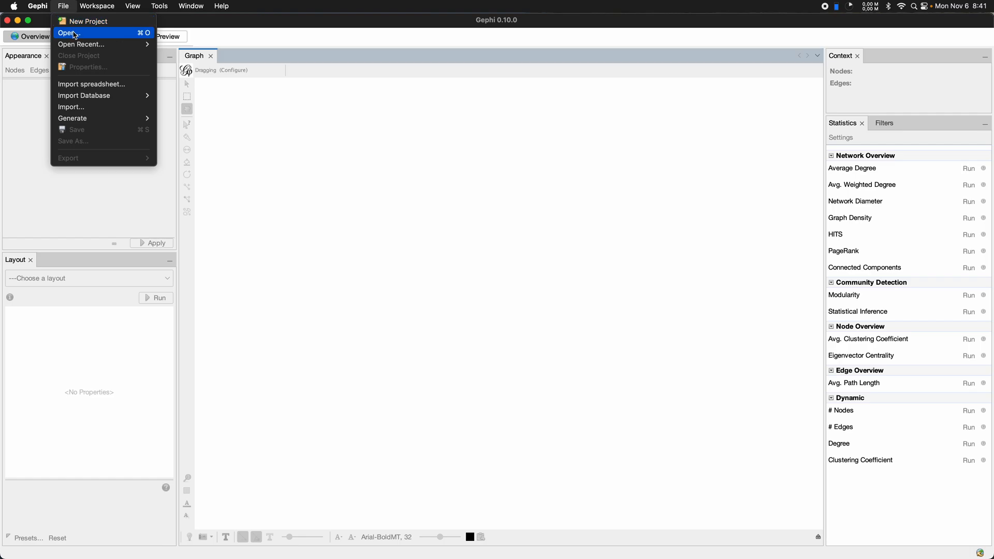
click(68, 32)
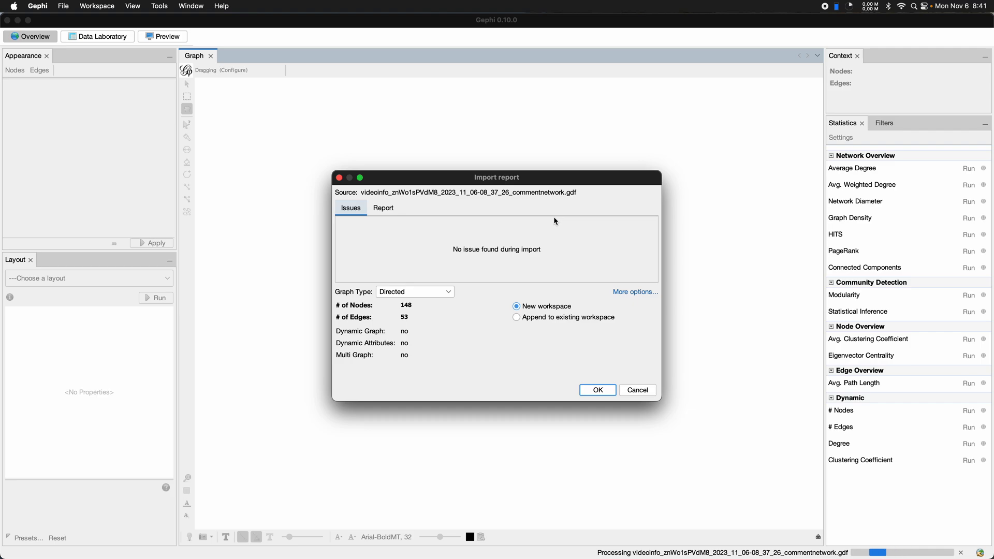
mouse_move(431, 298)
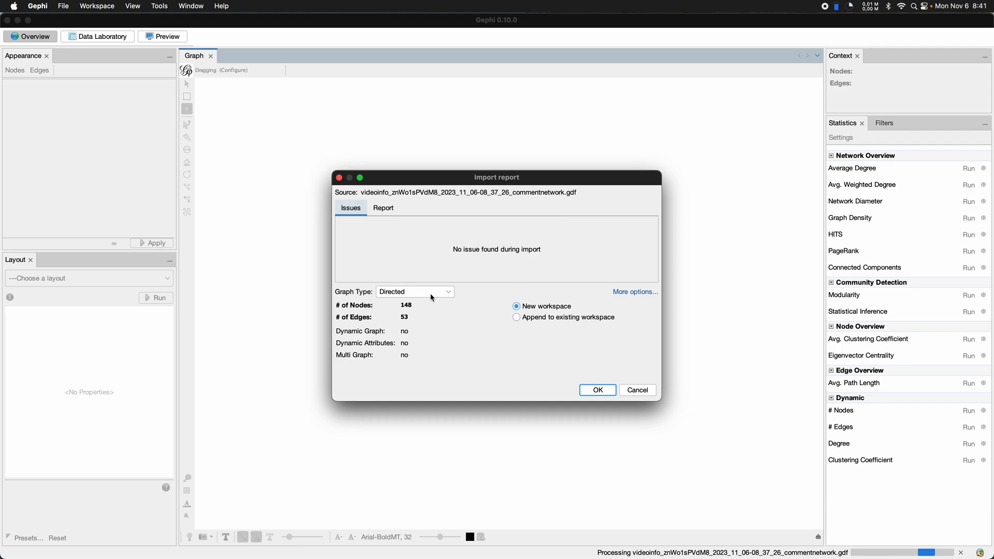
mouse_move(475, 299)
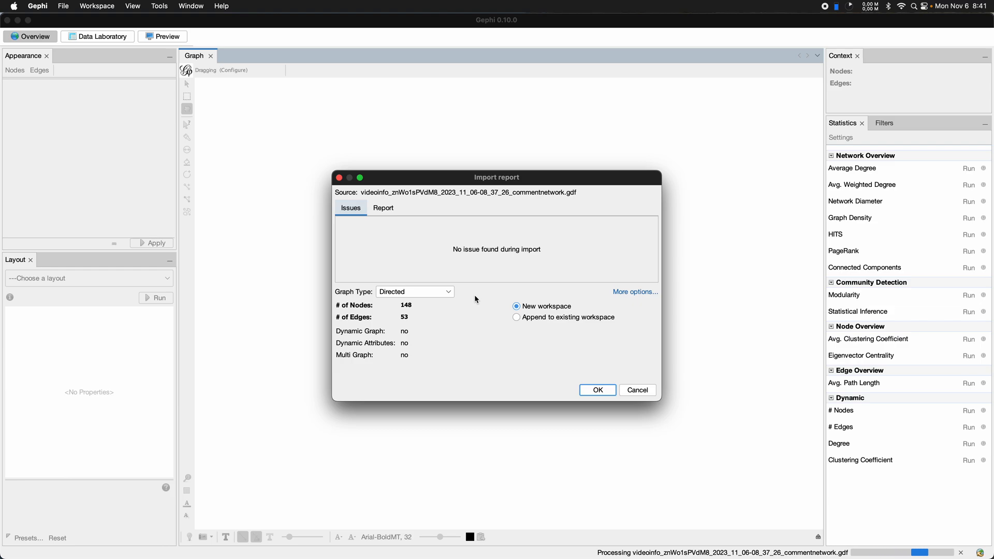
mouse_move(454, 288)
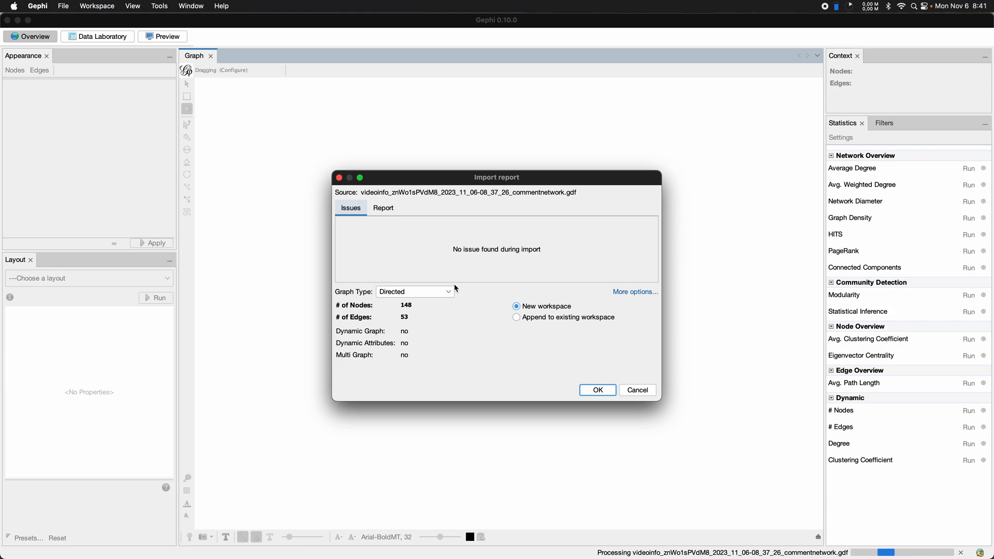
mouse_move(403, 310)
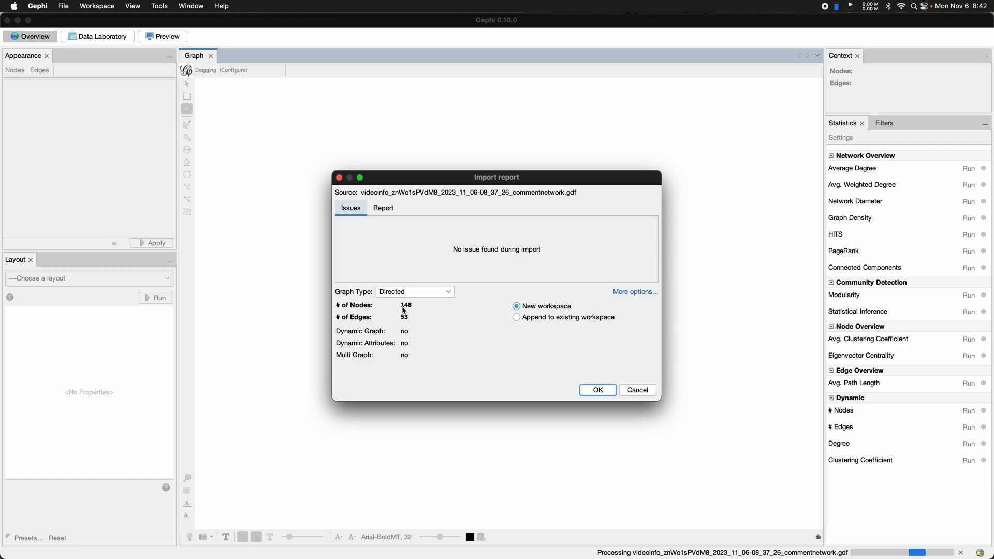
mouse_move(411, 319)
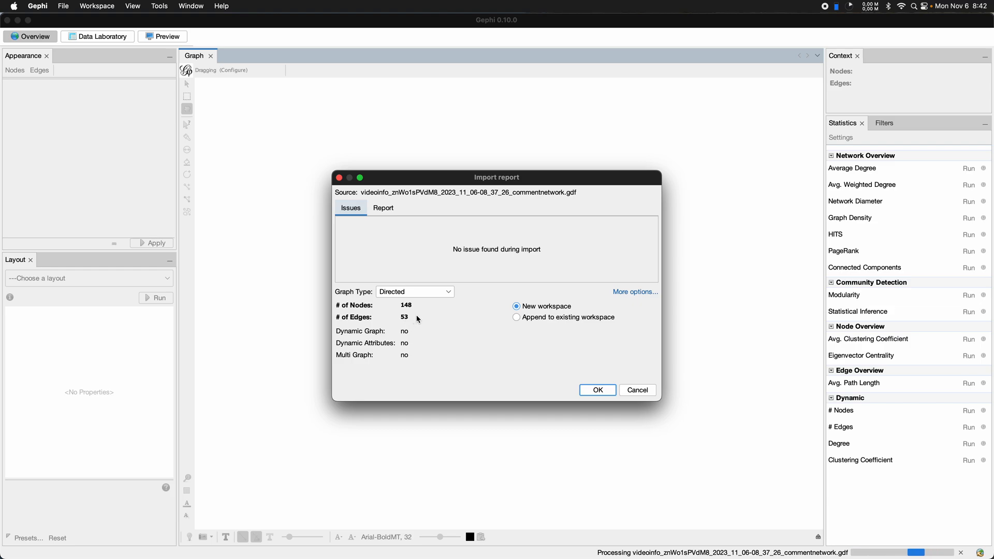
mouse_move(432, 321)
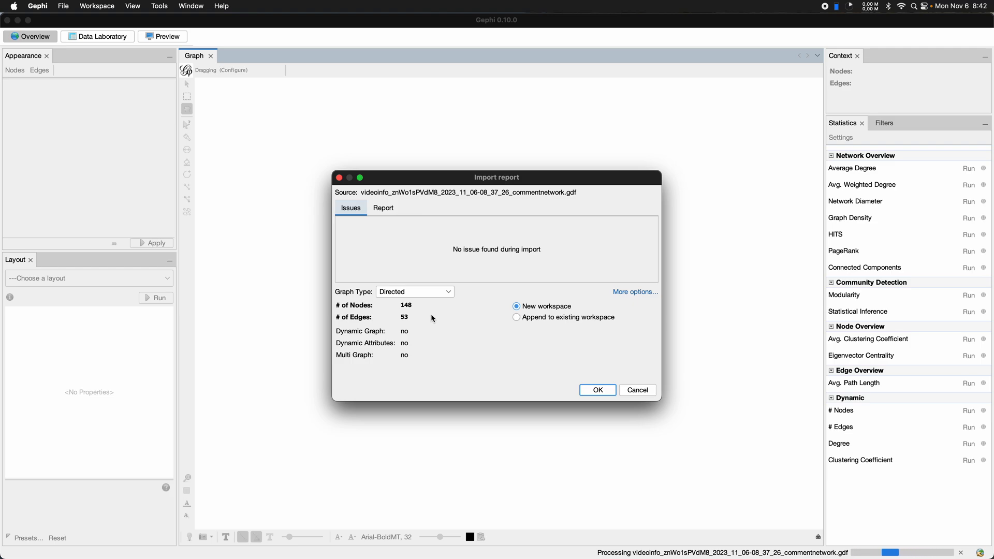
mouse_move(505, 327)
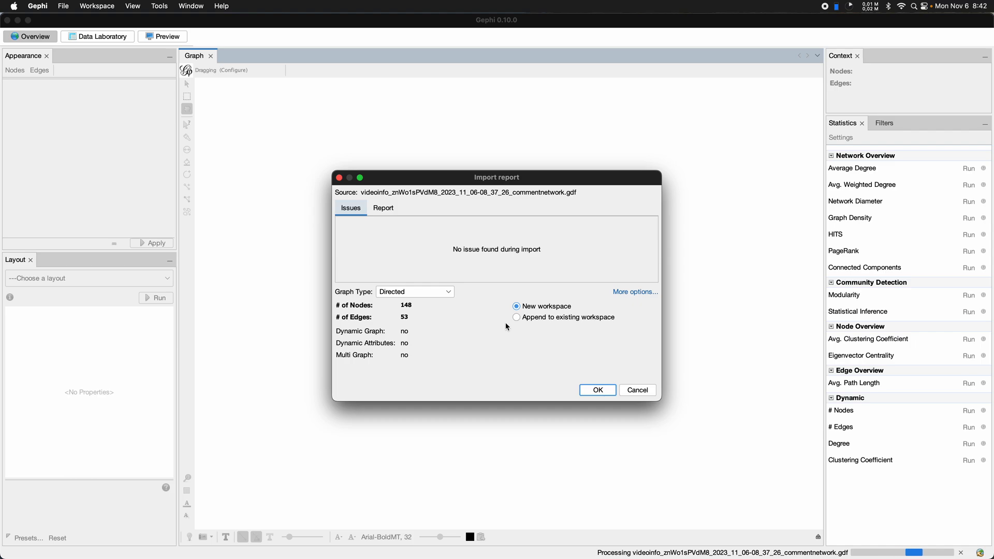
mouse_move(410, 320)
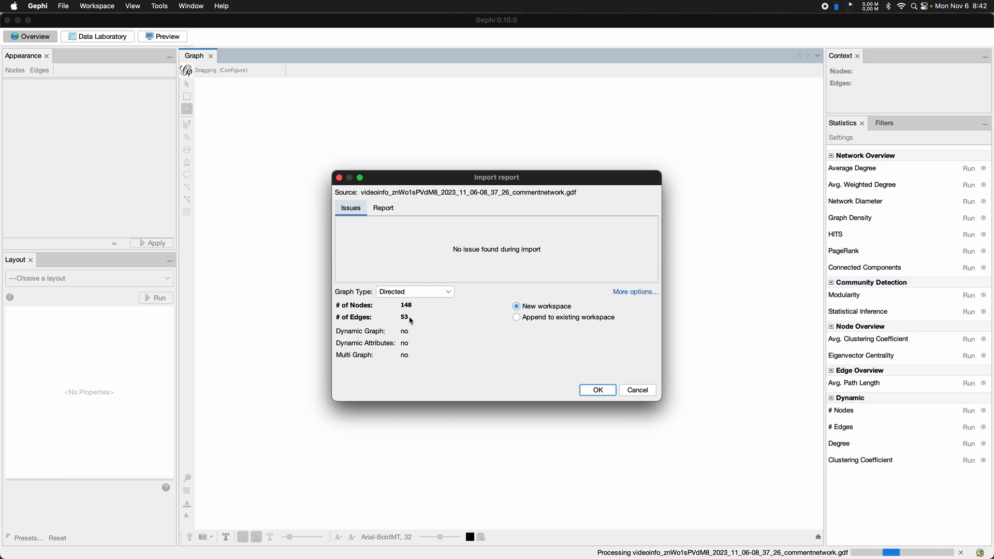
mouse_move(448, 321)
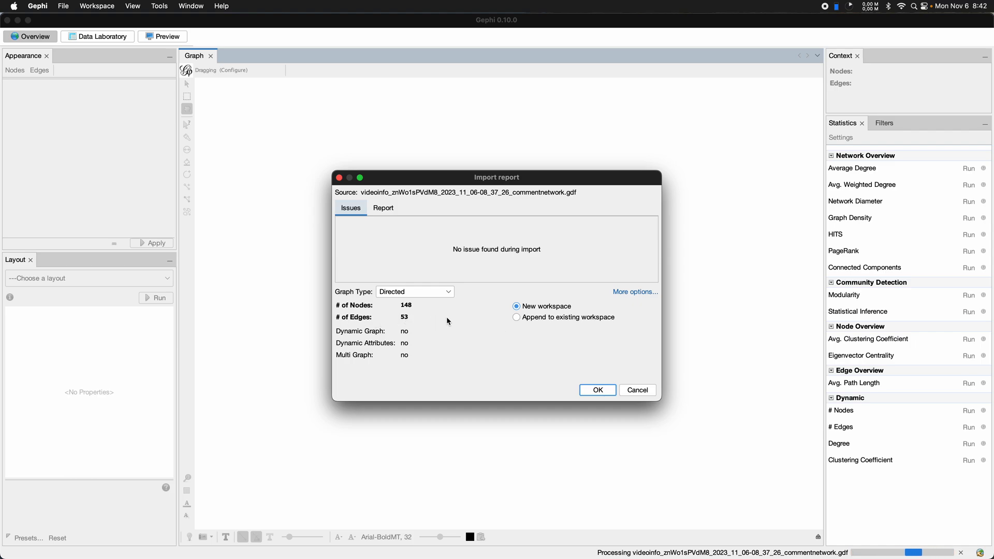
mouse_move(412, 317)
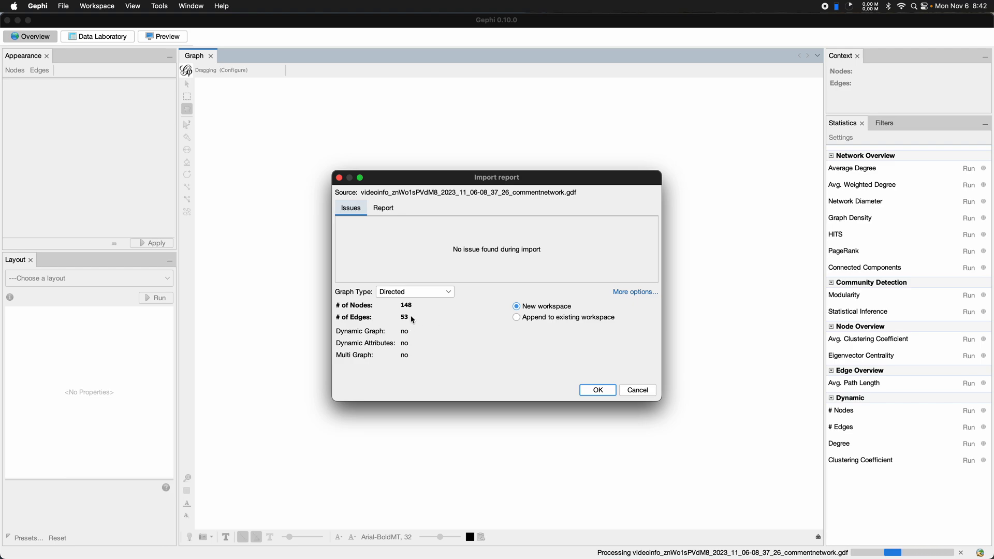
mouse_move(435, 320)
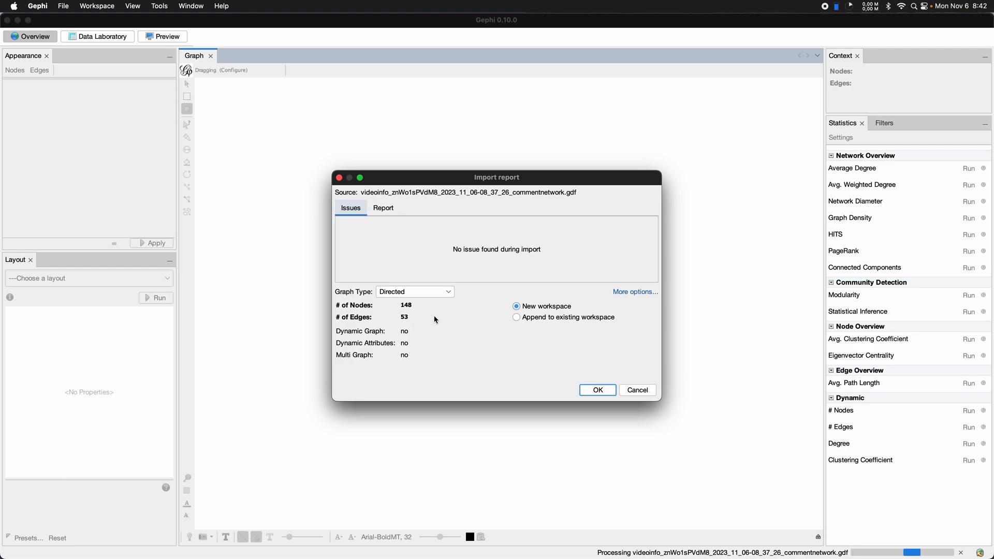
mouse_move(464, 319)
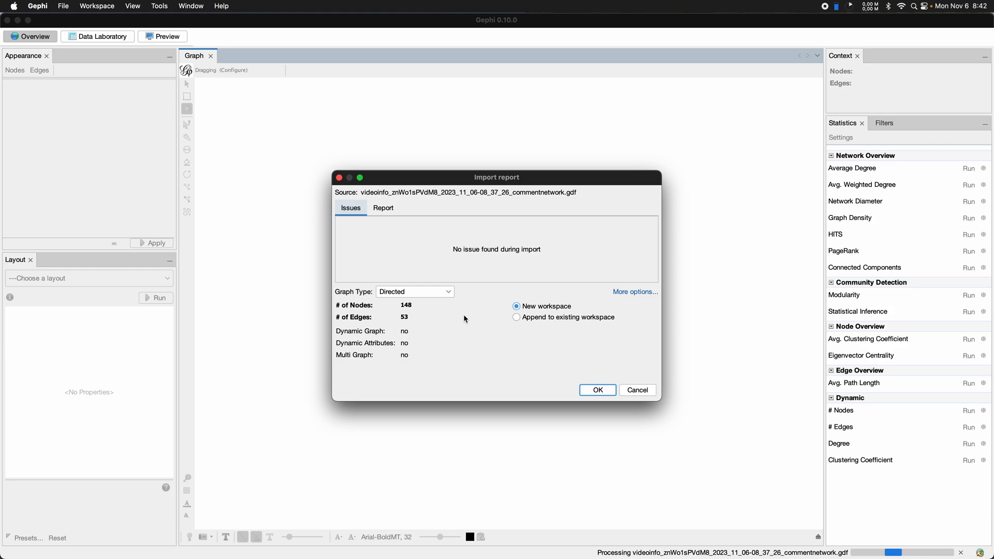
mouse_move(424, 323)
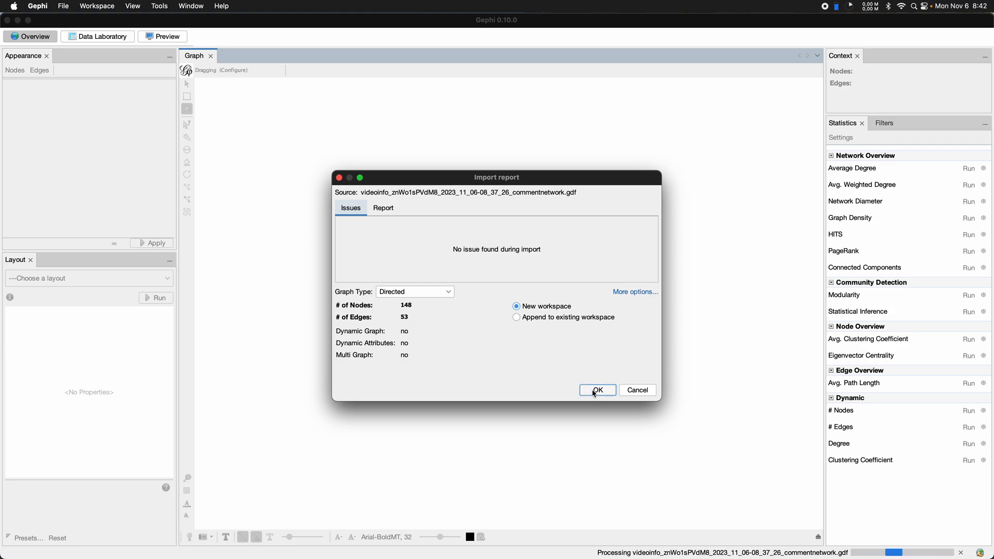
- Import the network into a new workspace and zoom out to see all 148 nodes
click(596, 390)
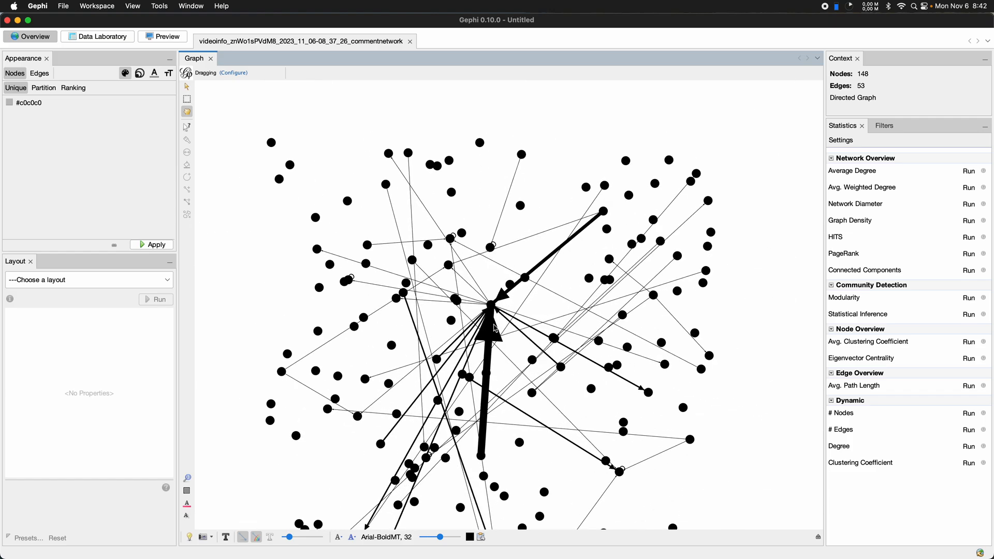
click(496, 304)
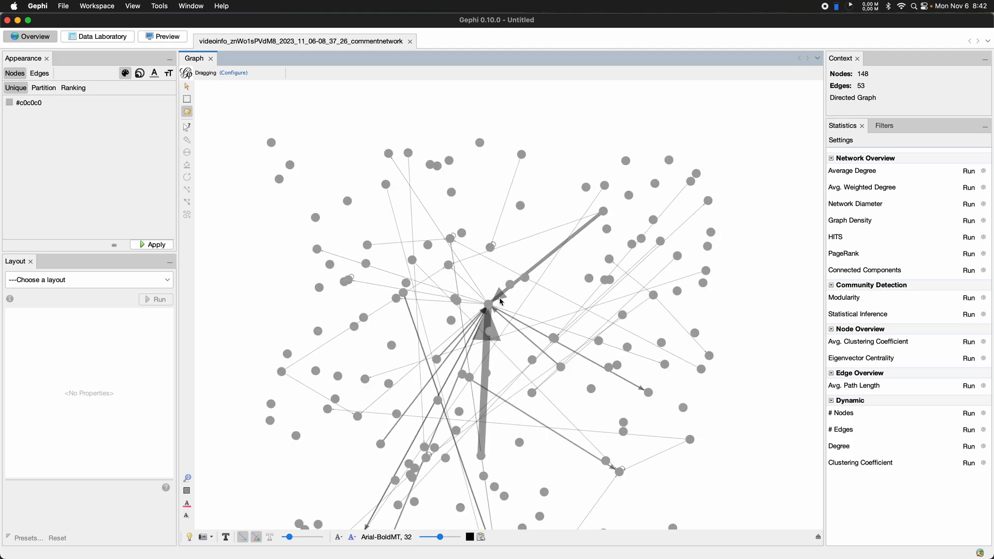
click(491, 305)
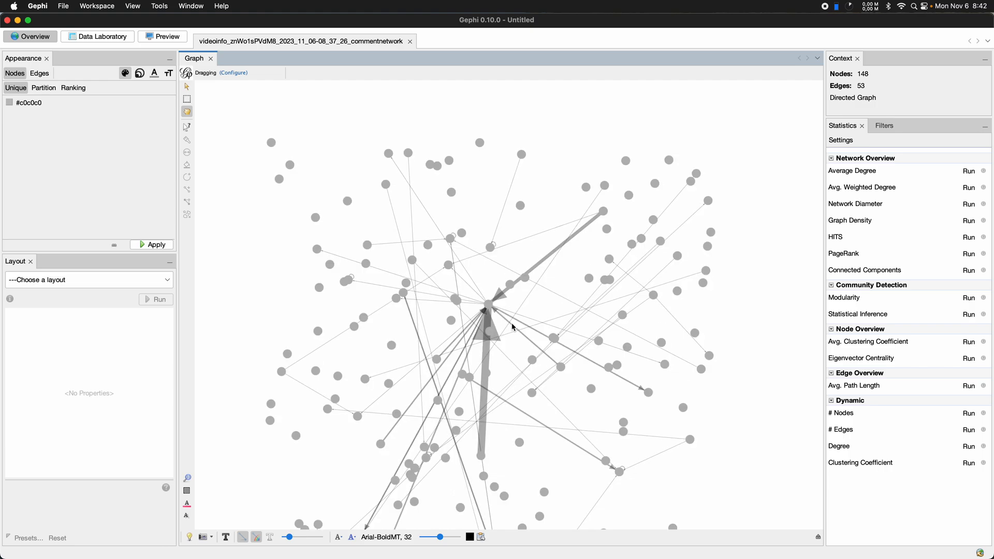
scroll(down, 3)
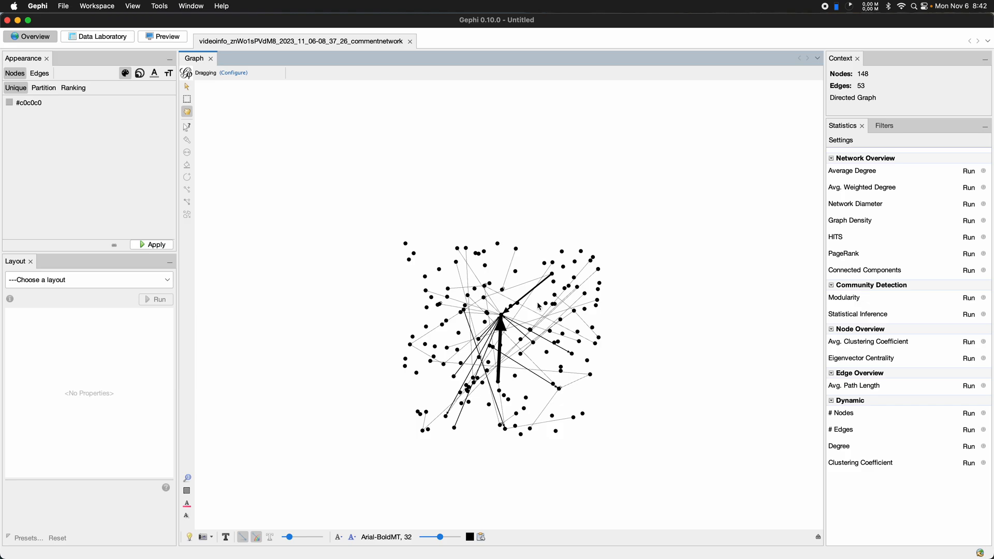
mouse_move(504, 316)
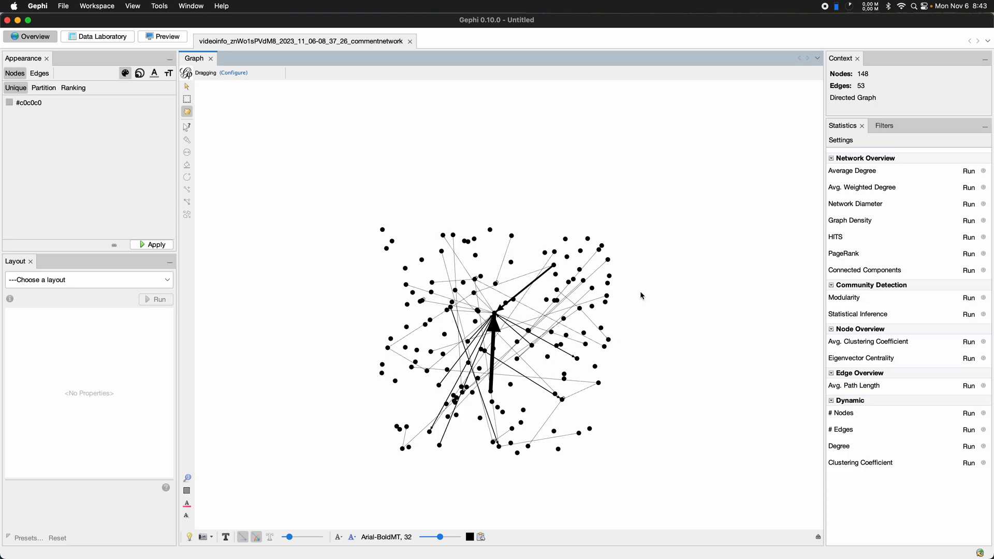
mouse_move(474, 290)
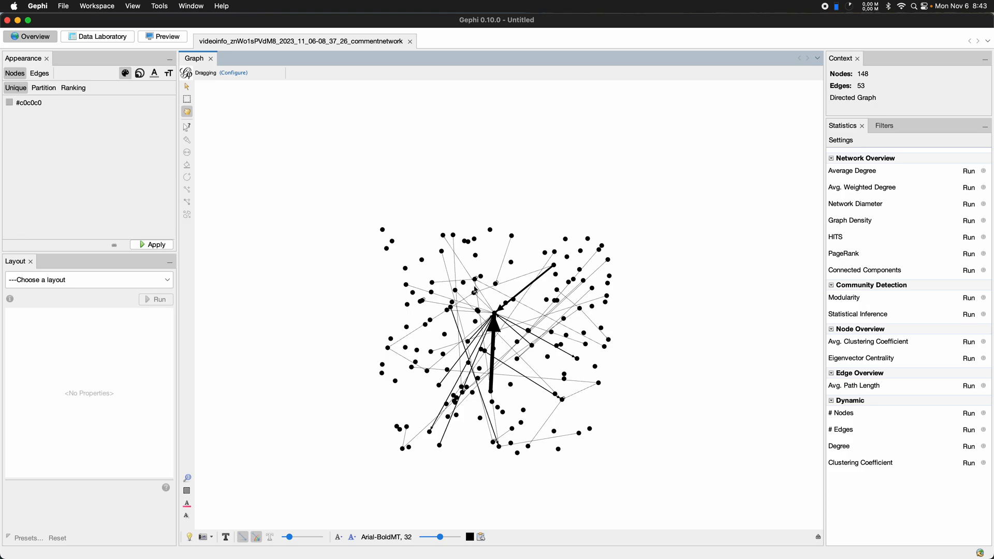
mouse_move(443, 234)
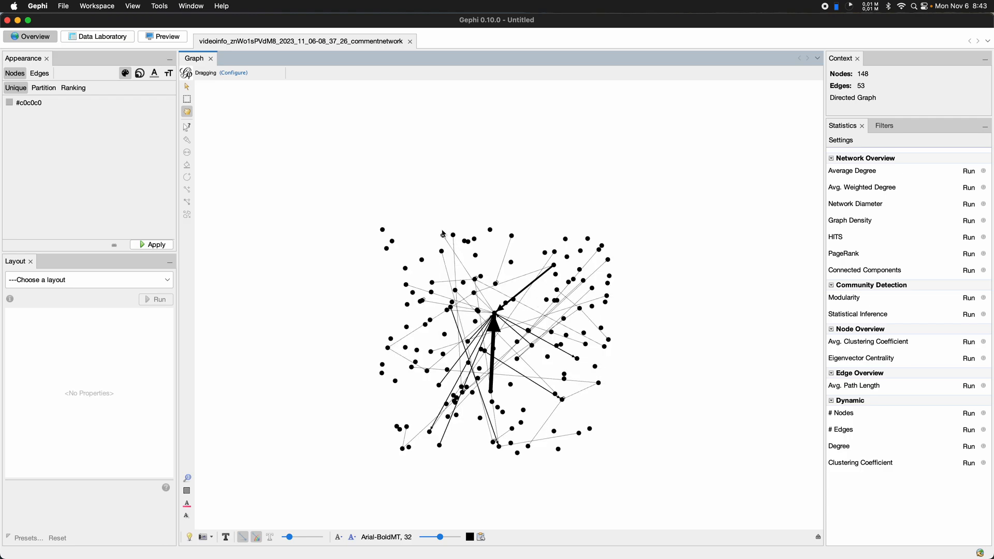
mouse_move(258, 144)
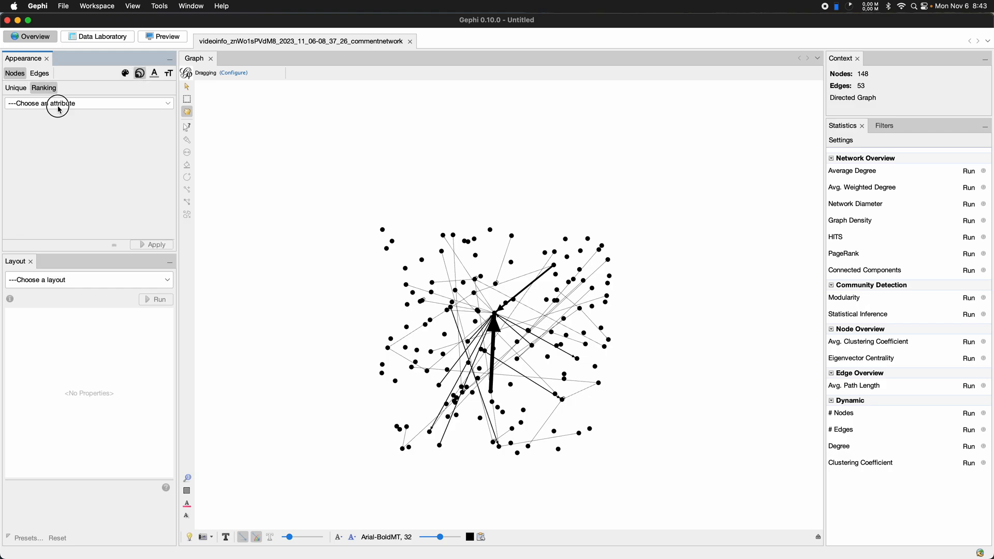
- Rank node size by commentcount from 5 to 25 and apply it
click(89, 103)
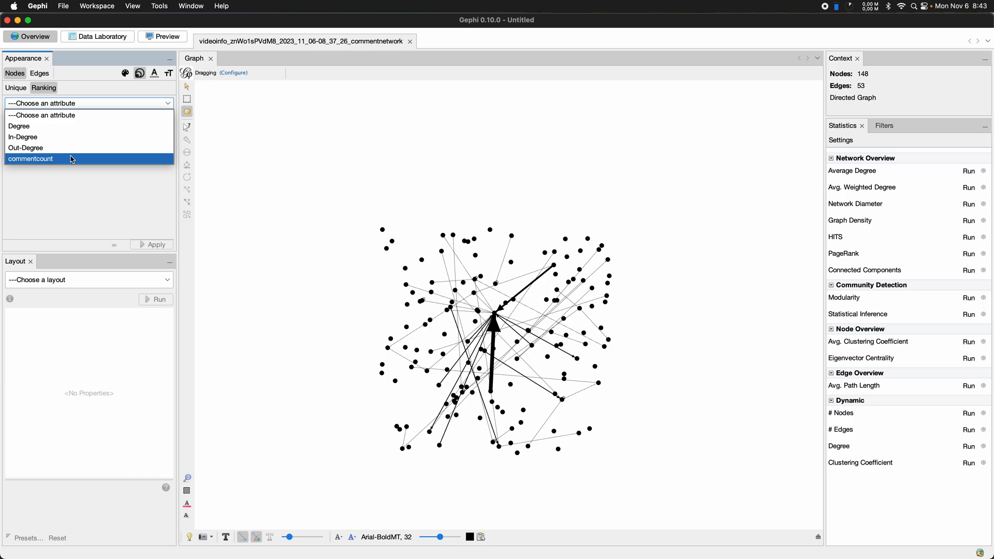
click(31, 159)
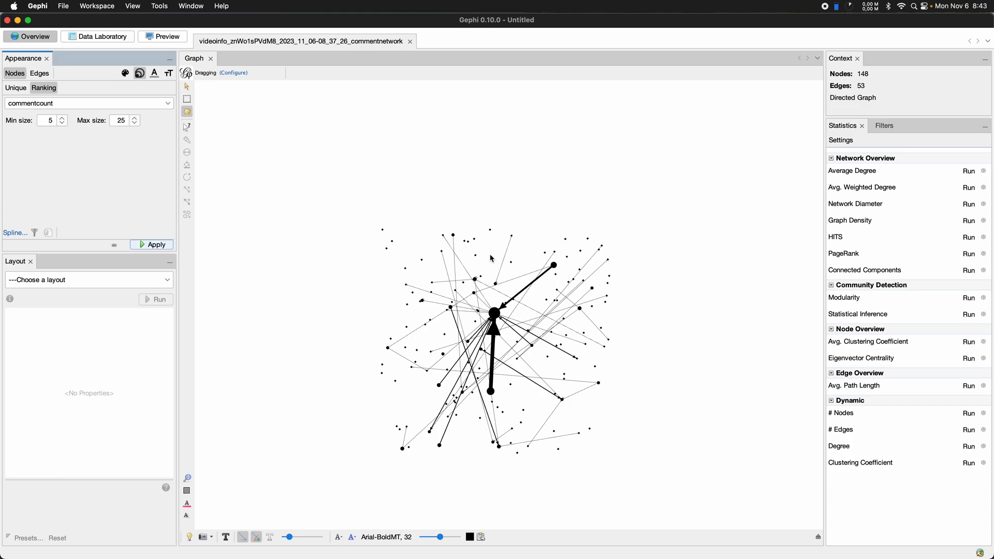
click(494, 314)
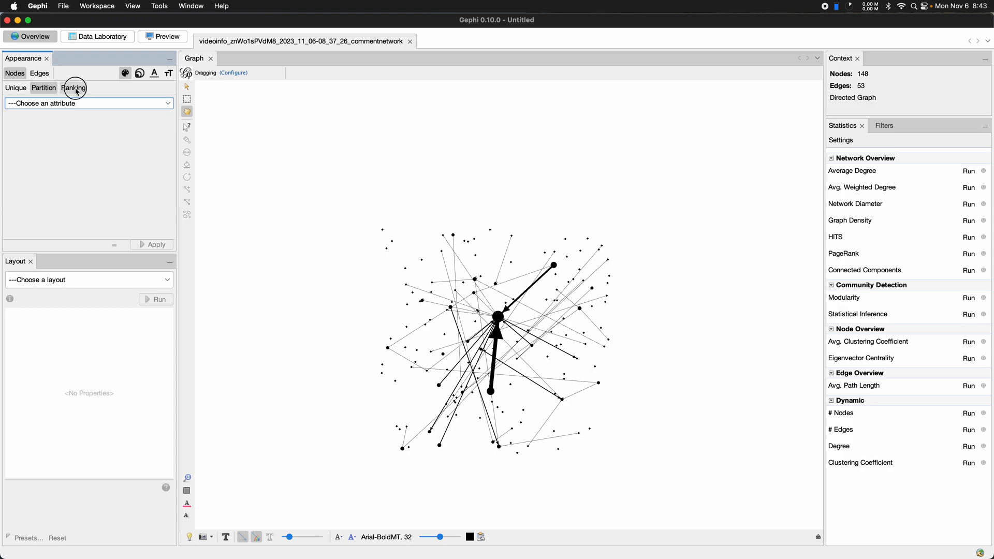
- Rank node colour by In-Degree with the recent rainbow palette and apply it
click(89, 103)
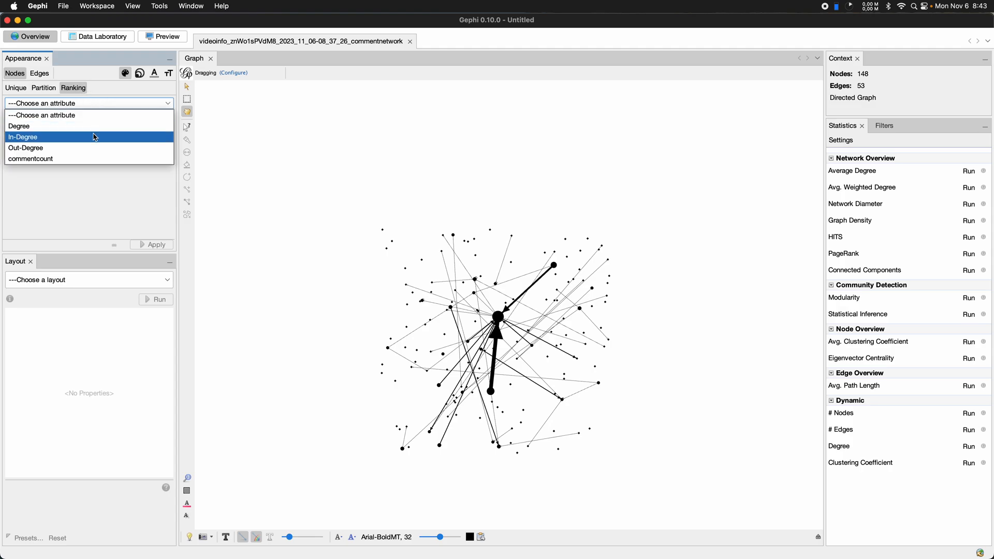
click(23, 137)
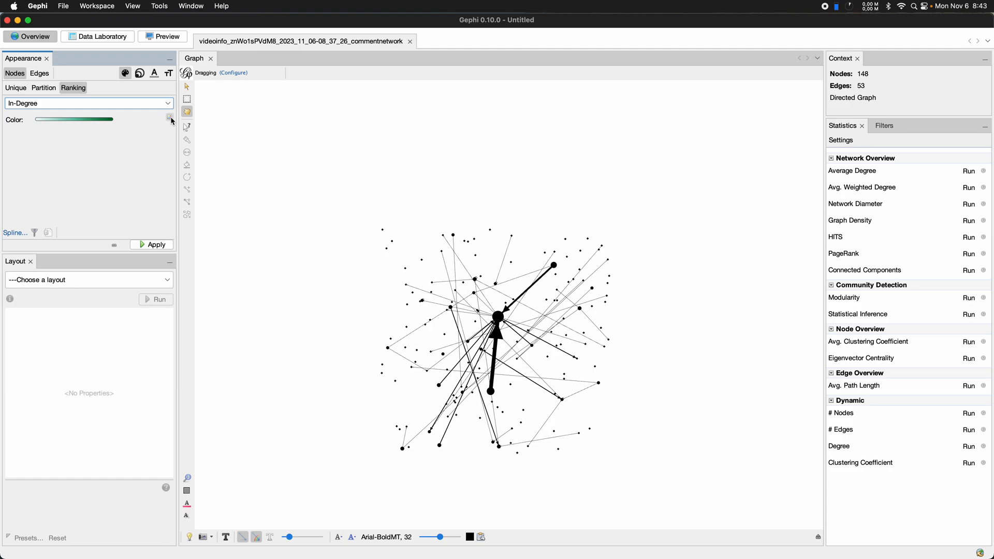
click(170, 119)
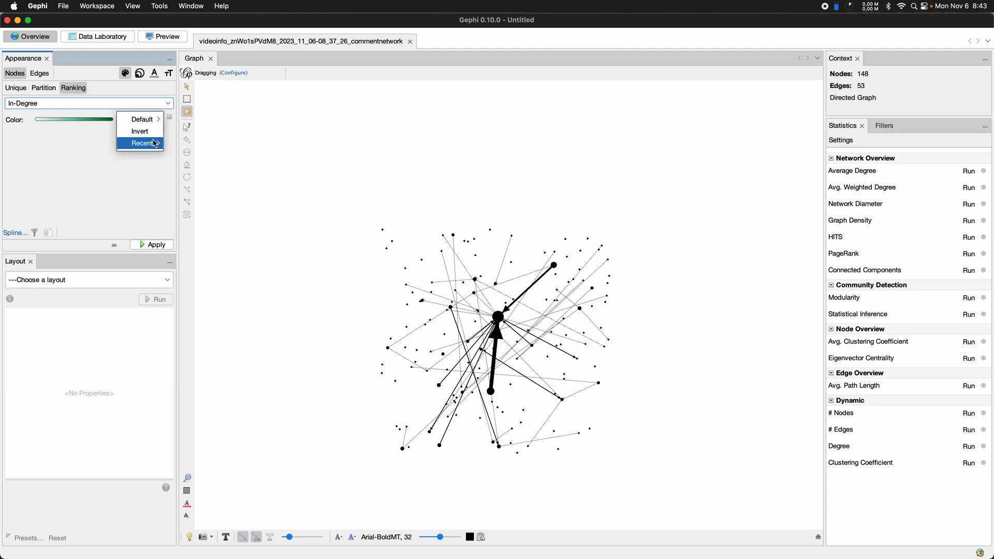
click(135, 143)
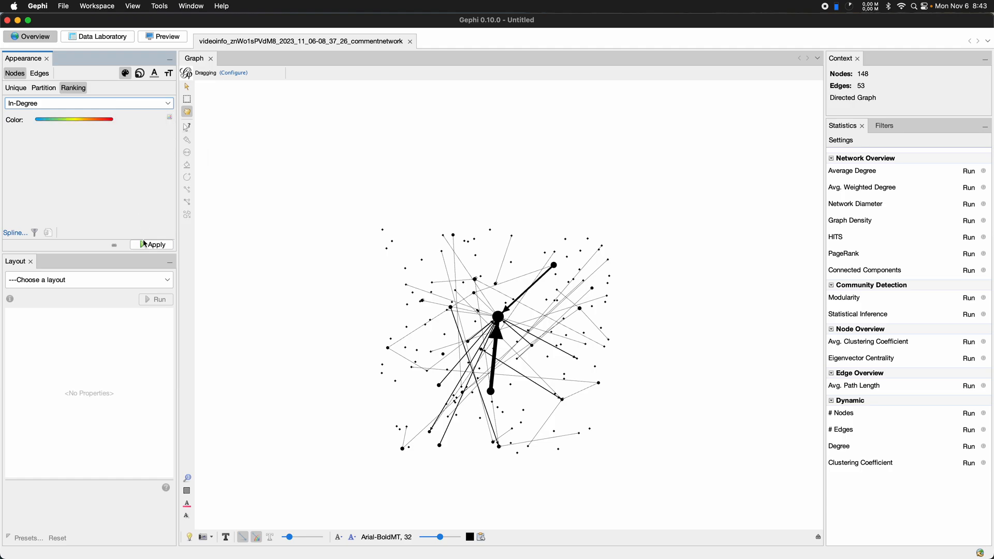
click(154, 245)
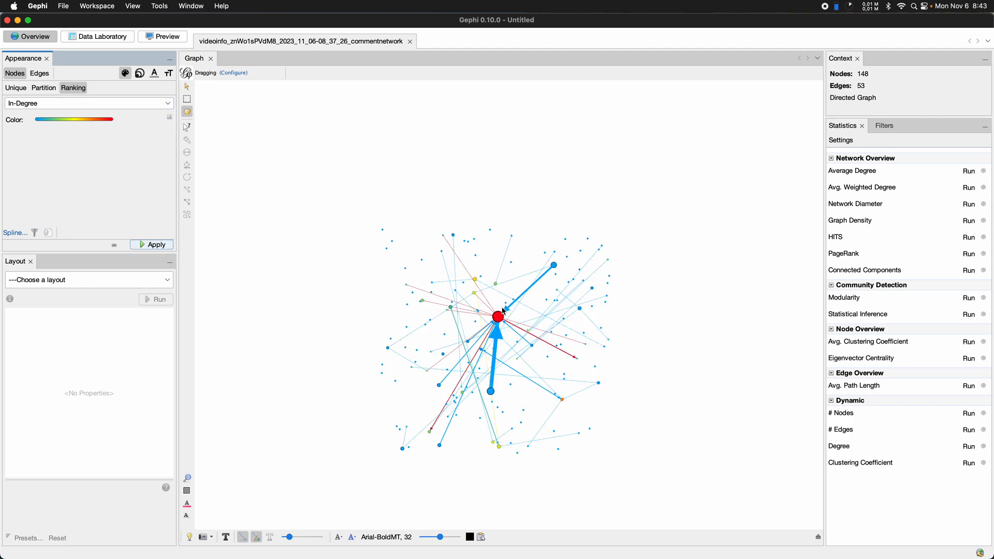
mouse_move(516, 321)
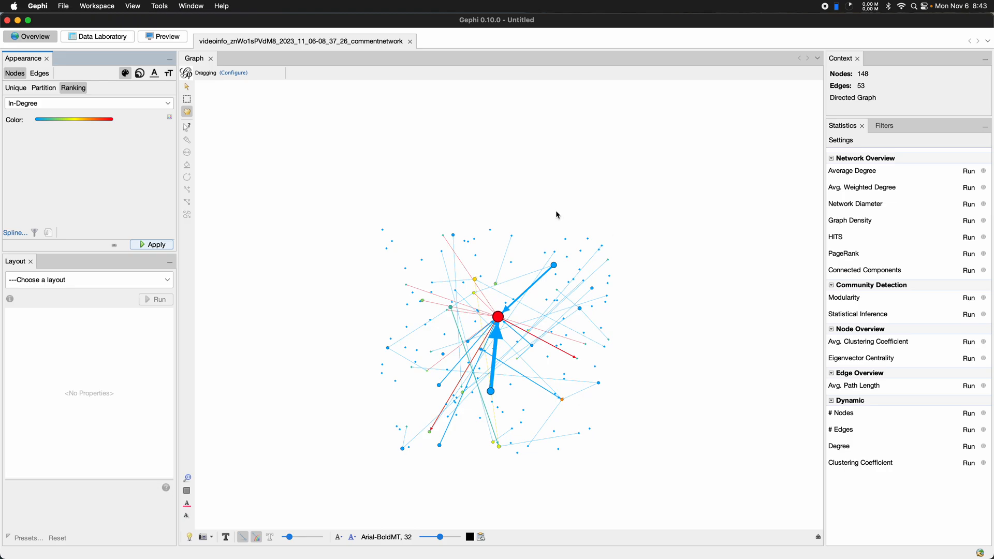
mouse_move(572, 233)
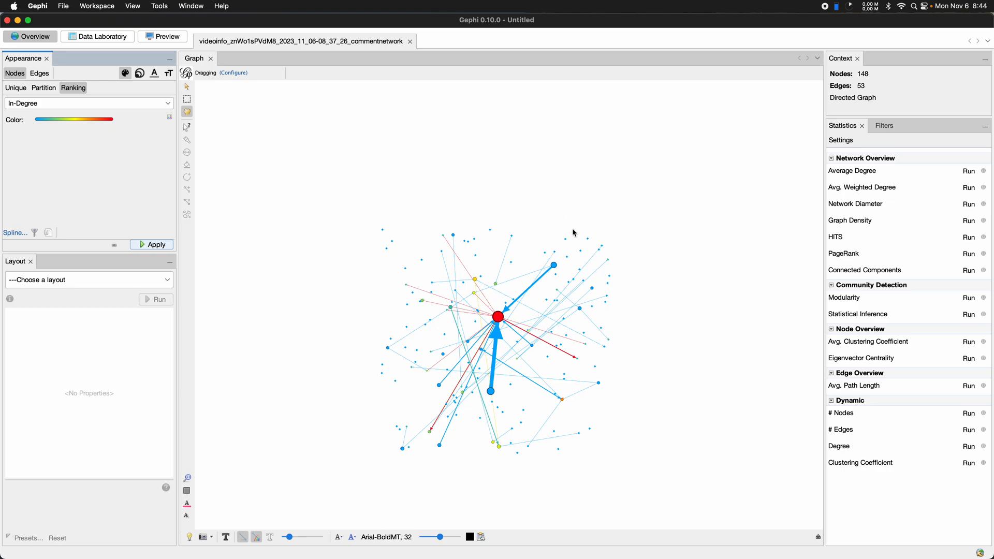
- Run ForceAtlas 2 on the network until the nodes settle into a ring around the central hub, then stop it
click(89, 279)
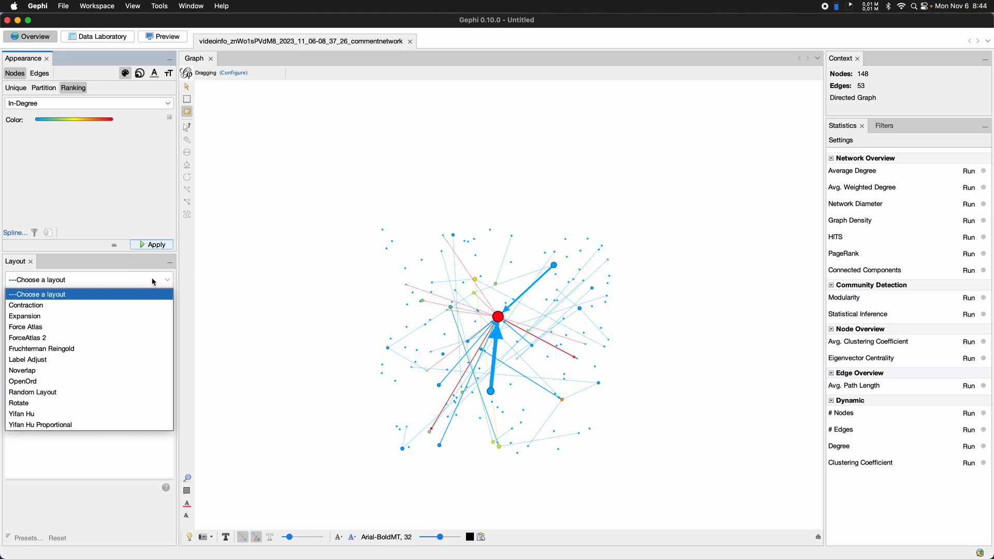
click(28, 338)
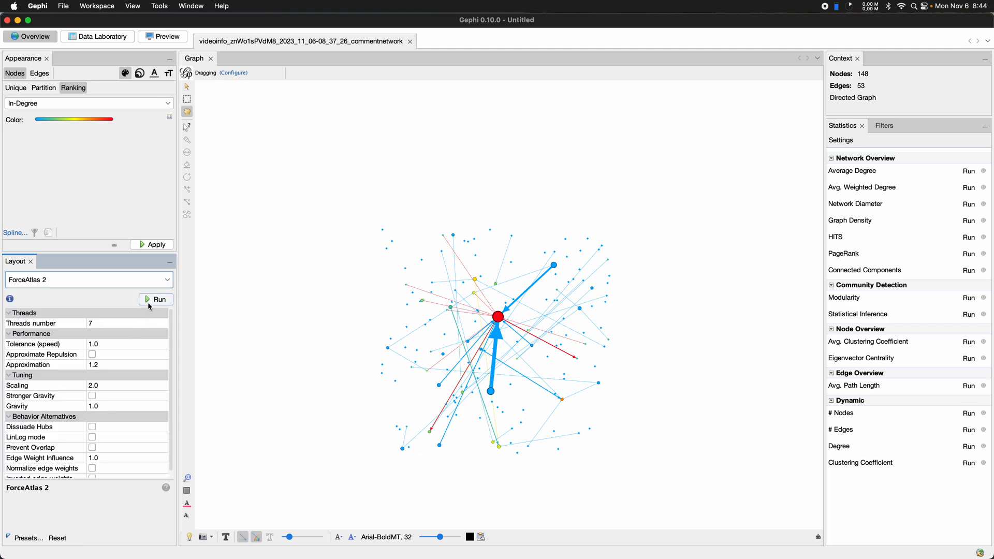
click(154, 300)
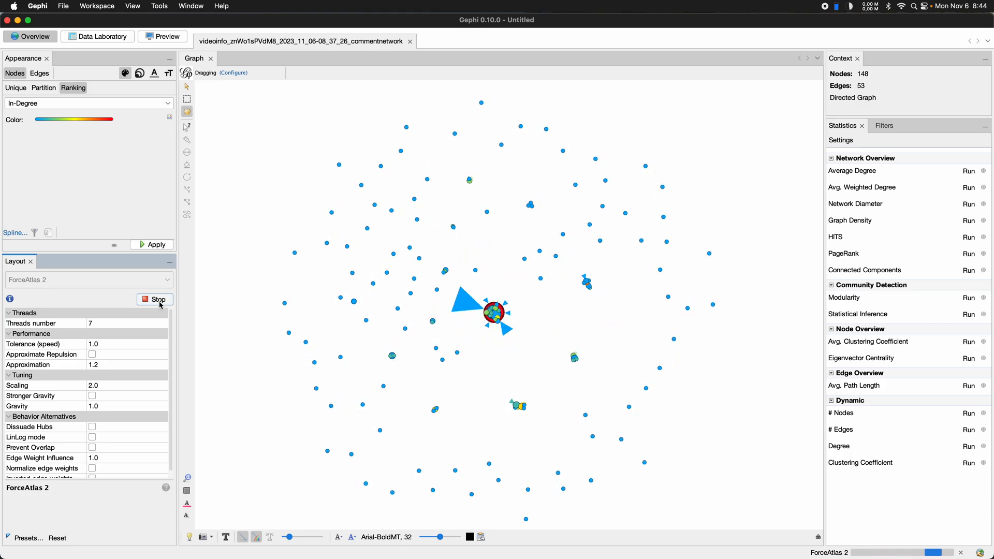
click(155, 299)
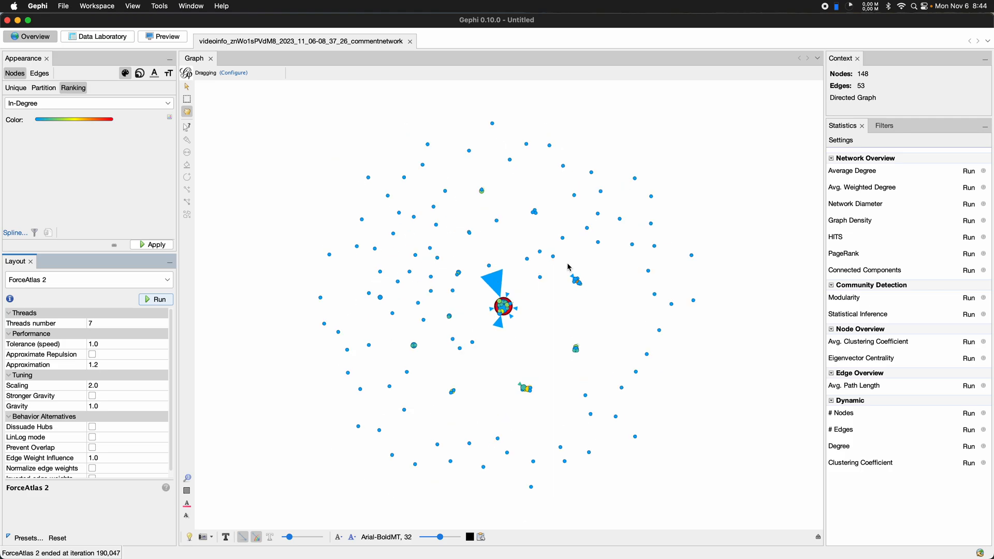
mouse_move(537, 308)
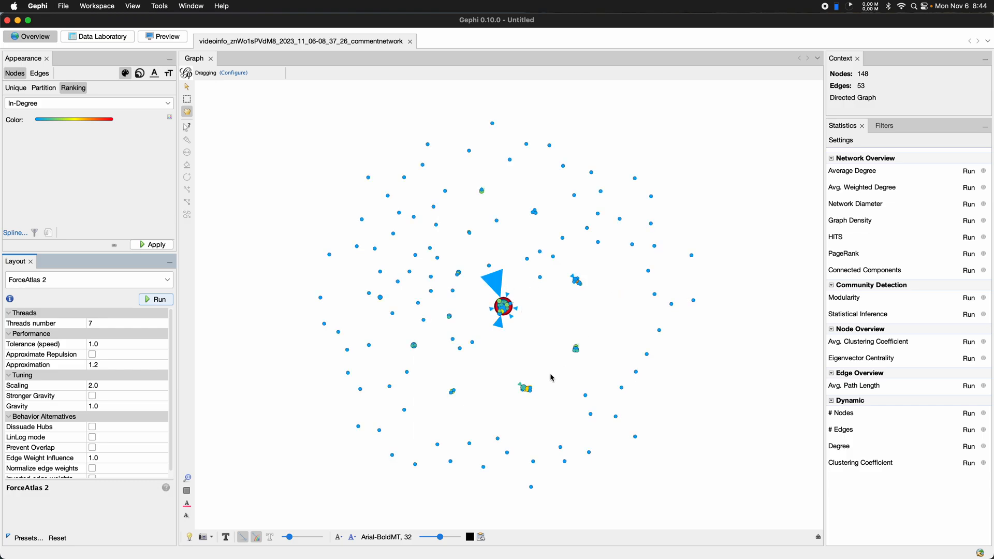
mouse_move(628, 311)
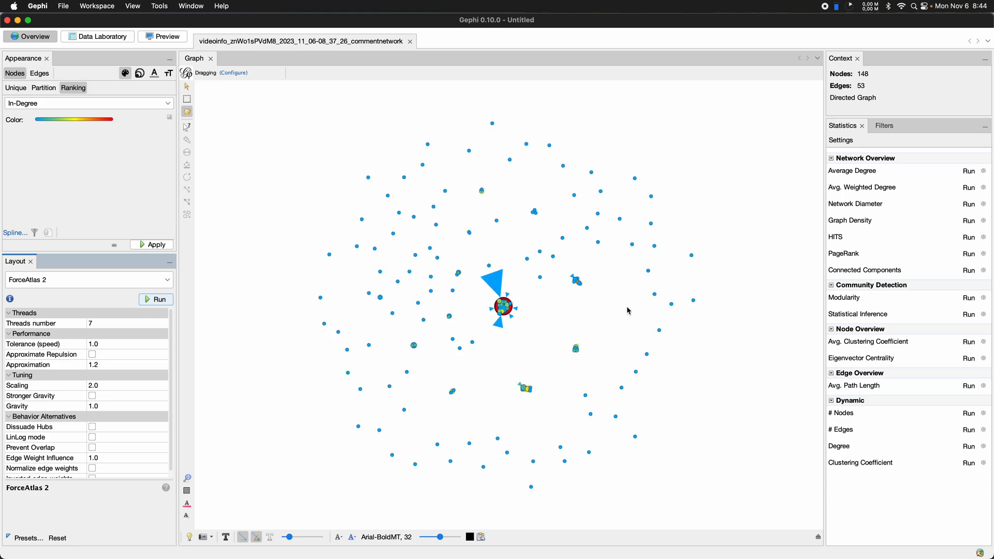
mouse_move(611, 308)
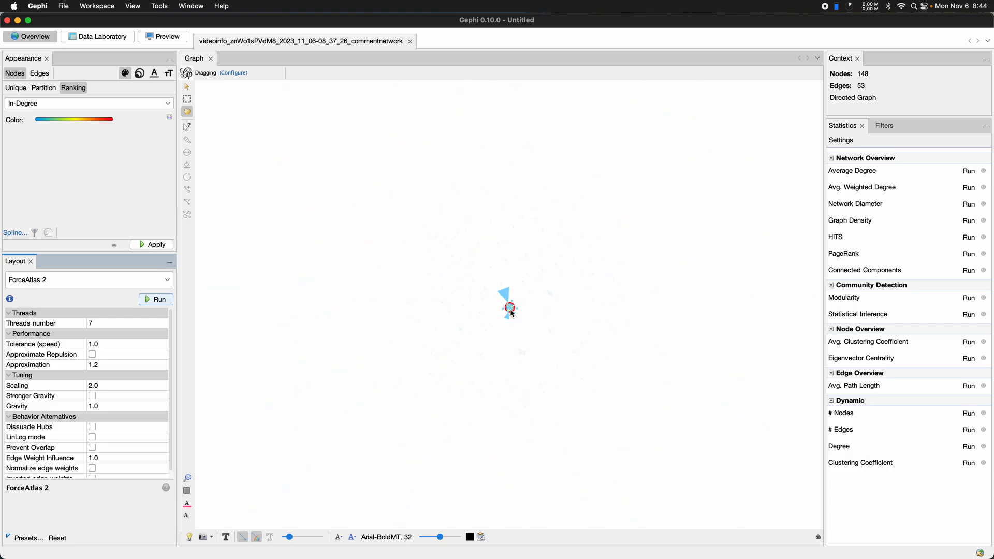
- Rerun ForceAtlas 2 with Prevent Overlap enabled, then stop it
click(30, 447)
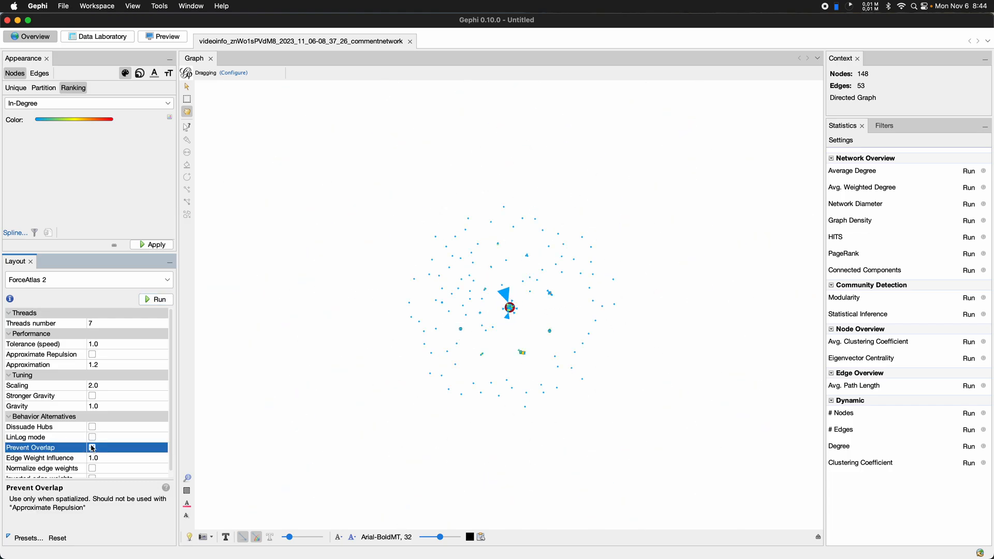
click(155, 299)
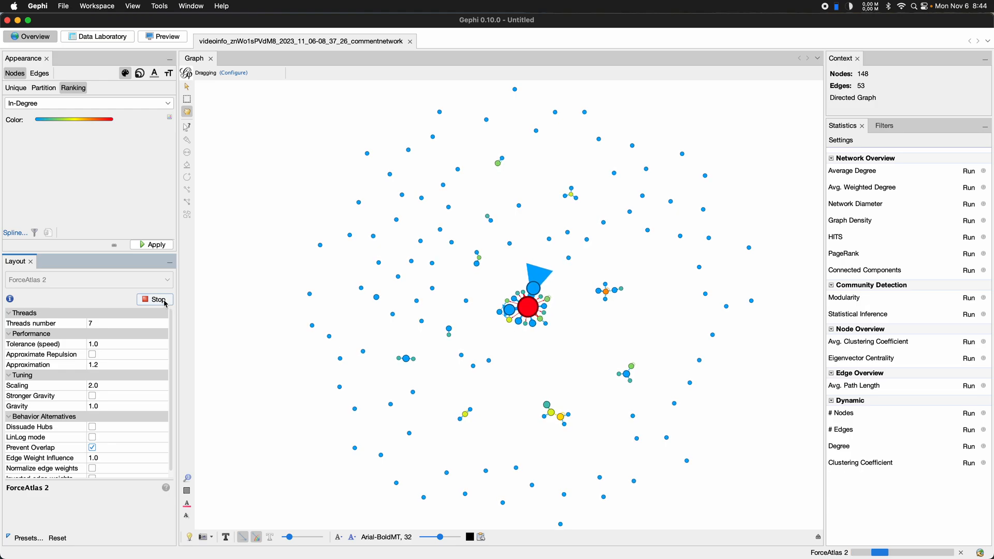
click(154, 299)
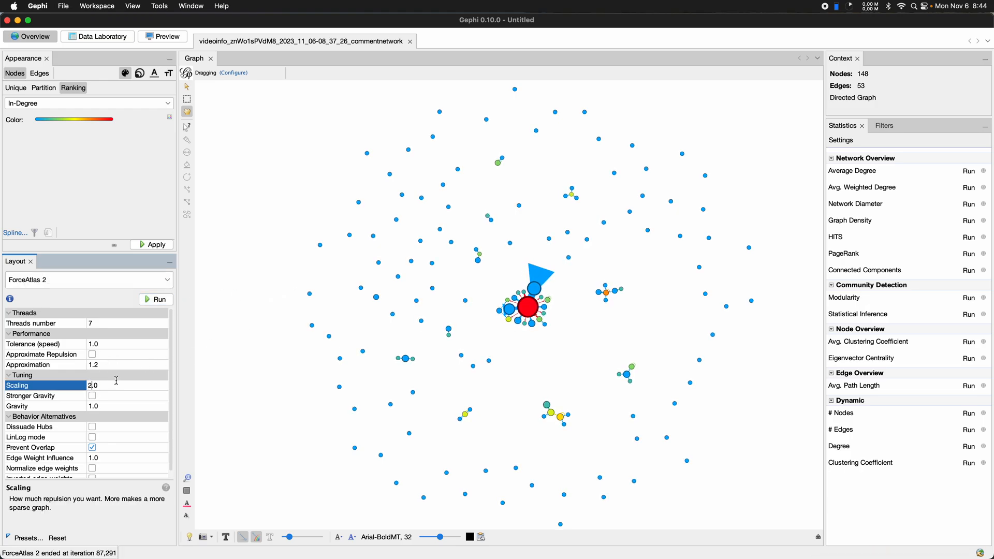
- Raise Scaling to 20, then toward 50, rerunning the layout to push nodes further apart
text(20.0)
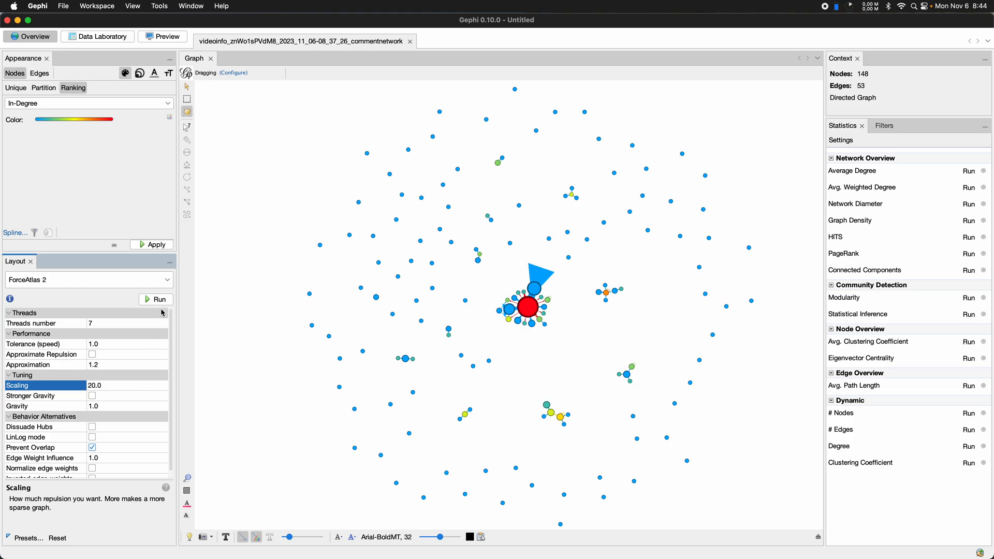
click(159, 299)
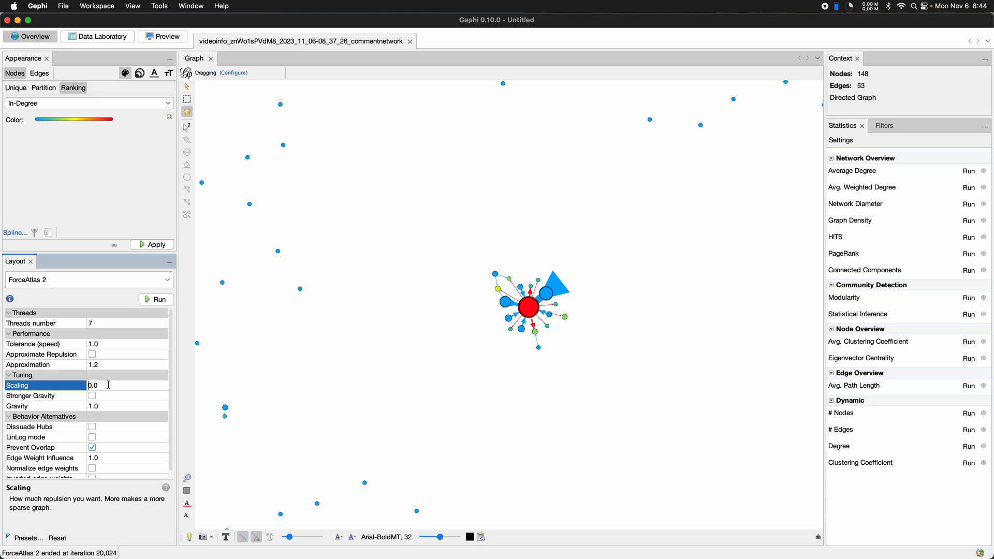
click(155, 299)
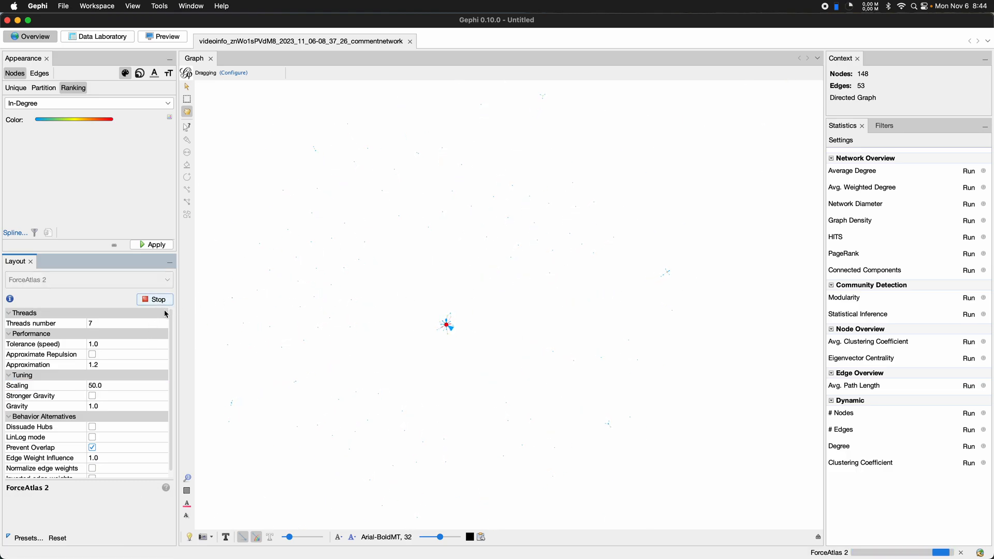
- Set Gravity to 30, let ForceAtlas 2 pull the nodes into a compact ring, then stop it
click(155, 299)
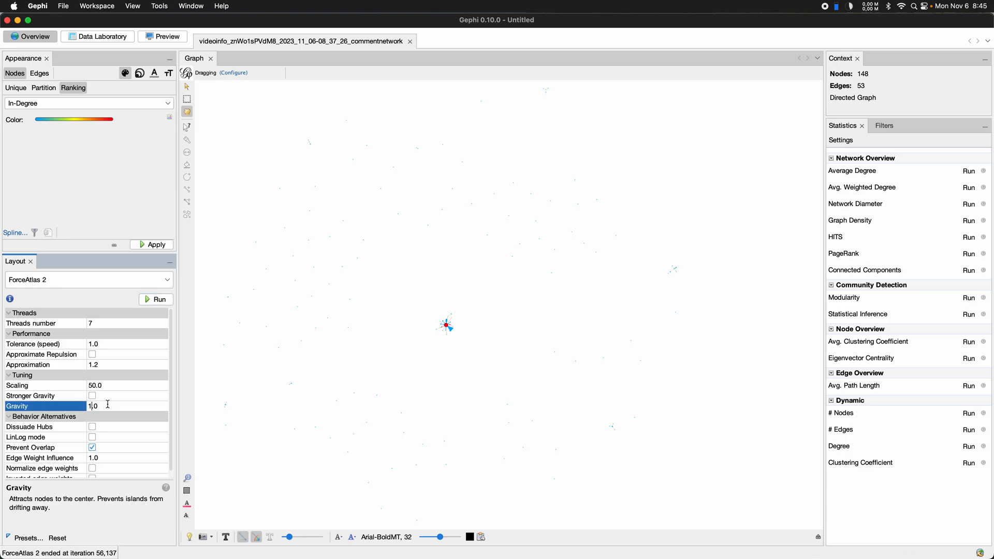
click(155, 299)
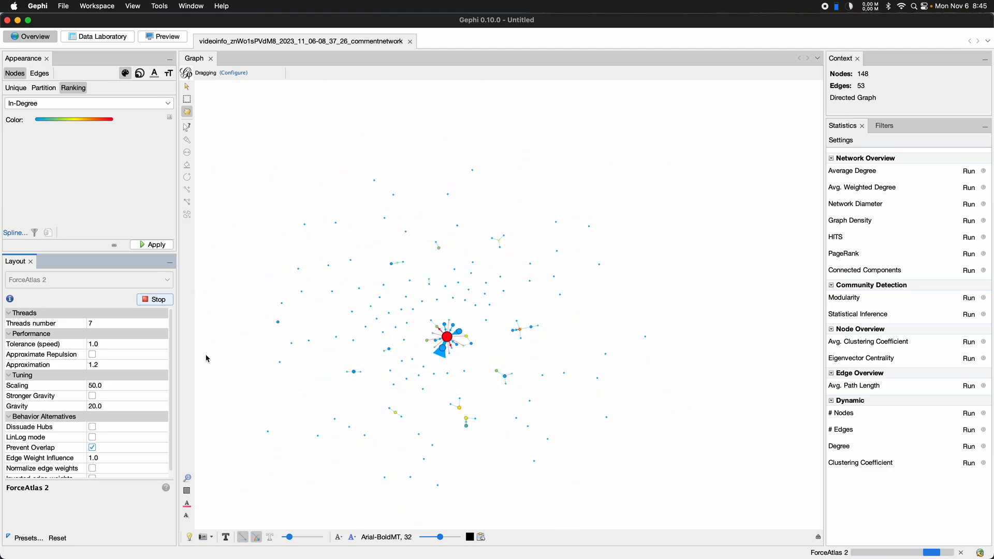
click(44, 406)
text(30)
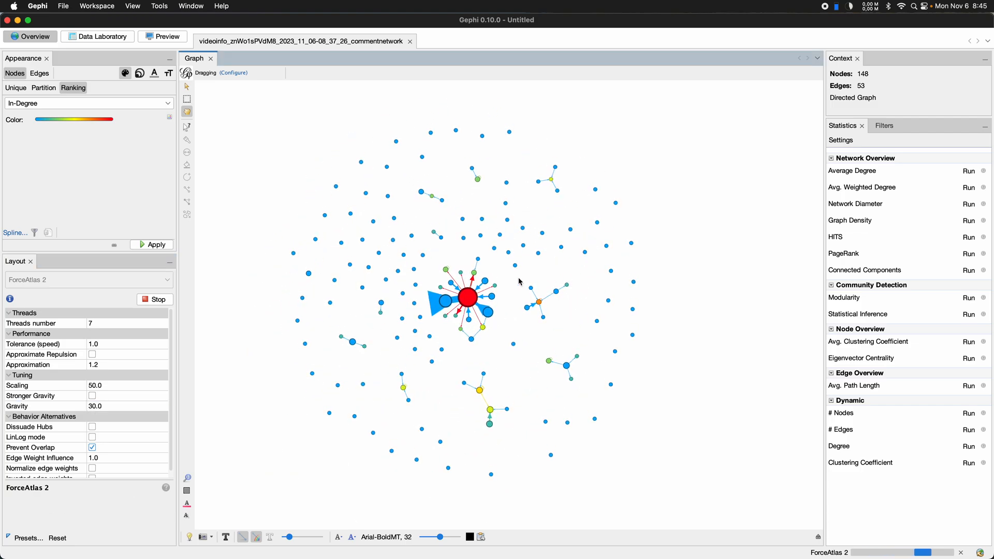
scroll(down, 3)
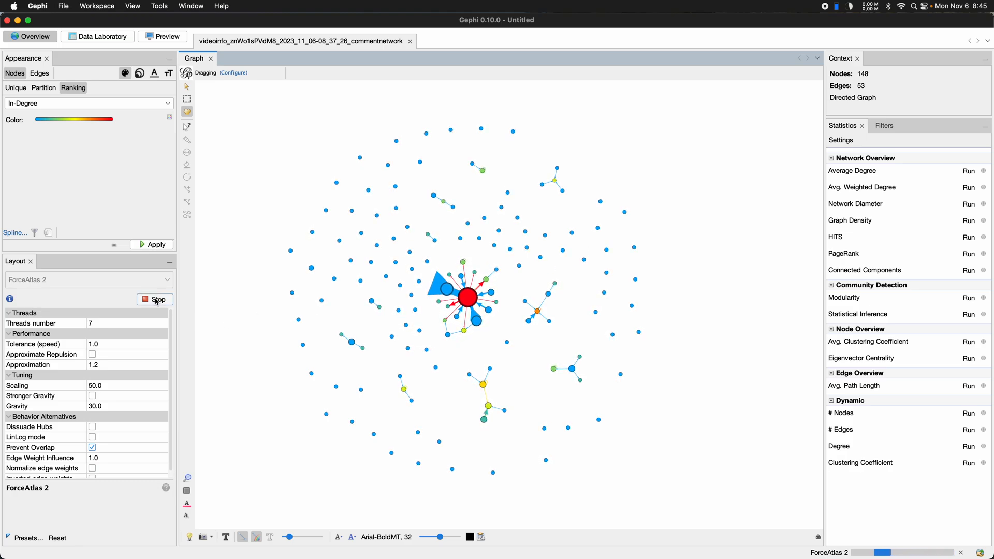
click(154, 299)
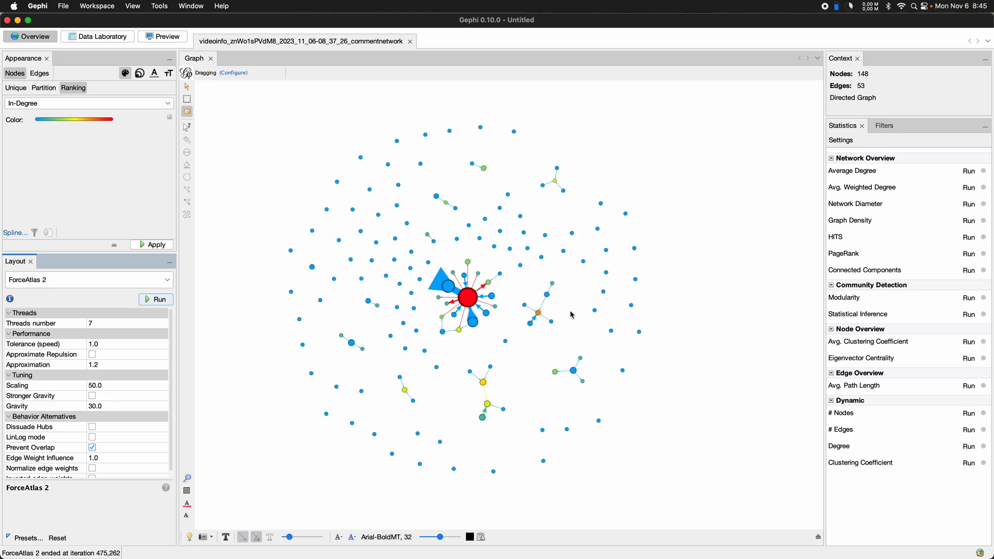
mouse_move(610, 164)
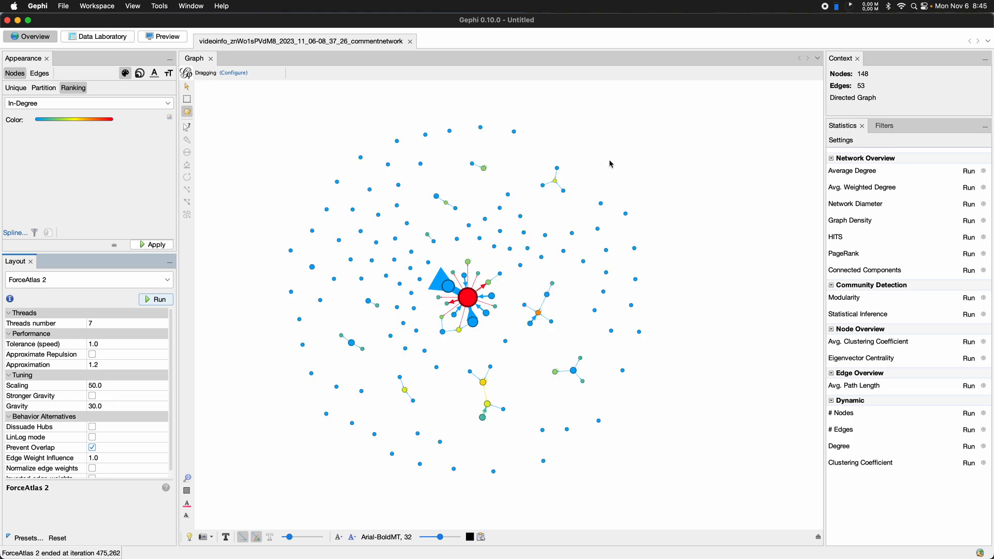
mouse_move(493, 303)
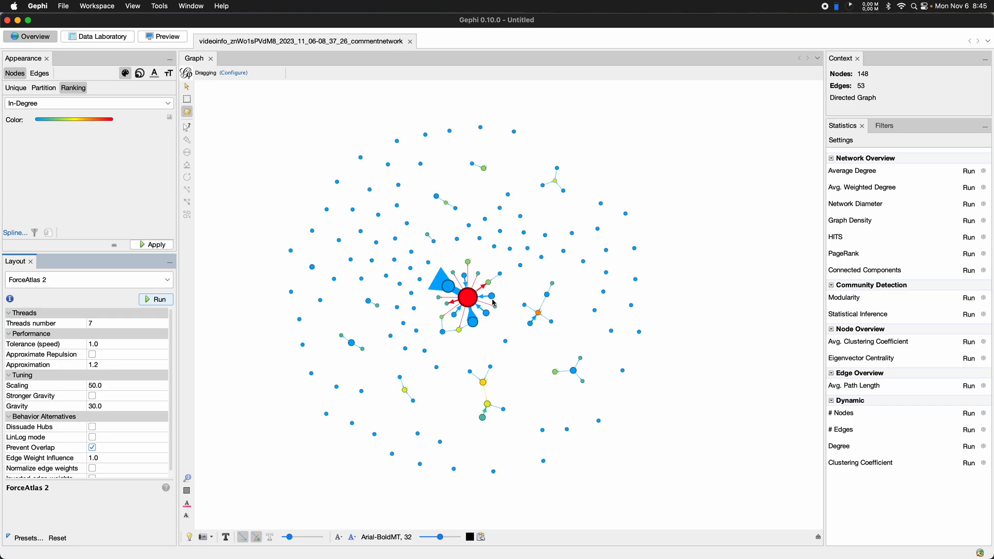
scroll(up, 3)
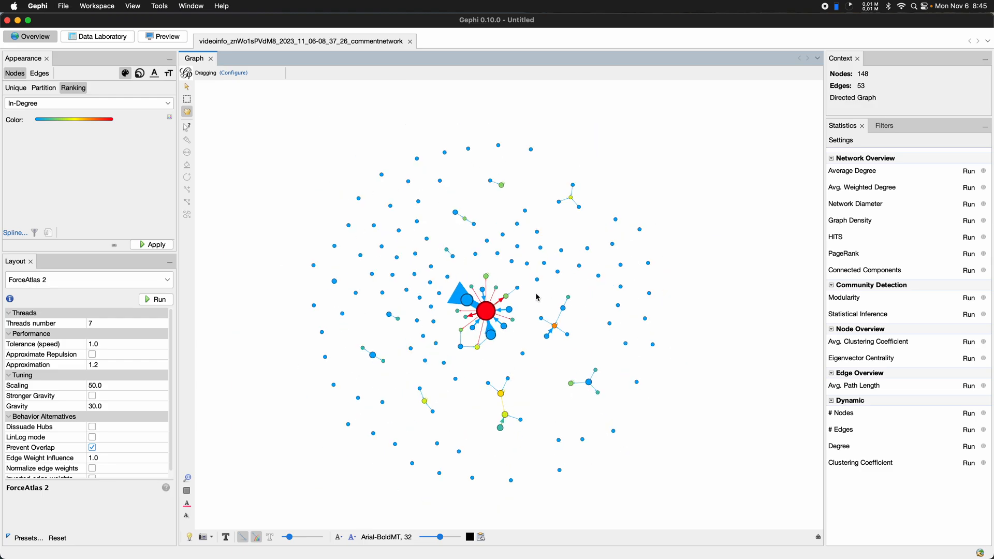
mouse_move(684, 222)
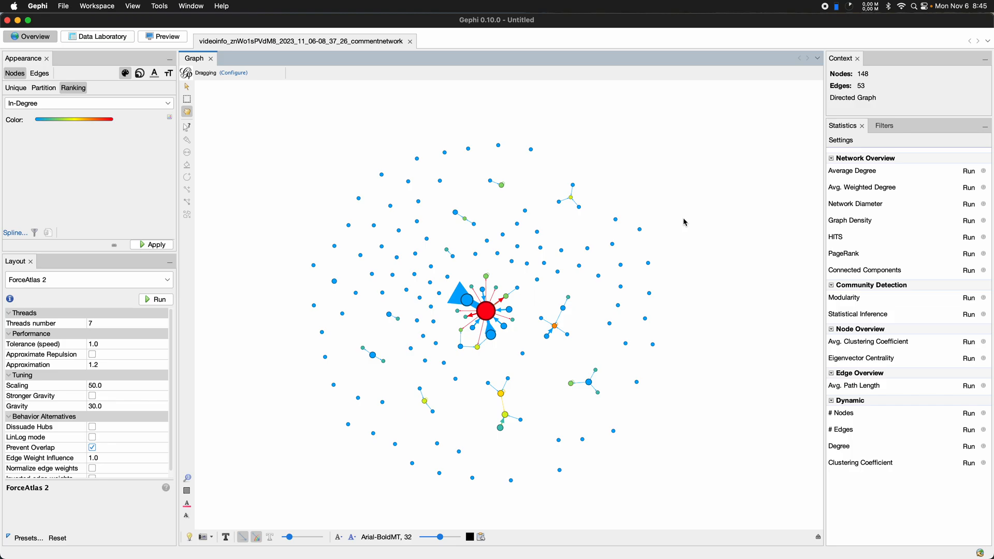
mouse_move(708, 198)
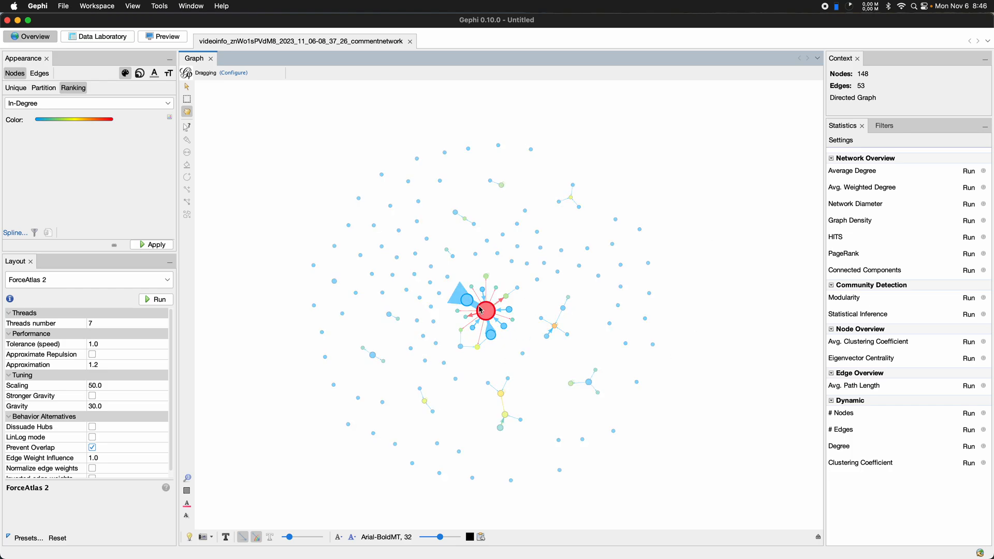
scroll(down, 3)
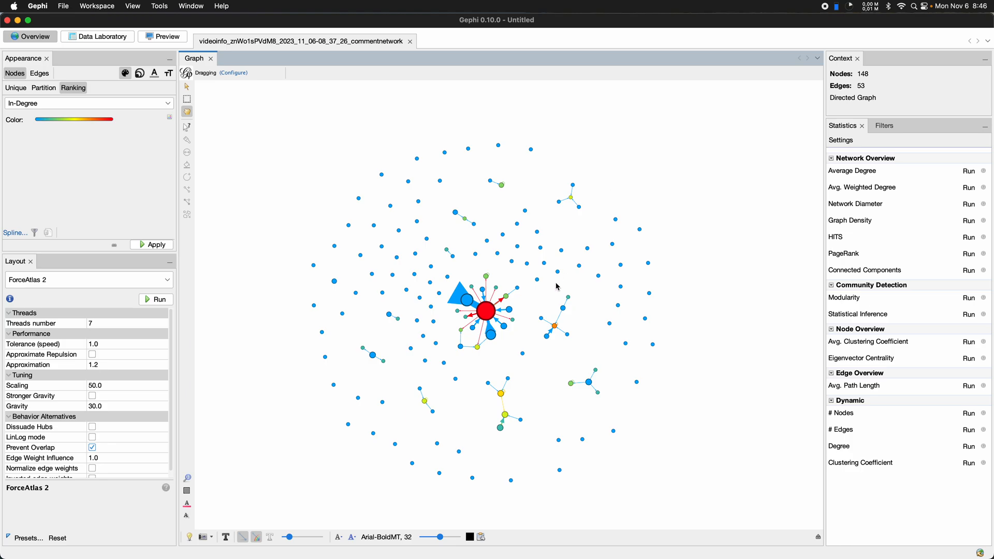
mouse_move(568, 291)
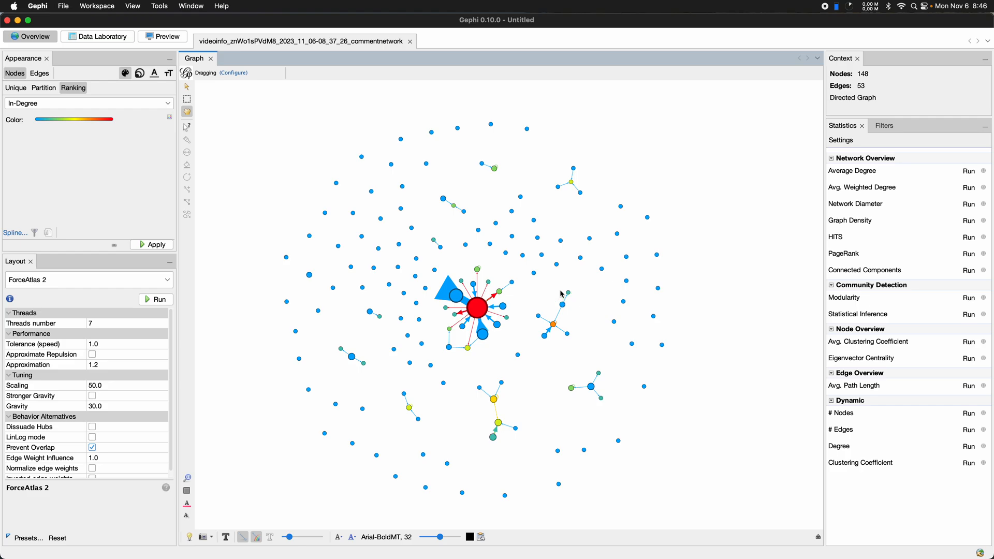
mouse_move(560, 287)
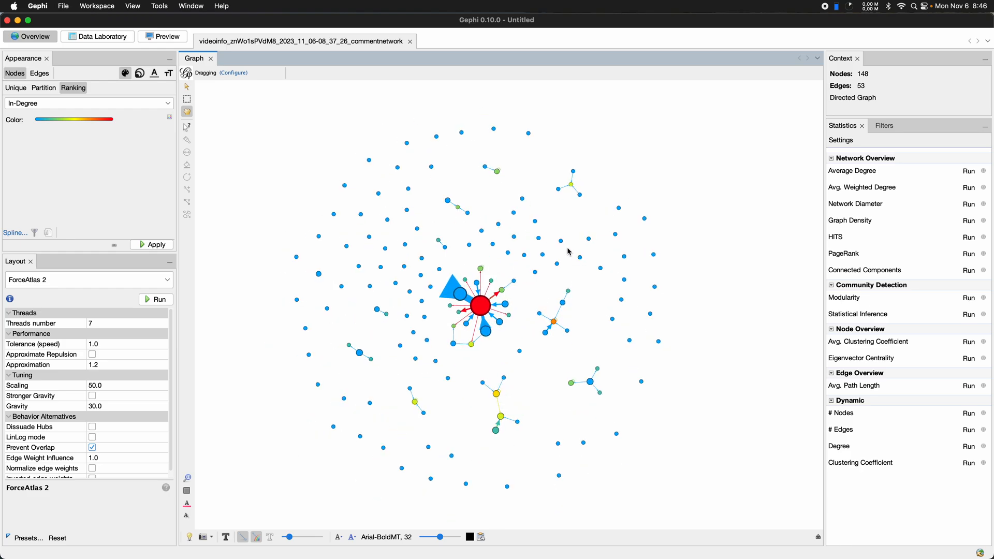
mouse_move(559, 237)
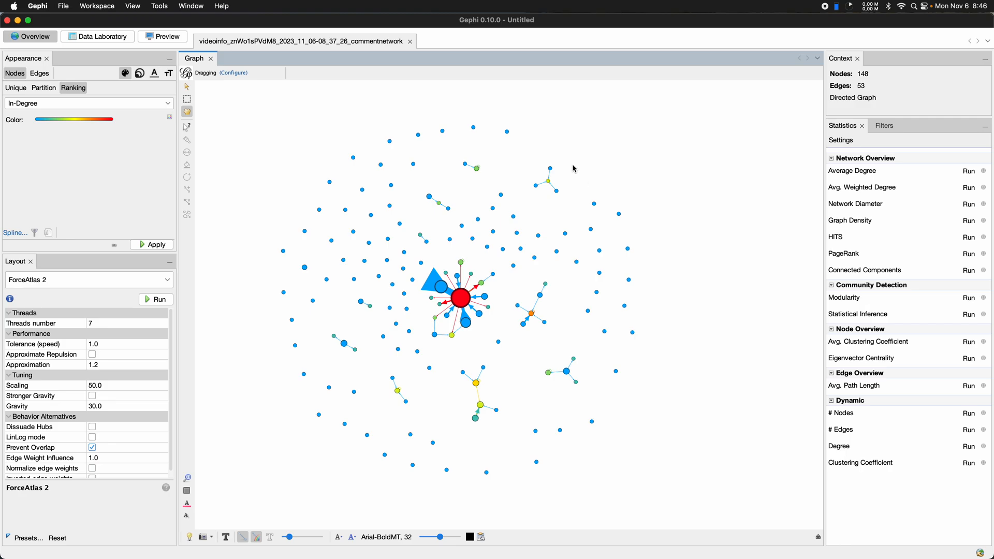
mouse_move(593, 203)
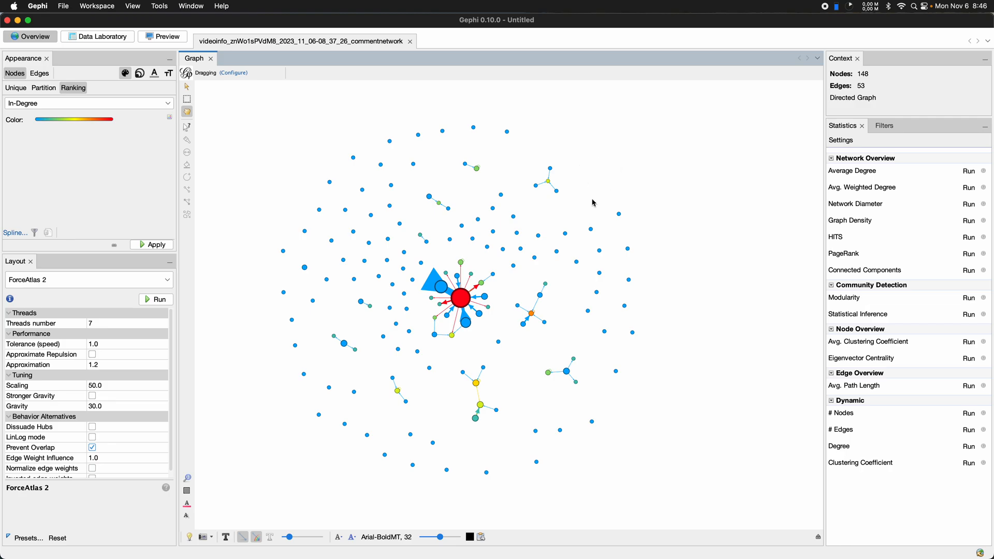
mouse_move(632, 181)
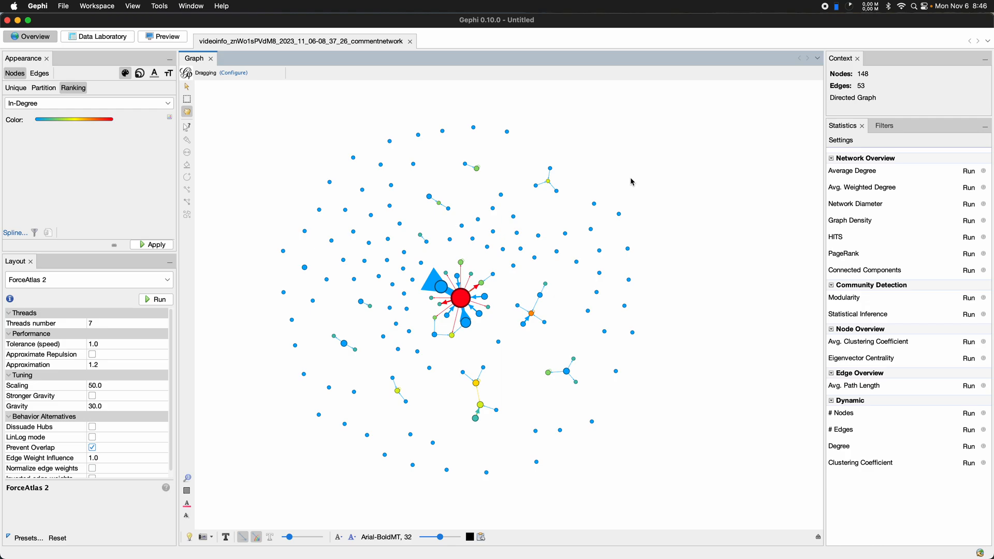
mouse_move(621, 168)
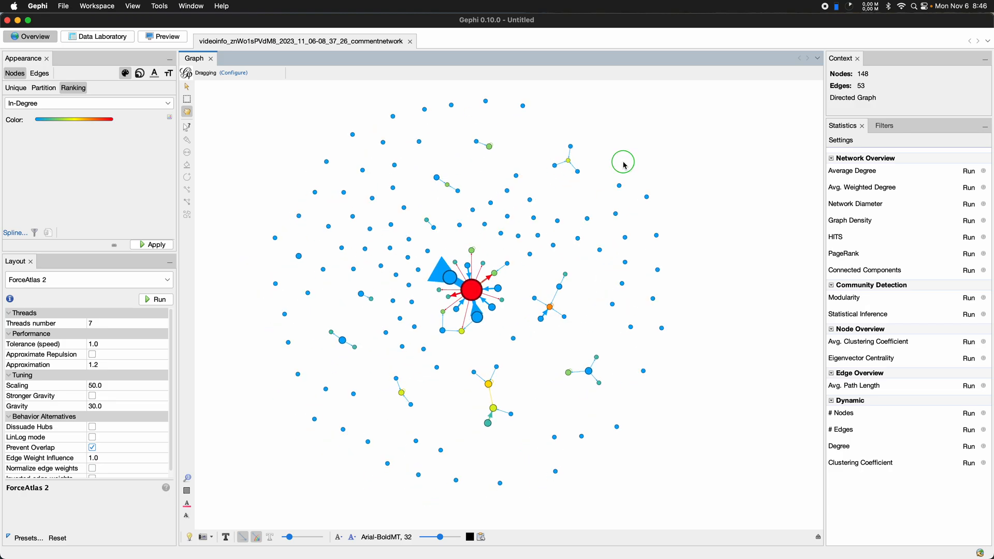
mouse_move(352, 287)
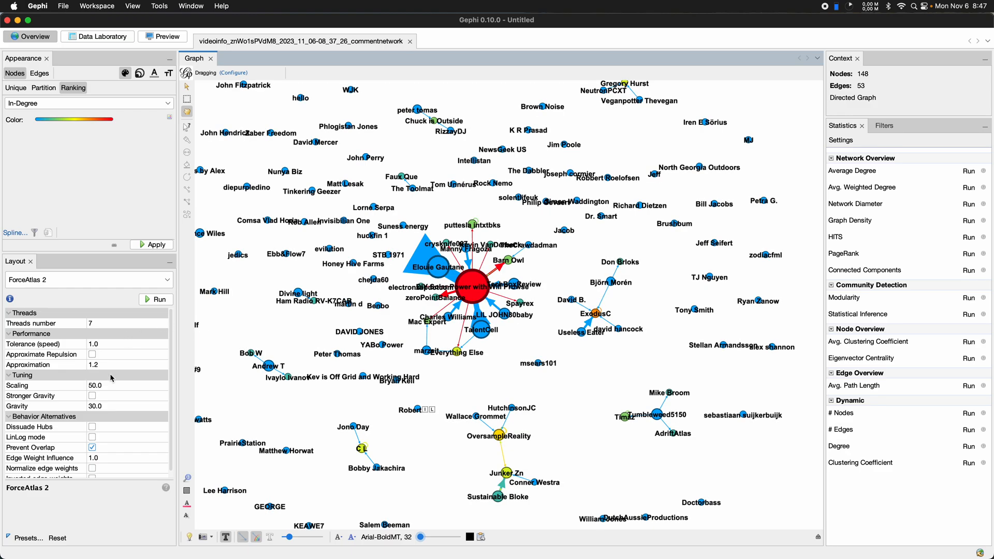
- Run the Label Adjust layout so the commenter name labels overlap less
click(88, 279)
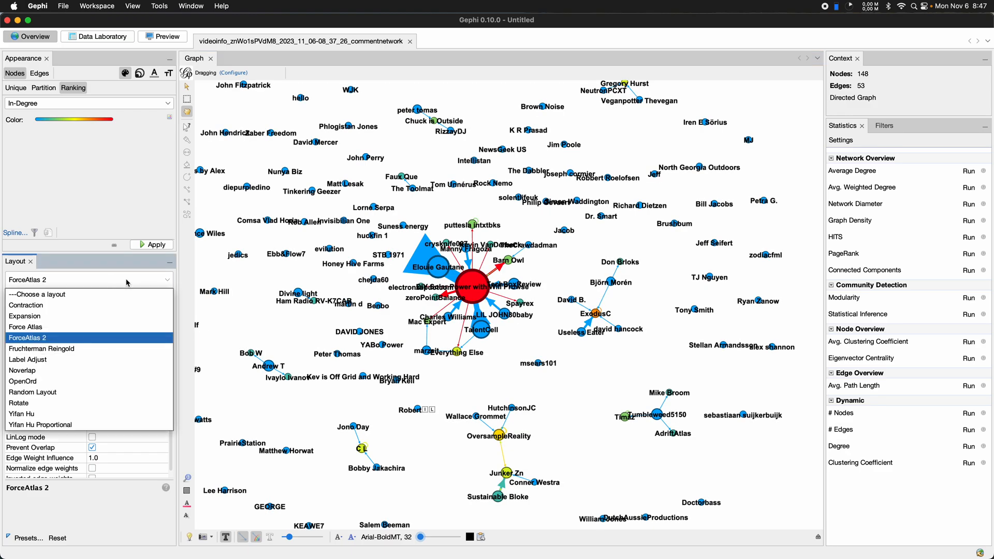
click(28, 359)
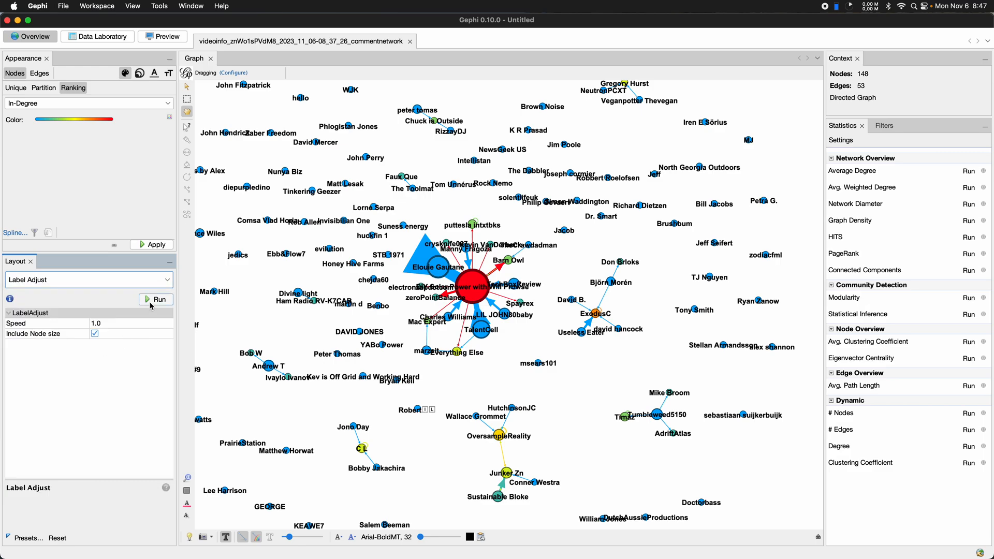
click(155, 299)
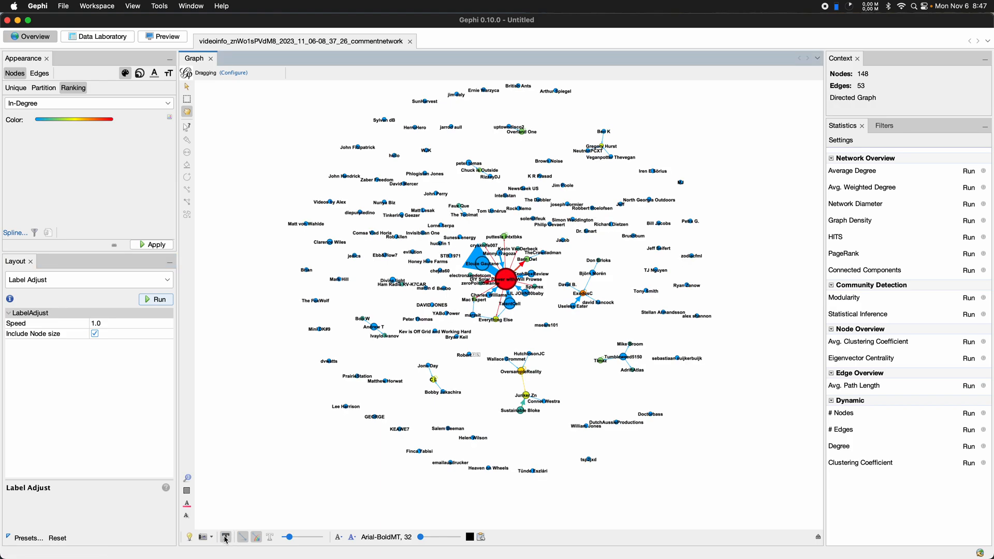
click(225, 537)
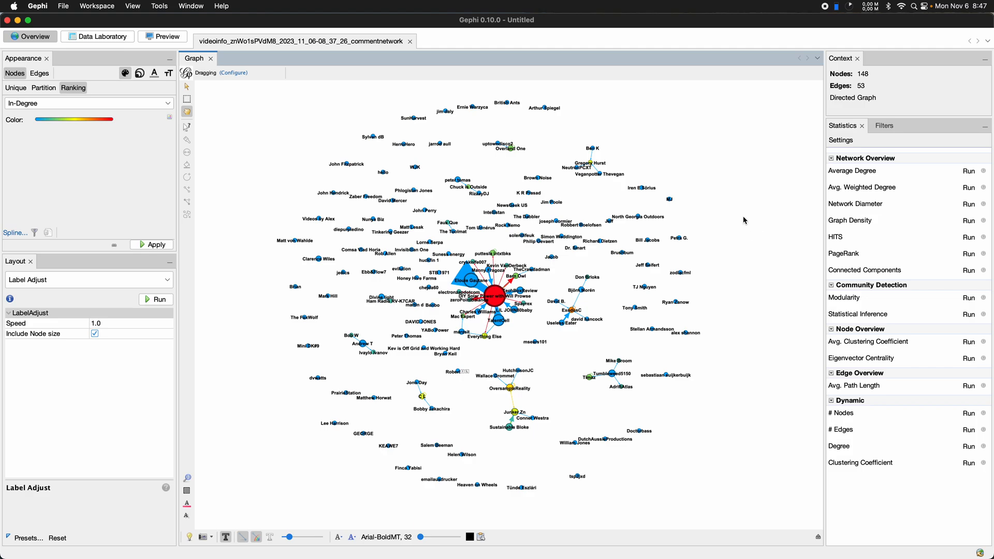
mouse_move(723, 214)
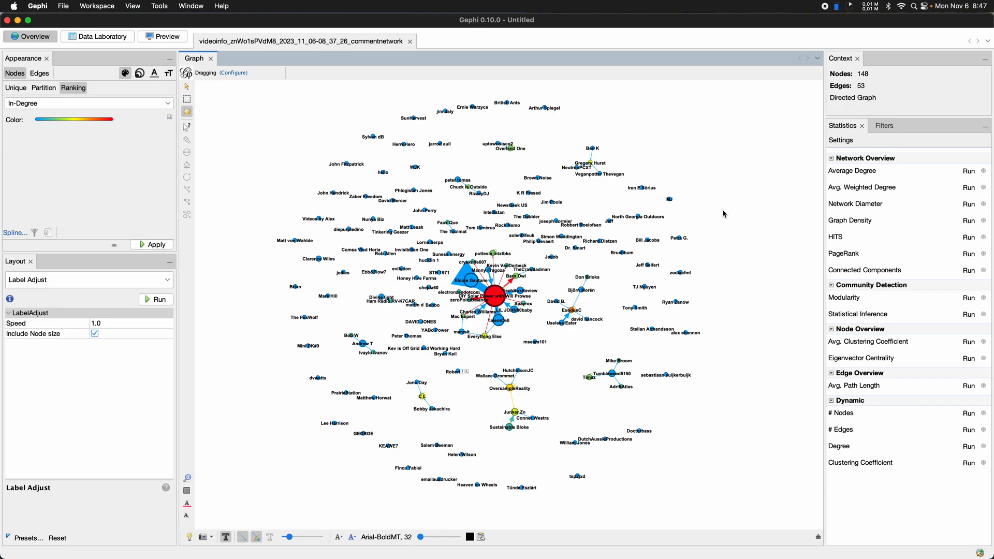
mouse_move(826, 12)
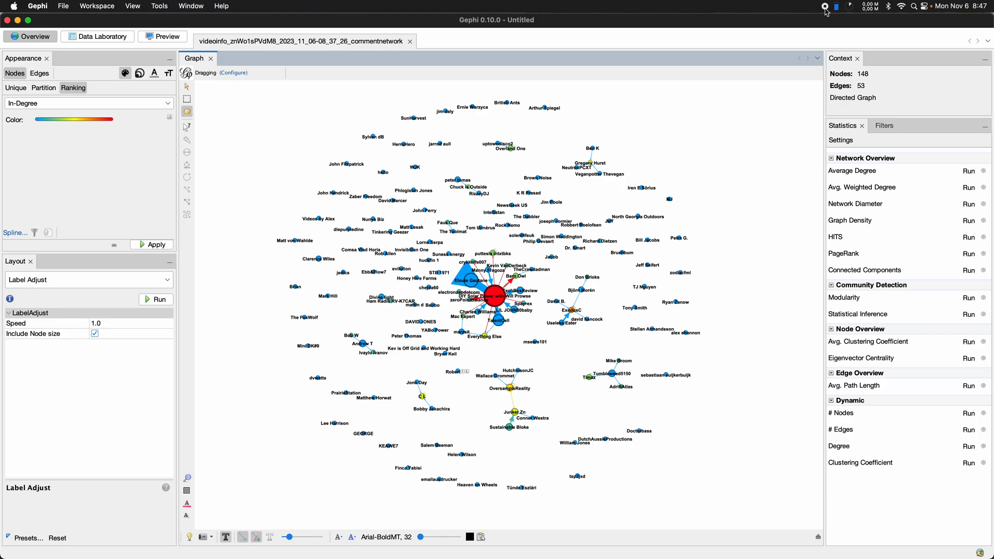